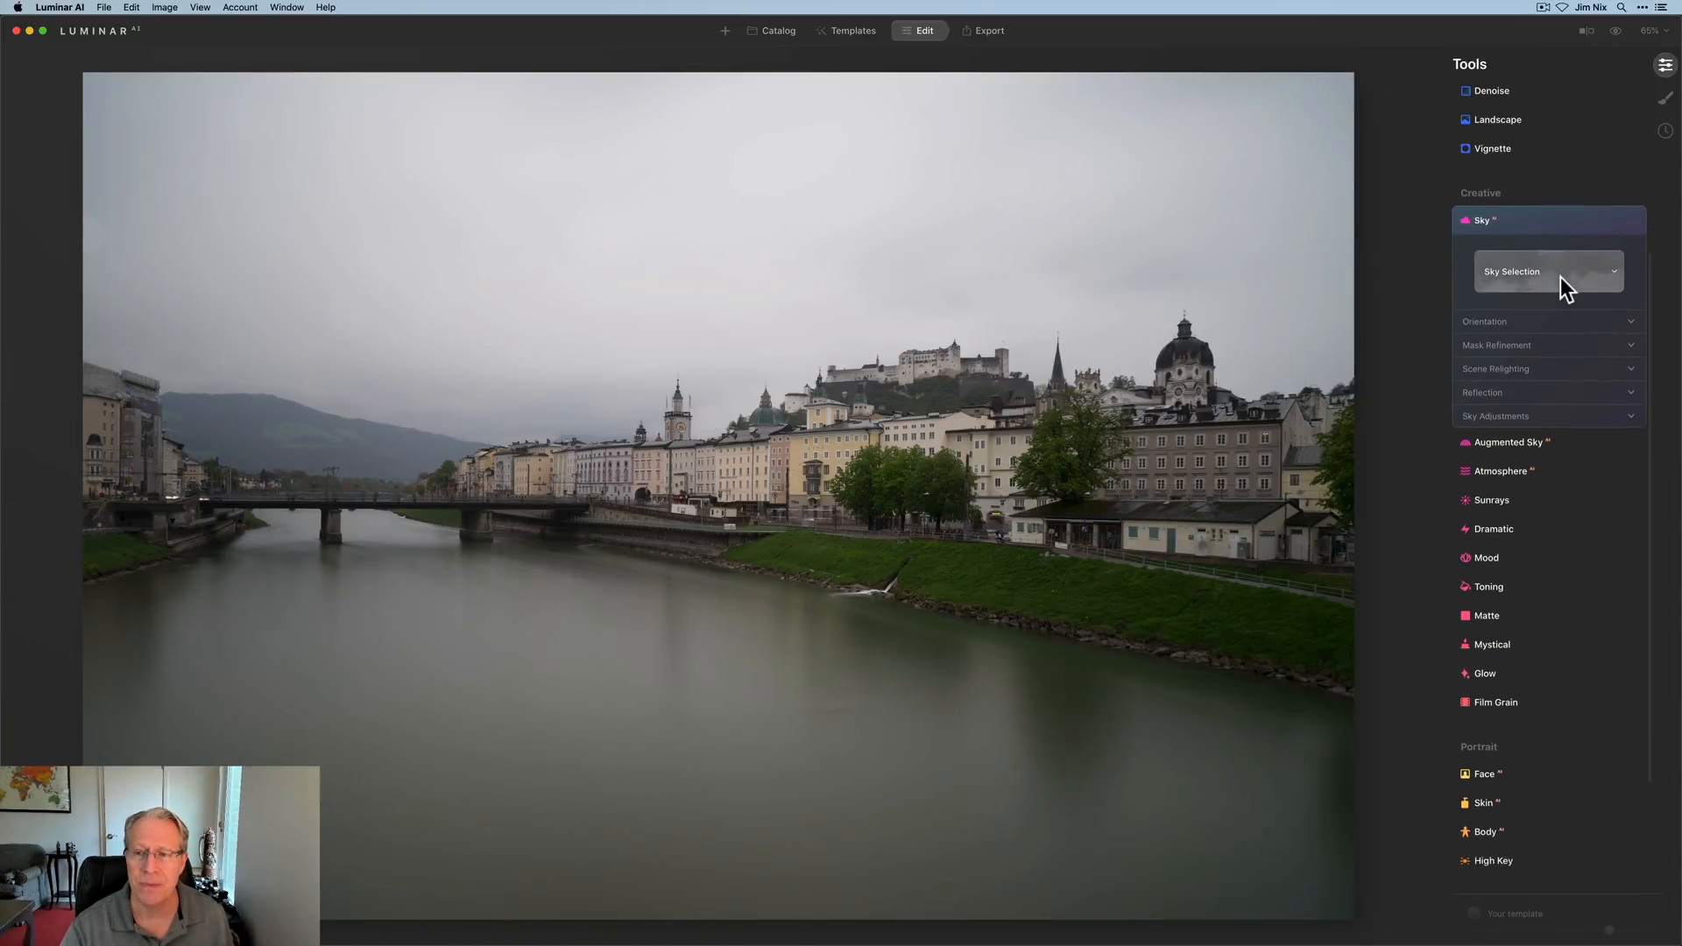
Open Sky AI's Sky Selection dropdown and scroll through the All Skies thumbnails.
{"action": "scroll", "scroll_direction": "up", "scroll_amount": 3}
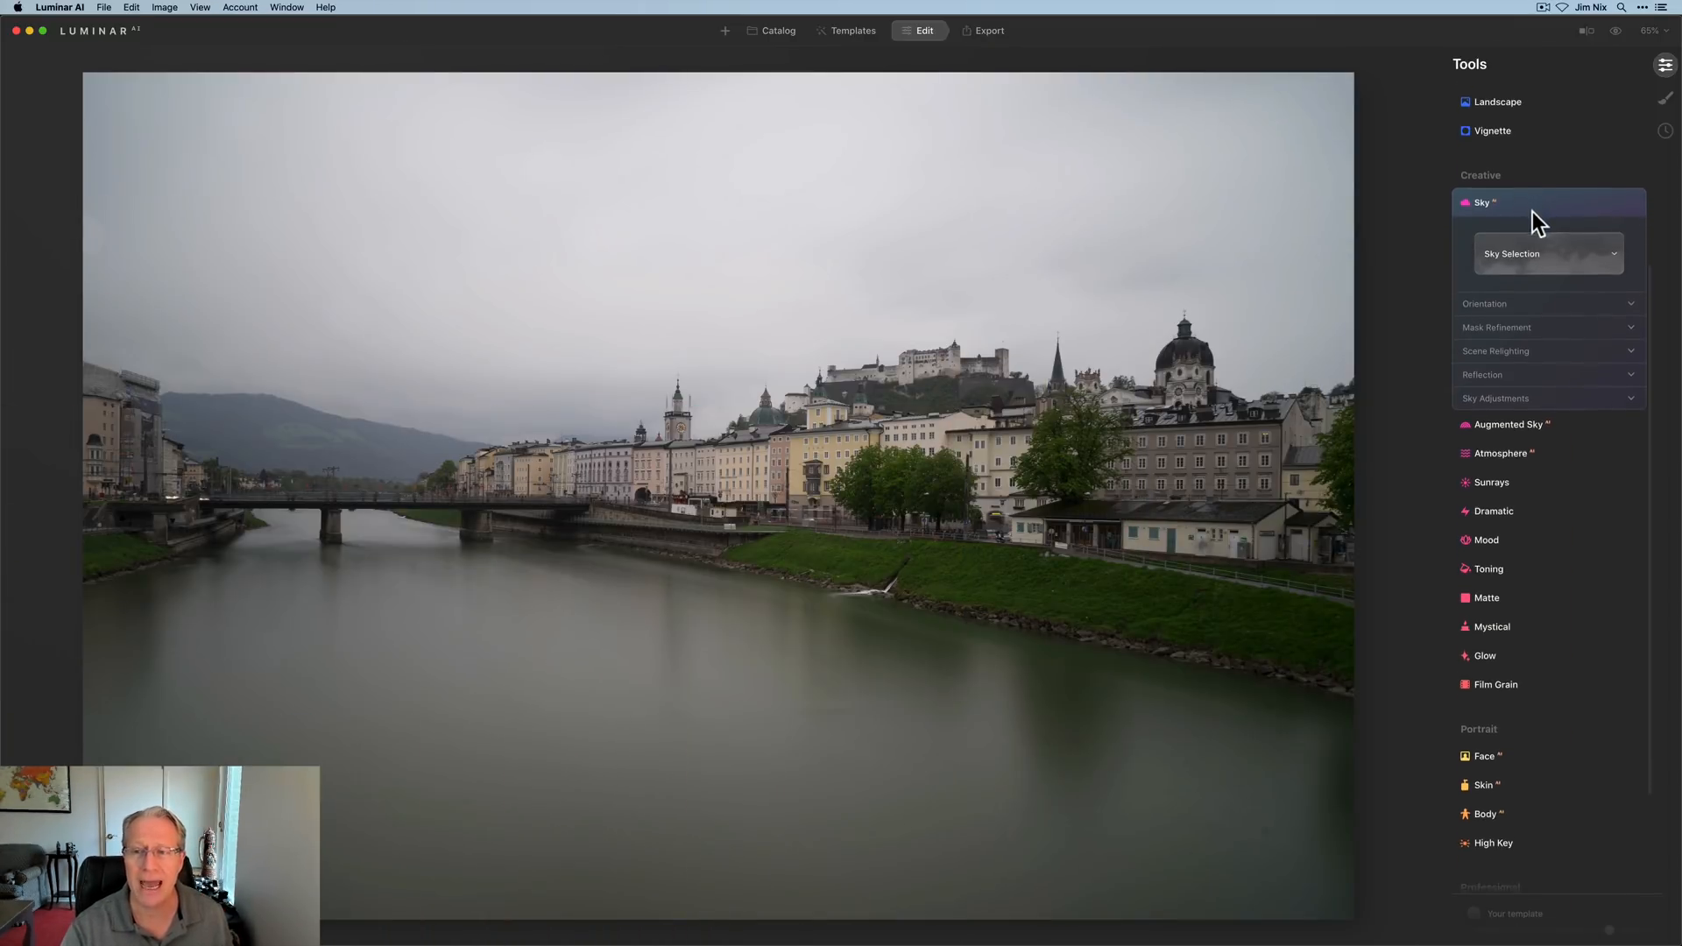
{"action": "mouse_move", "coordinate": [1550, 253]}
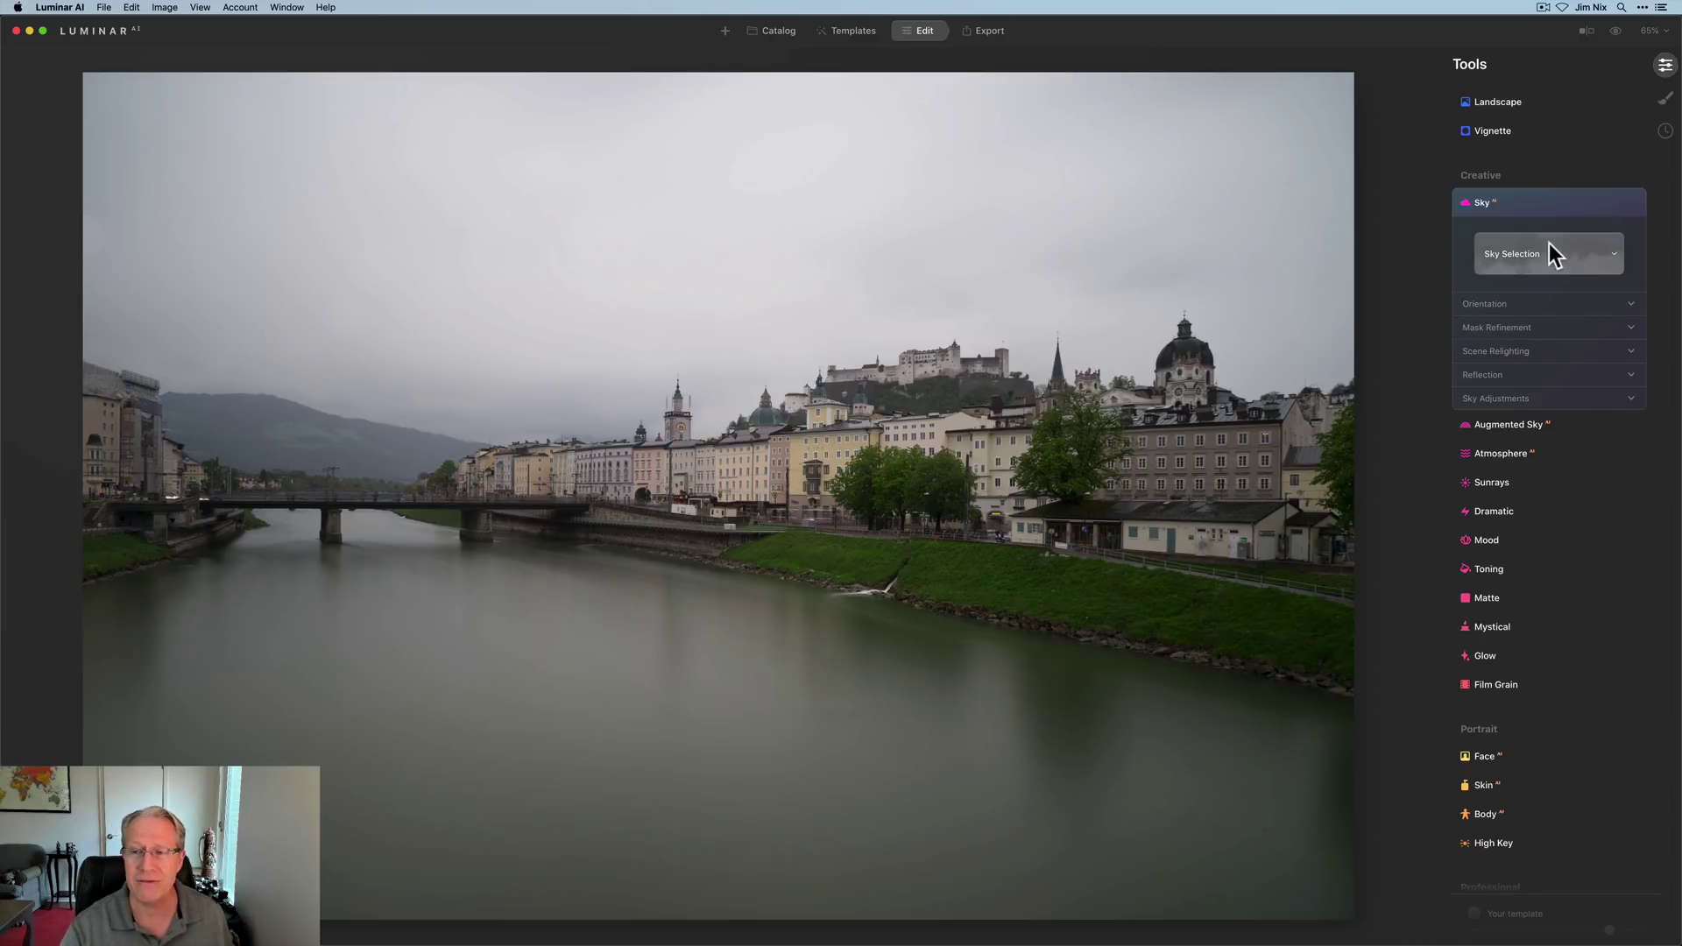
{"action": "mouse_move", "coordinate": [1535, 331]}
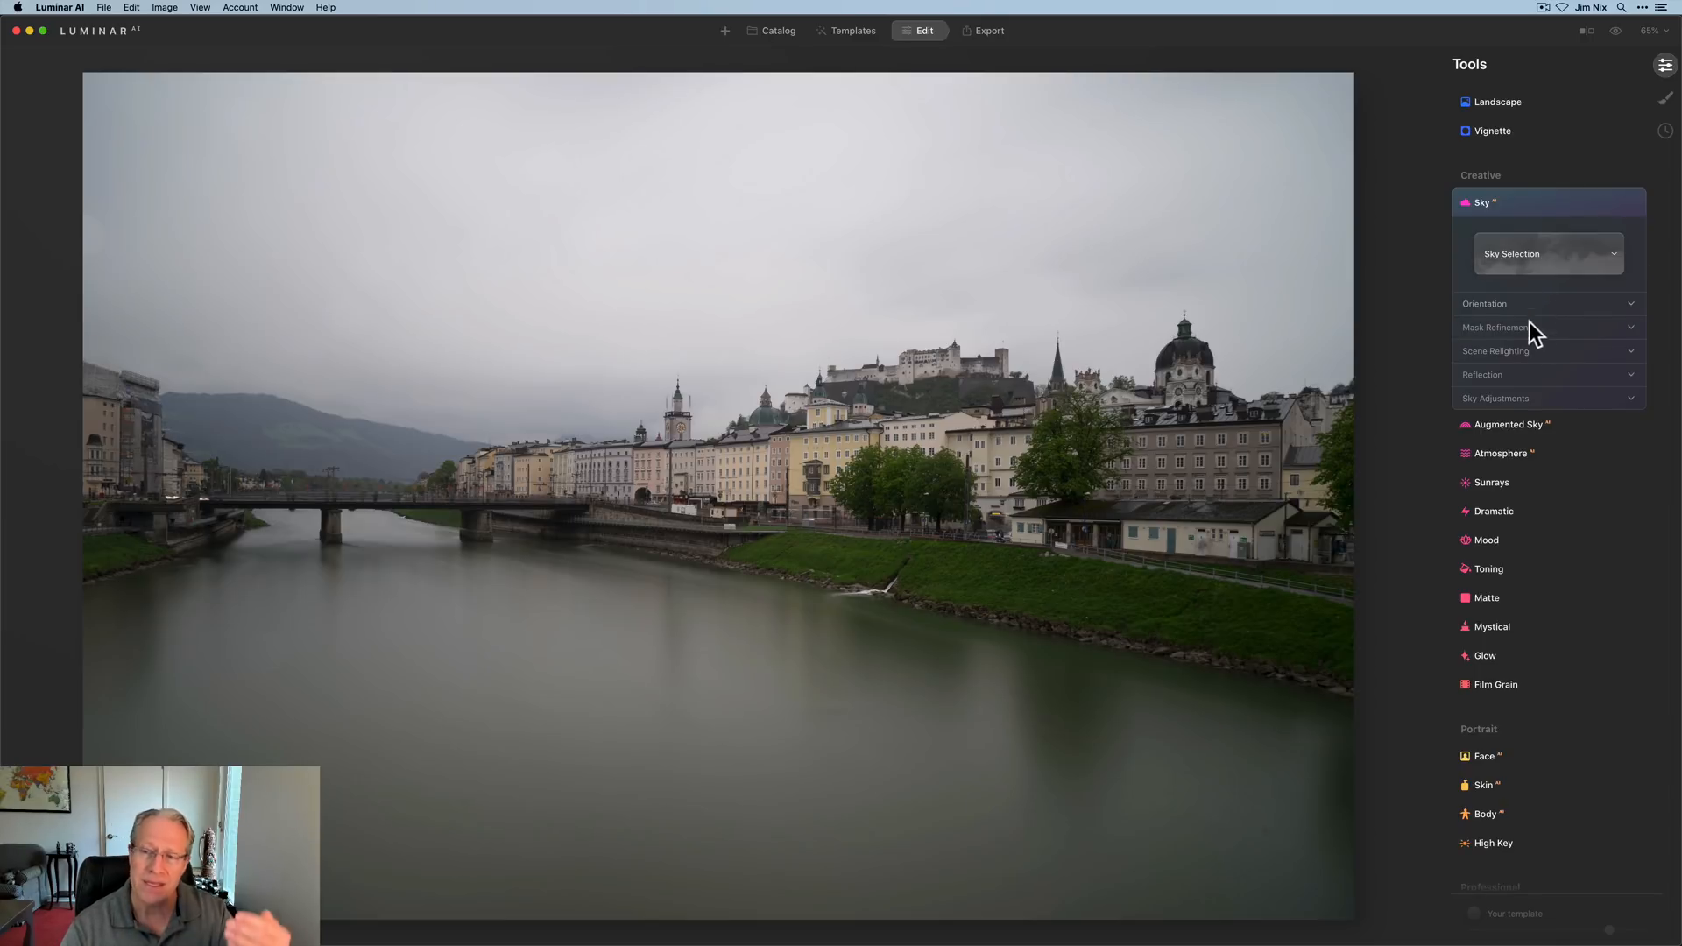
{"action": "mouse_move", "coordinate": [1528, 388]}
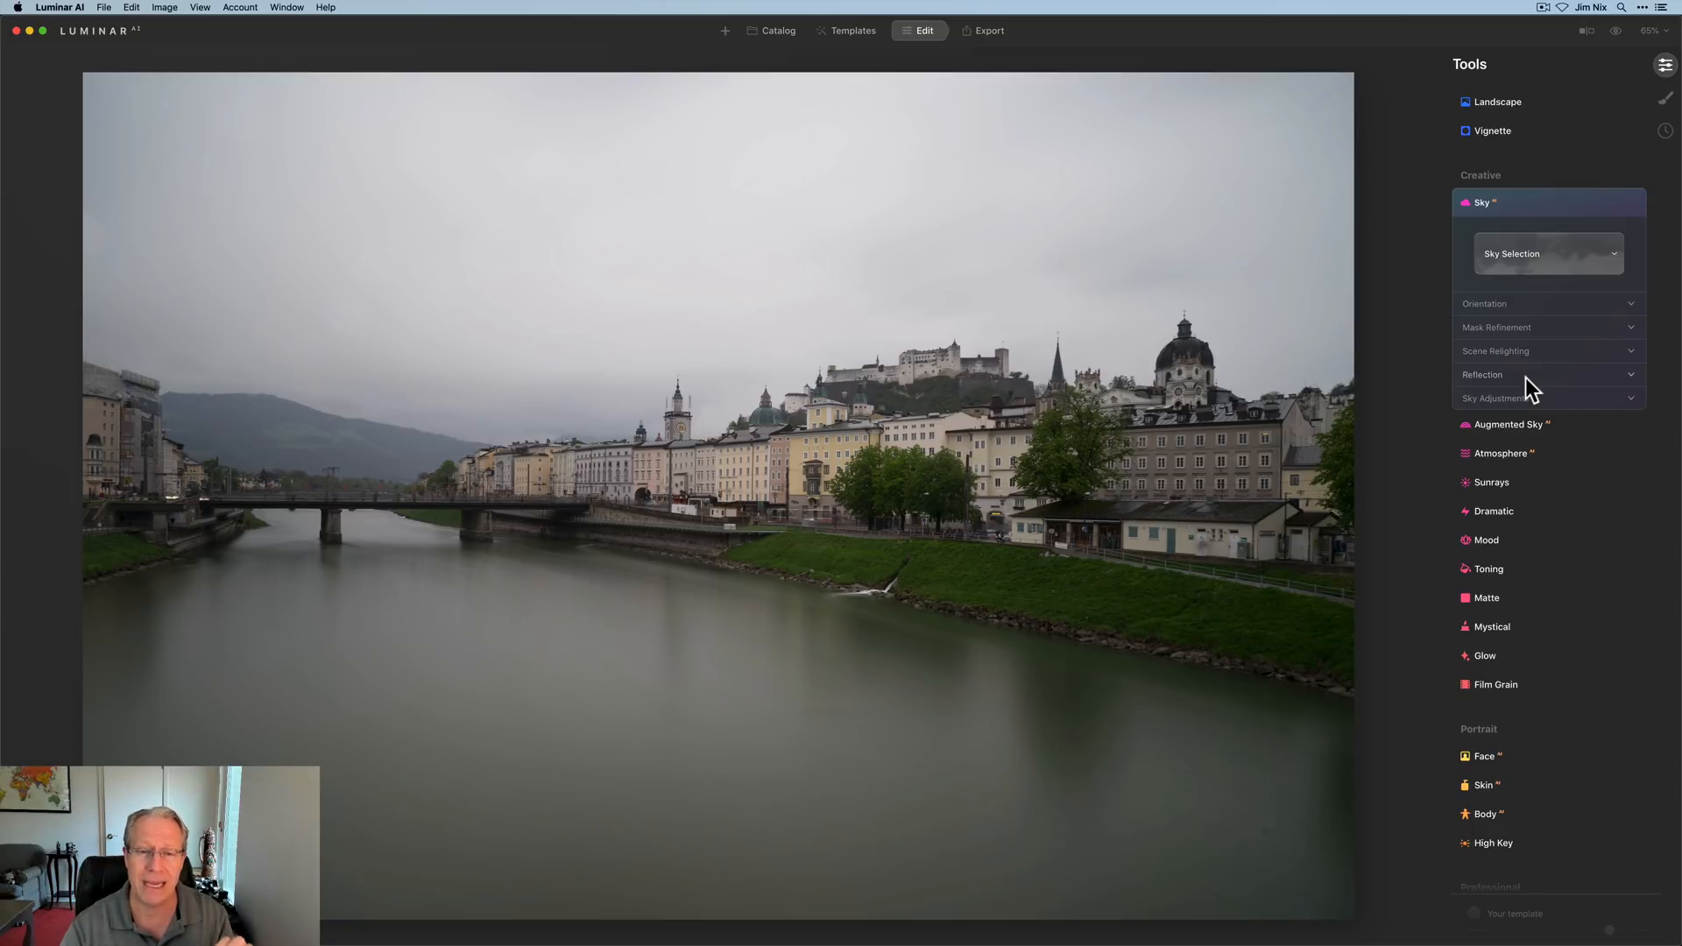
{"action": "scroll", "scroll_direction": "up", "scroll_amount": 3}
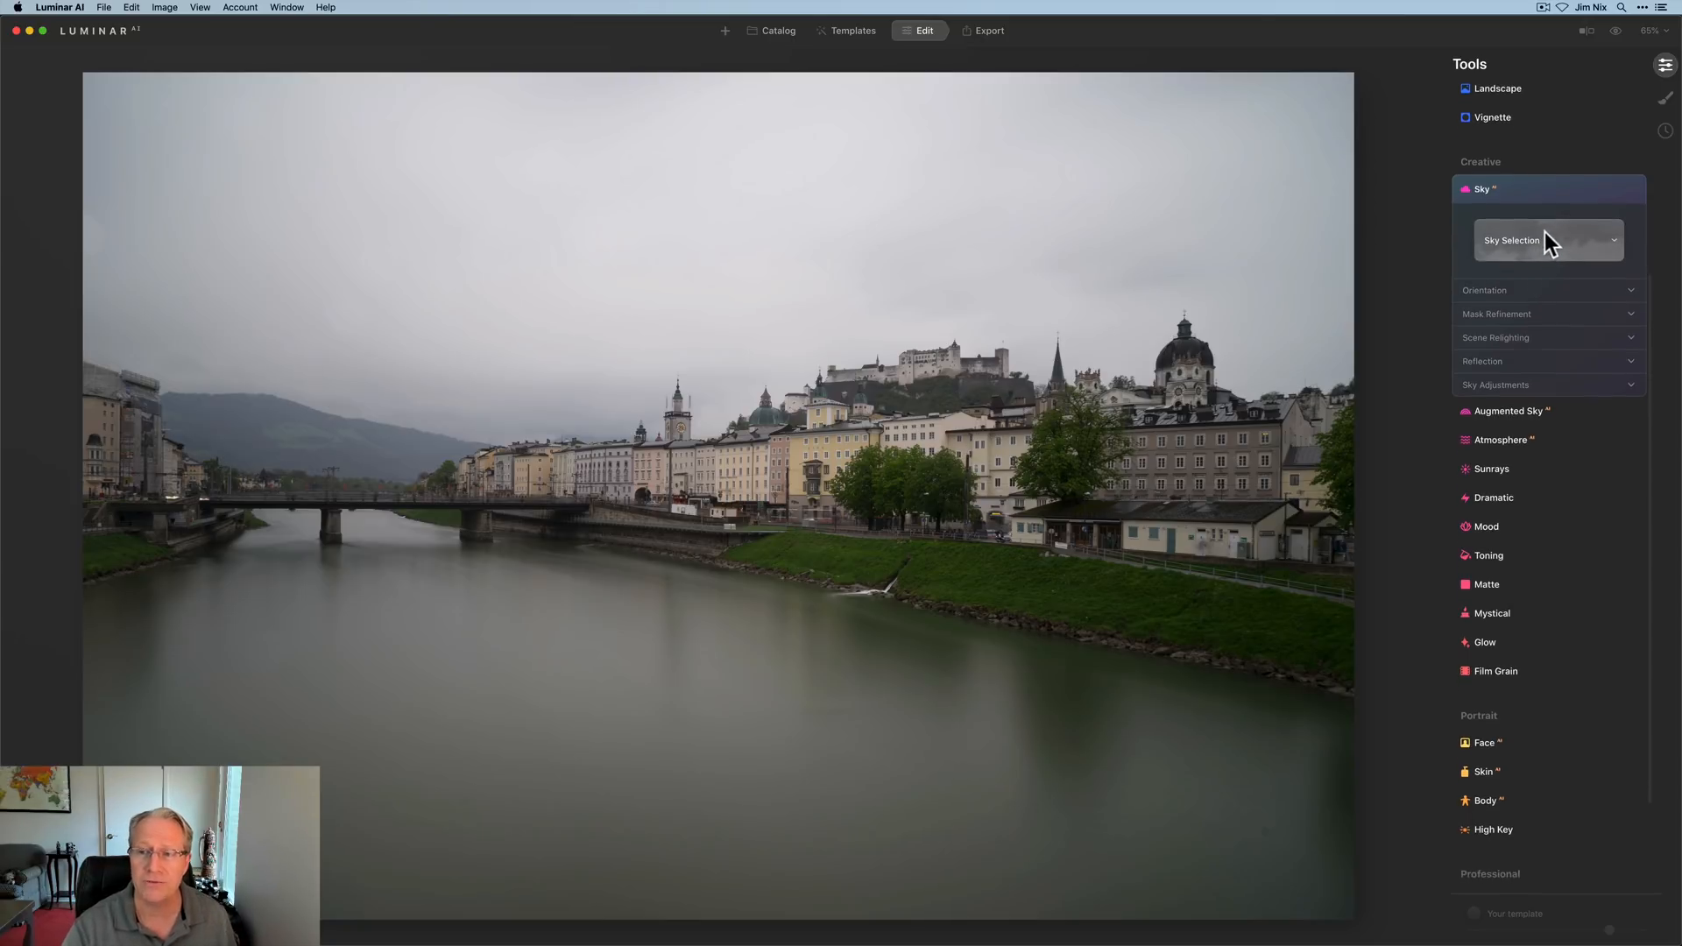
{"action": "left_click", "coordinate": [1547, 240]}
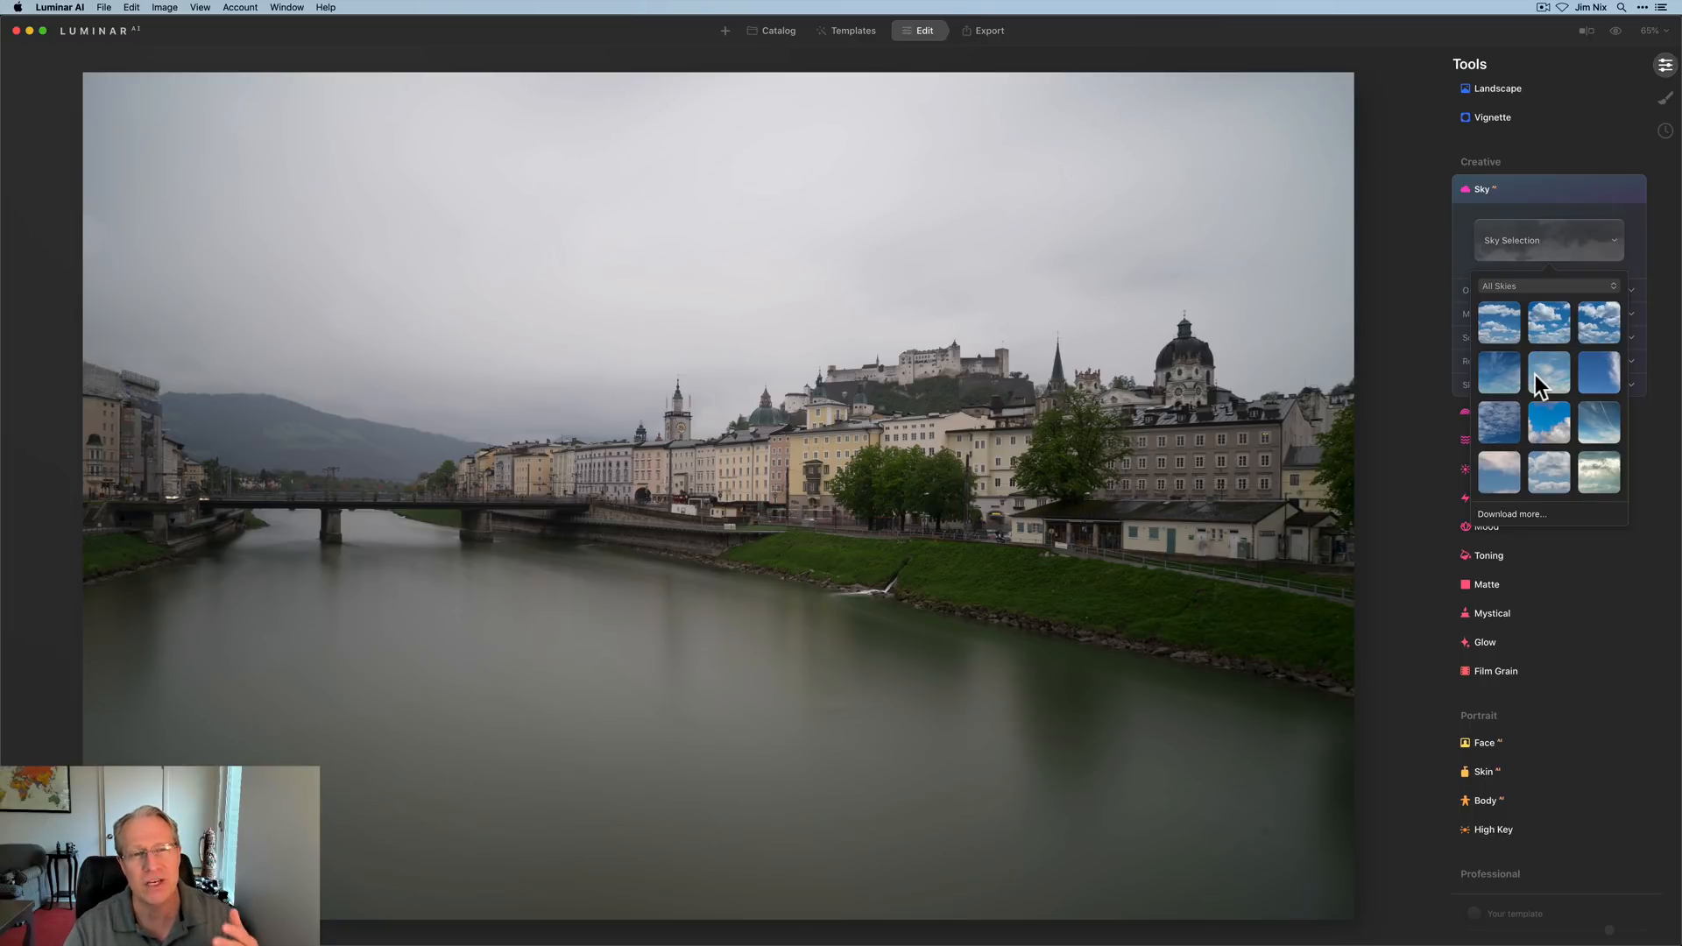
{"action": "scroll", "scroll_direction": "down", "scroll_amount": 3}
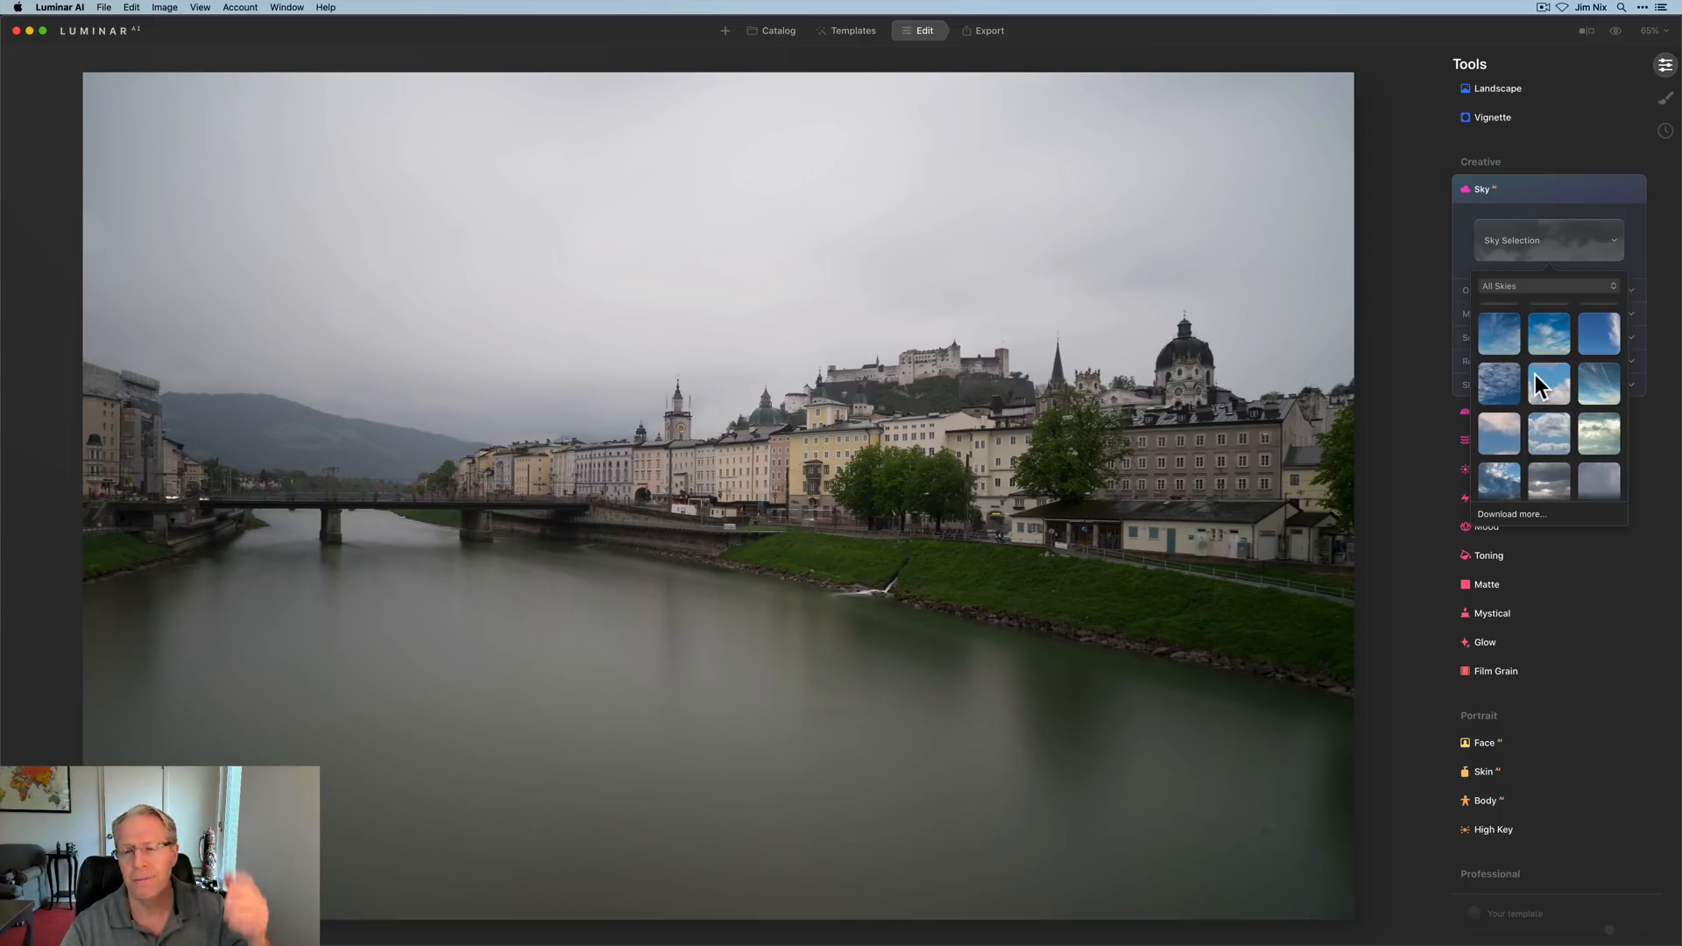
{"action": "scroll", "scroll_direction": "down", "scroll_amount": 3}
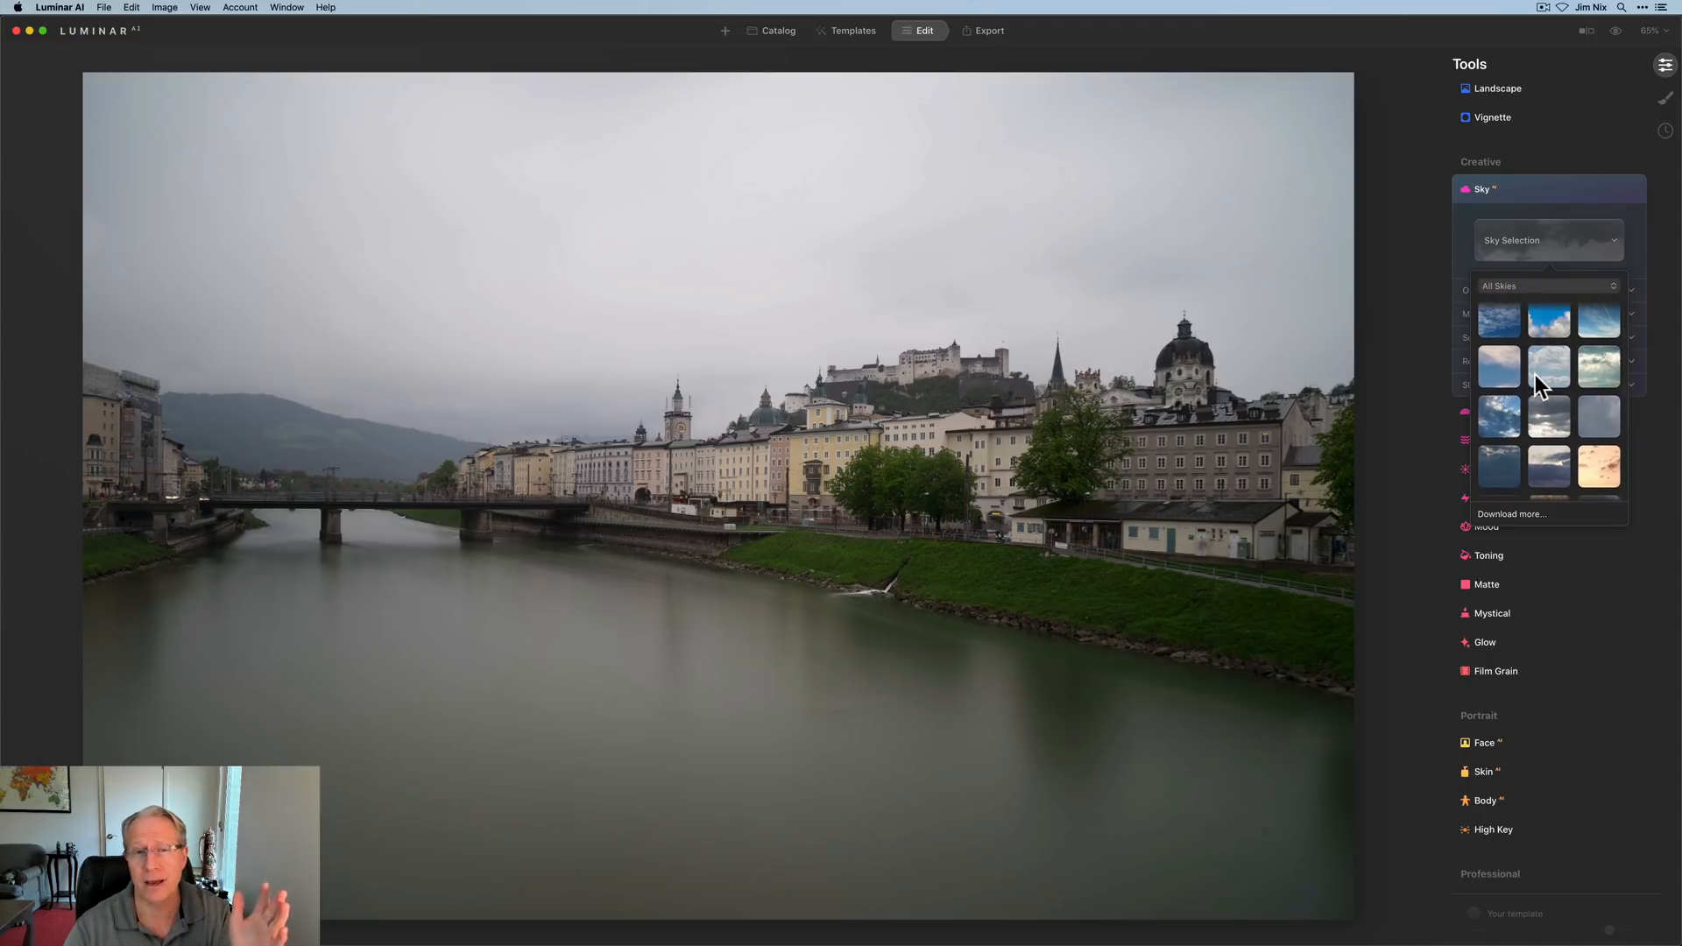
{"action": "scroll", "scroll_direction": "down", "scroll_amount": 3}
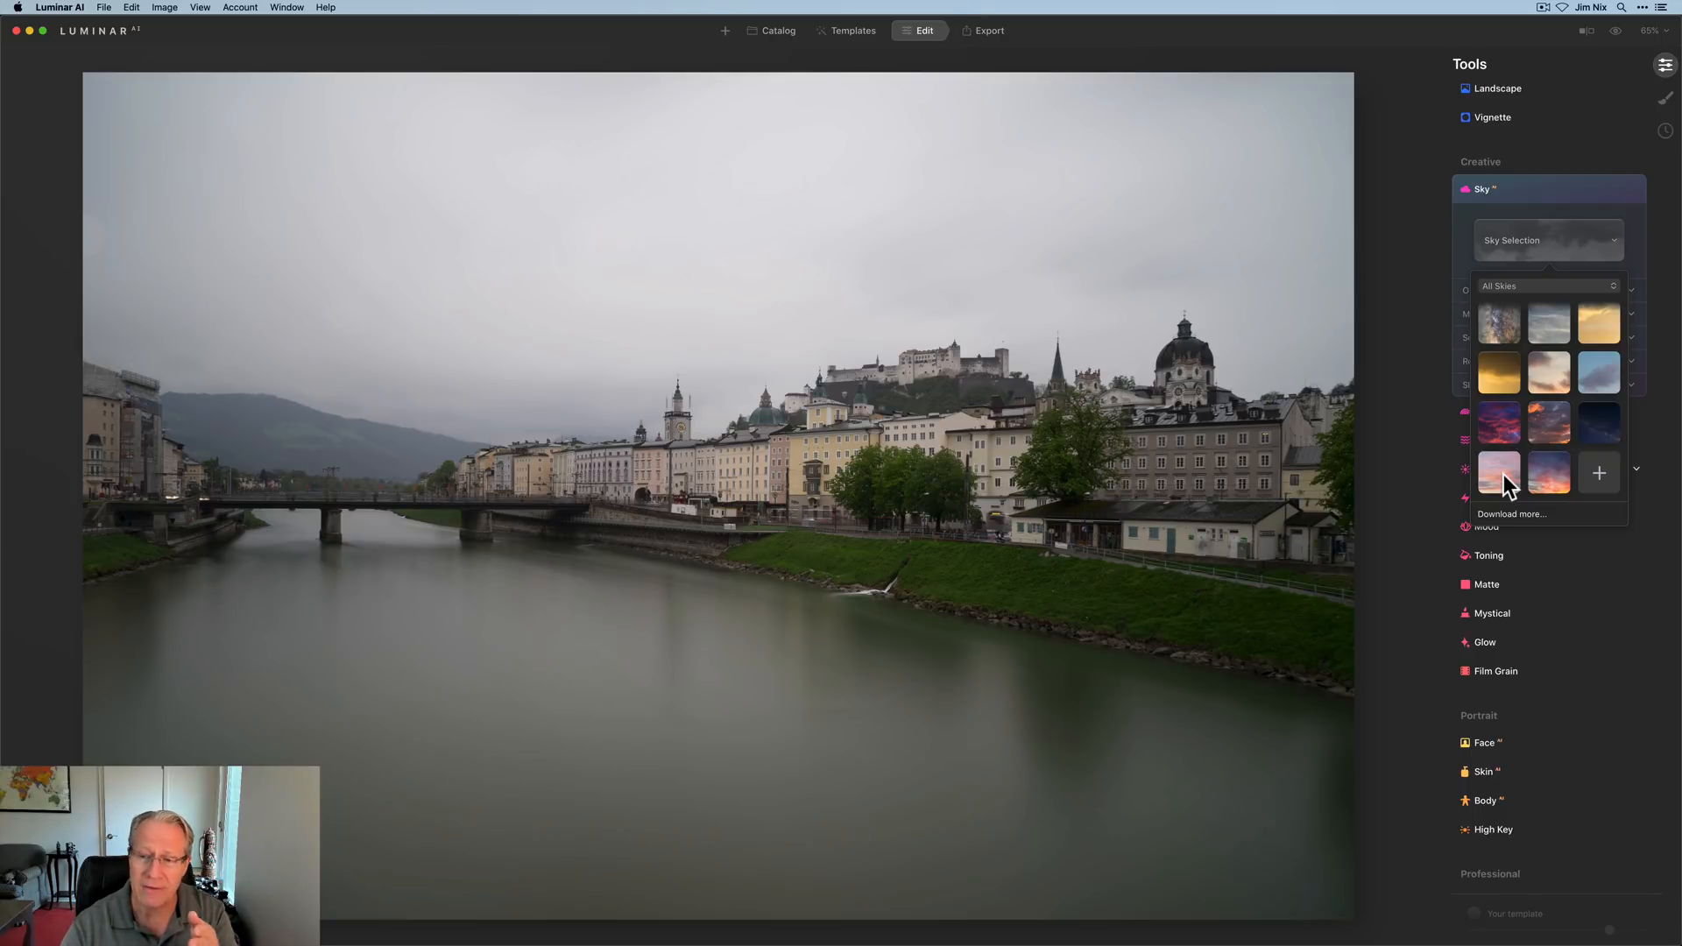
Apply the Suess-Desert-Sunset-44 sunset sky, then toggle the Sky tool off to compare.
{"action": "left_click", "coordinate": [1498, 472]}
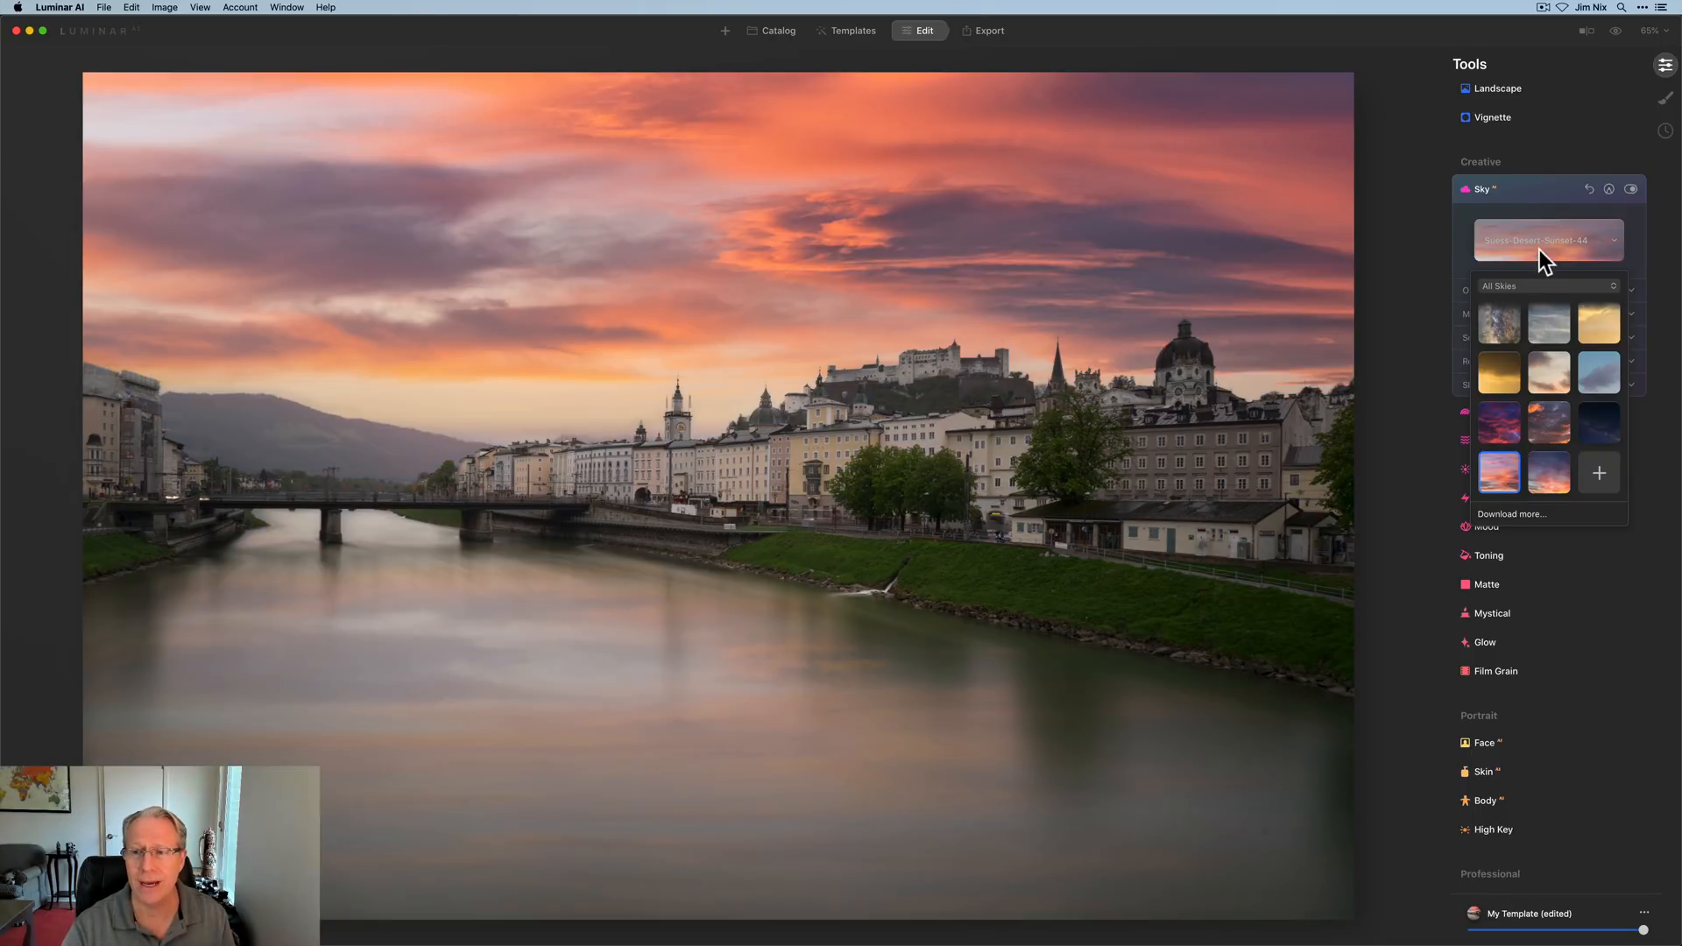
{"action": "left_click", "coordinate": [1546, 239]}
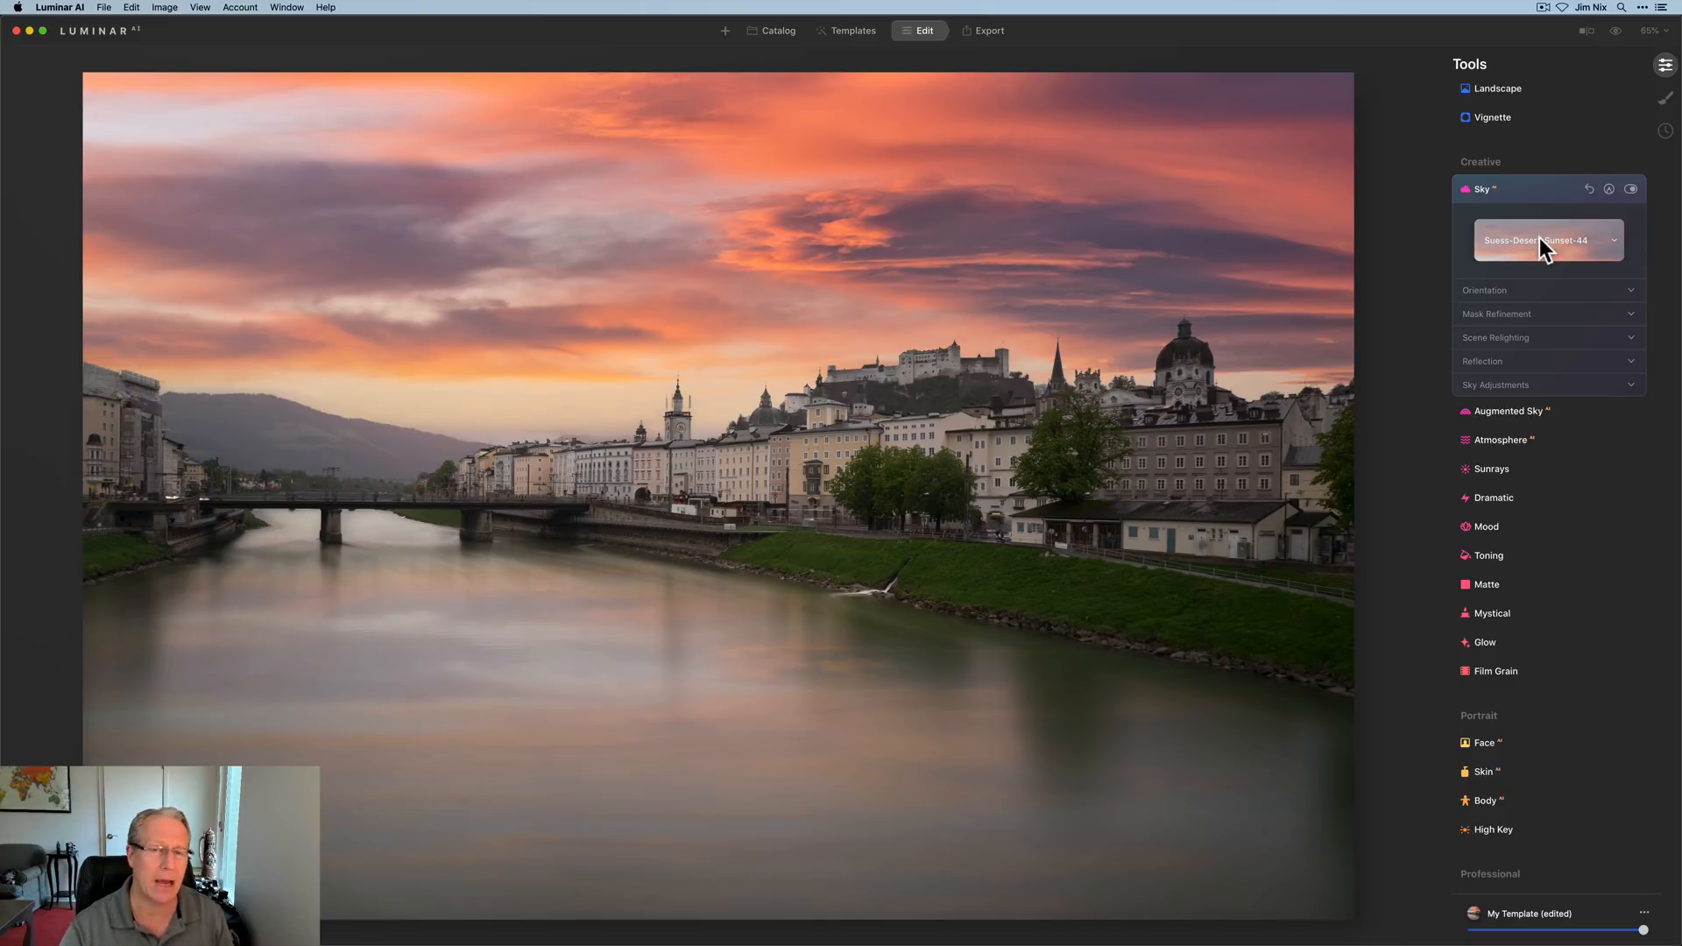
{"action": "mouse_move", "coordinate": [1549, 261]}
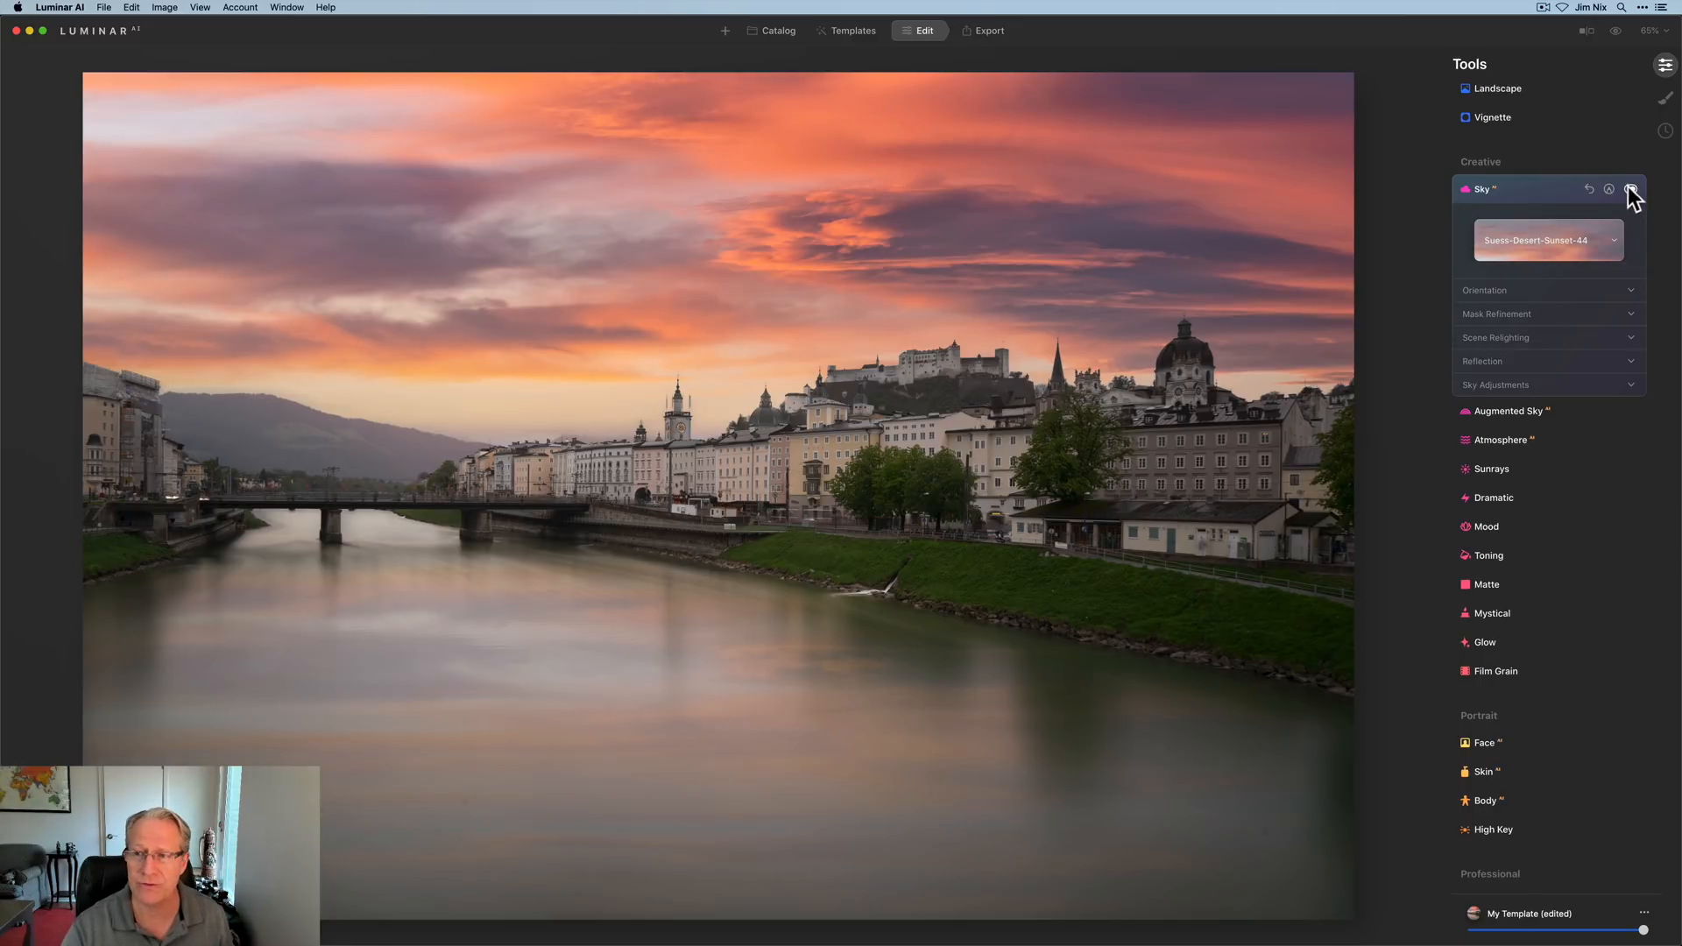
{"action": "left_click", "coordinate": [1630, 190]}
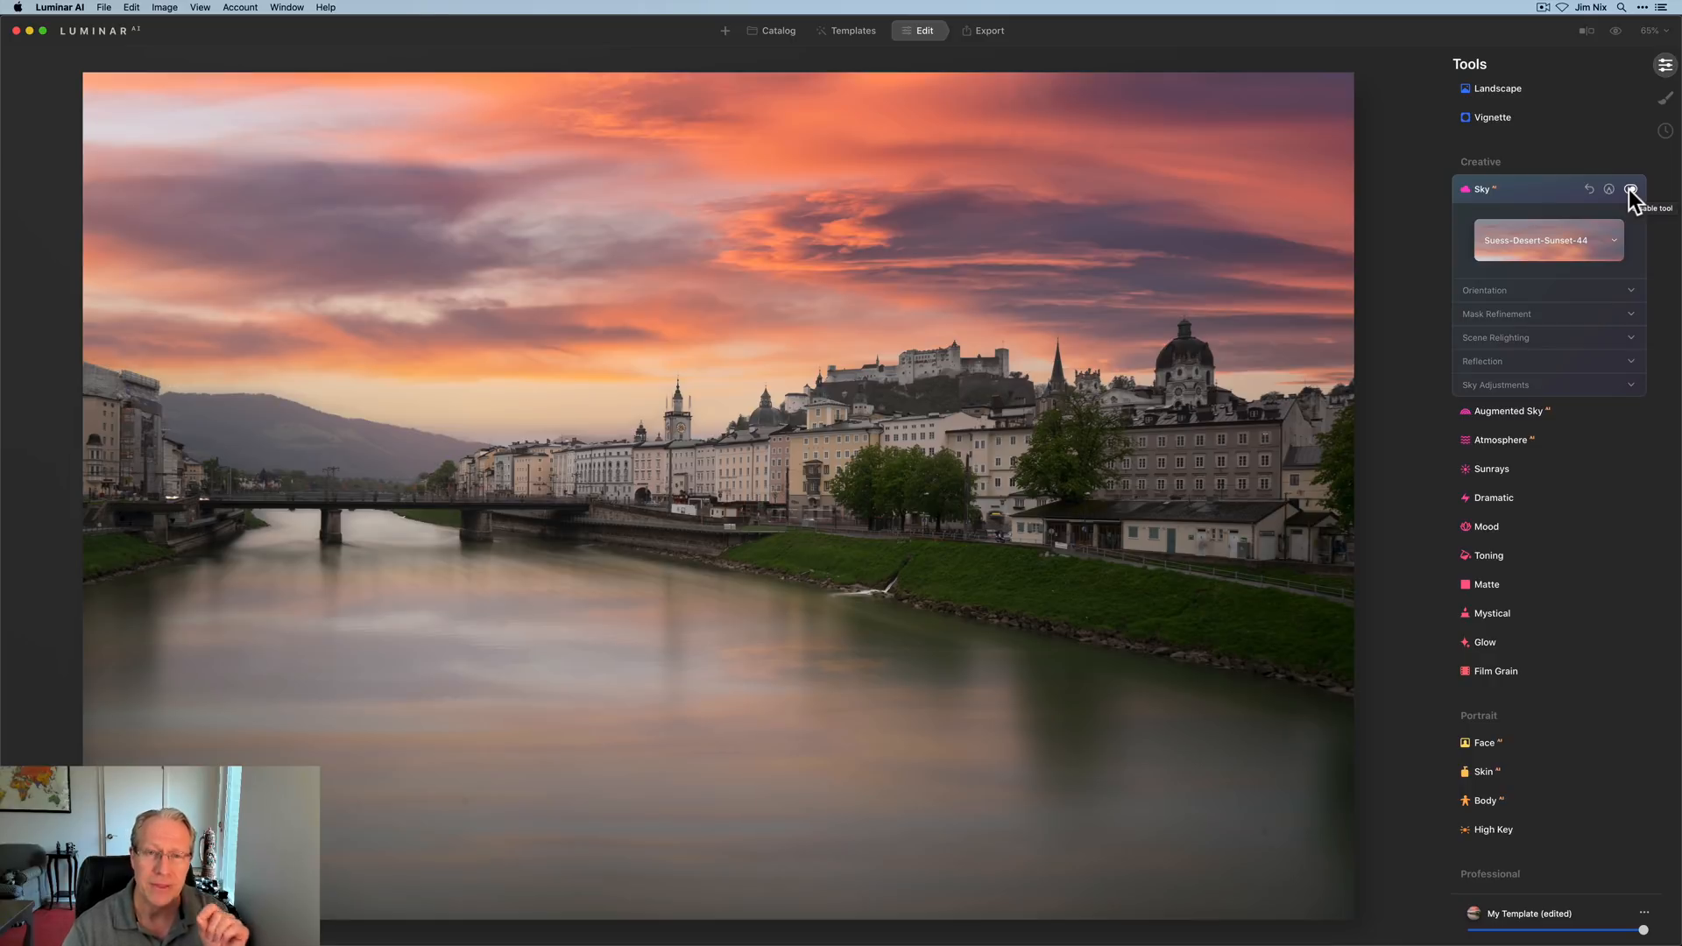
{"action": "mouse_move", "coordinate": [1510, 301]}
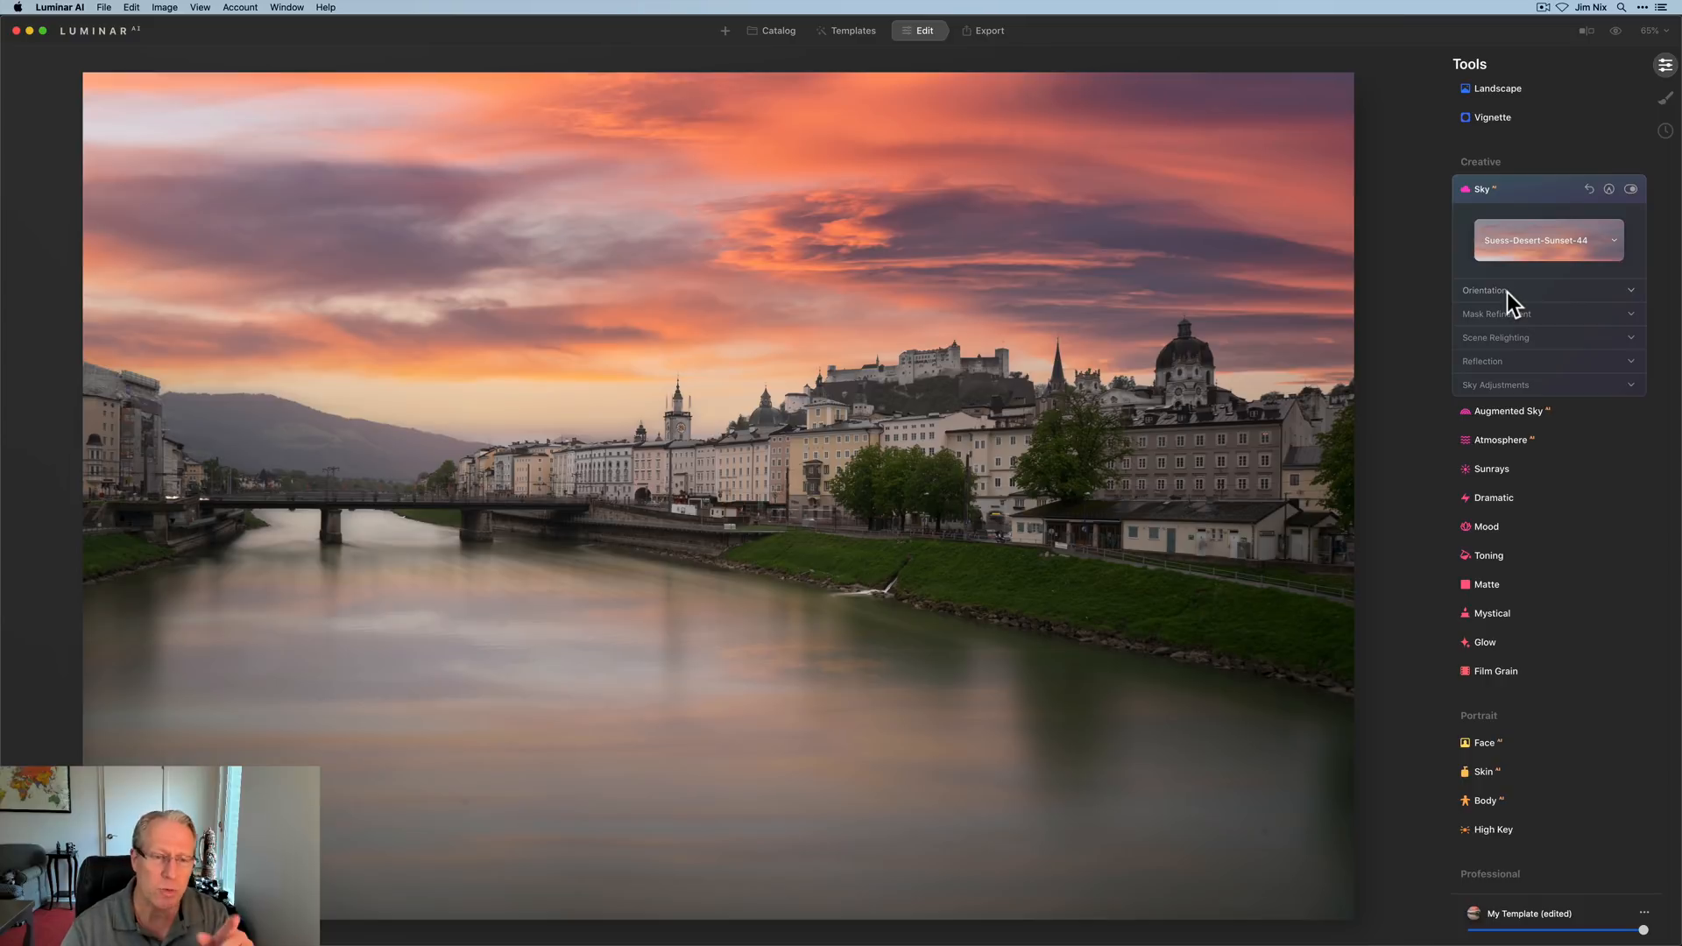
{"action": "mouse_move", "coordinate": [1507, 349]}
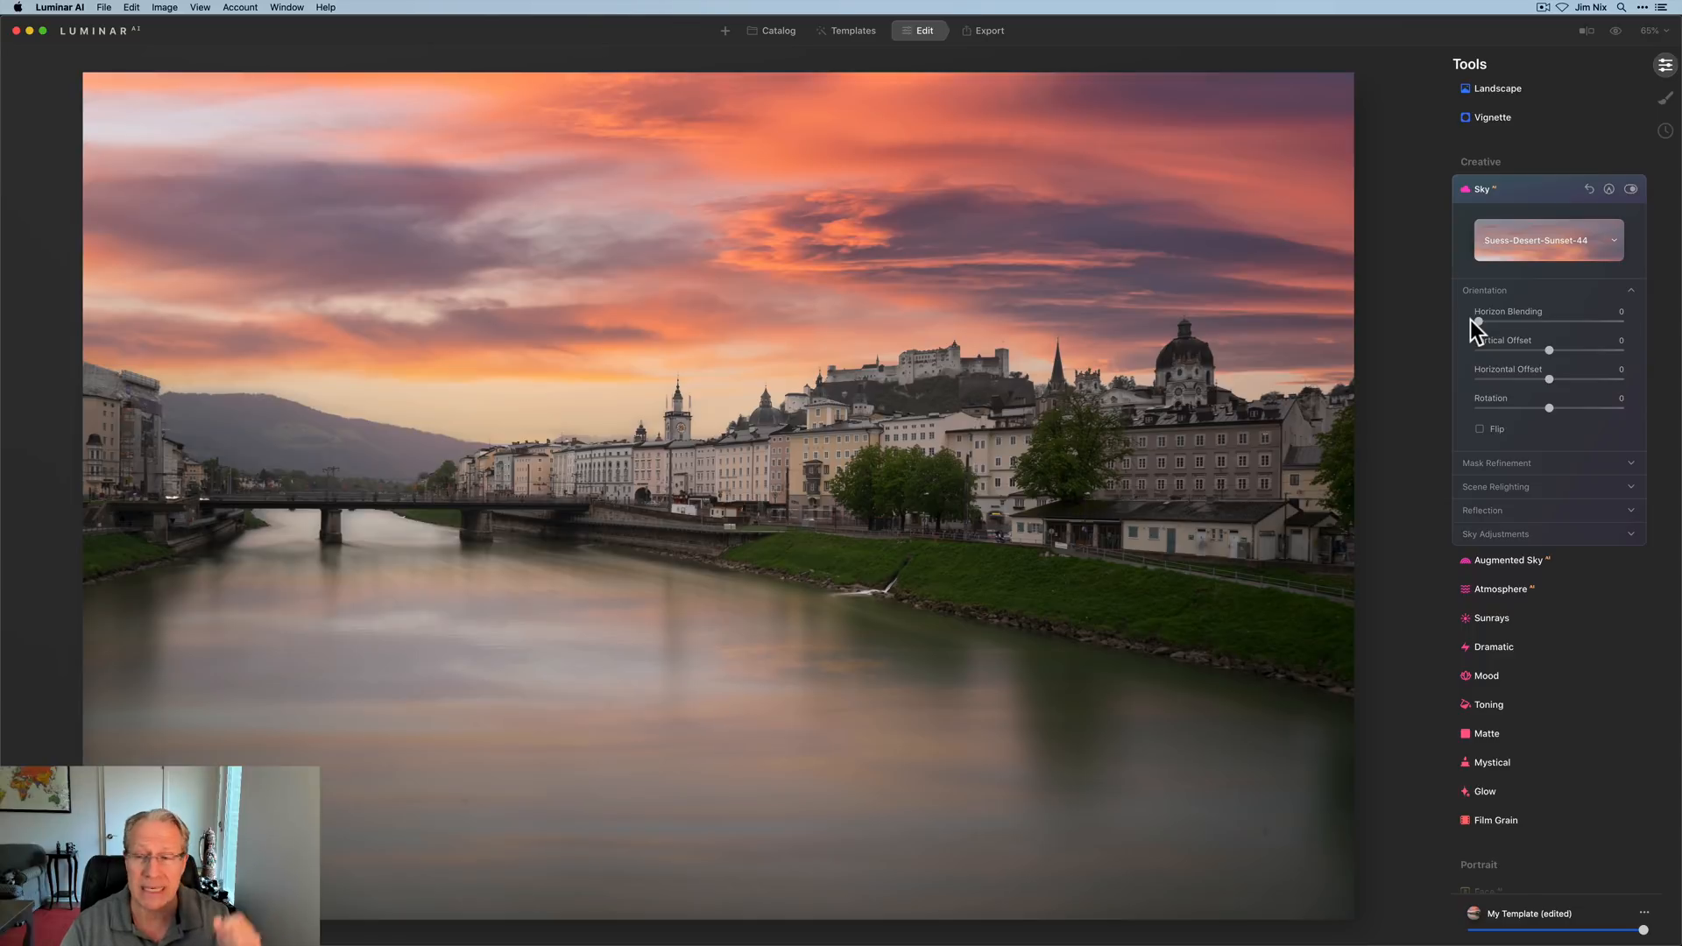
{"action": "mouse_move", "coordinate": [1558, 361]}
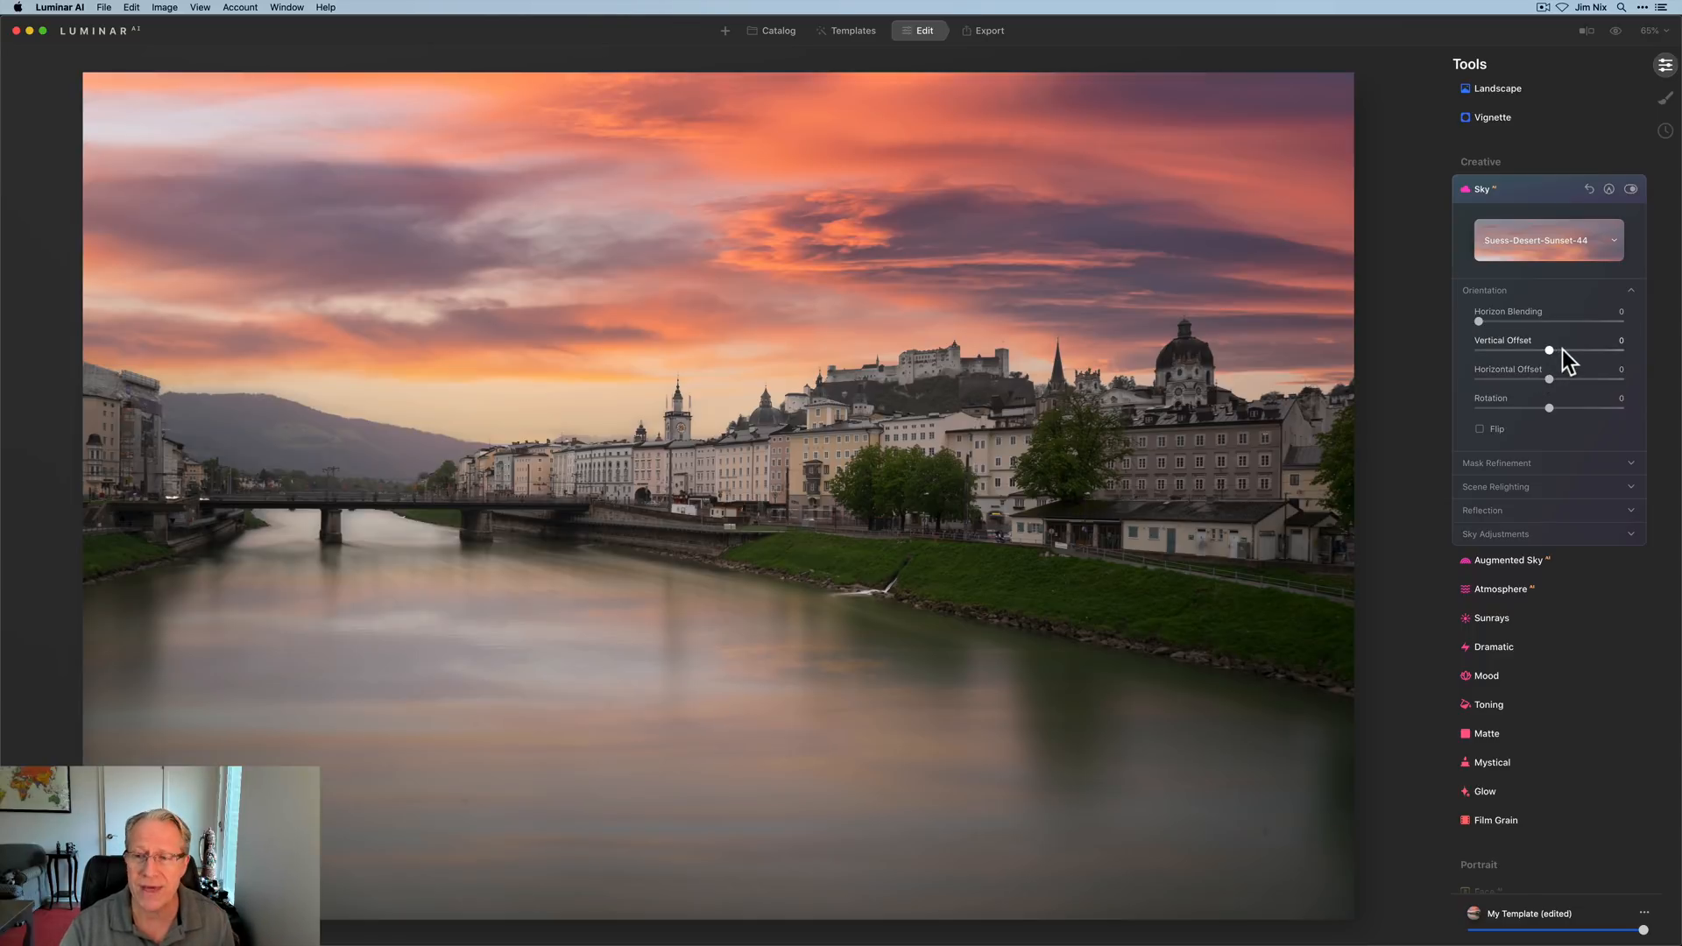
{"action": "mouse_move", "coordinate": [1556, 383]}
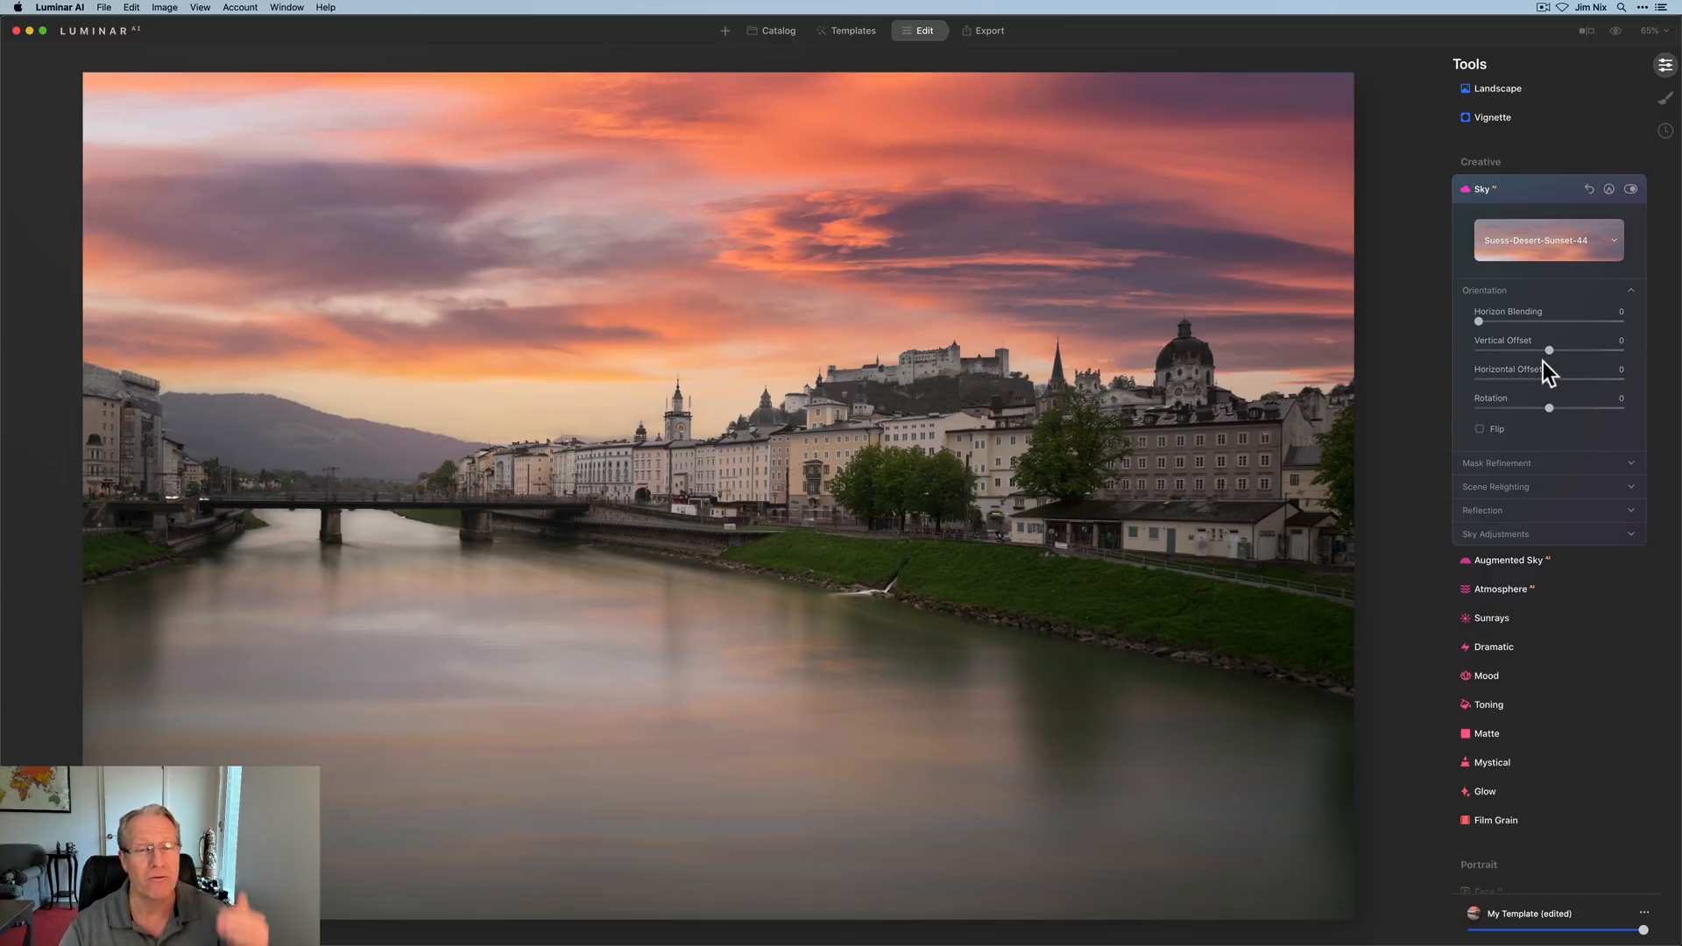
{"action": "mouse_move", "coordinate": [1556, 381]}
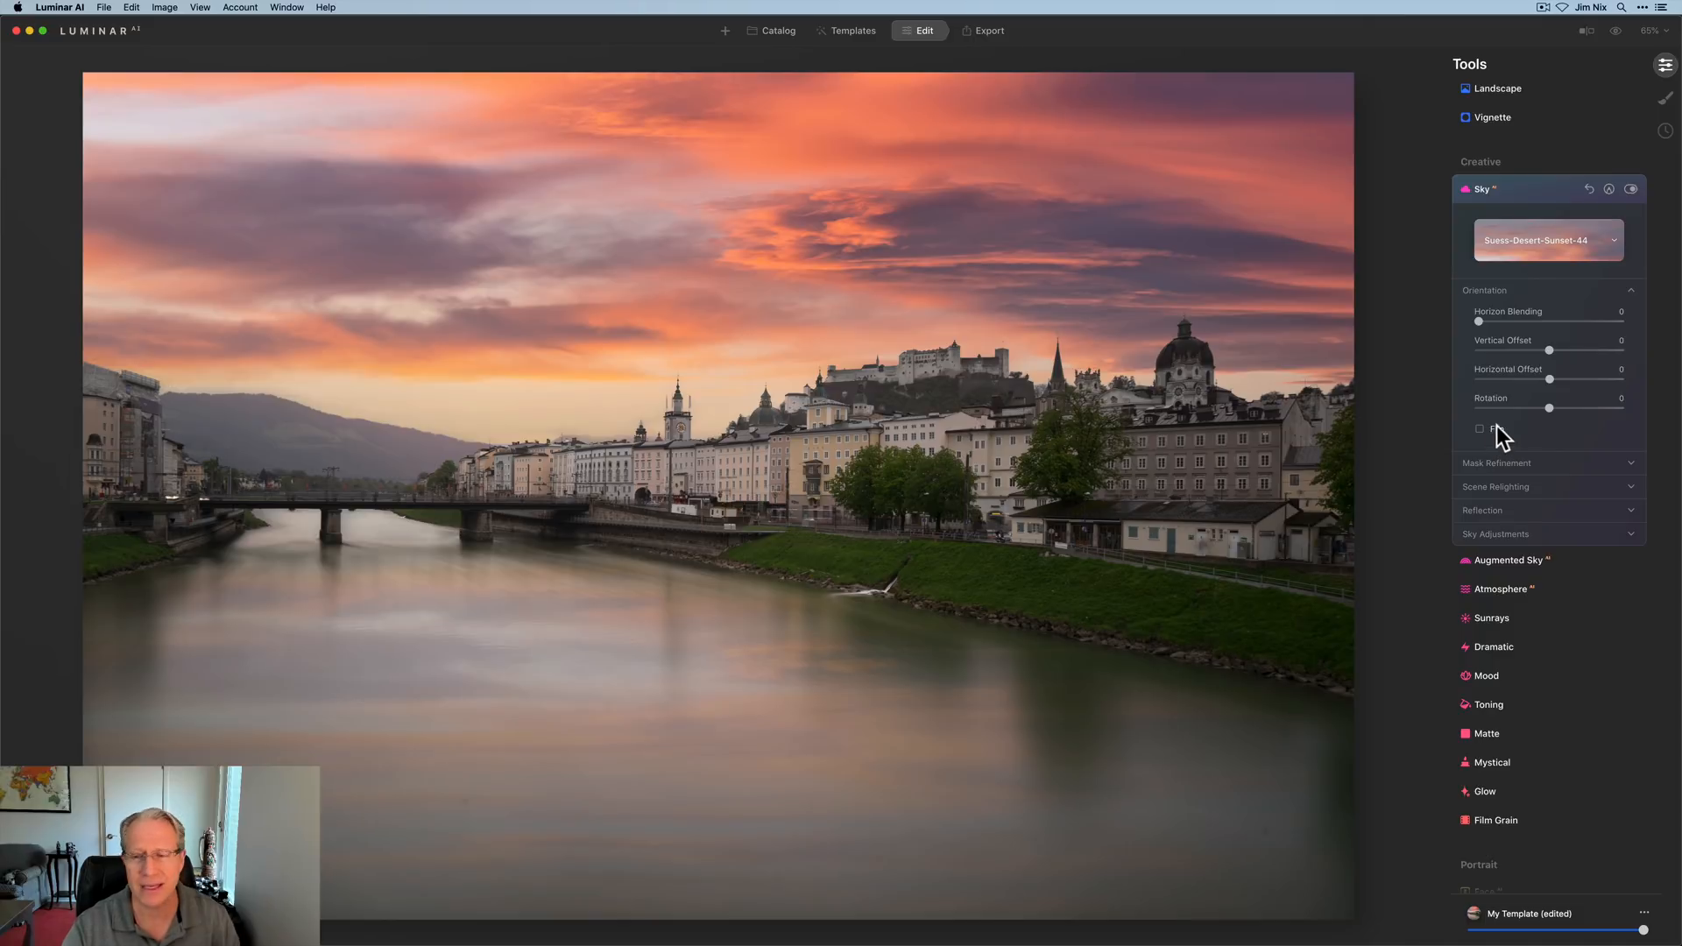
{"action": "mouse_move", "coordinate": [1550, 416]}
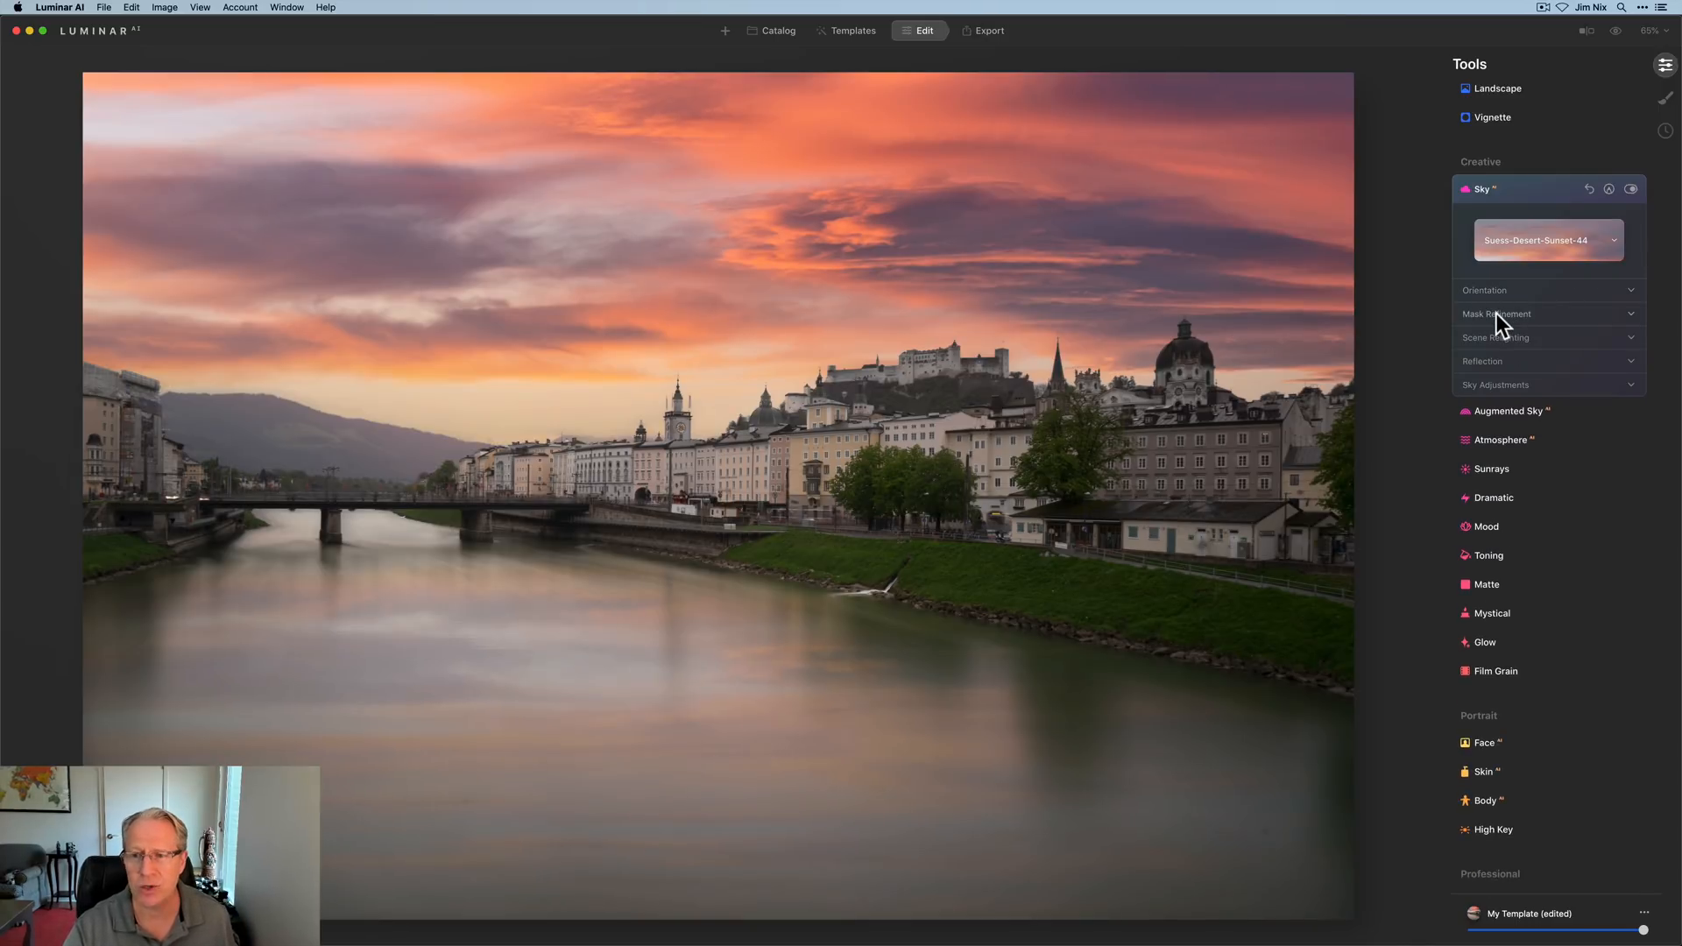
Expand Mask Refinement to view the Global, Close Gaps and Fix Details strengths.
{"action": "left_click", "coordinate": [1495, 314]}
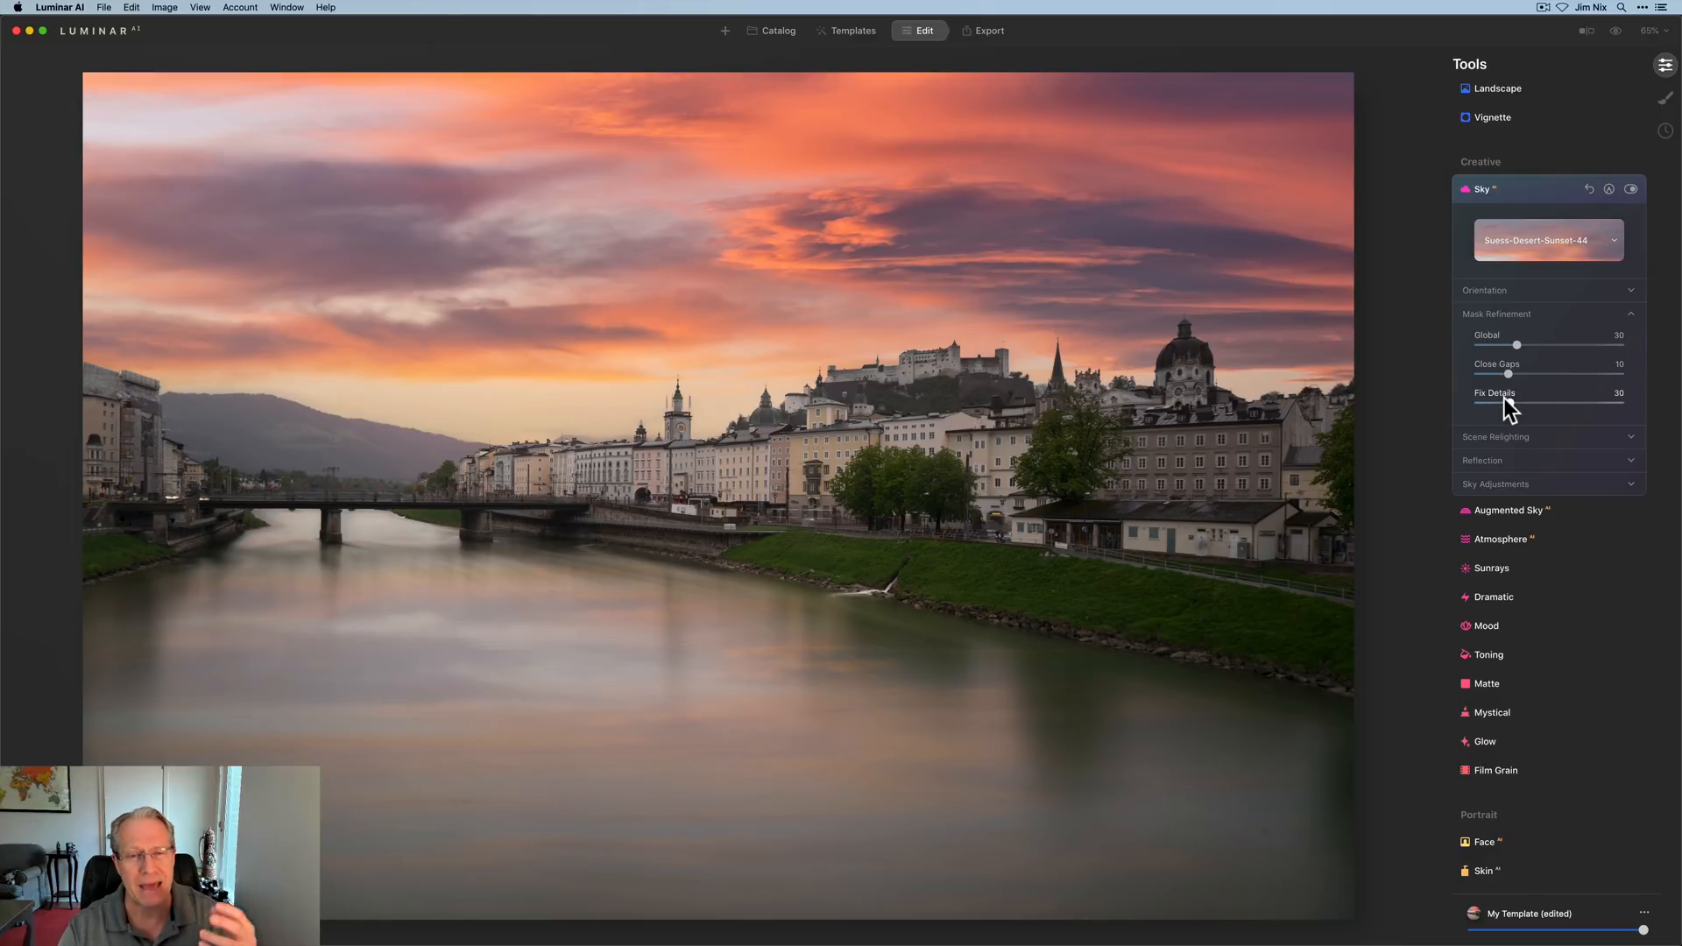
{"action": "mouse_move", "coordinate": [1513, 413]}
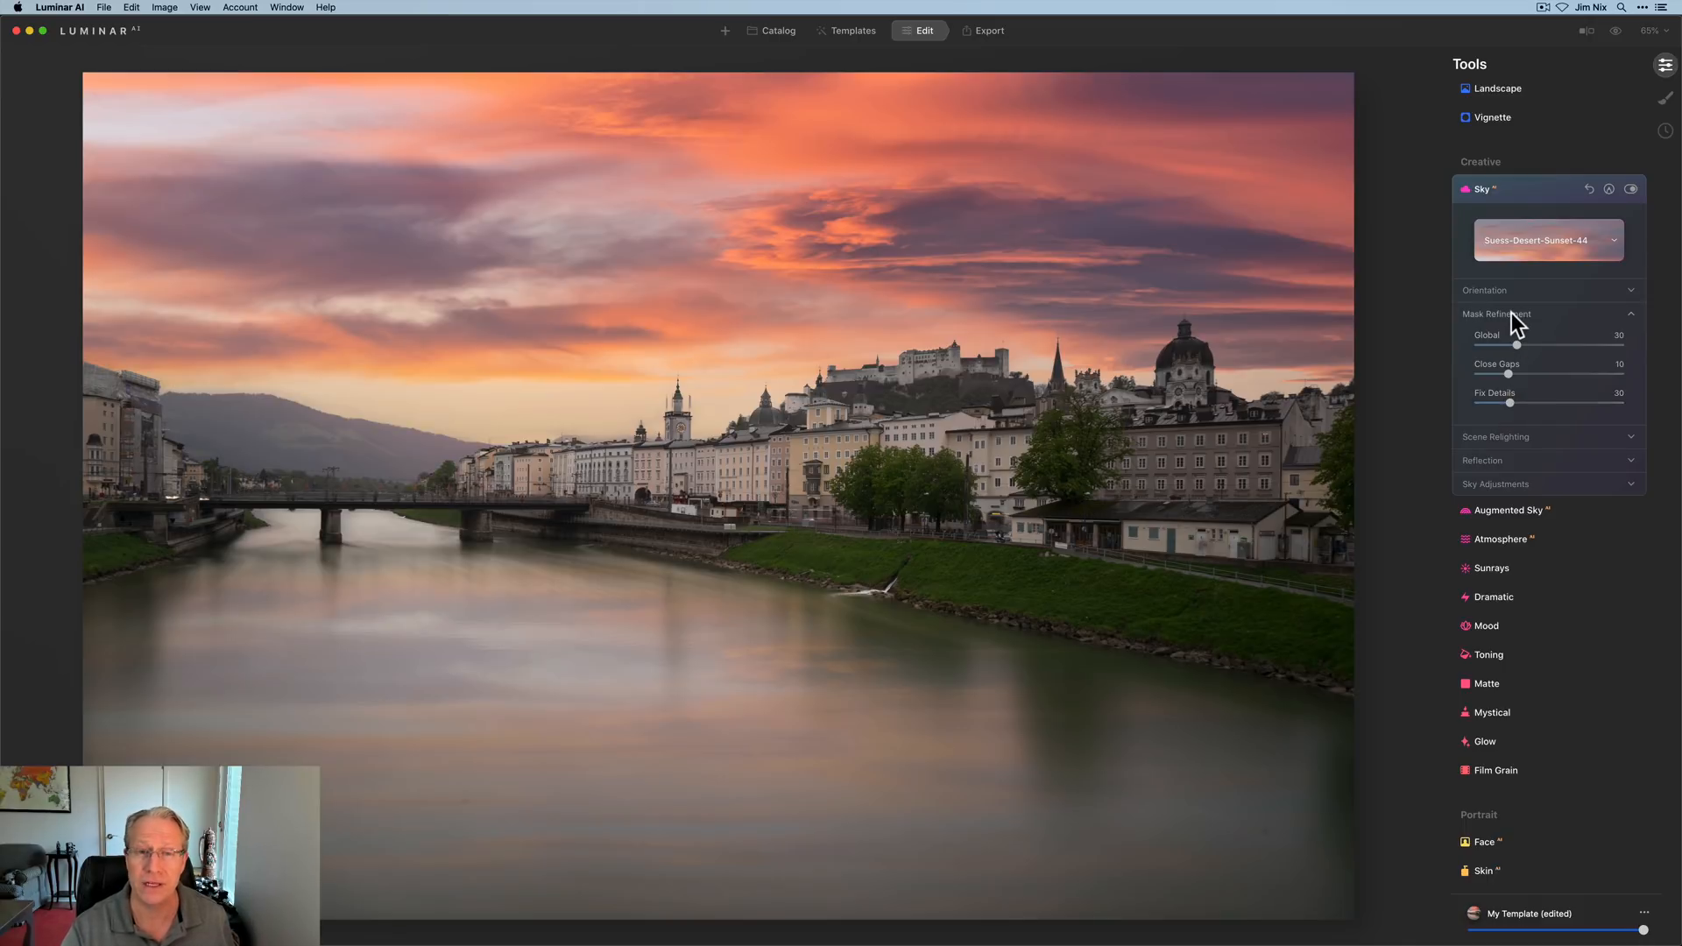
Expand Scene Relighting to review Relight Strength 71 and Relight Saturation 67.
{"action": "left_click", "coordinate": [1495, 437]}
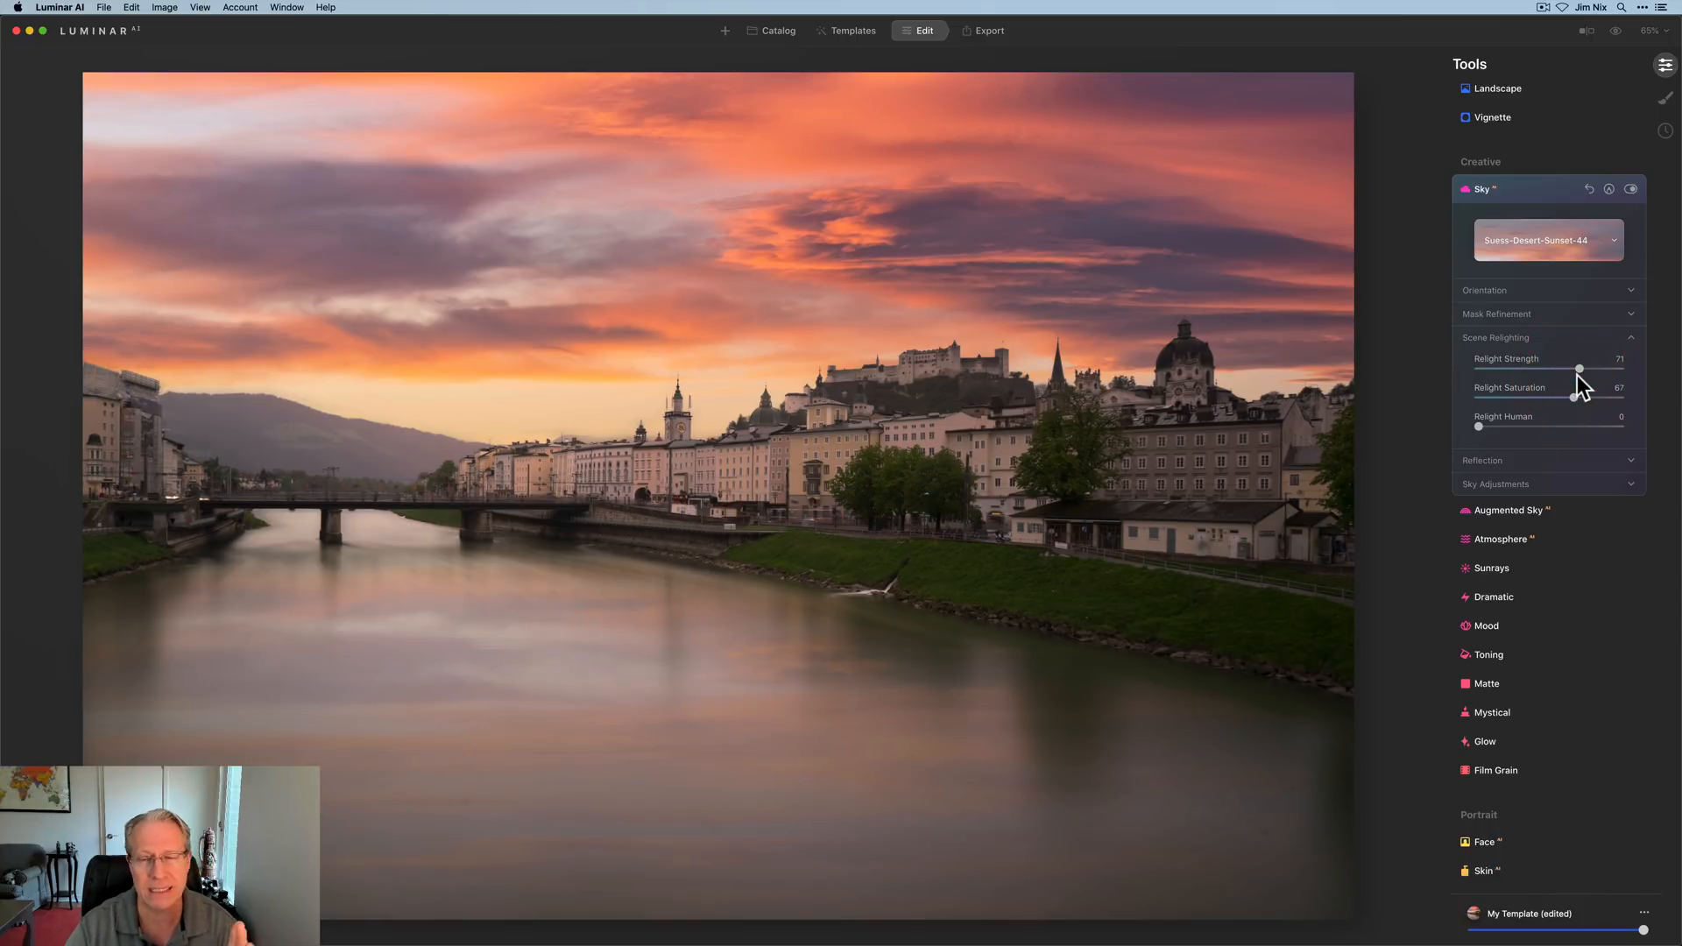
{"action": "mouse_move", "coordinate": [1510, 416]}
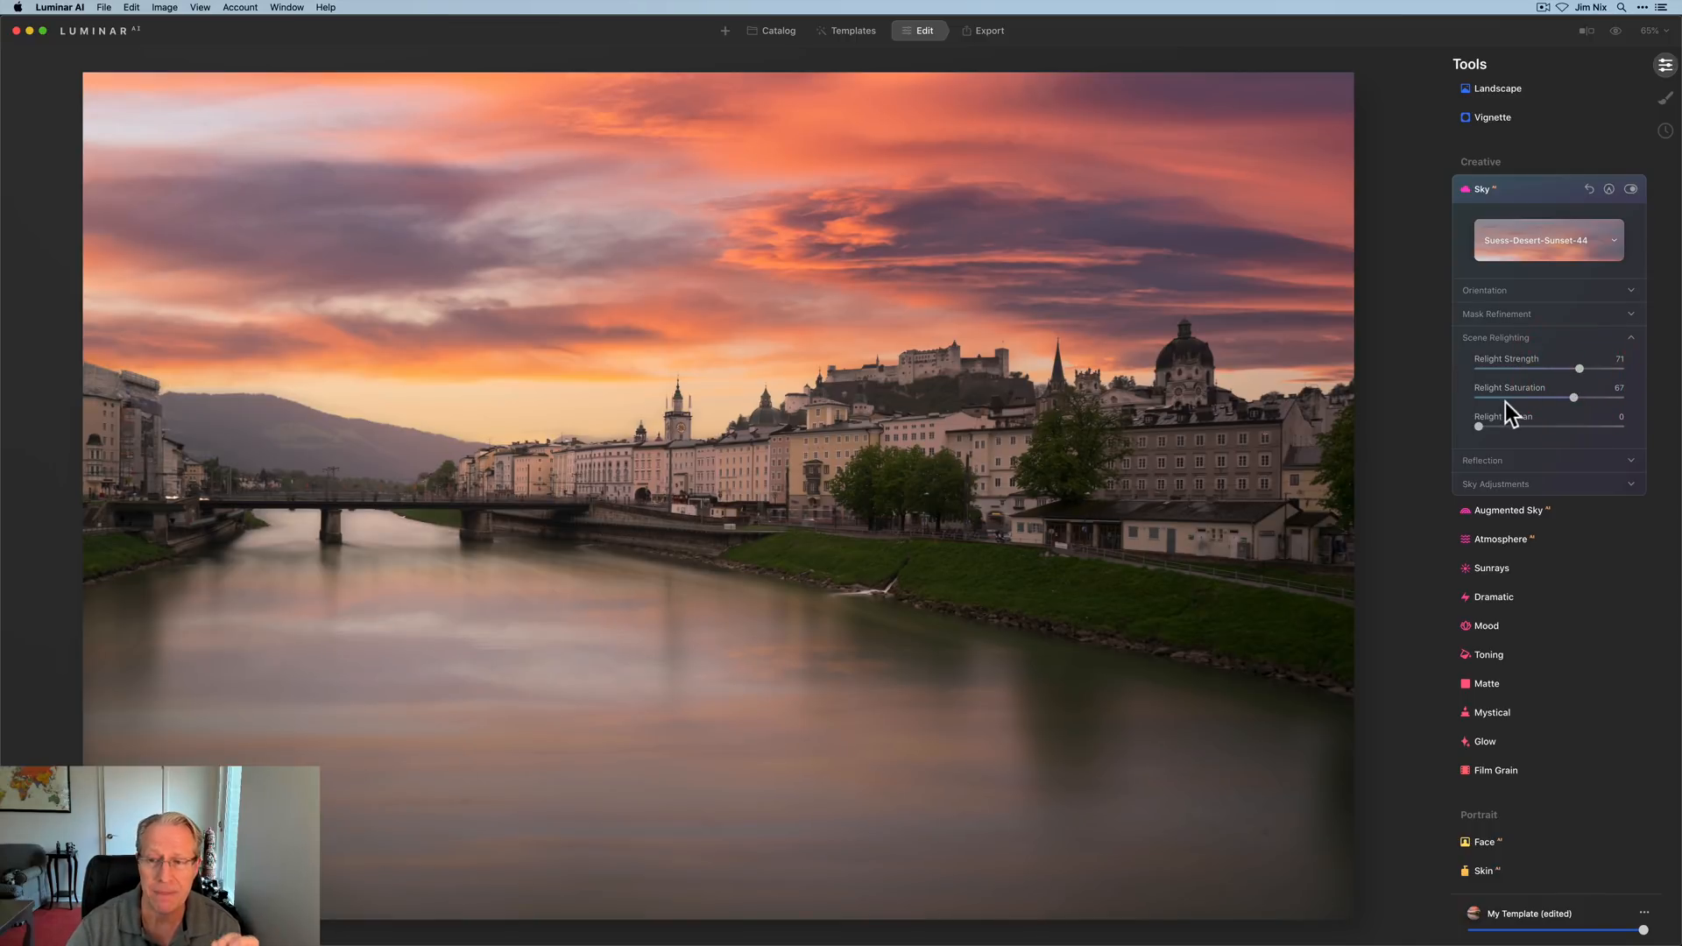
{"action": "mouse_move", "coordinate": [1481, 432]}
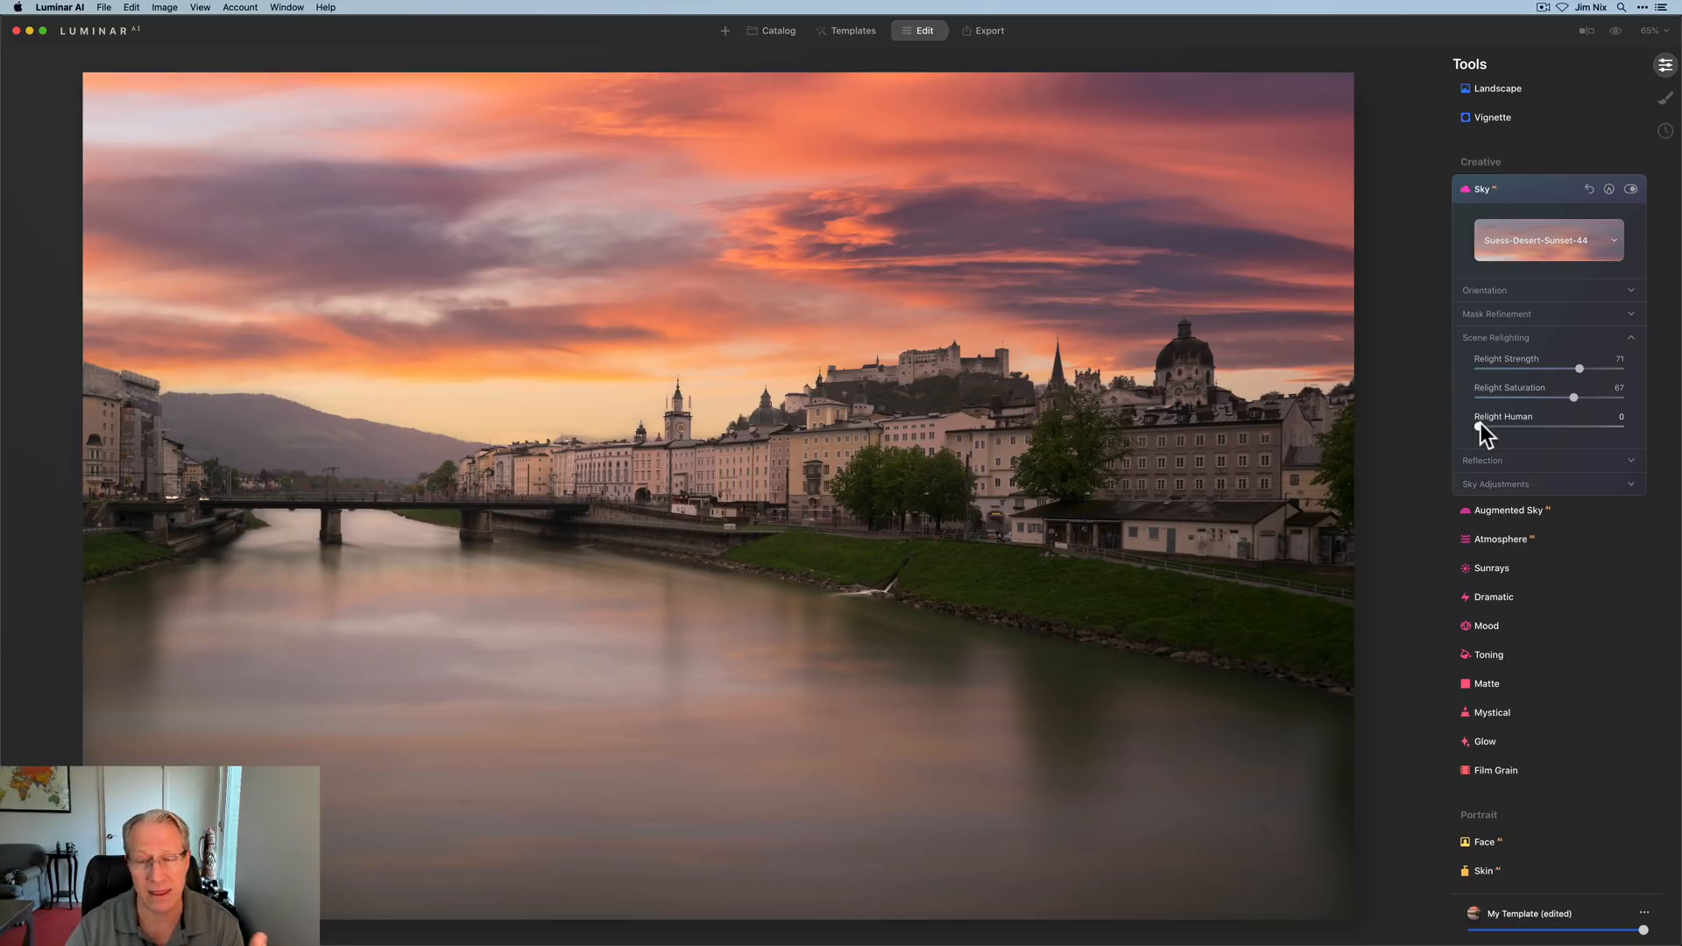
{"action": "mouse_move", "coordinate": [1552, 358]}
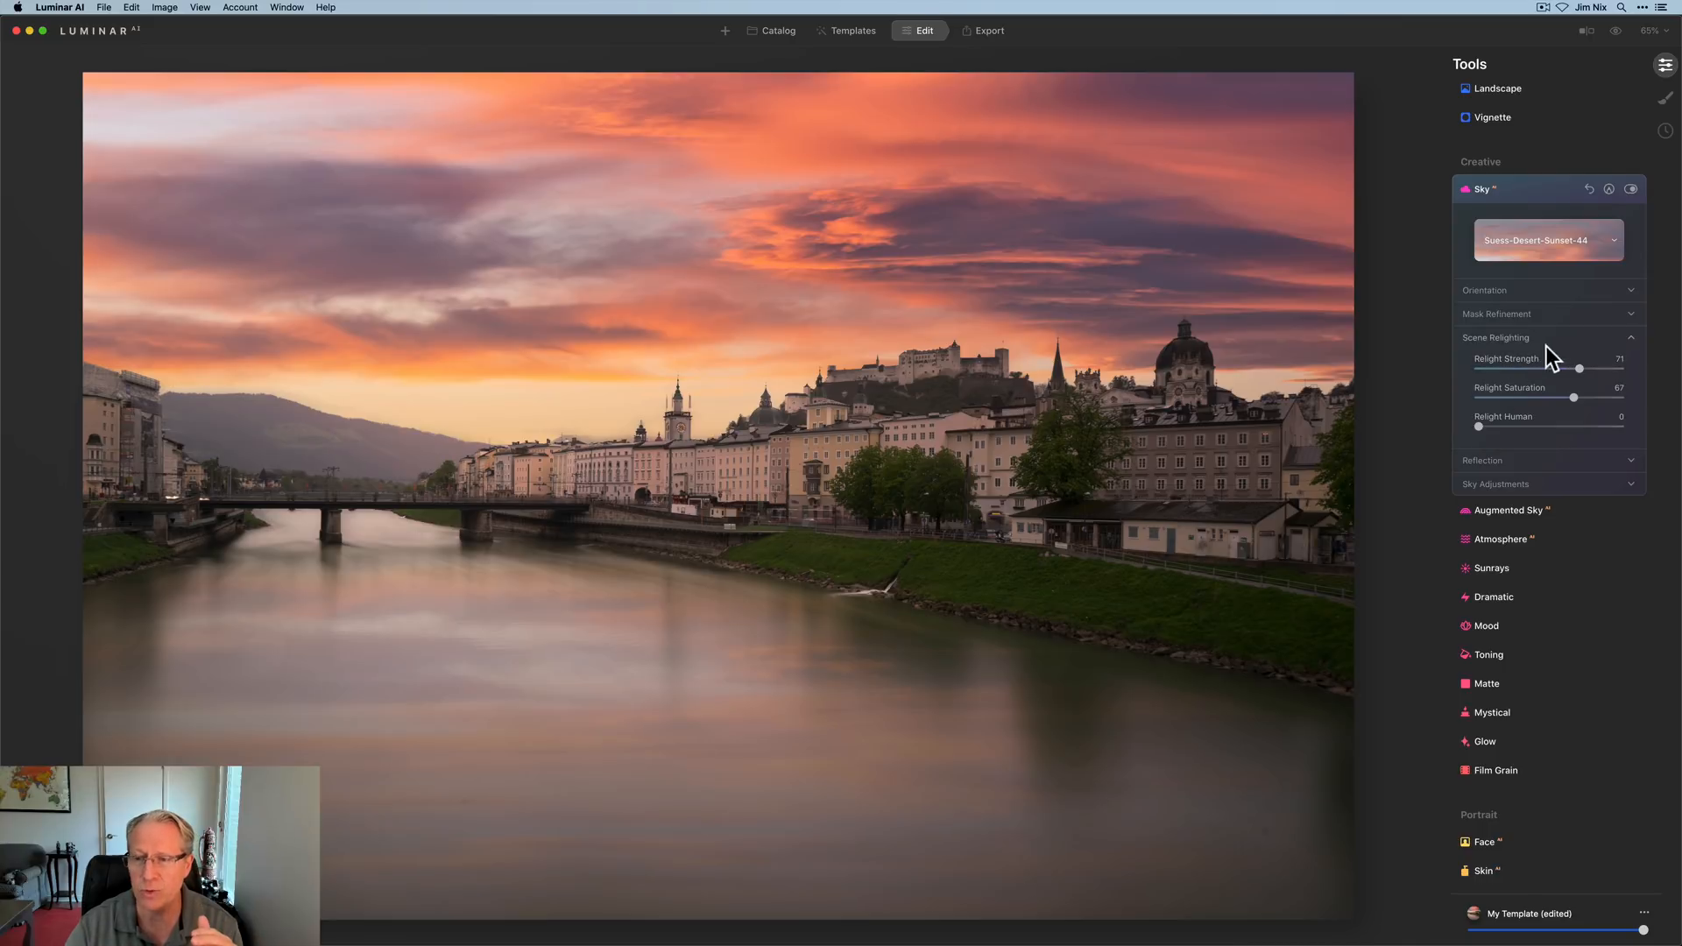
{"action": "mouse_move", "coordinate": [1549, 395]}
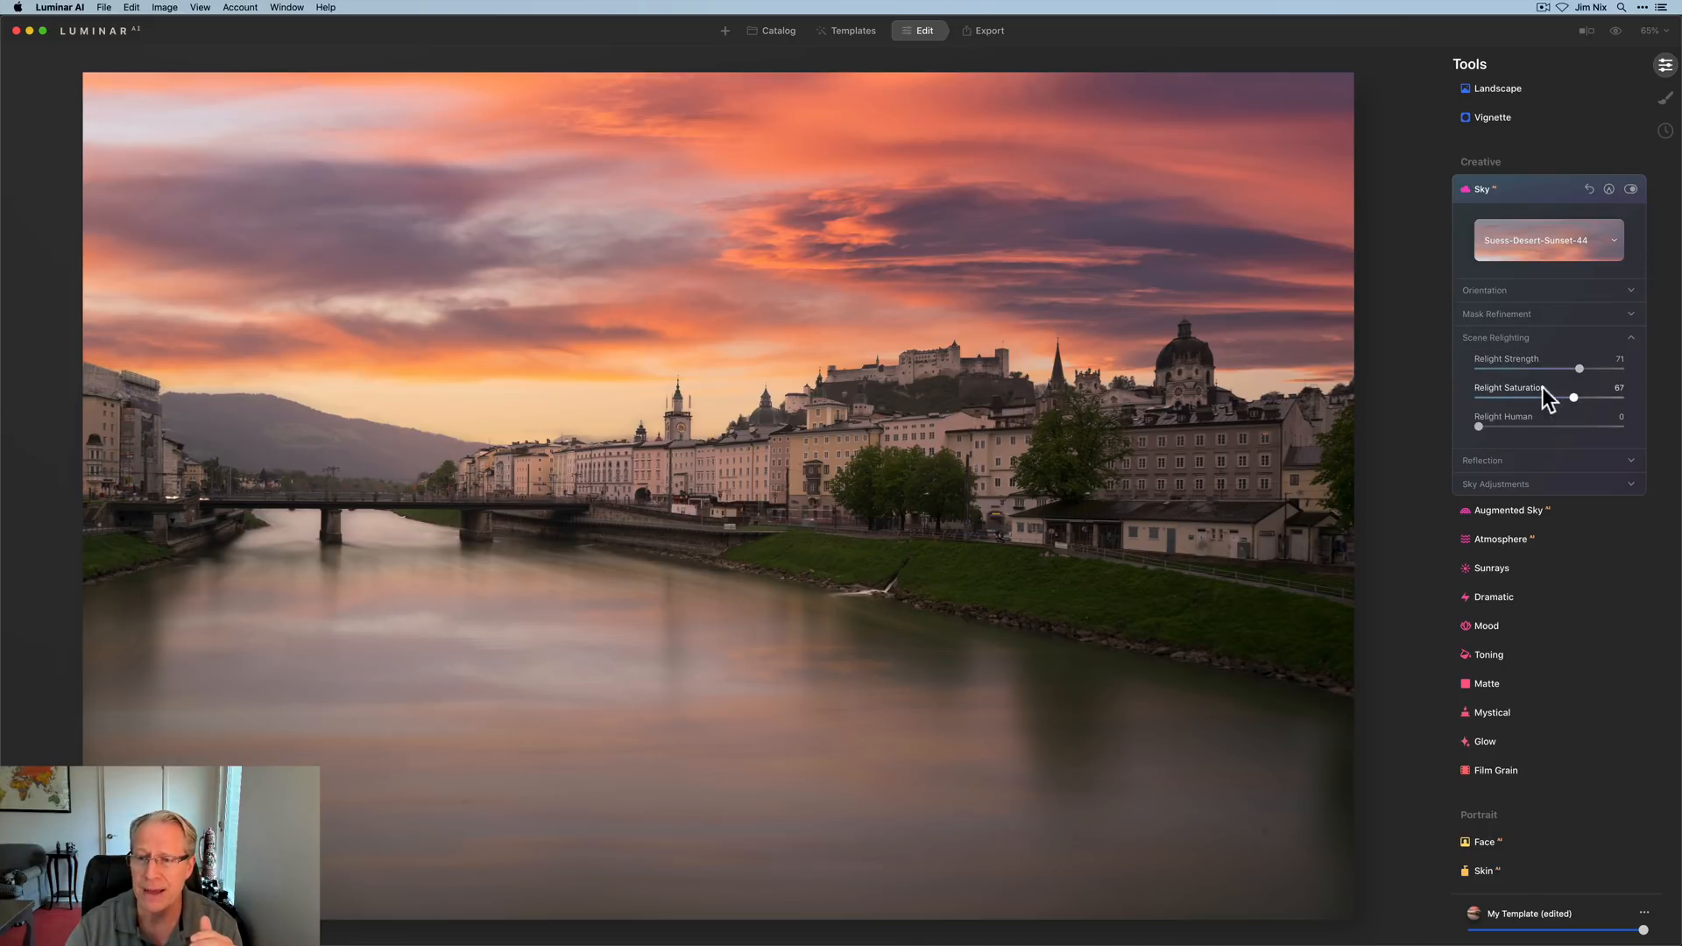
{"action": "mouse_move", "coordinate": [1497, 472]}
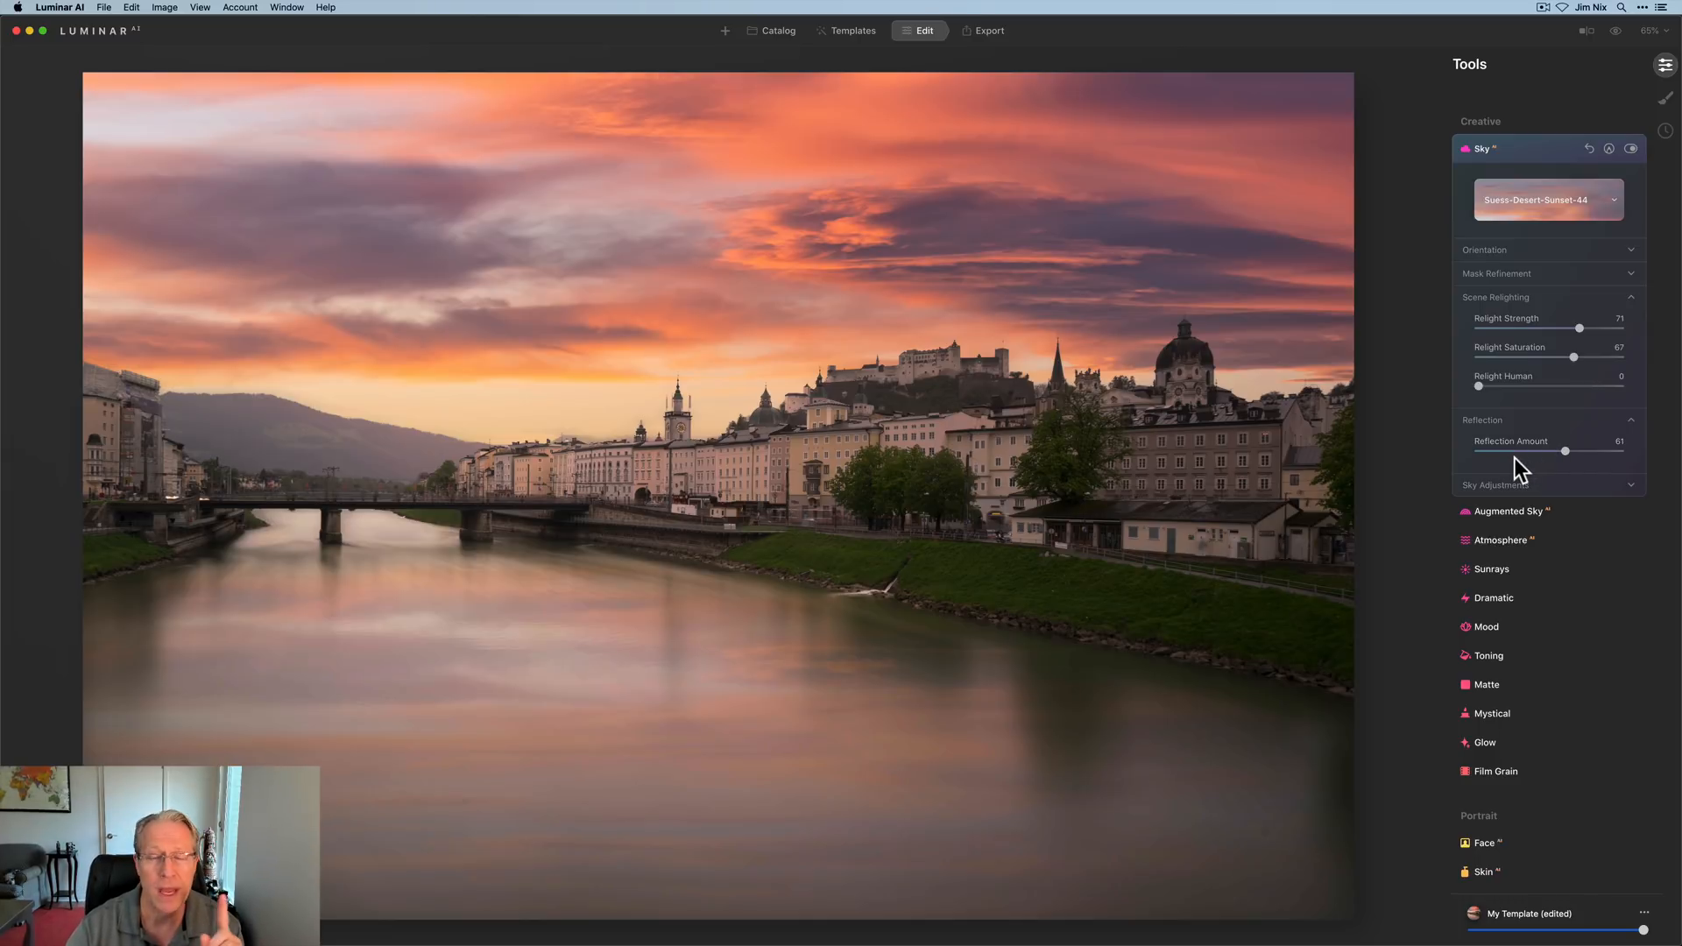
{"action": "mouse_move", "coordinate": [1495, 494]}
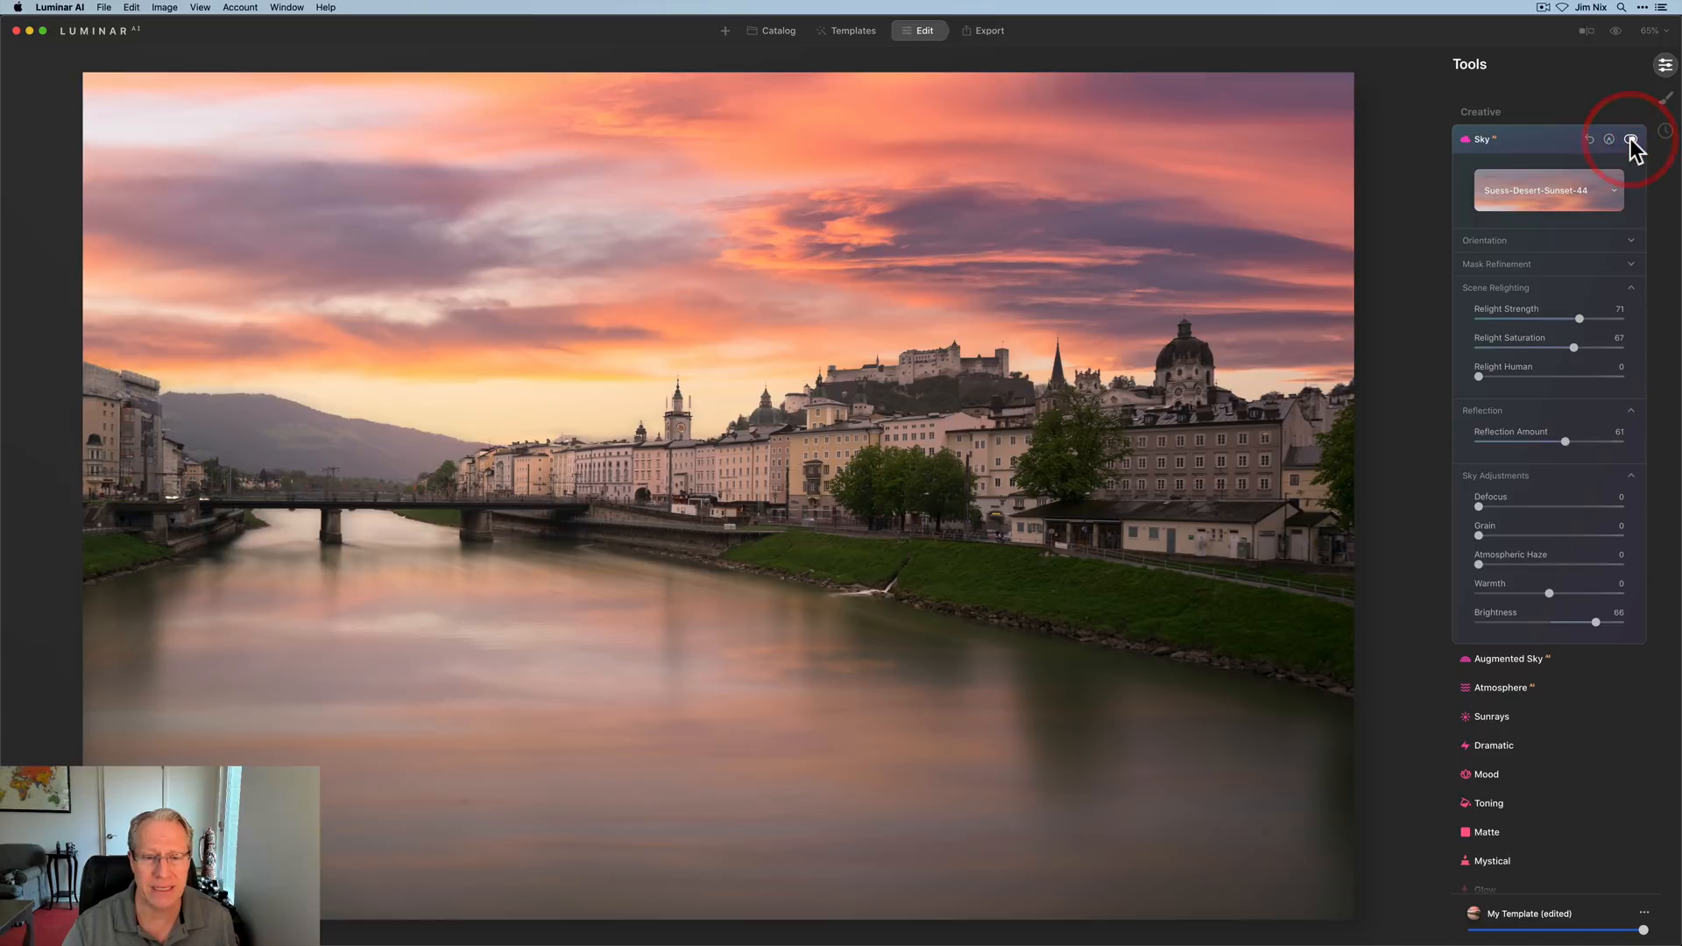
{"action": "mouse_move", "coordinate": [1586, 215]}
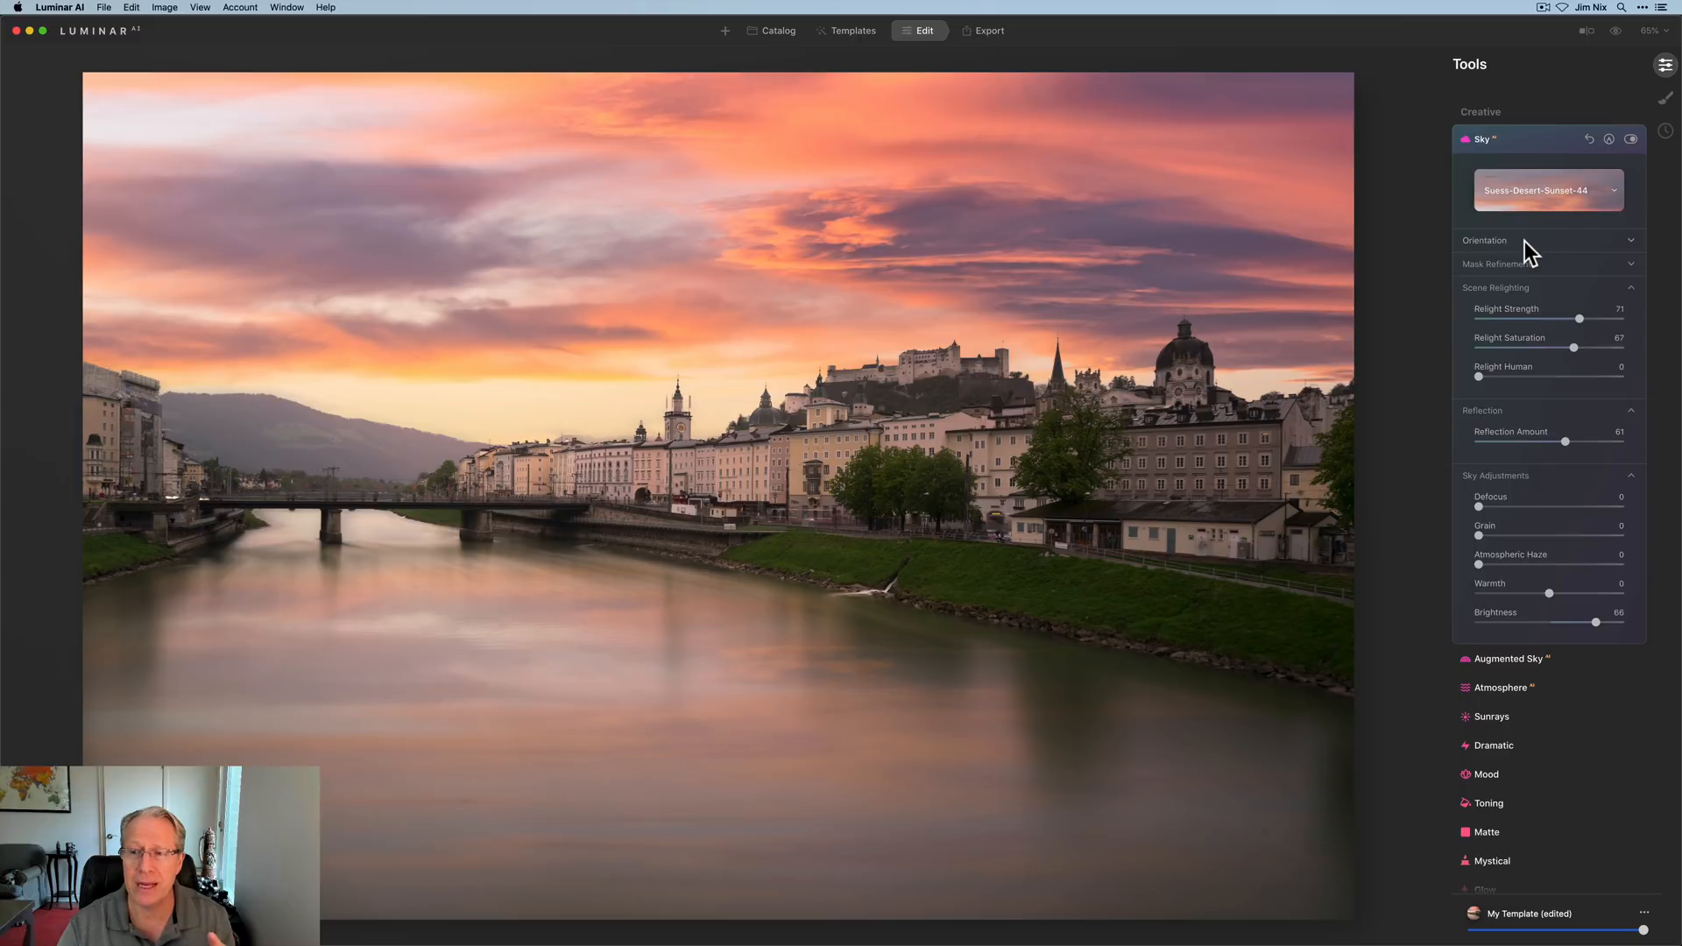
{"action": "mouse_move", "coordinate": [1516, 290]}
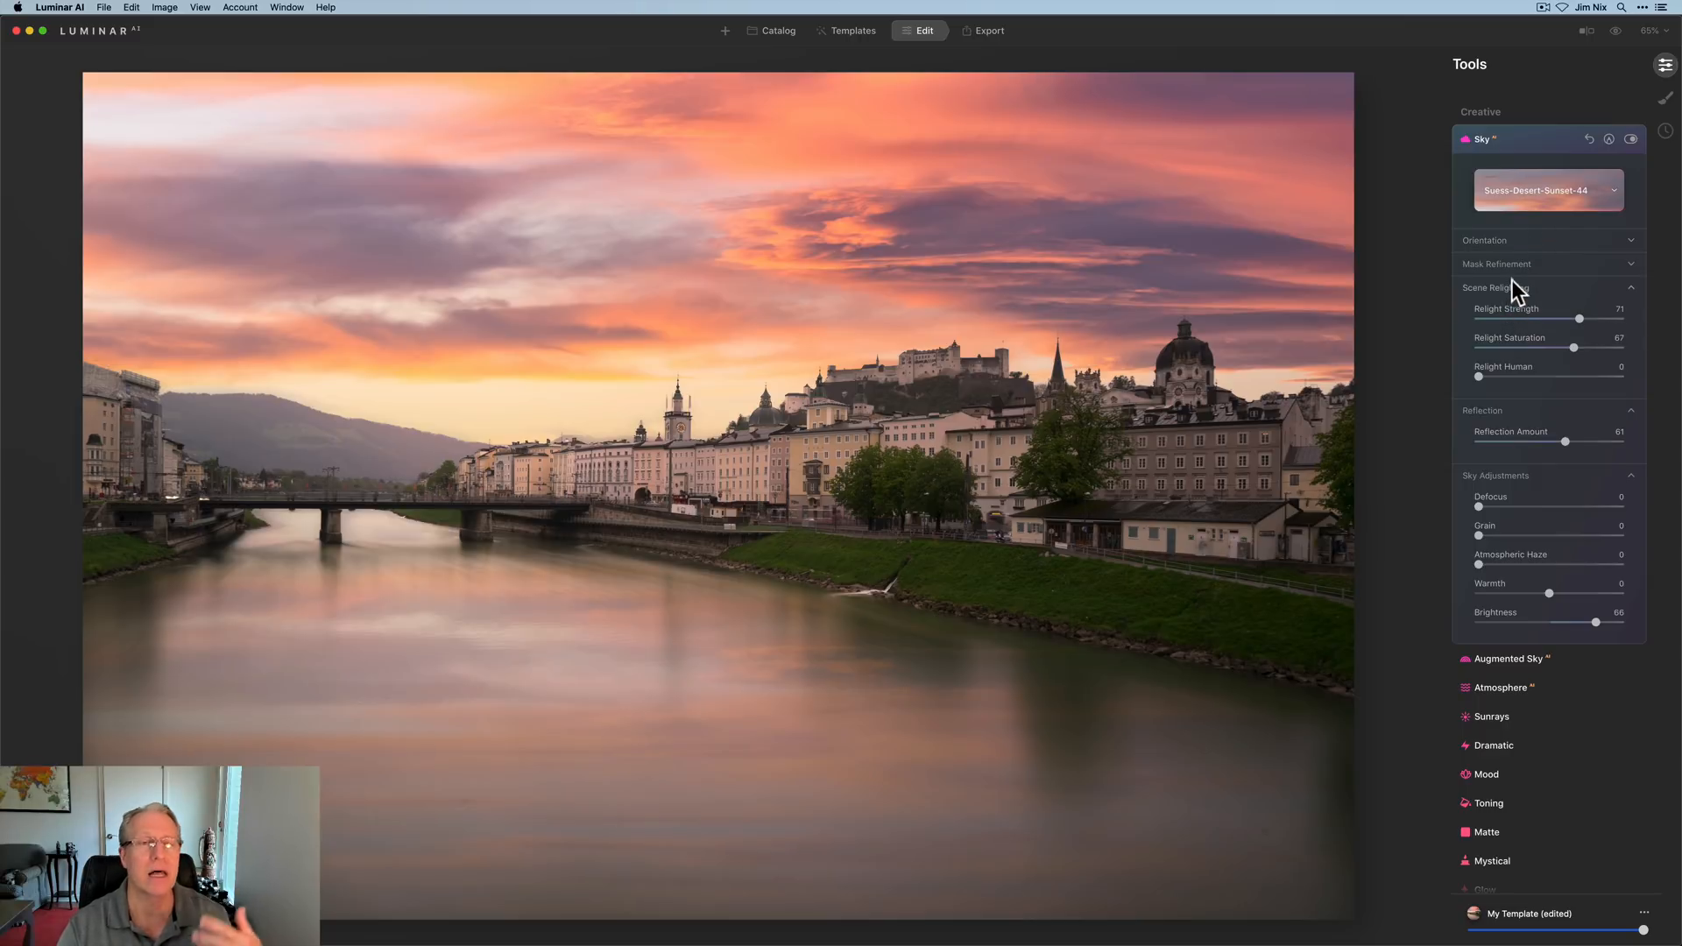
{"action": "mouse_move", "coordinate": [1507, 478]}
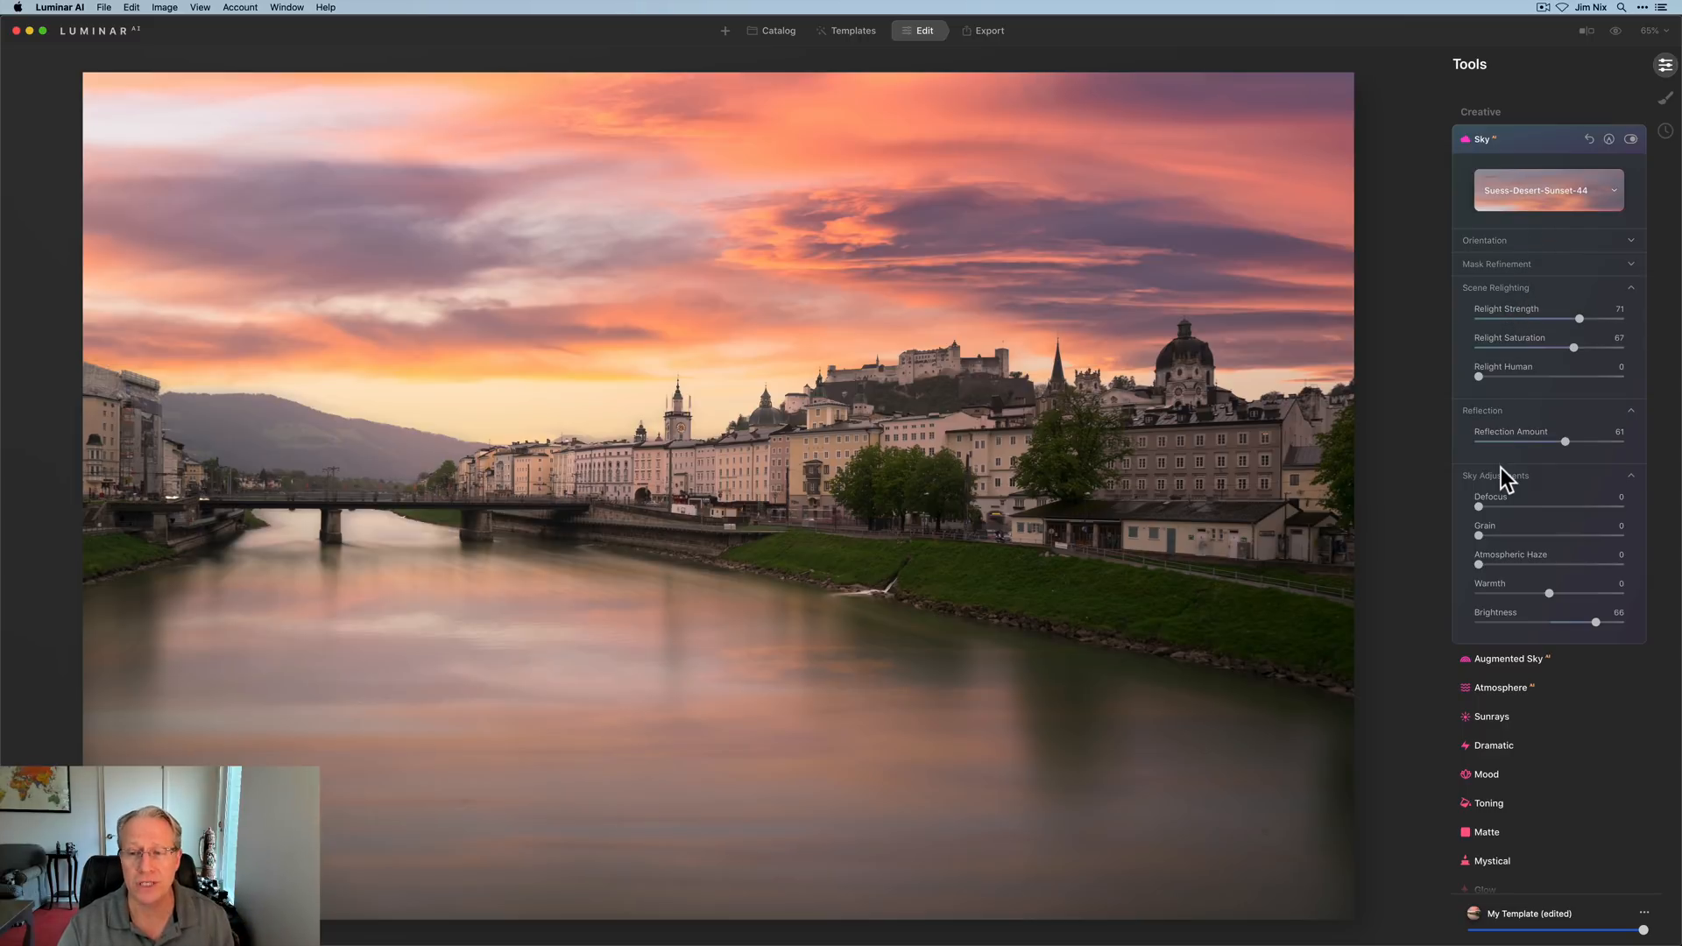
{"action": "mouse_move", "coordinate": [1500, 422]}
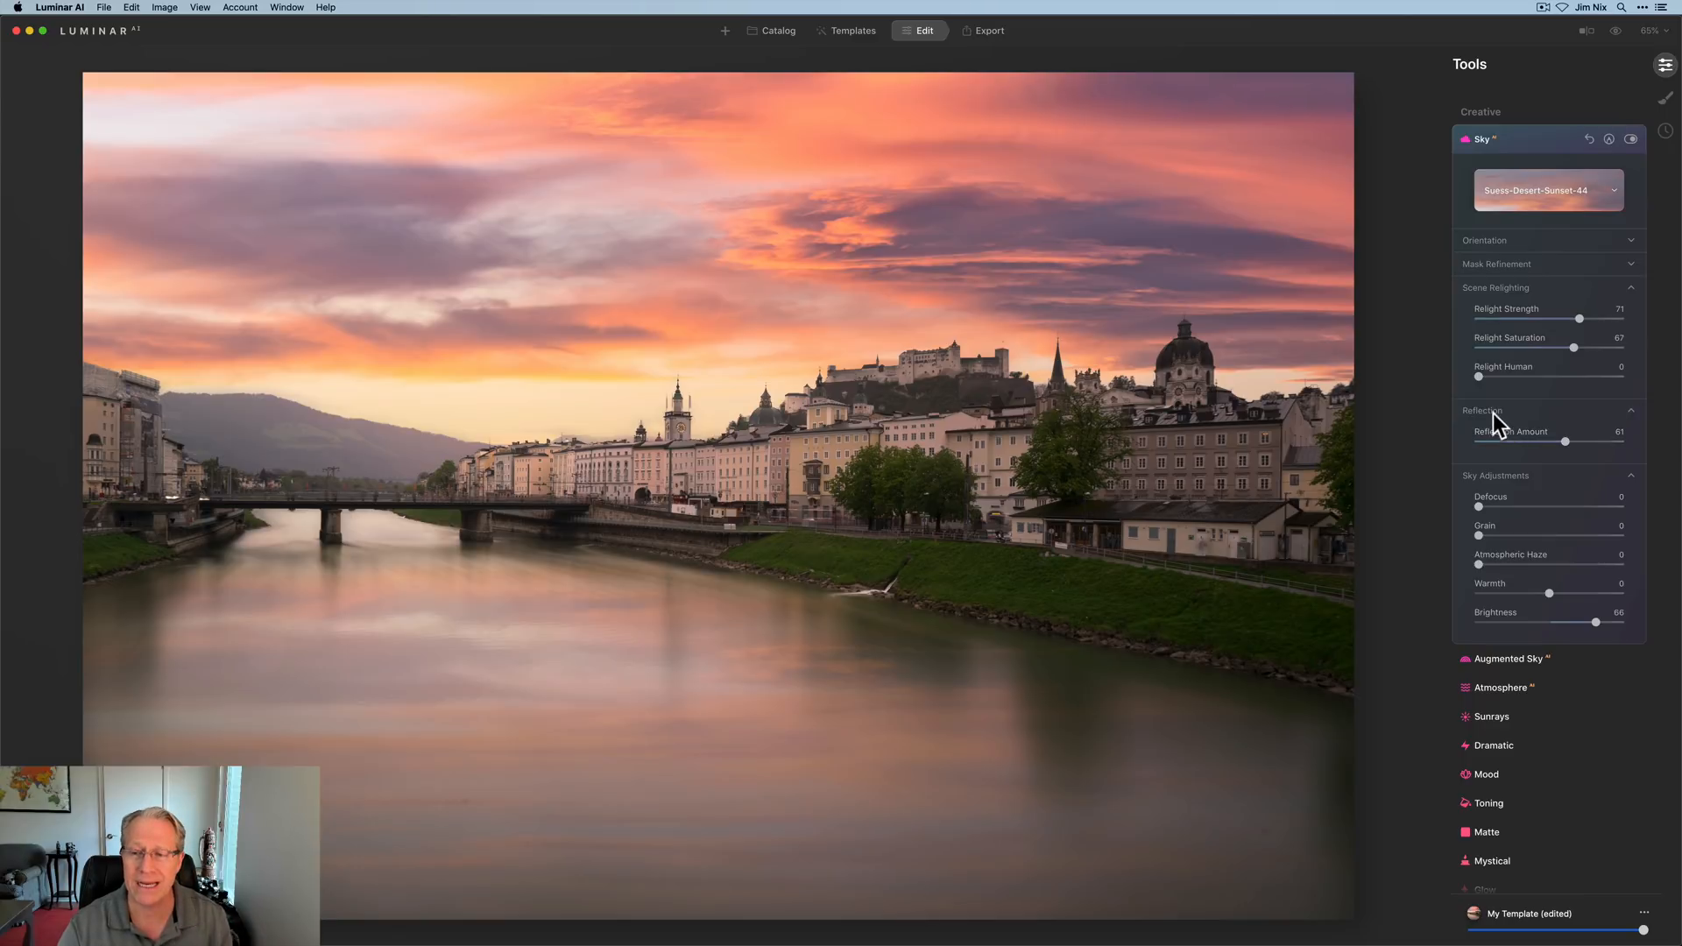
Collapse the Scene Relighting, Reflection and Sky Adjustments sections in Sky AI.
{"action": "left_click", "coordinate": [1495, 288]}
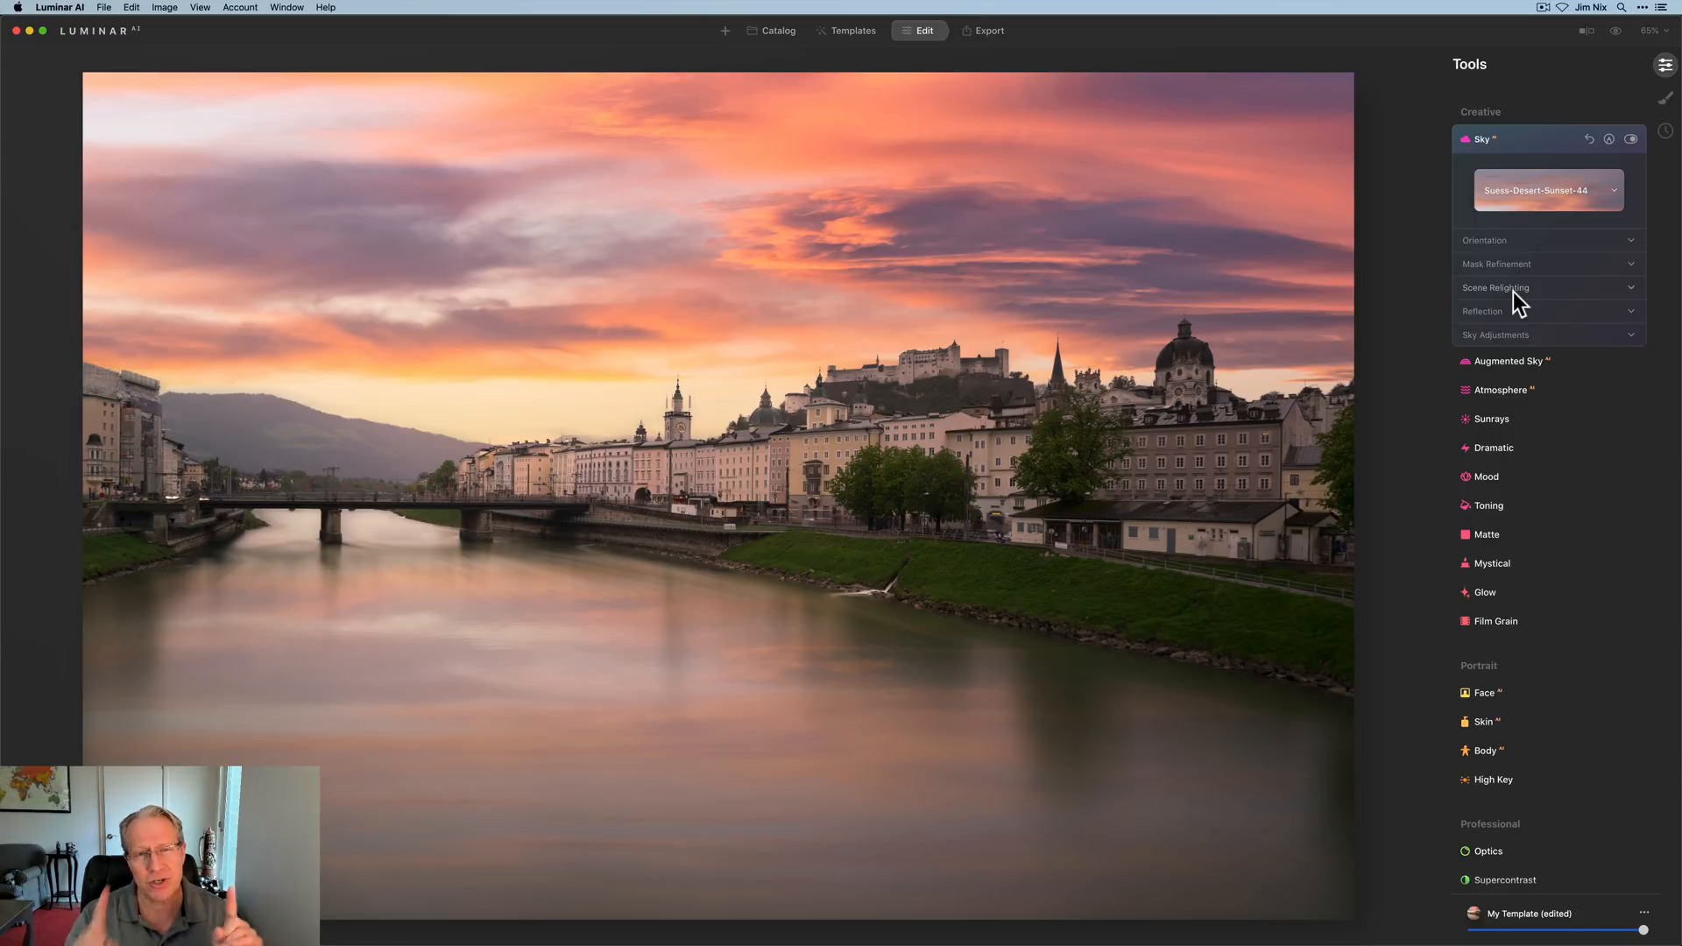
Switch to Templates and scroll the For This Photo carousel to The Carbon Collection.
{"action": "left_click", "coordinate": [852, 30]}
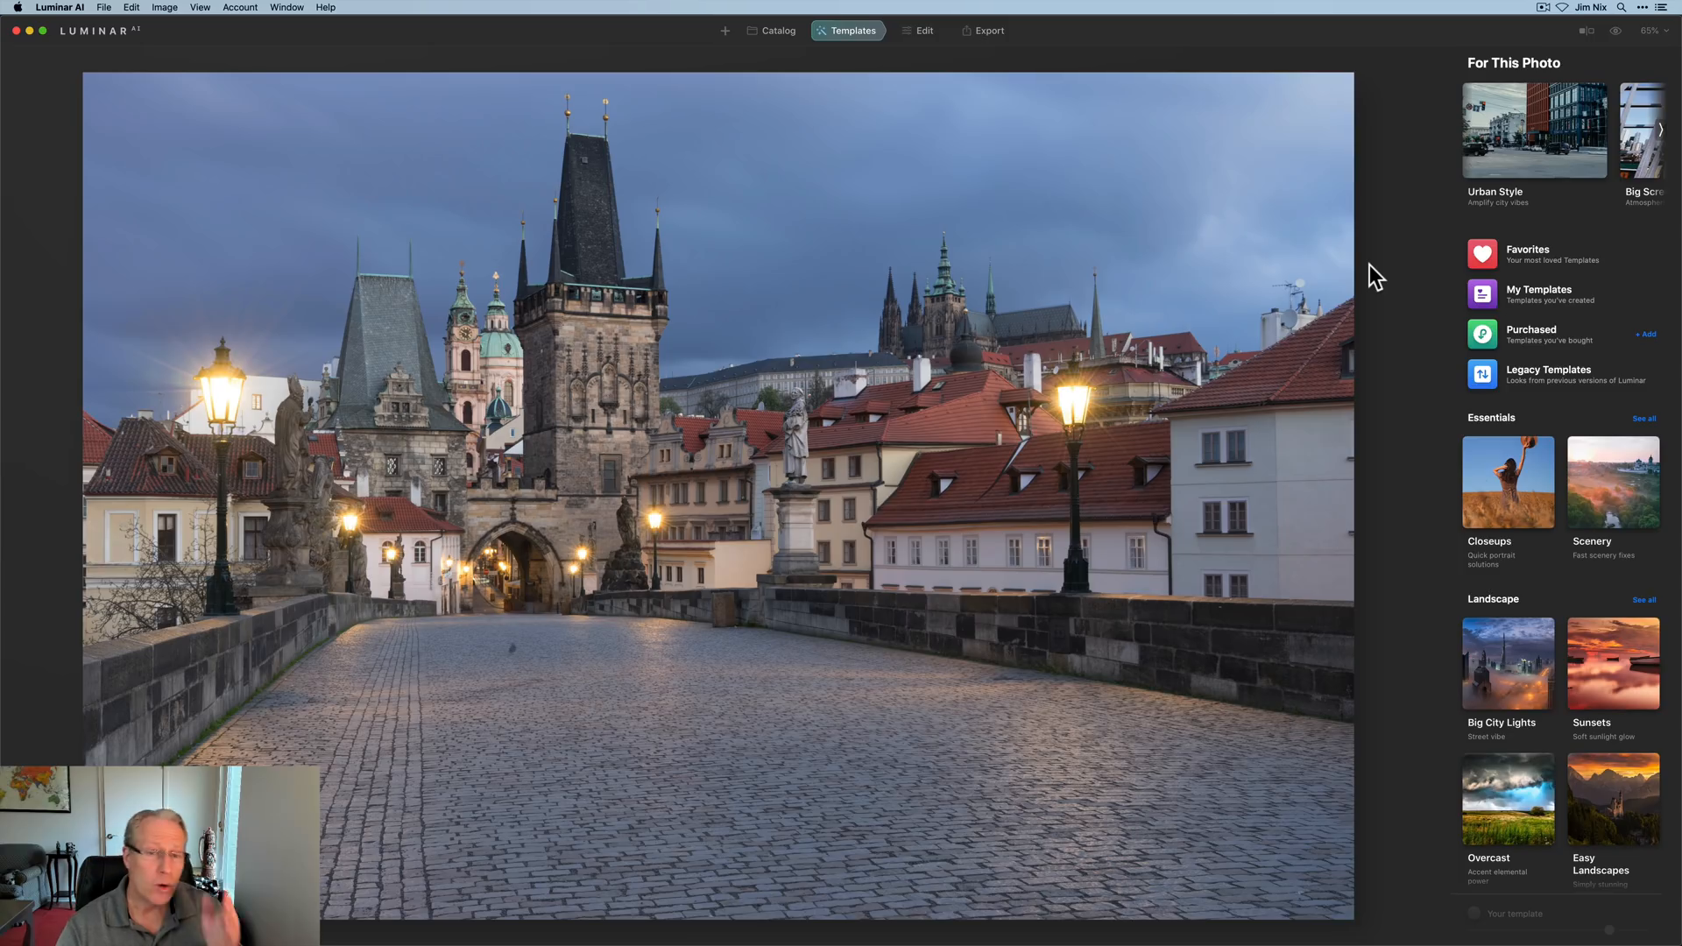
{"action": "mouse_move", "coordinate": [921, 10]}
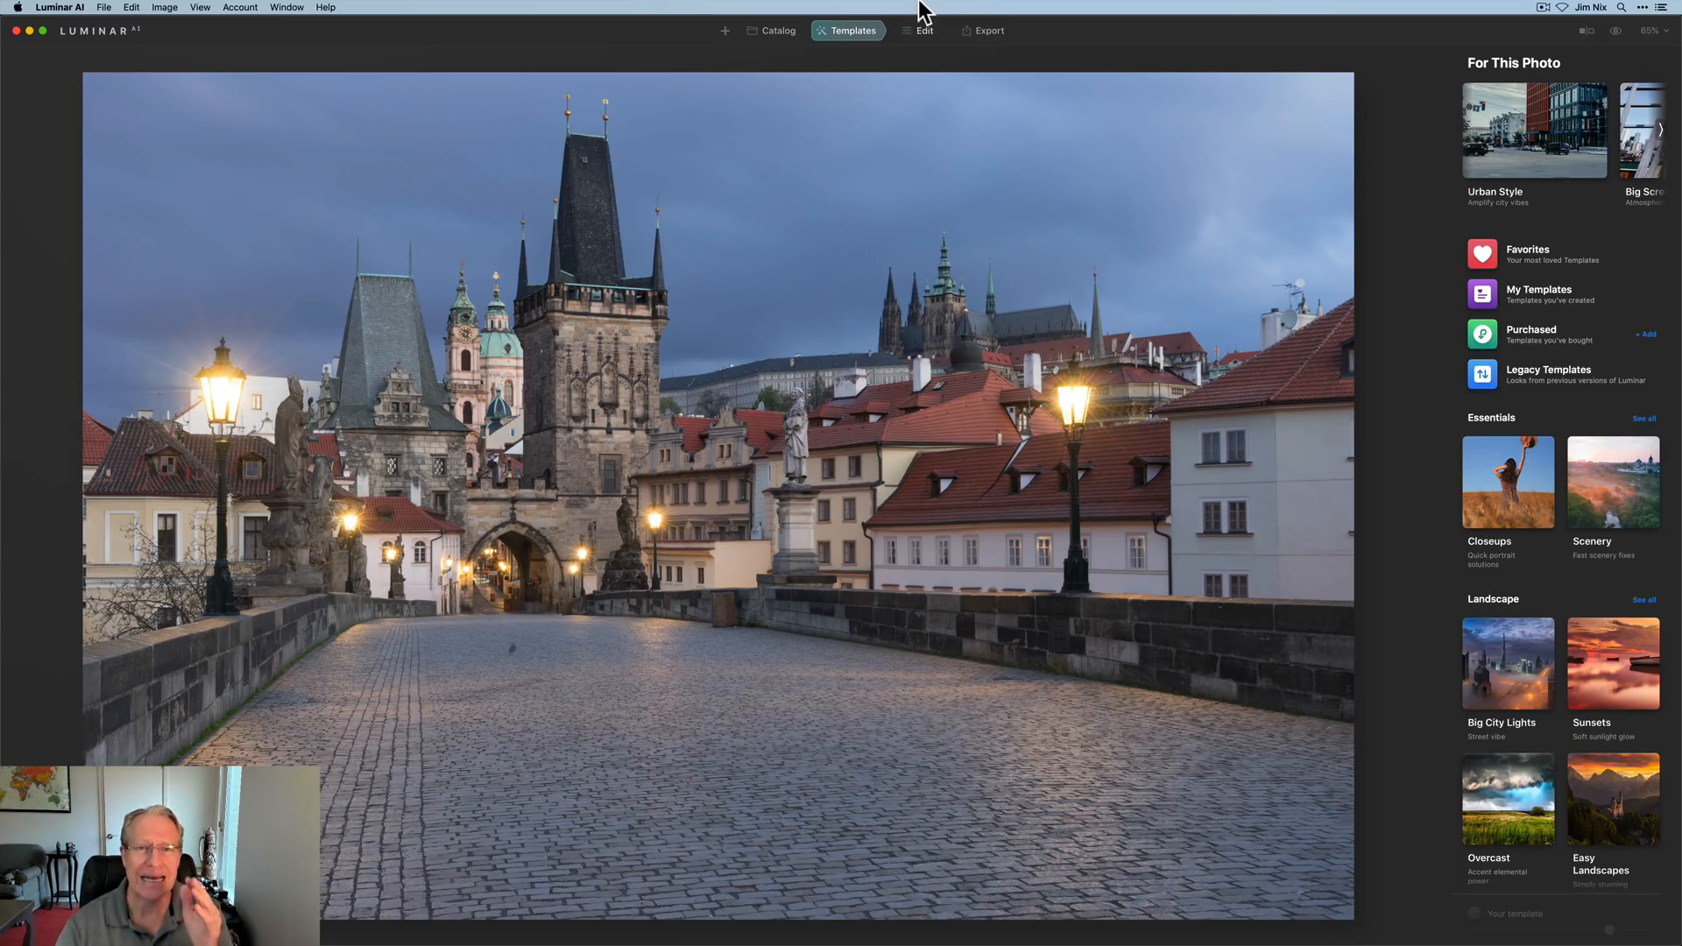
{"action": "mouse_move", "coordinate": [1667, 172]}
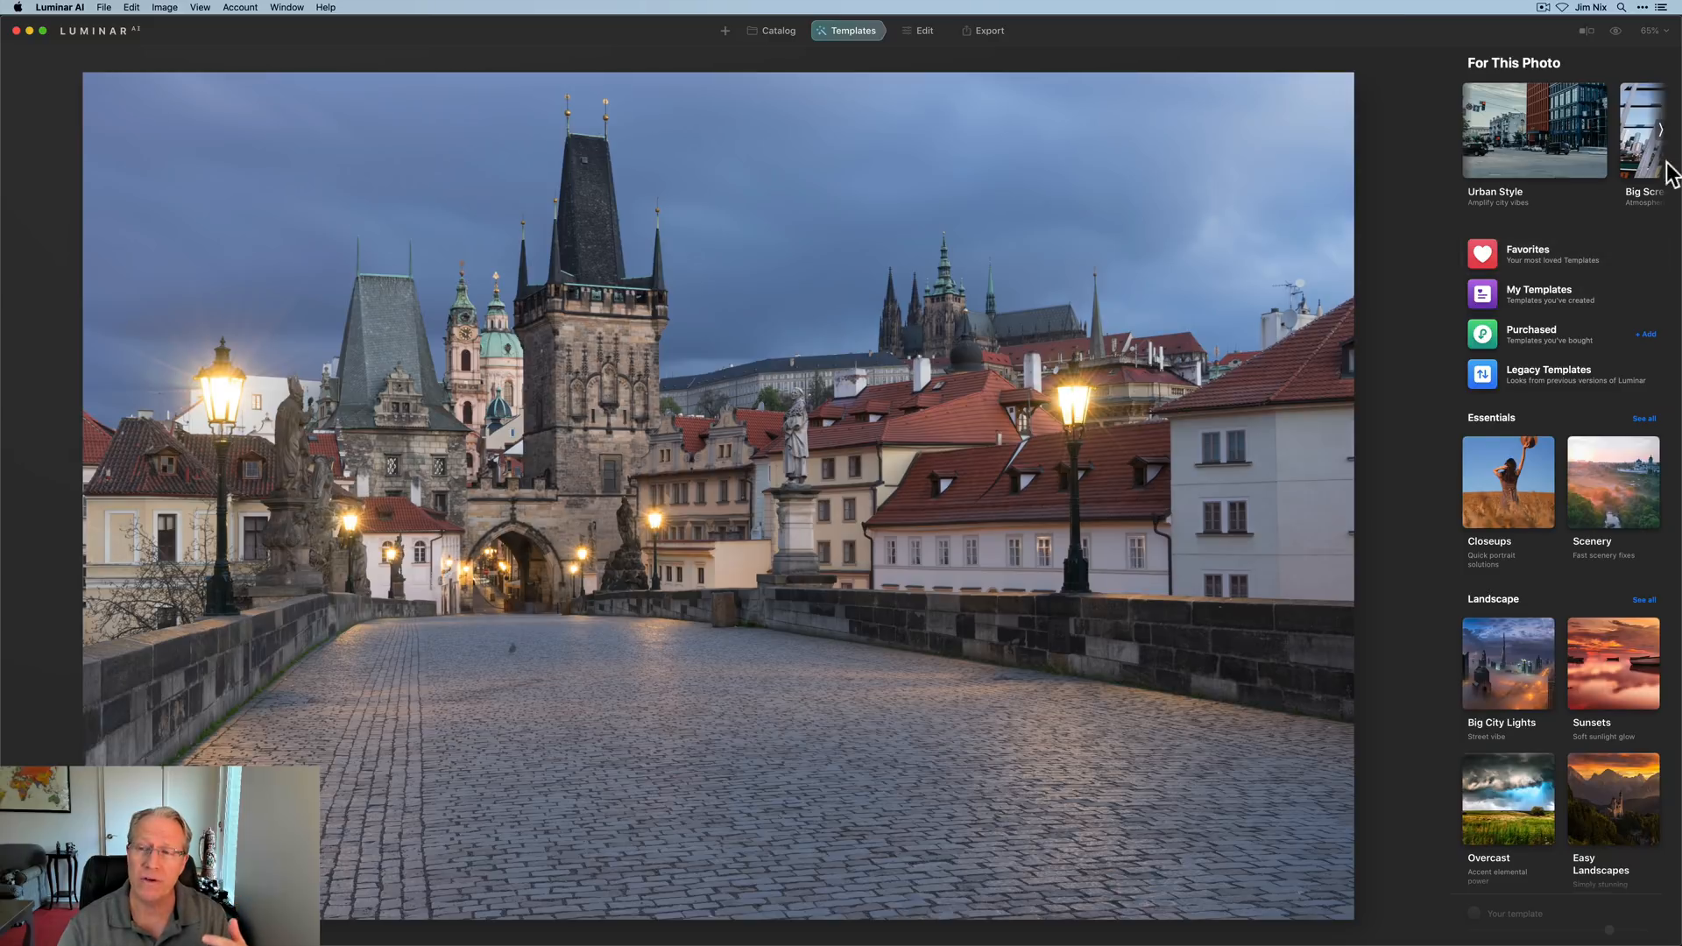
{"action": "mouse_move", "coordinate": [1661, 185]}
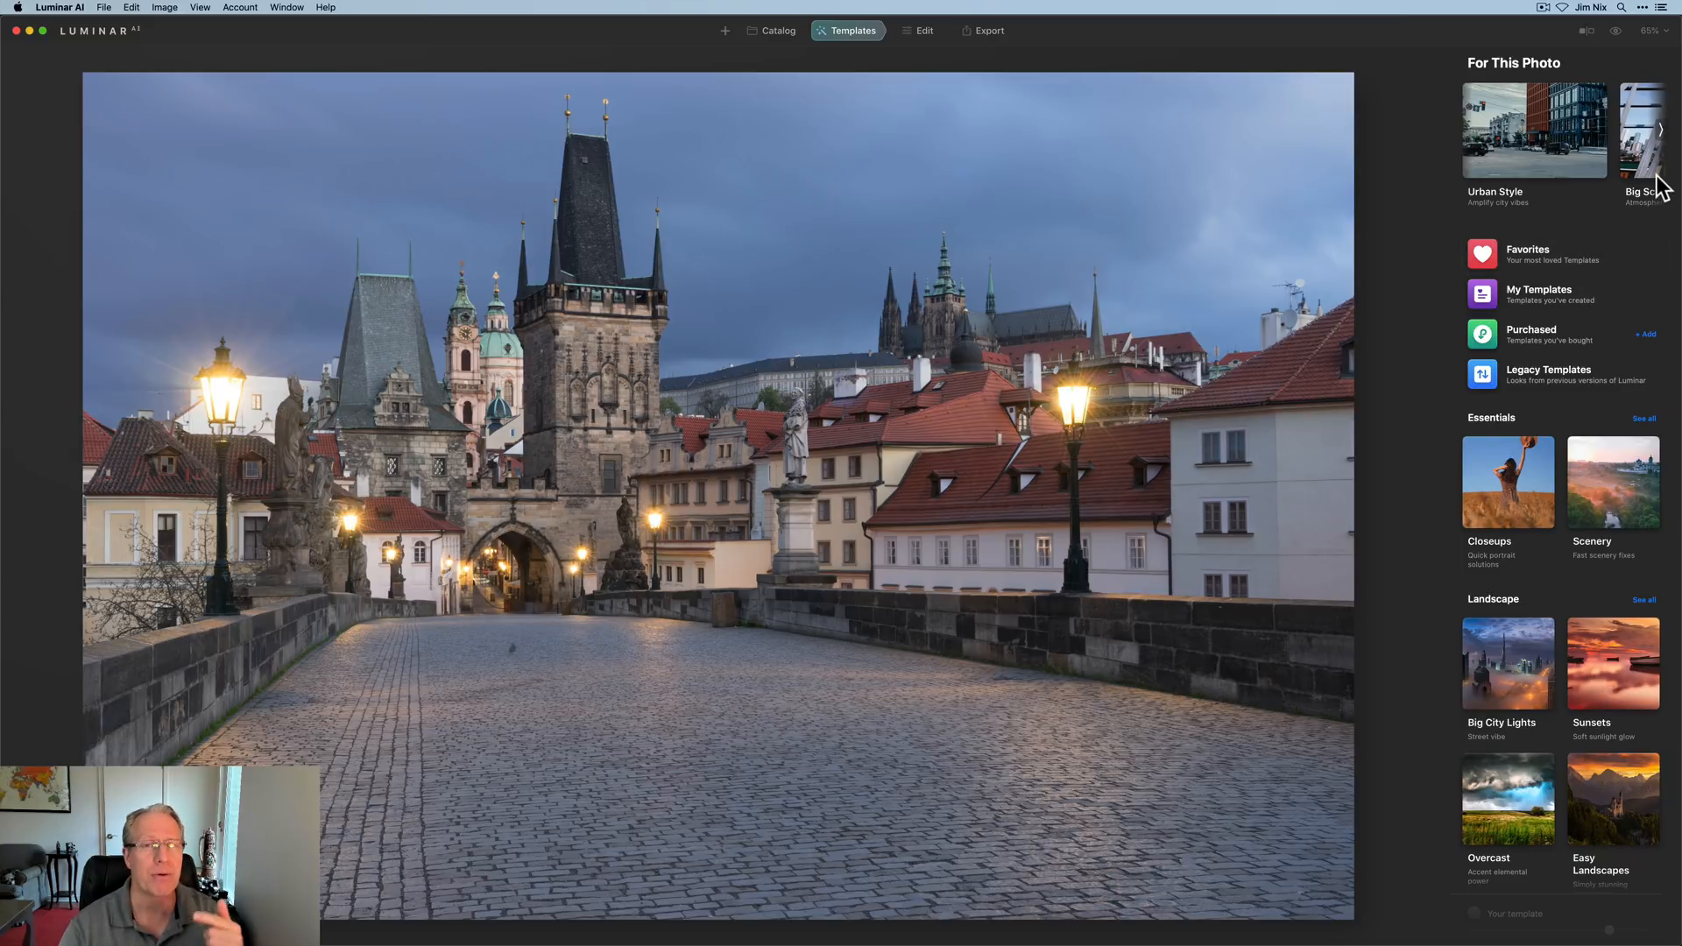
{"action": "mouse_move", "coordinate": [1524, 228]}
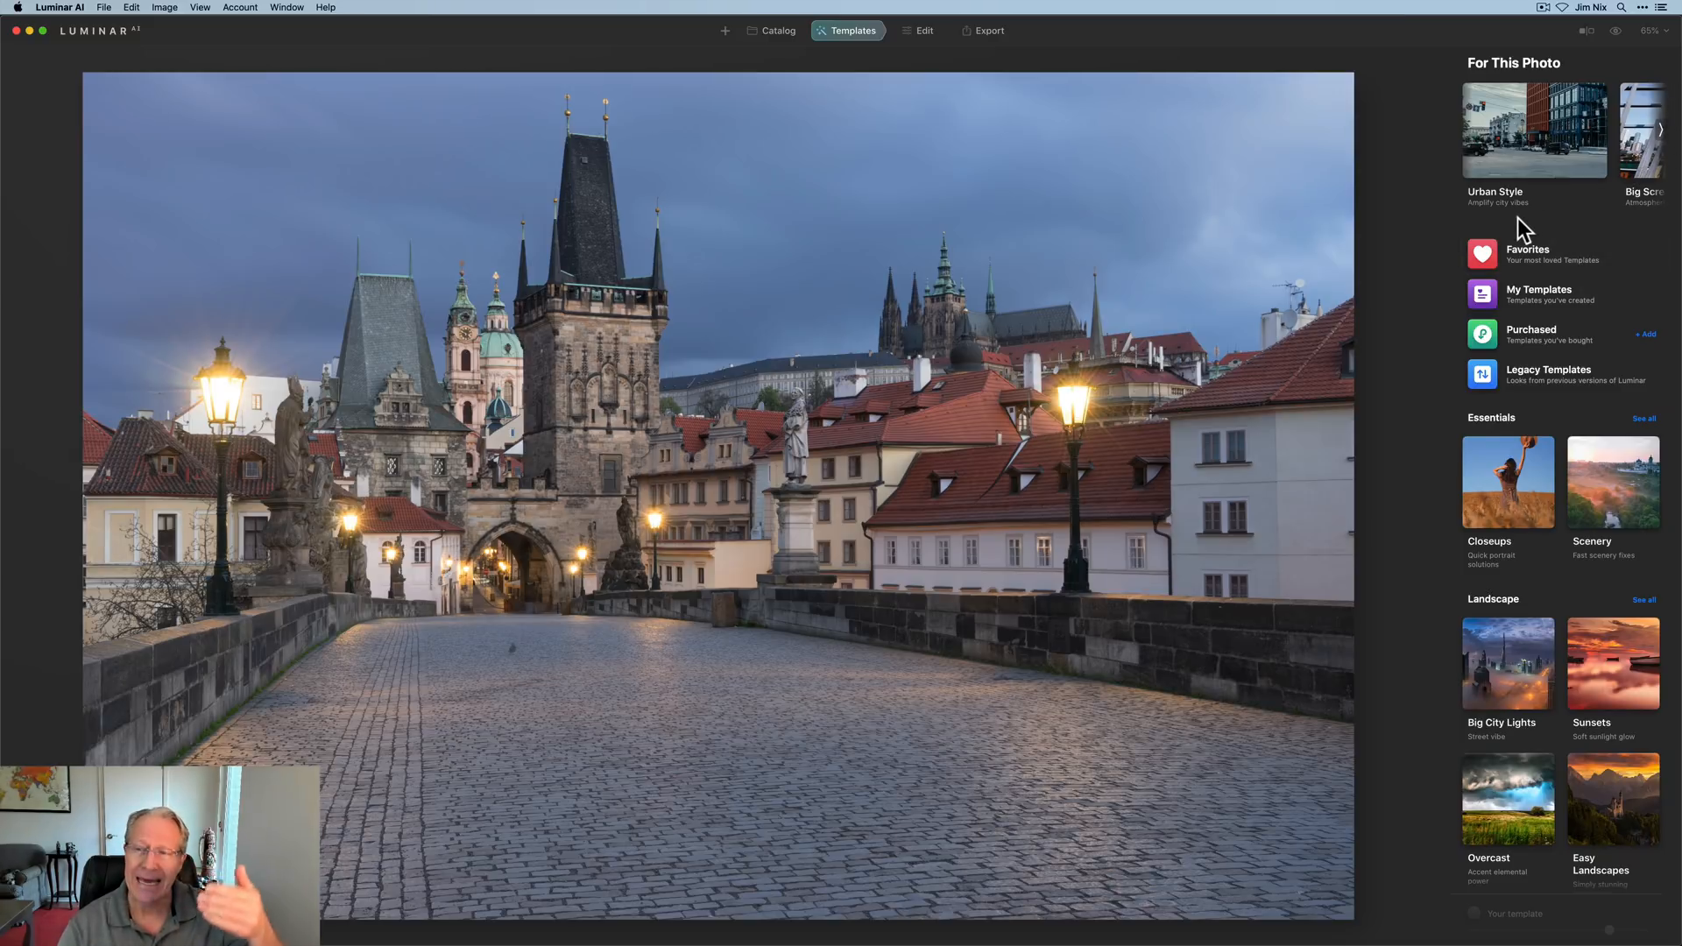
{"action": "mouse_move", "coordinate": [1563, 183]}
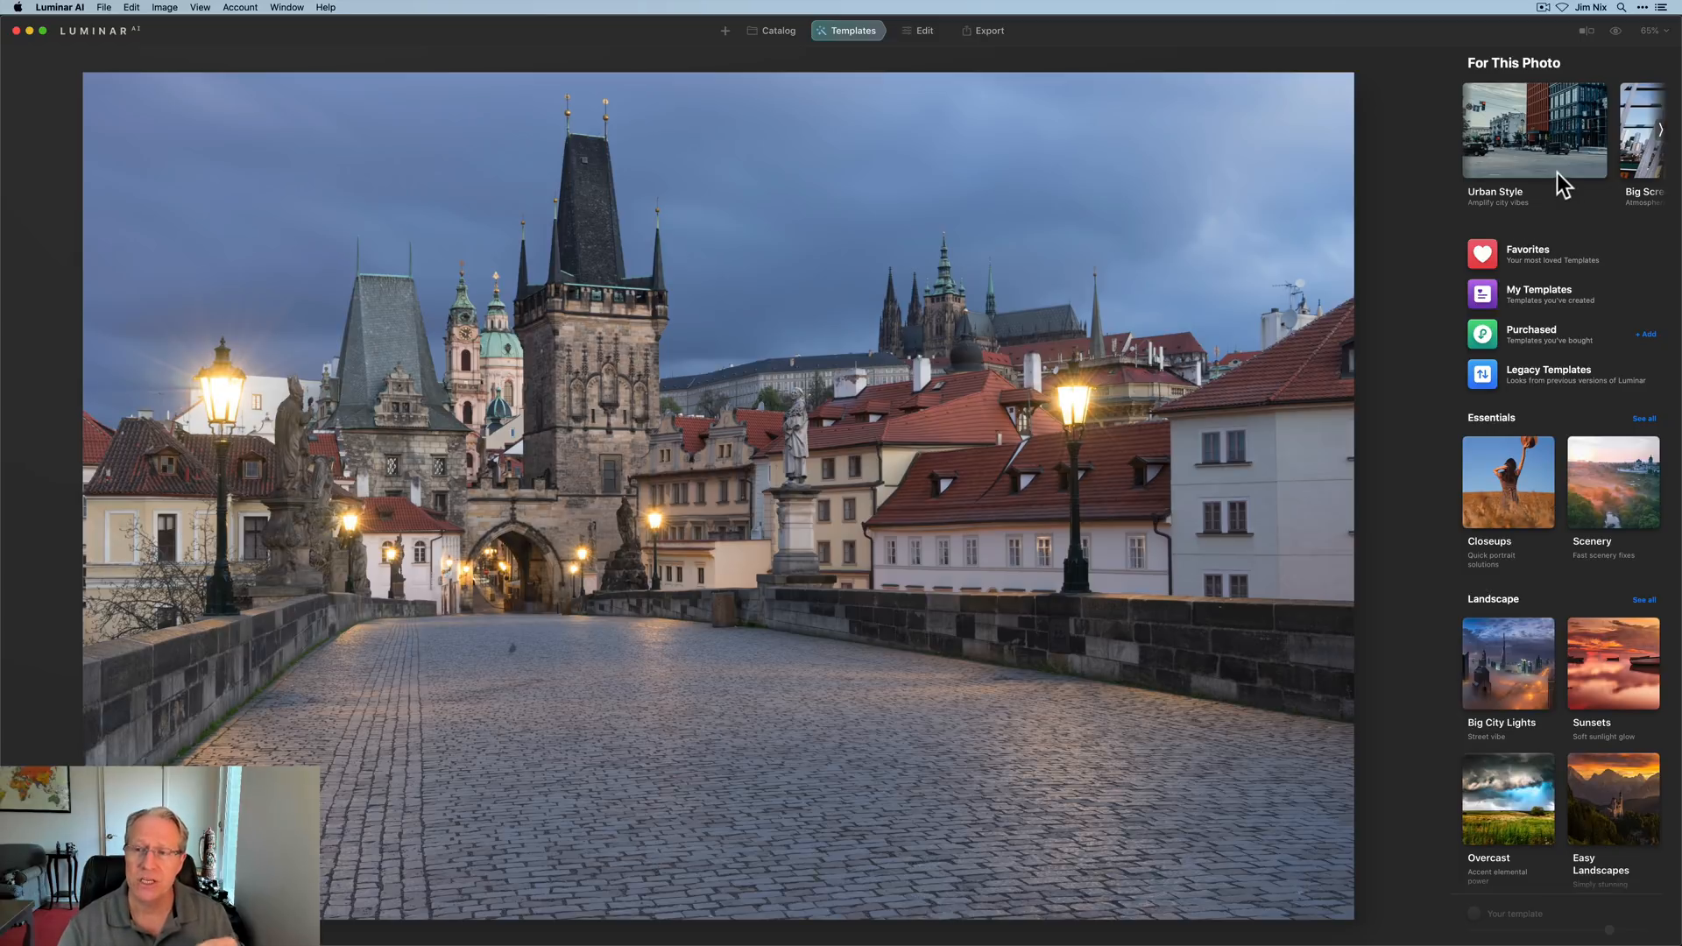
{"action": "mouse_move", "coordinate": [1554, 61]}
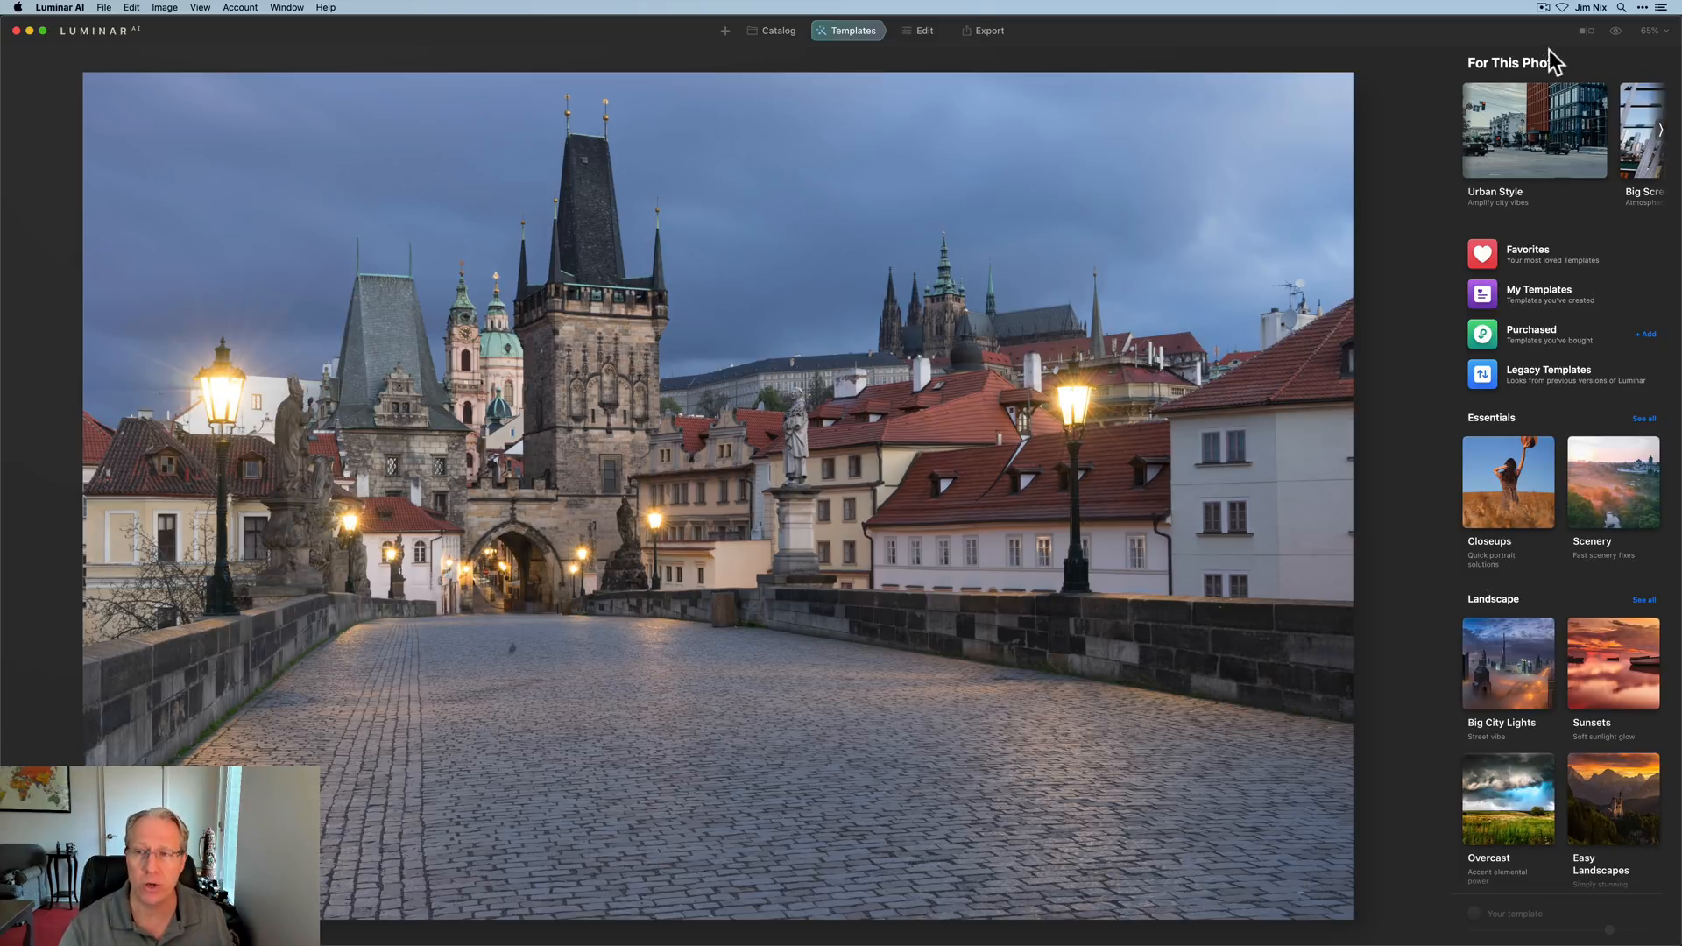
{"action": "mouse_move", "coordinate": [1545, 113]}
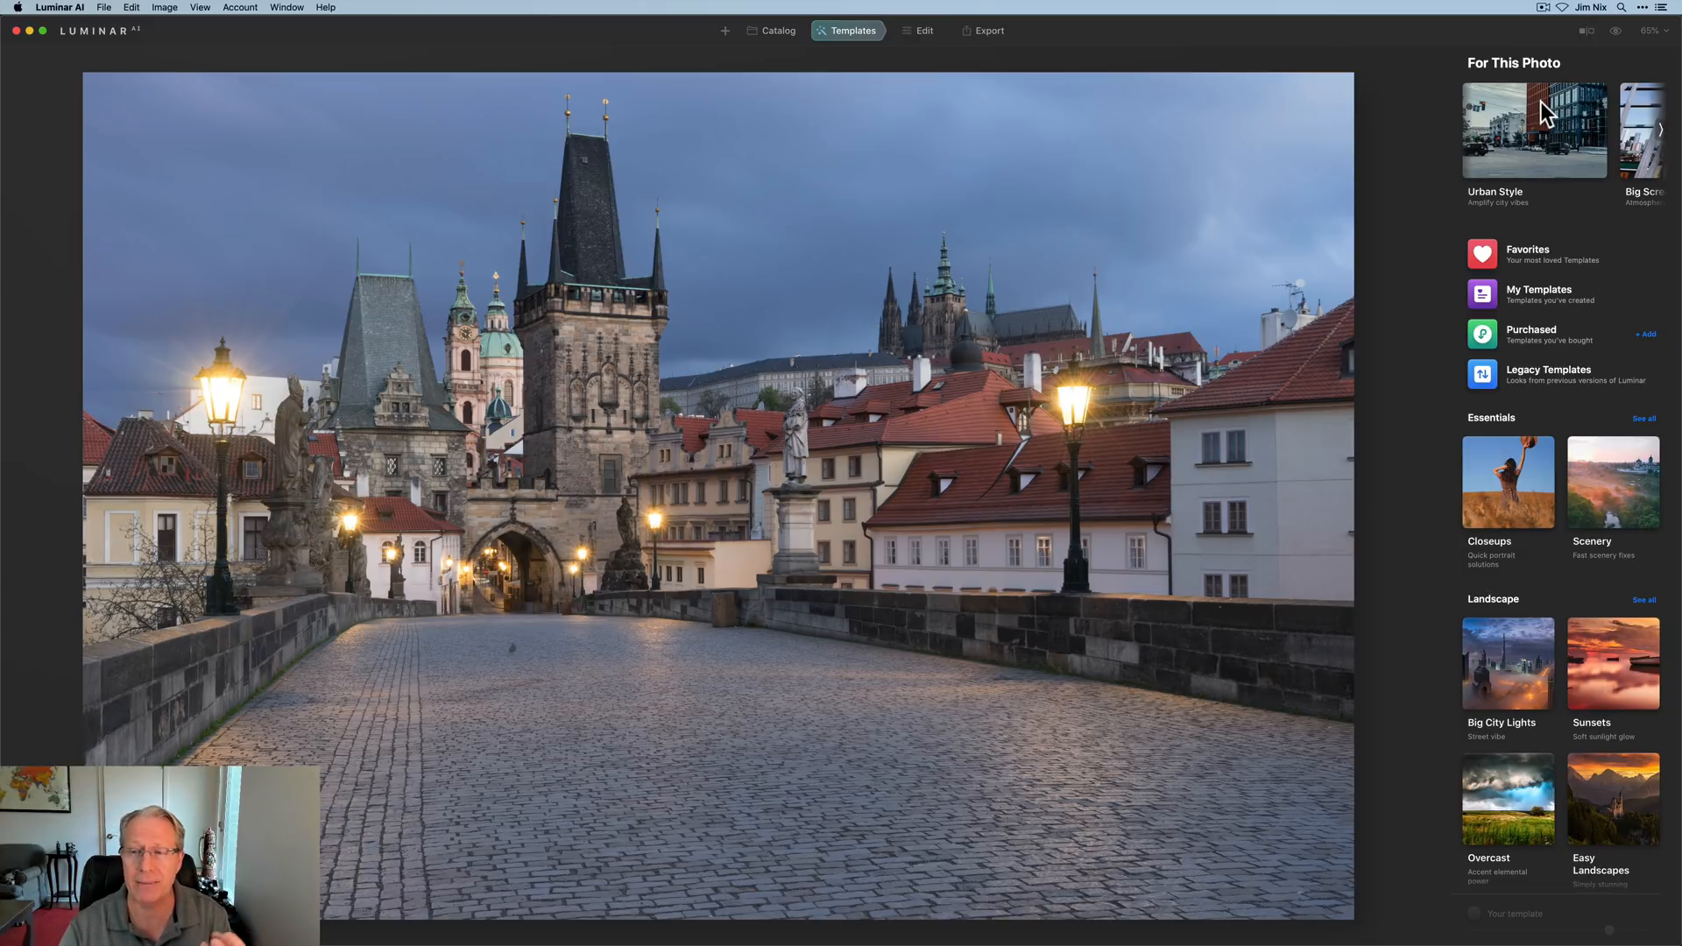
{"action": "mouse_move", "coordinate": [1574, 172]}
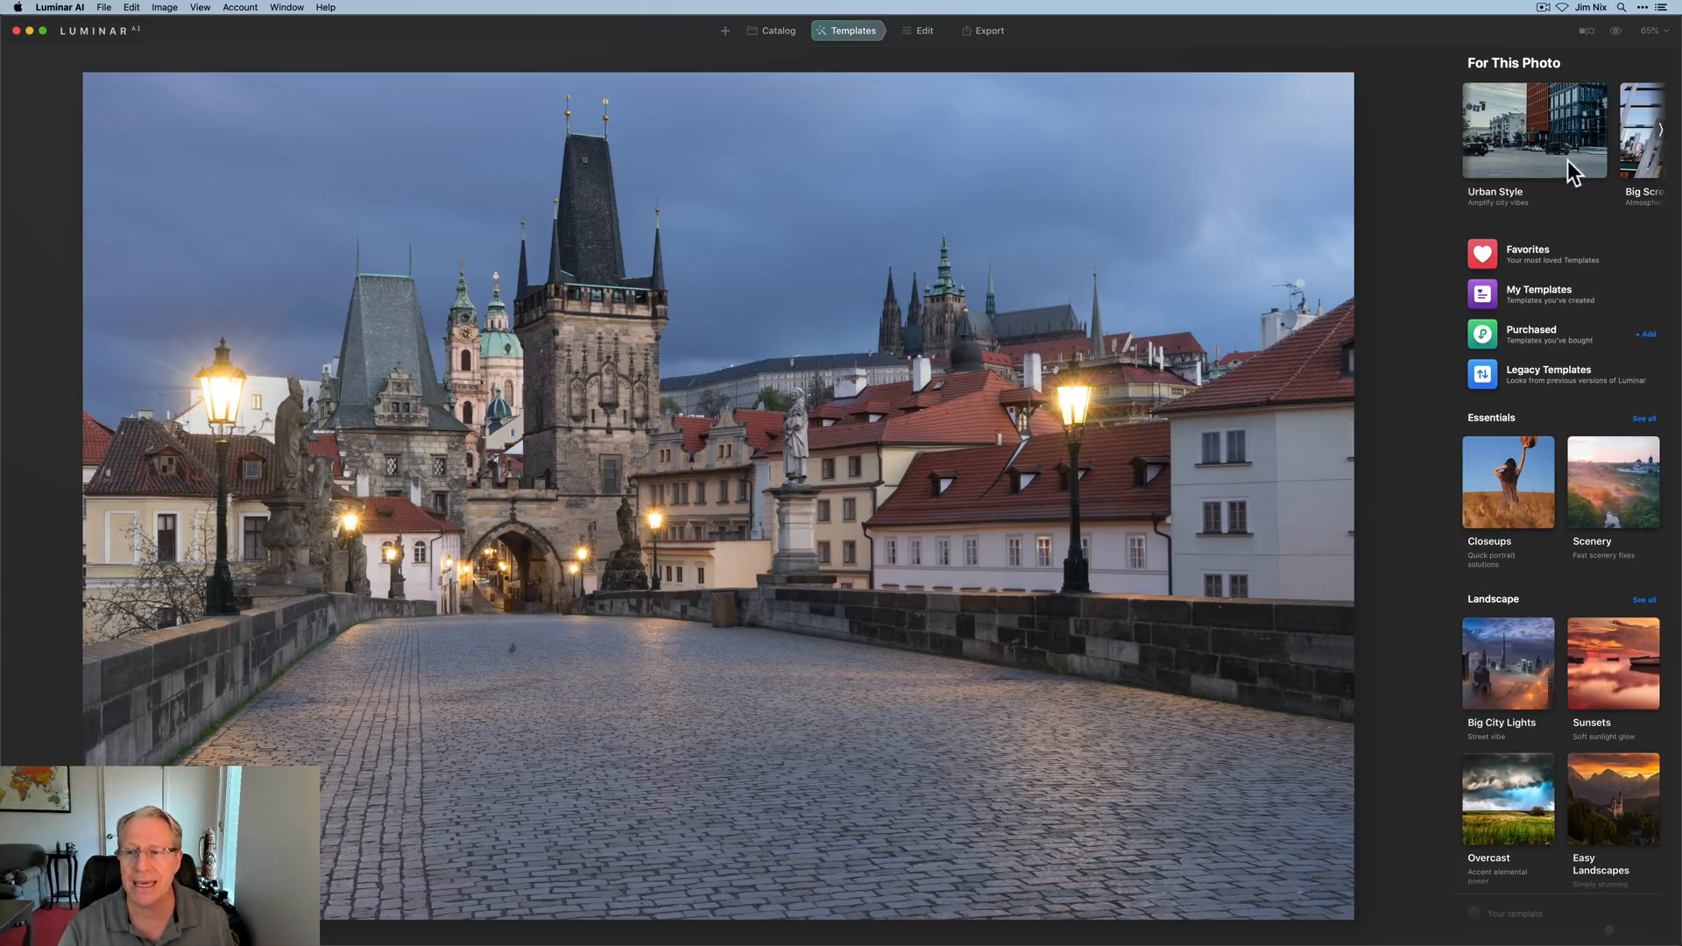
{"action": "scroll", "scroll_direction": "right", "scroll_amount": 3}
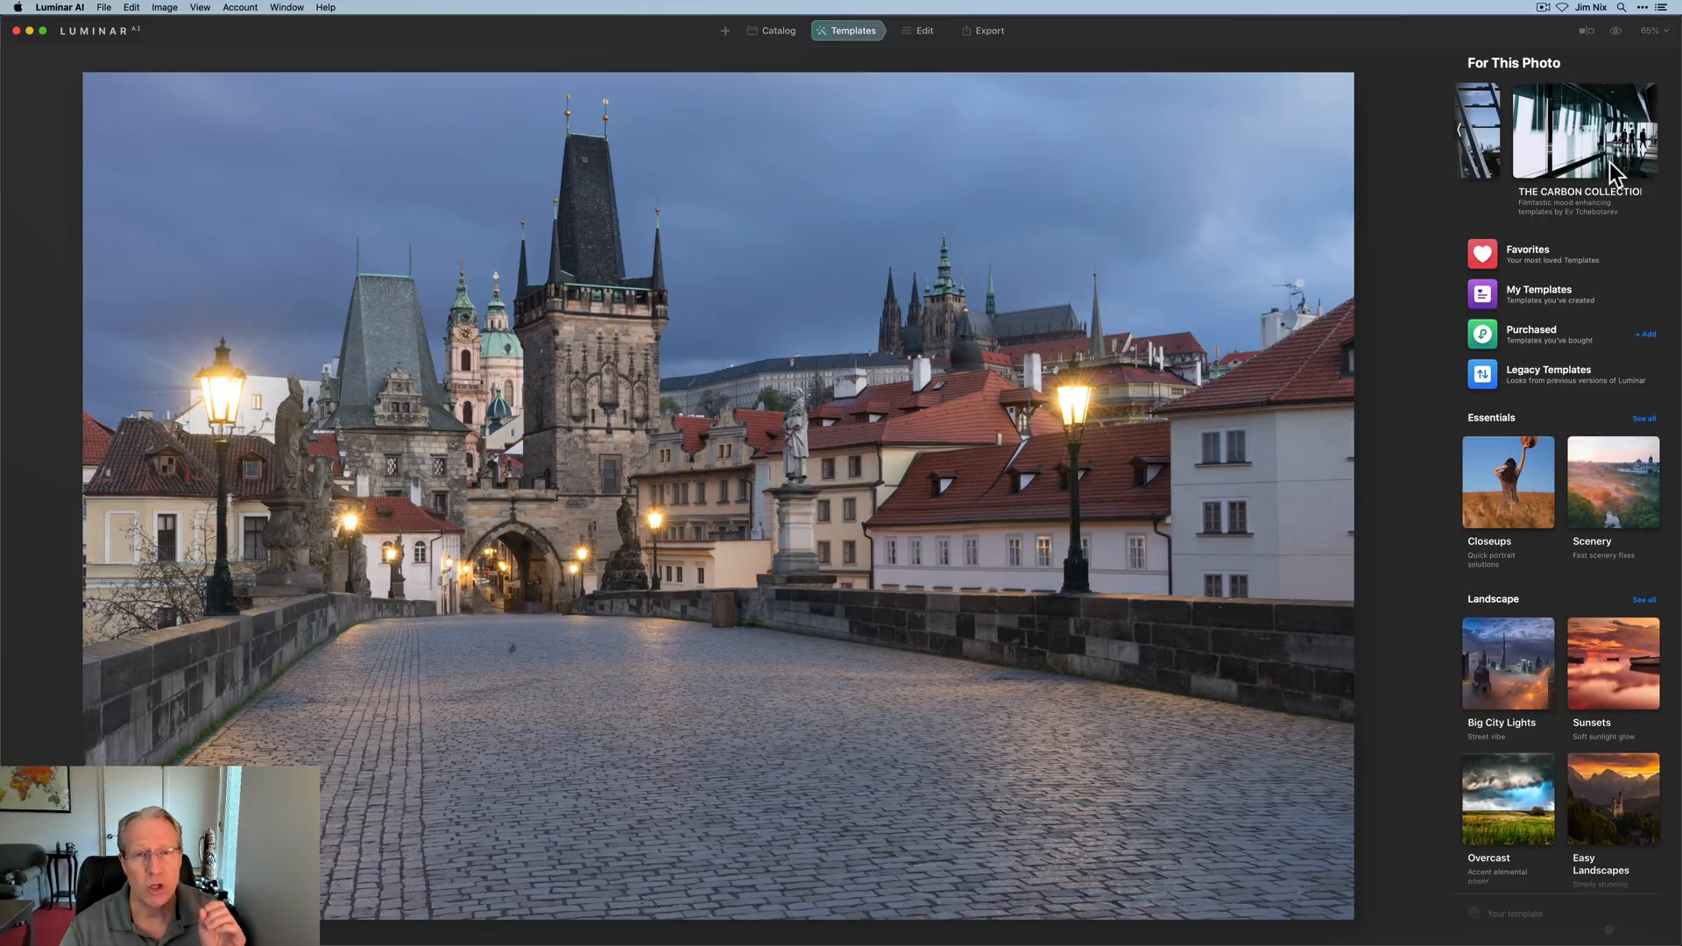
{"action": "mouse_move", "coordinate": [1588, 161]}
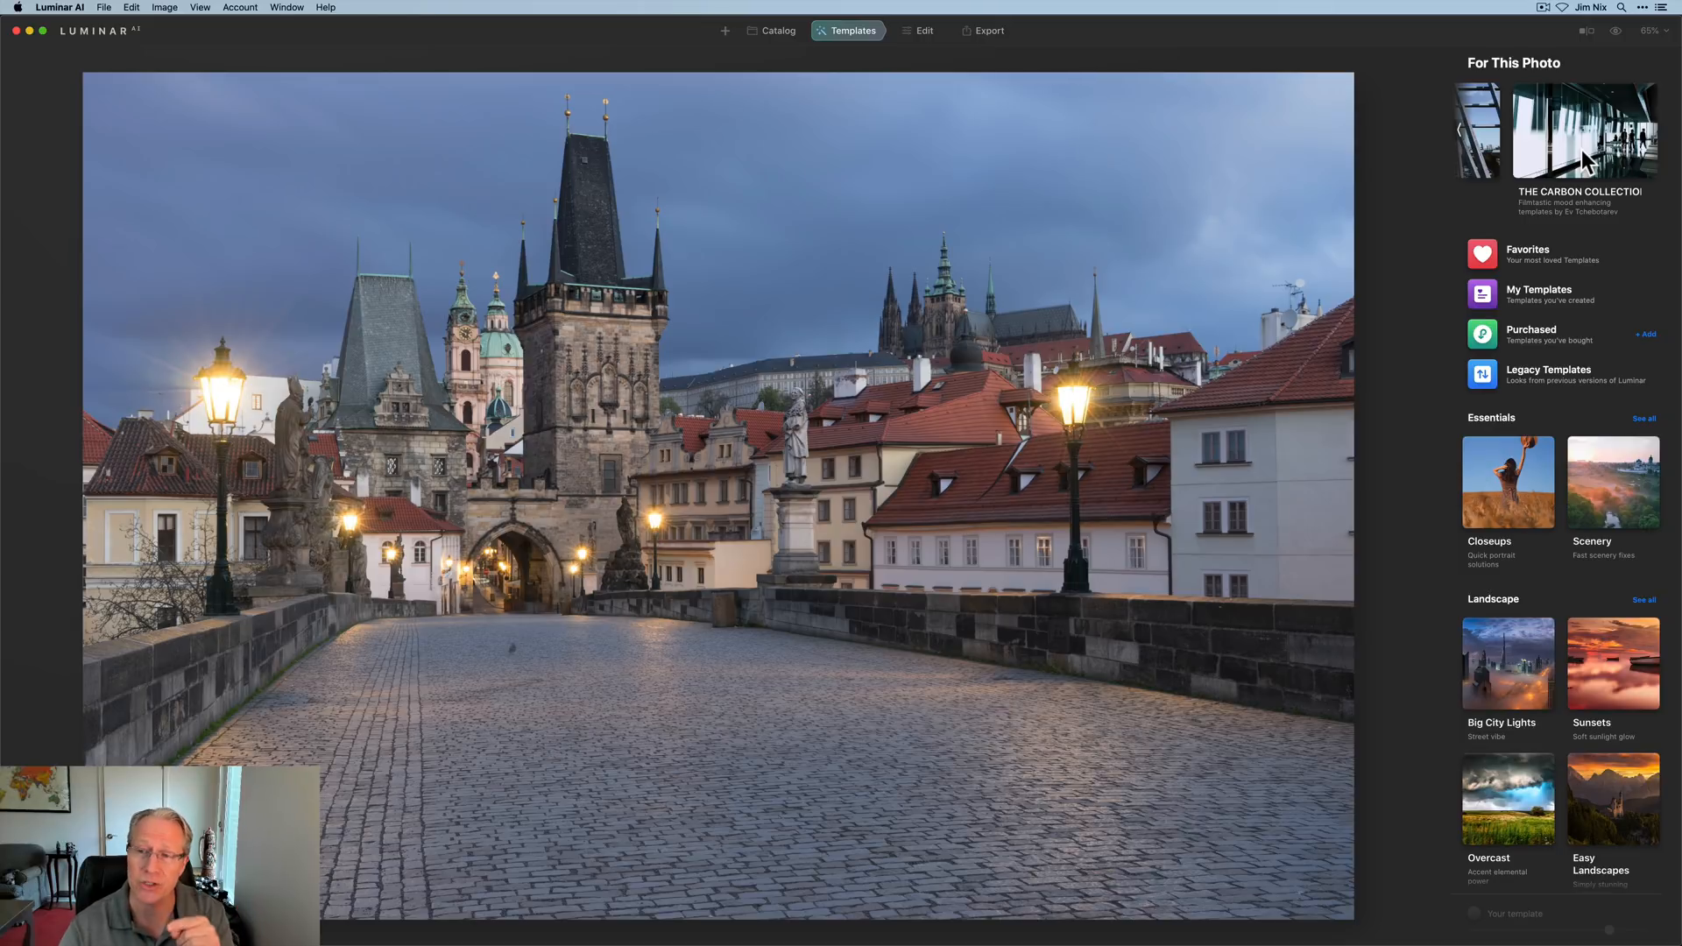
{"action": "mouse_move", "coordinate": [1577, 177]}
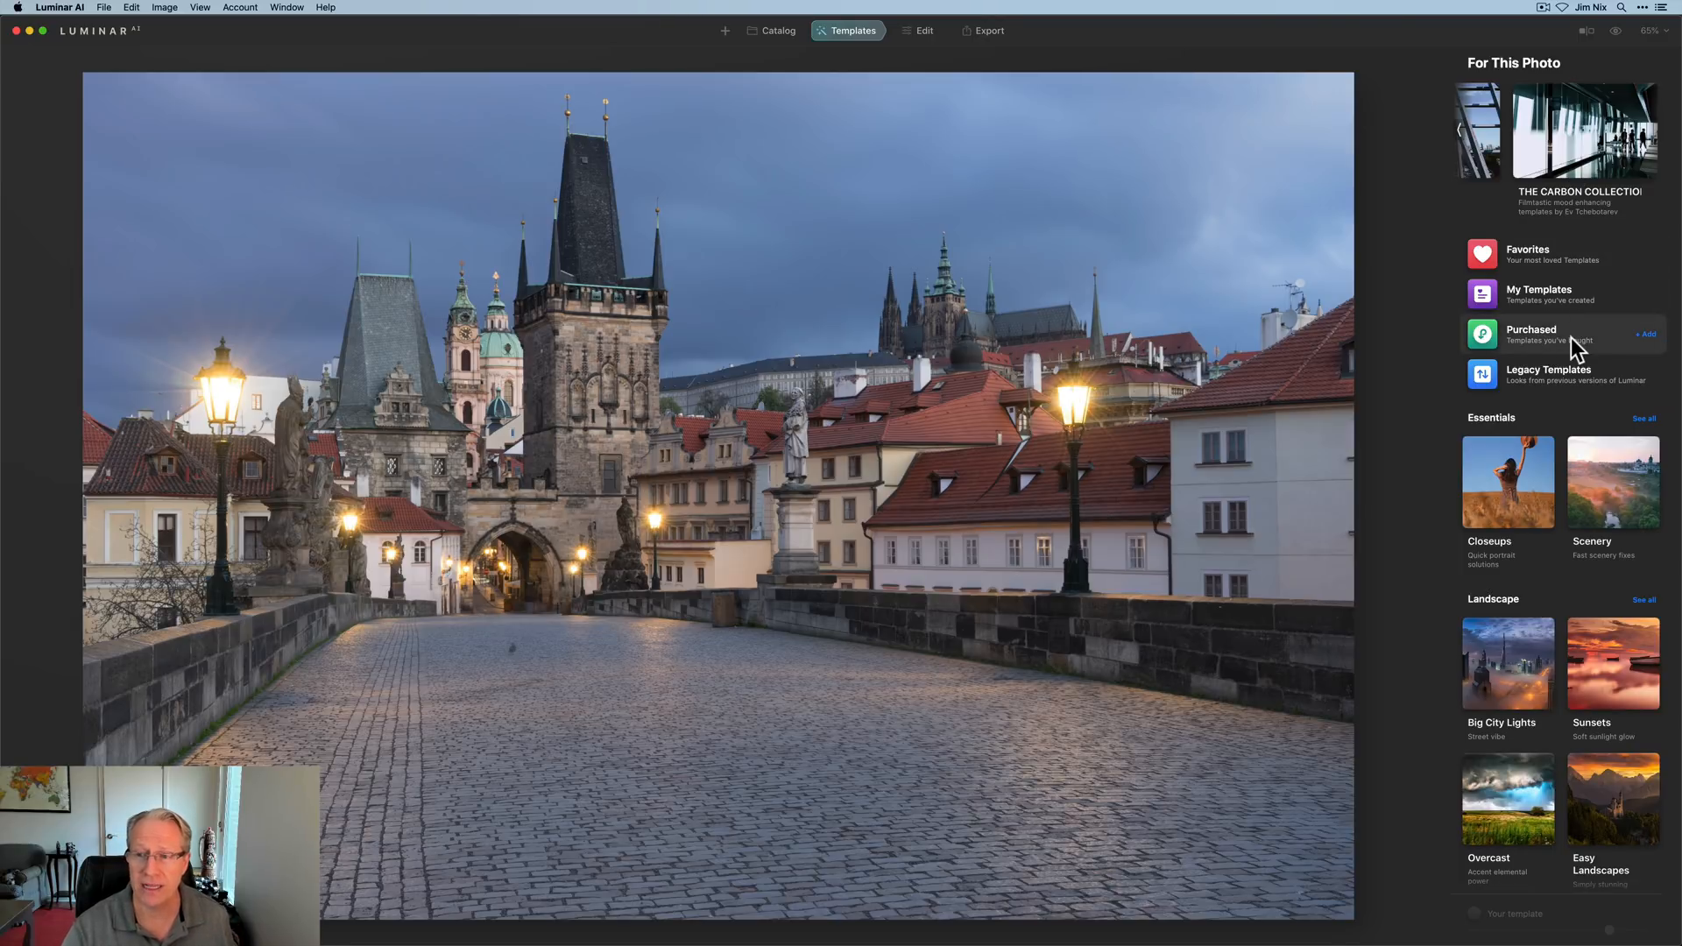
{"action": "left_click", "coordinate": [1530, 333]}
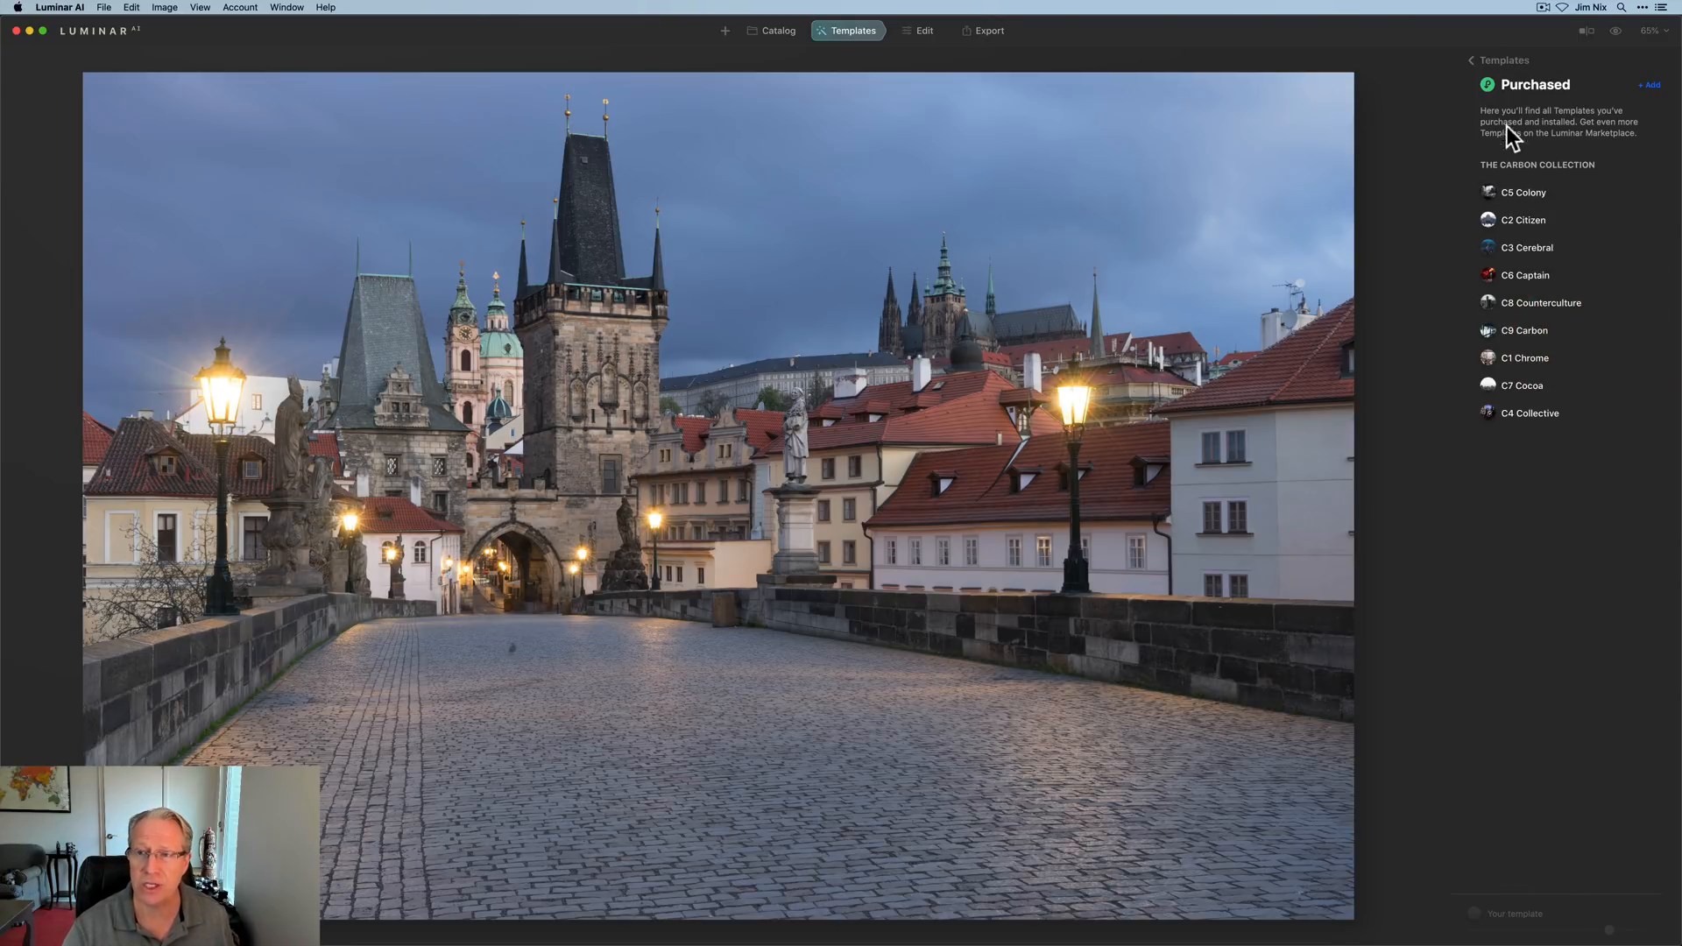
{"action": "left_click", "coordinate": [1472, 60]}
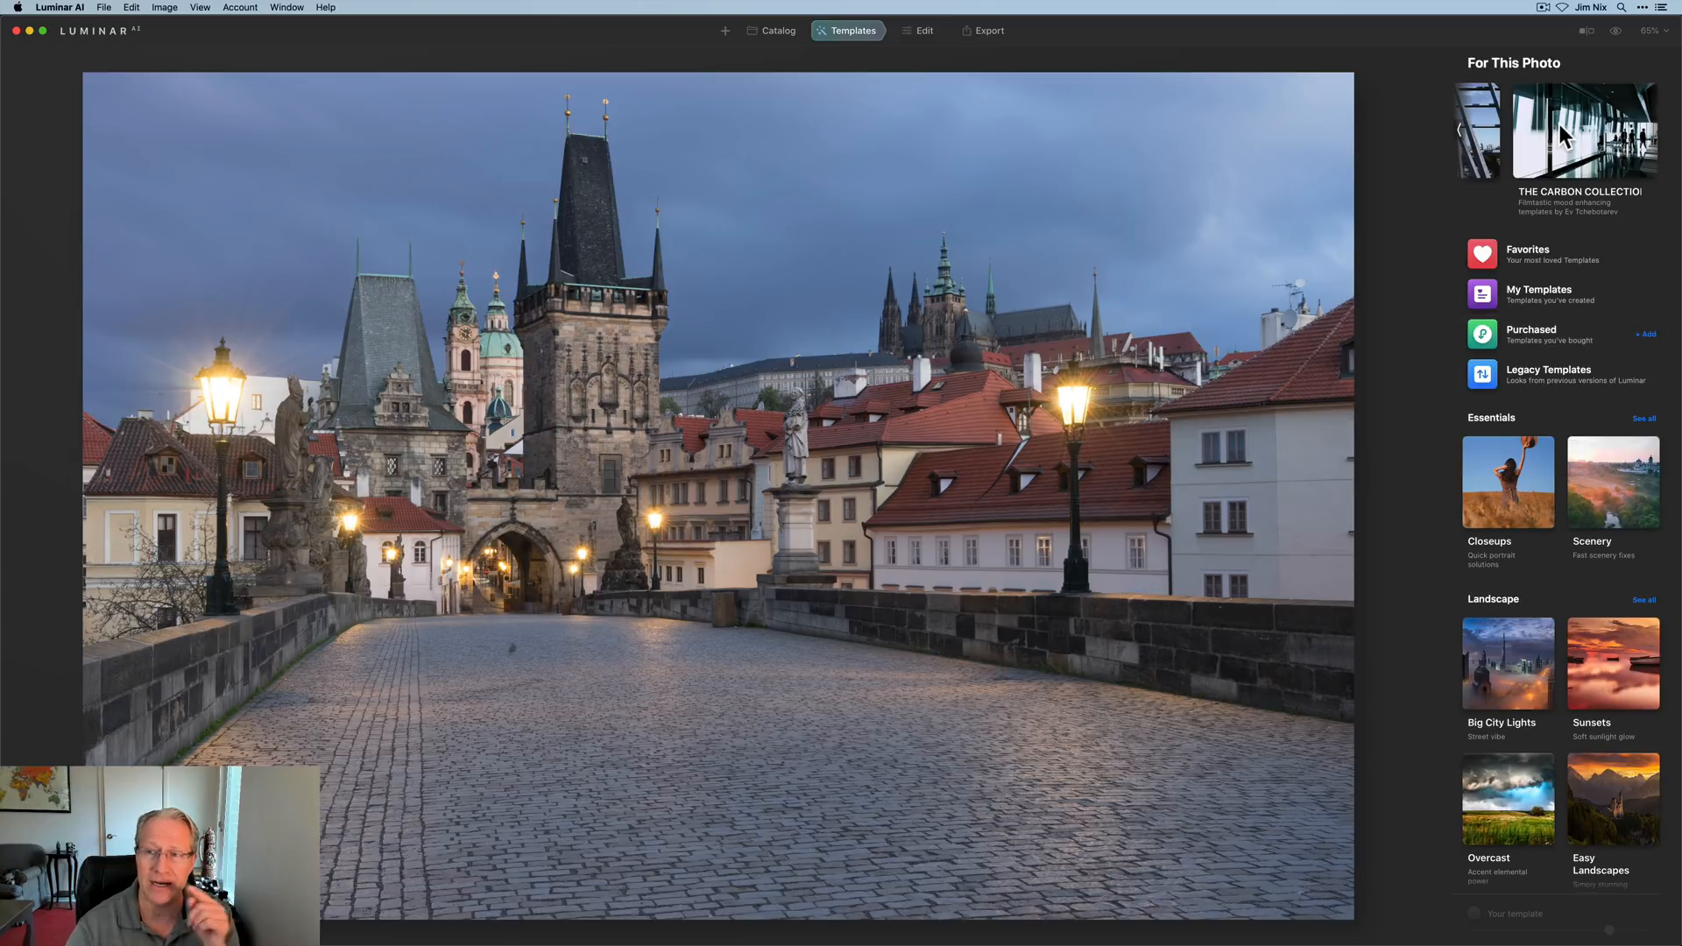
{"action": "mouse_move", "coordinate": [1473, 139]}
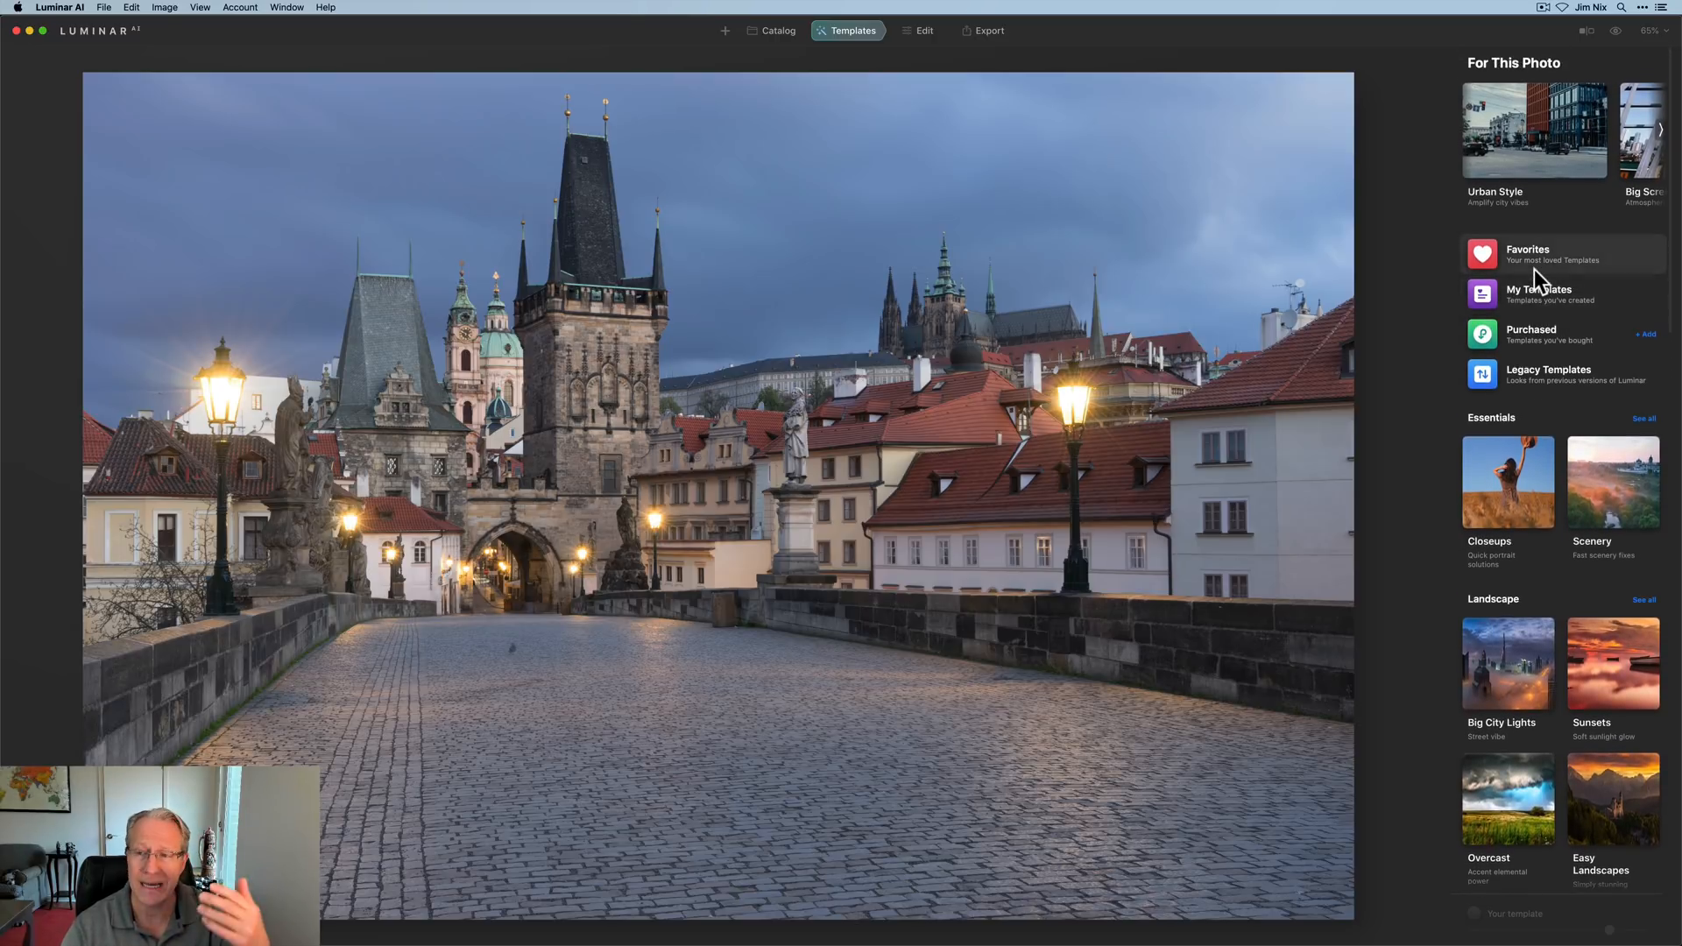
{"action": "mouse_move", "coordinate": [1528, 254]}
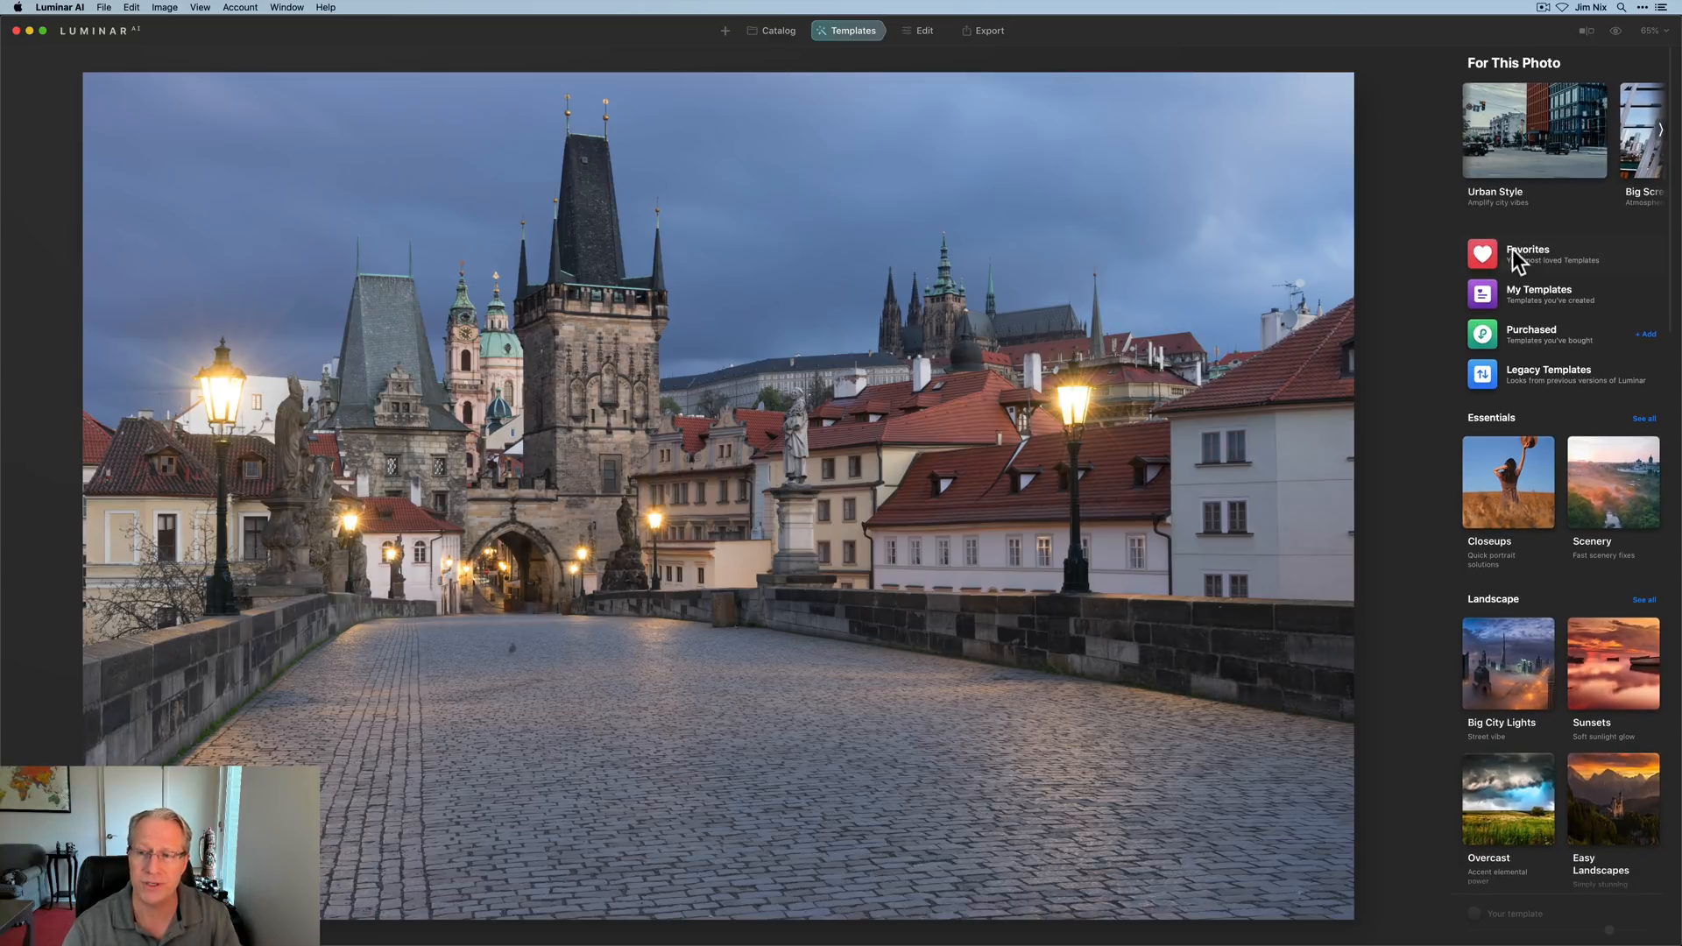
{"action": "mouse_move", "coordinate": [1521, 254]}
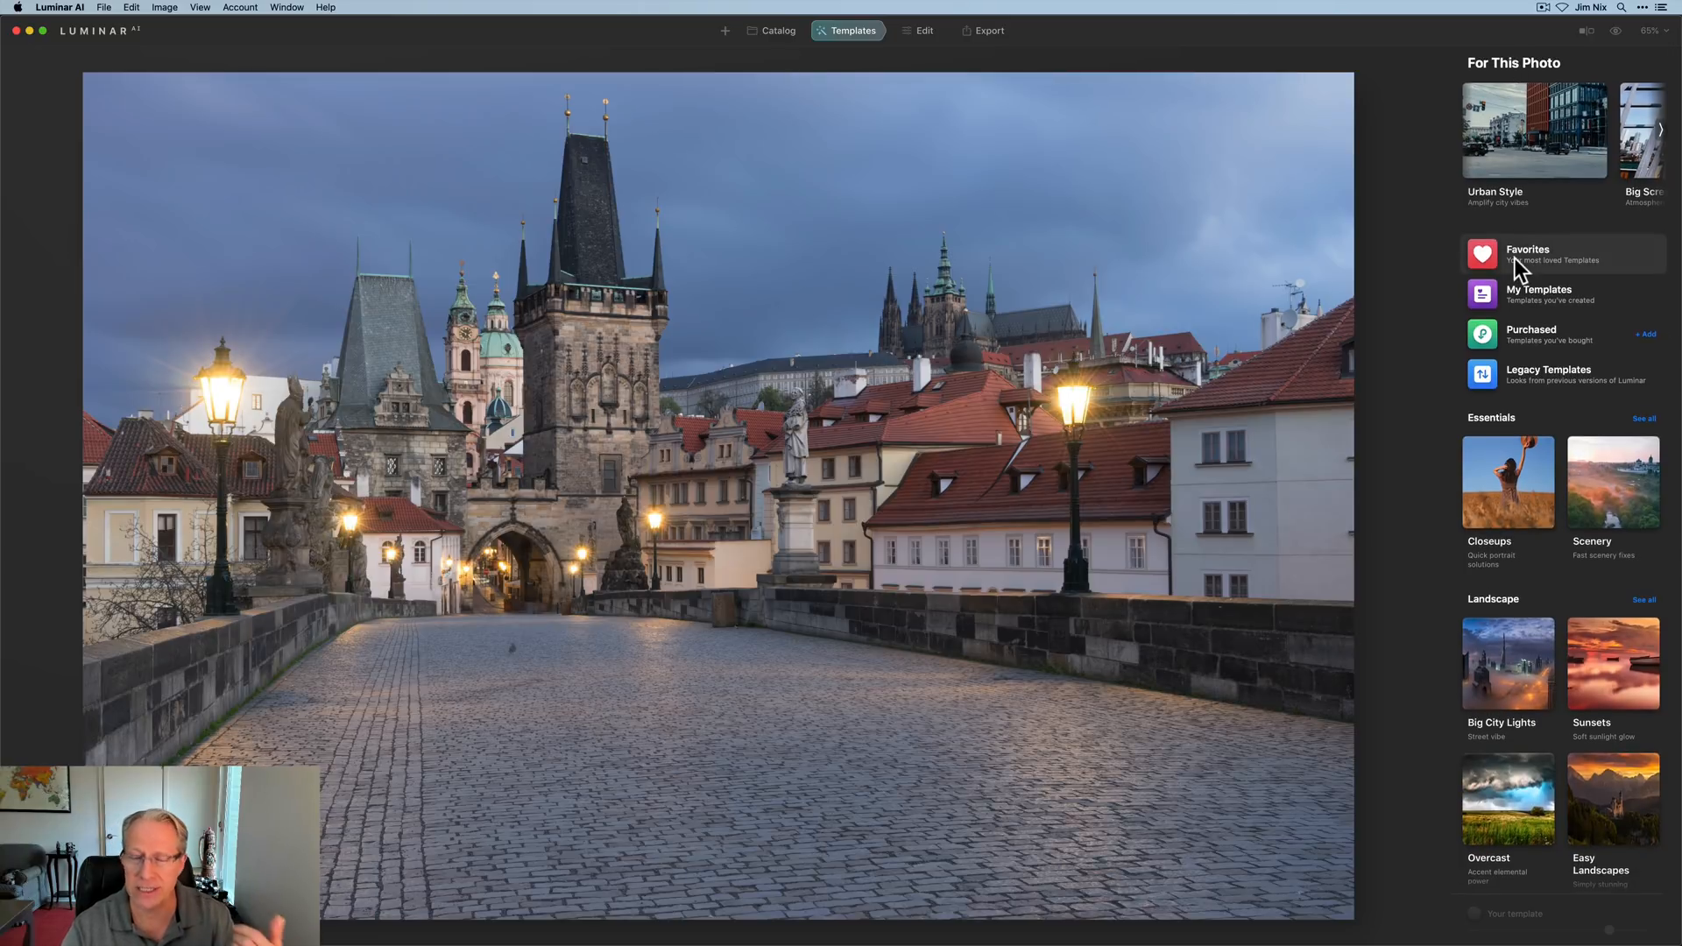
{"action": "mouse_move", "coordinate": [1539, 294]}
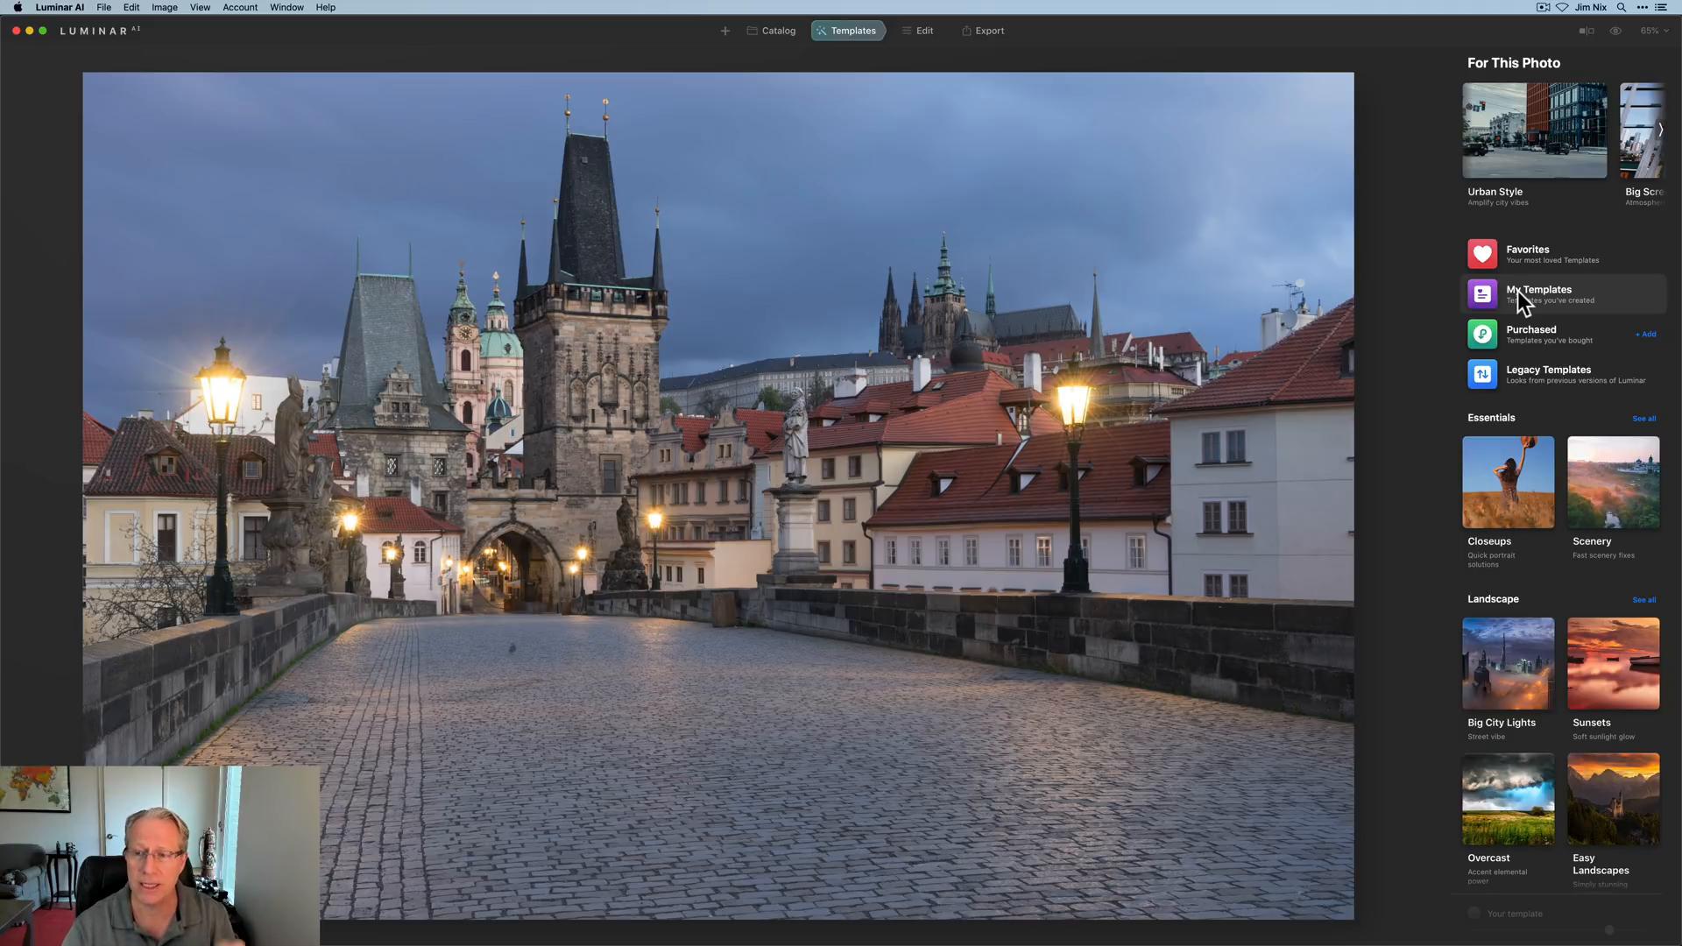
{"action": "mouse_move", "coordinate": [1540, 365]}
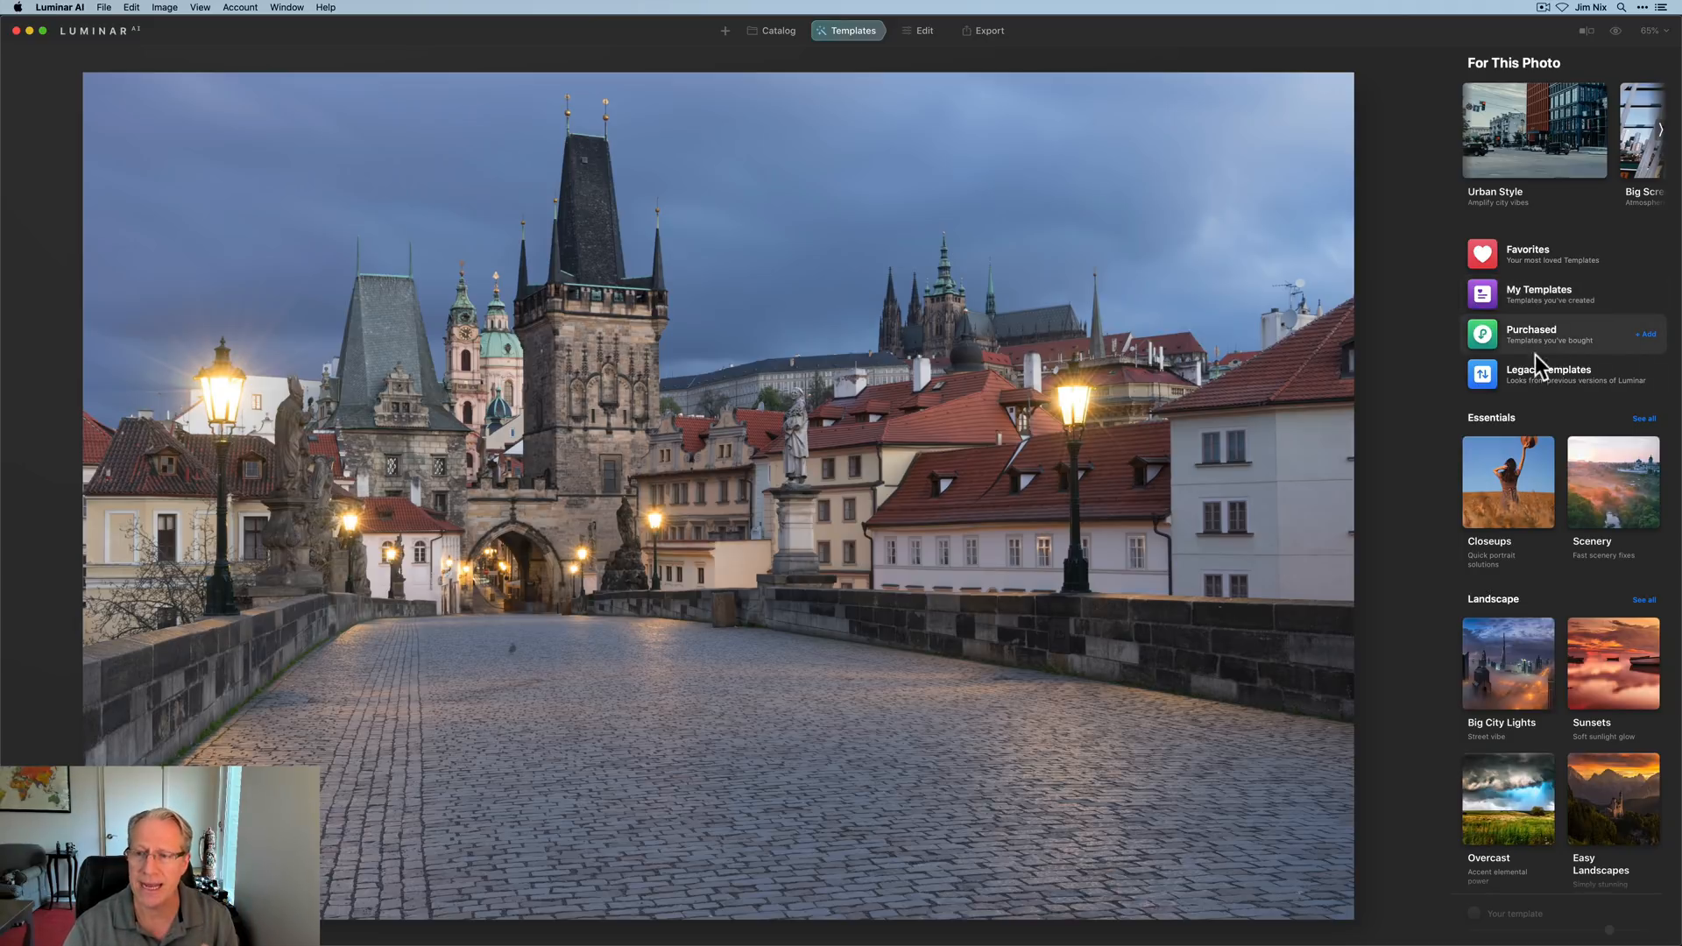
{"action": "mouse_move", "coordinate": [1545, 392]}
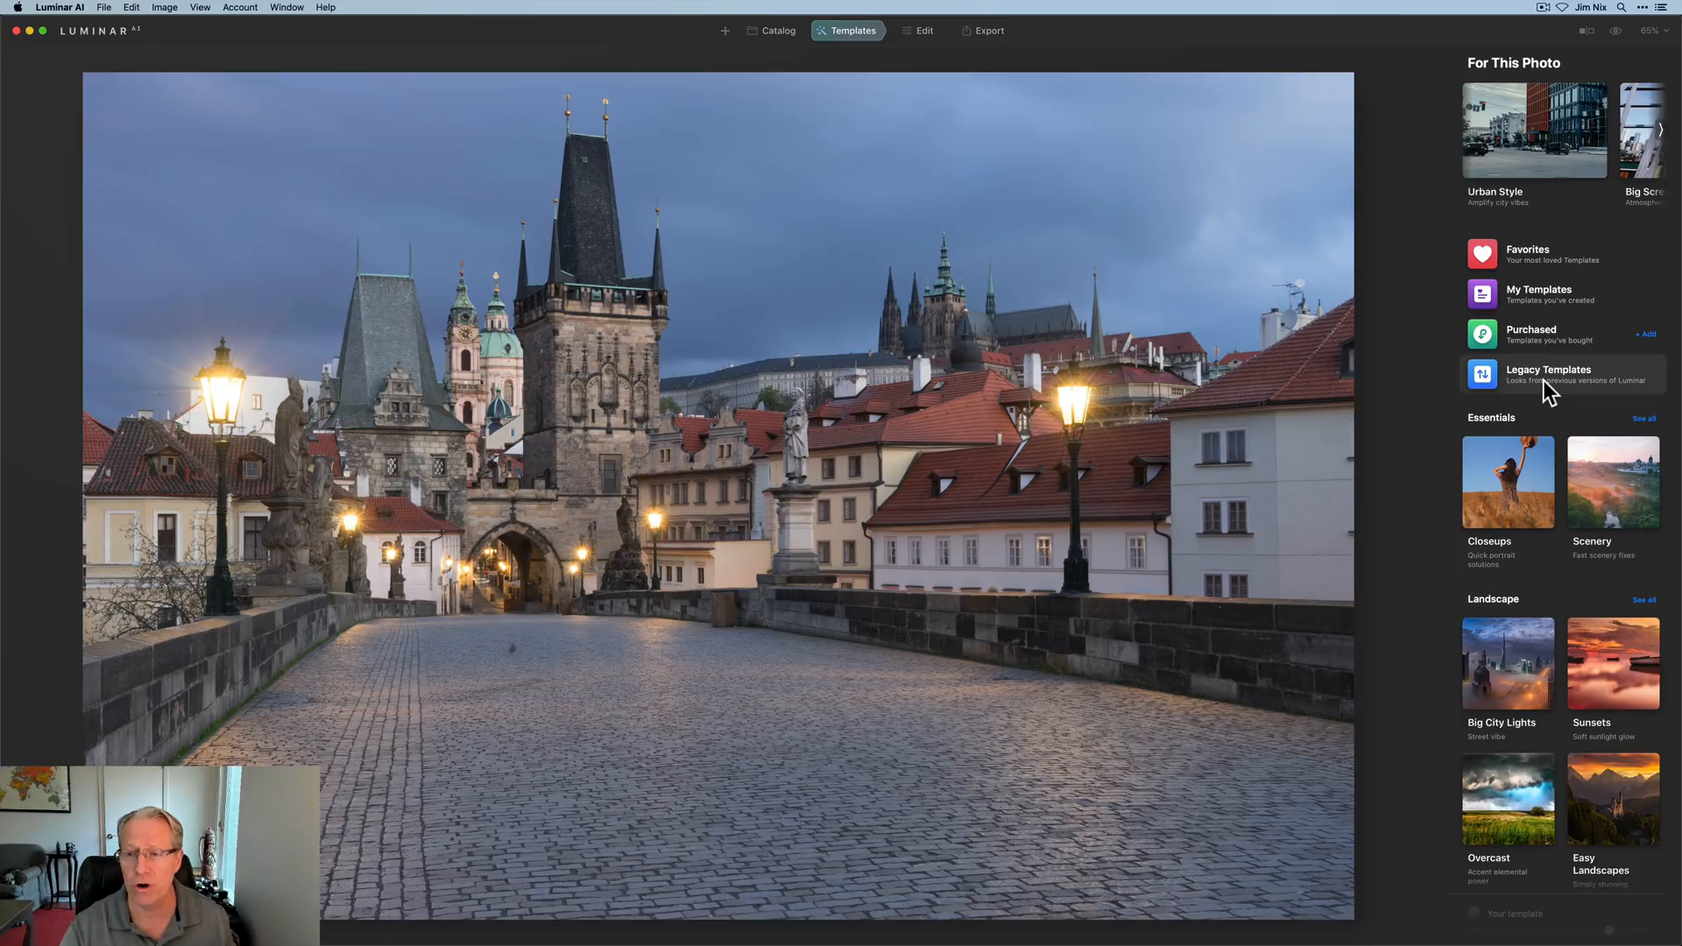
{"action": "scroll", "scroll_direction": "down", "scroll_amount": 3}
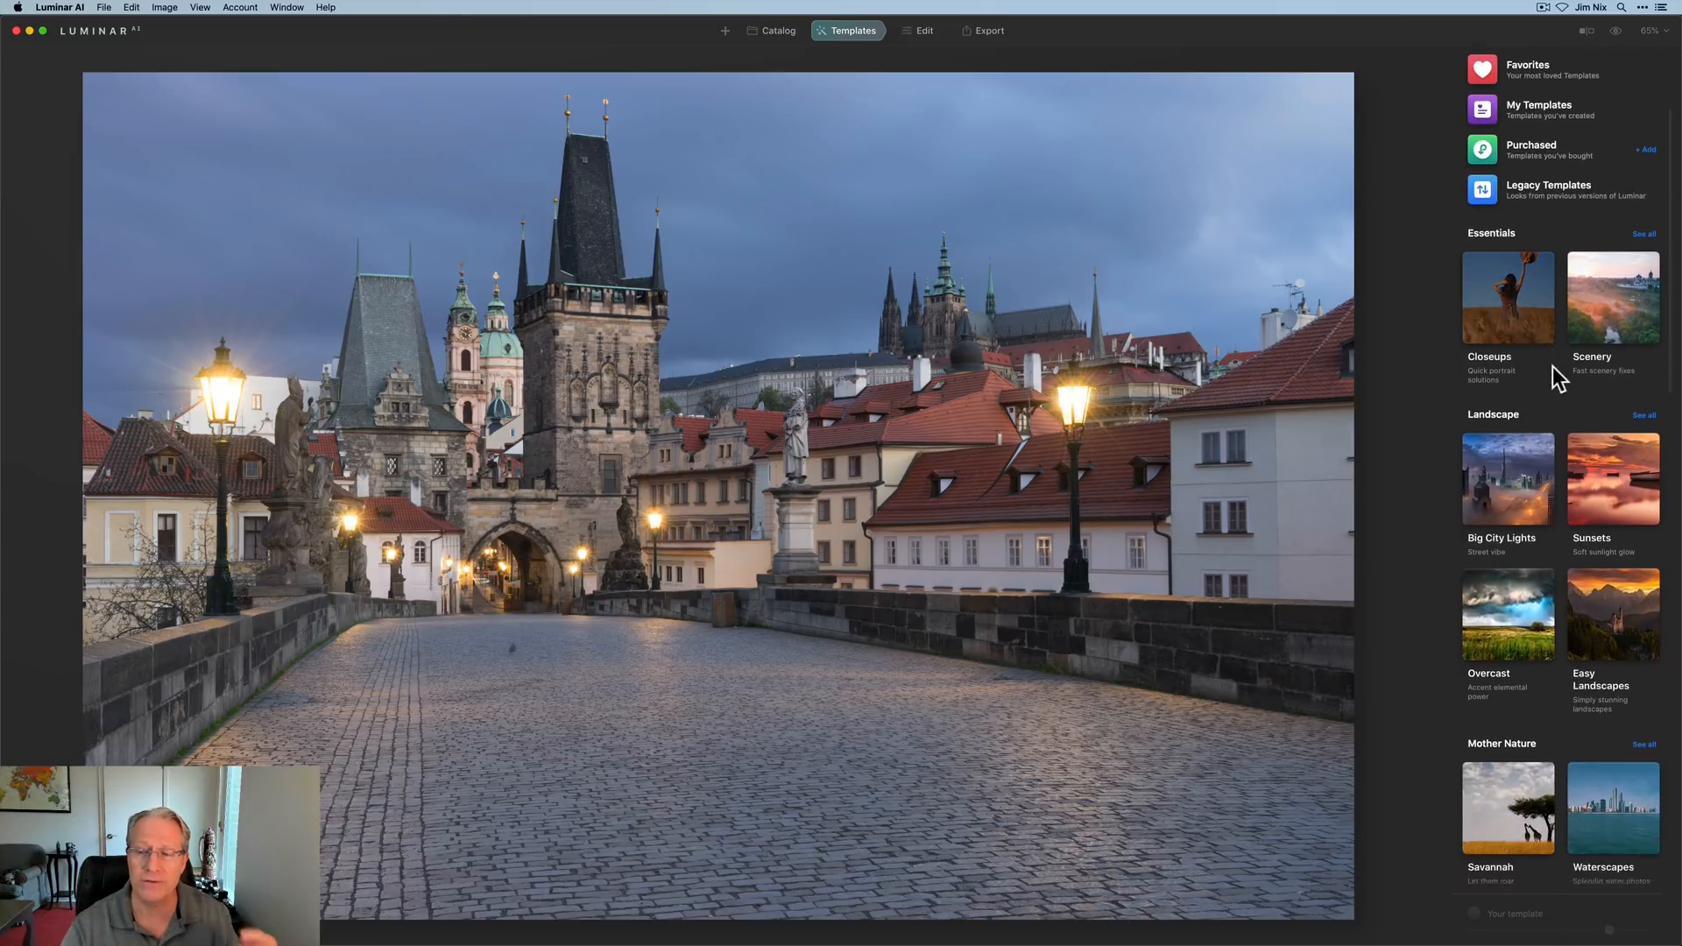
{"action": "scroll", "scroll_direction": "down", "scroll_amount": 3}
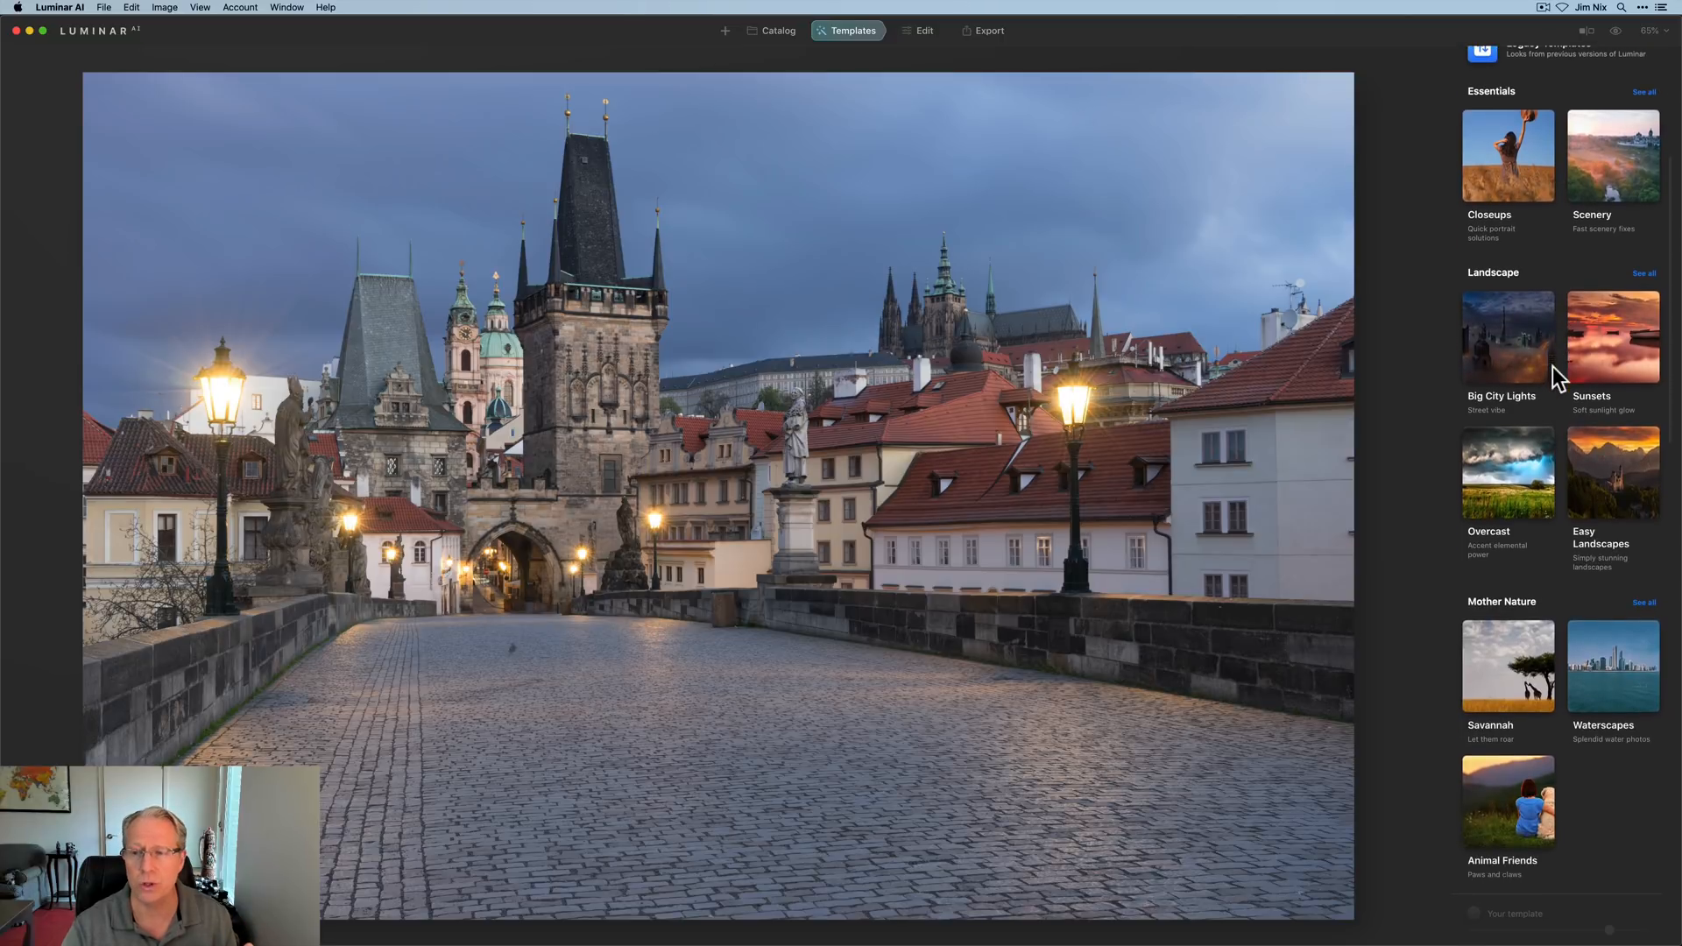
{"action": "scroll", "scroll_direction": "down", "scroll_amount": 3}
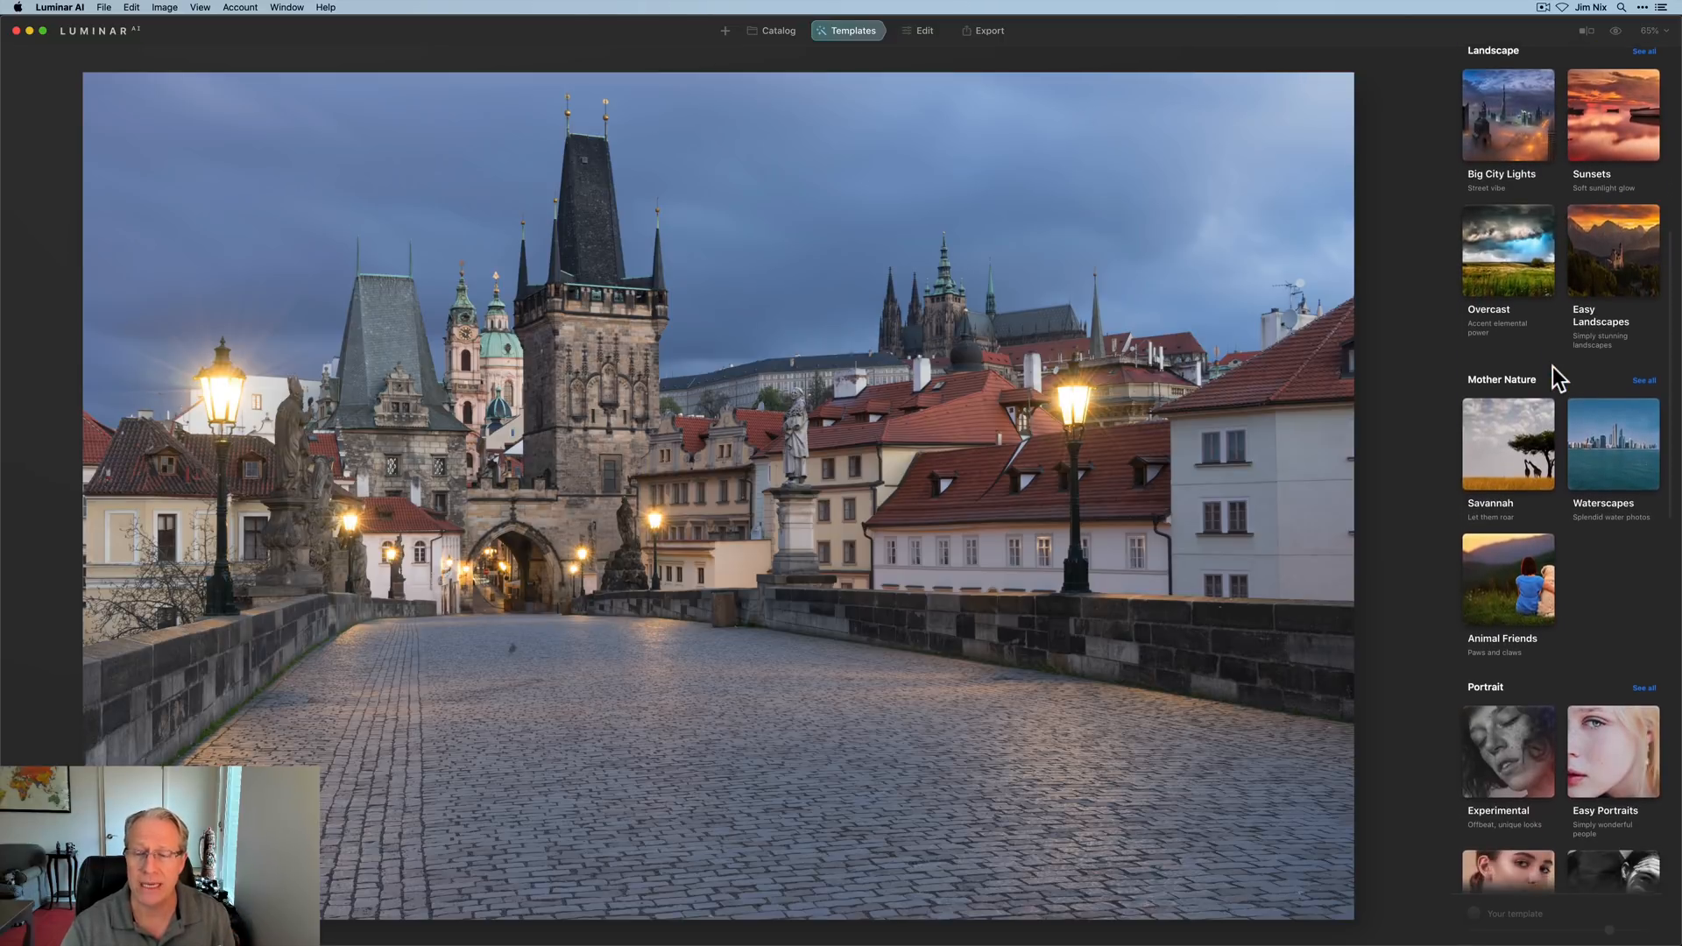
{"action": "scroll", "scroll_direction": "down", "scroll_amount": 3}
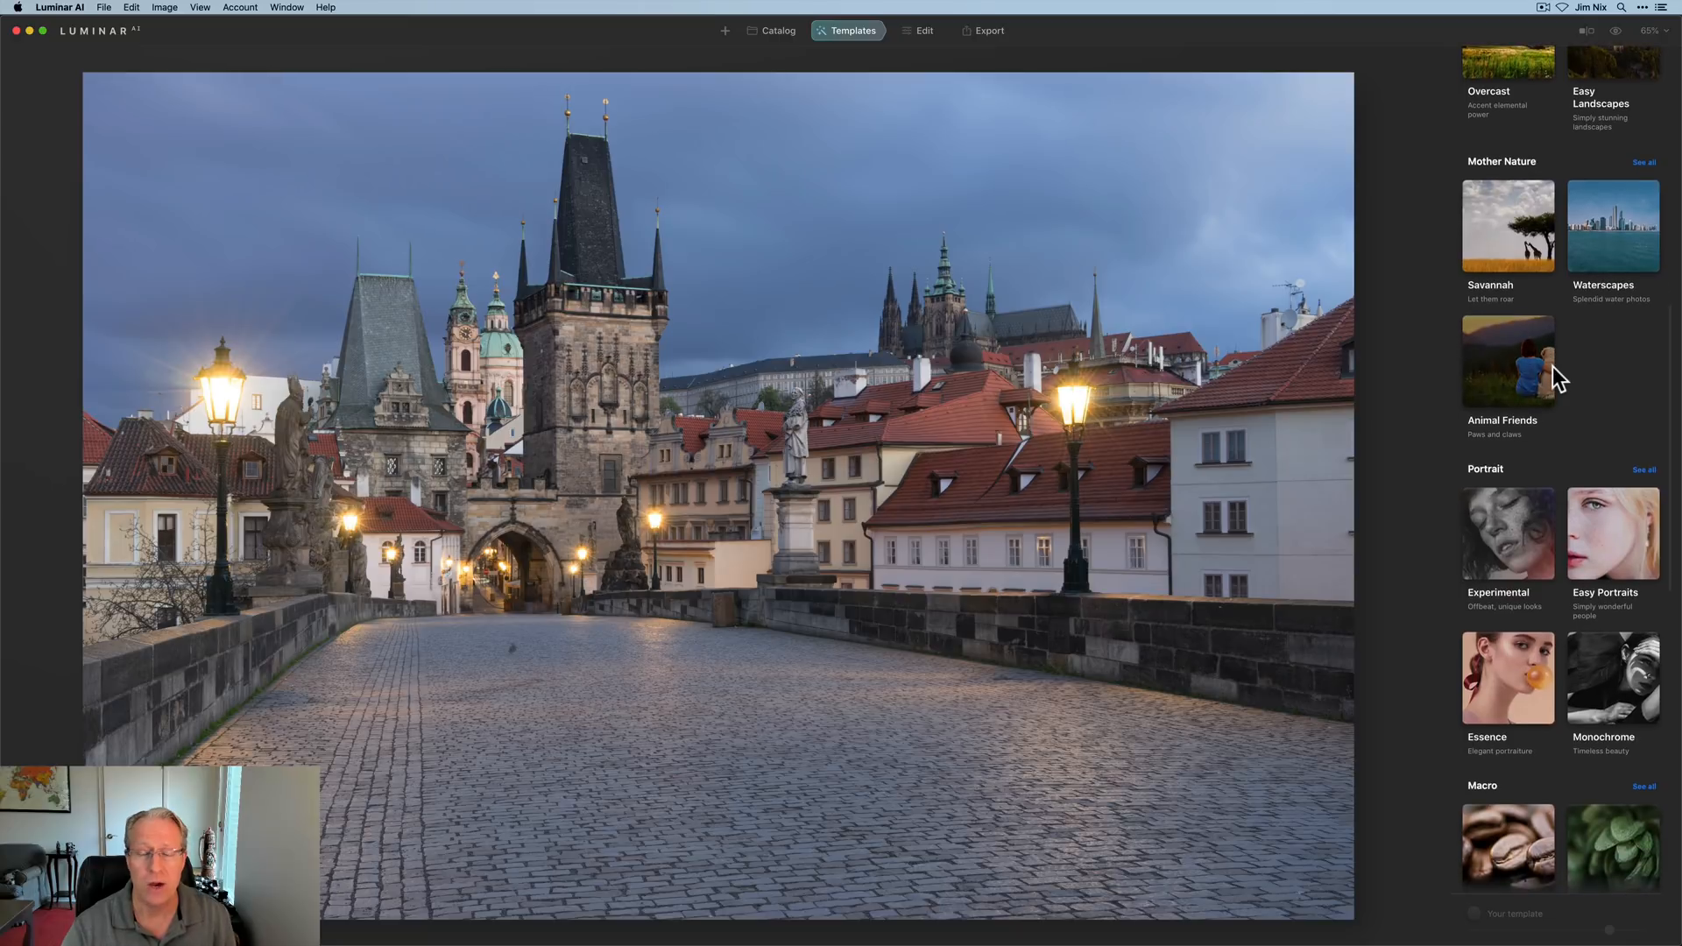
{"action": "scroll", "scroll_direction": "down", "scroll_amount": 3}
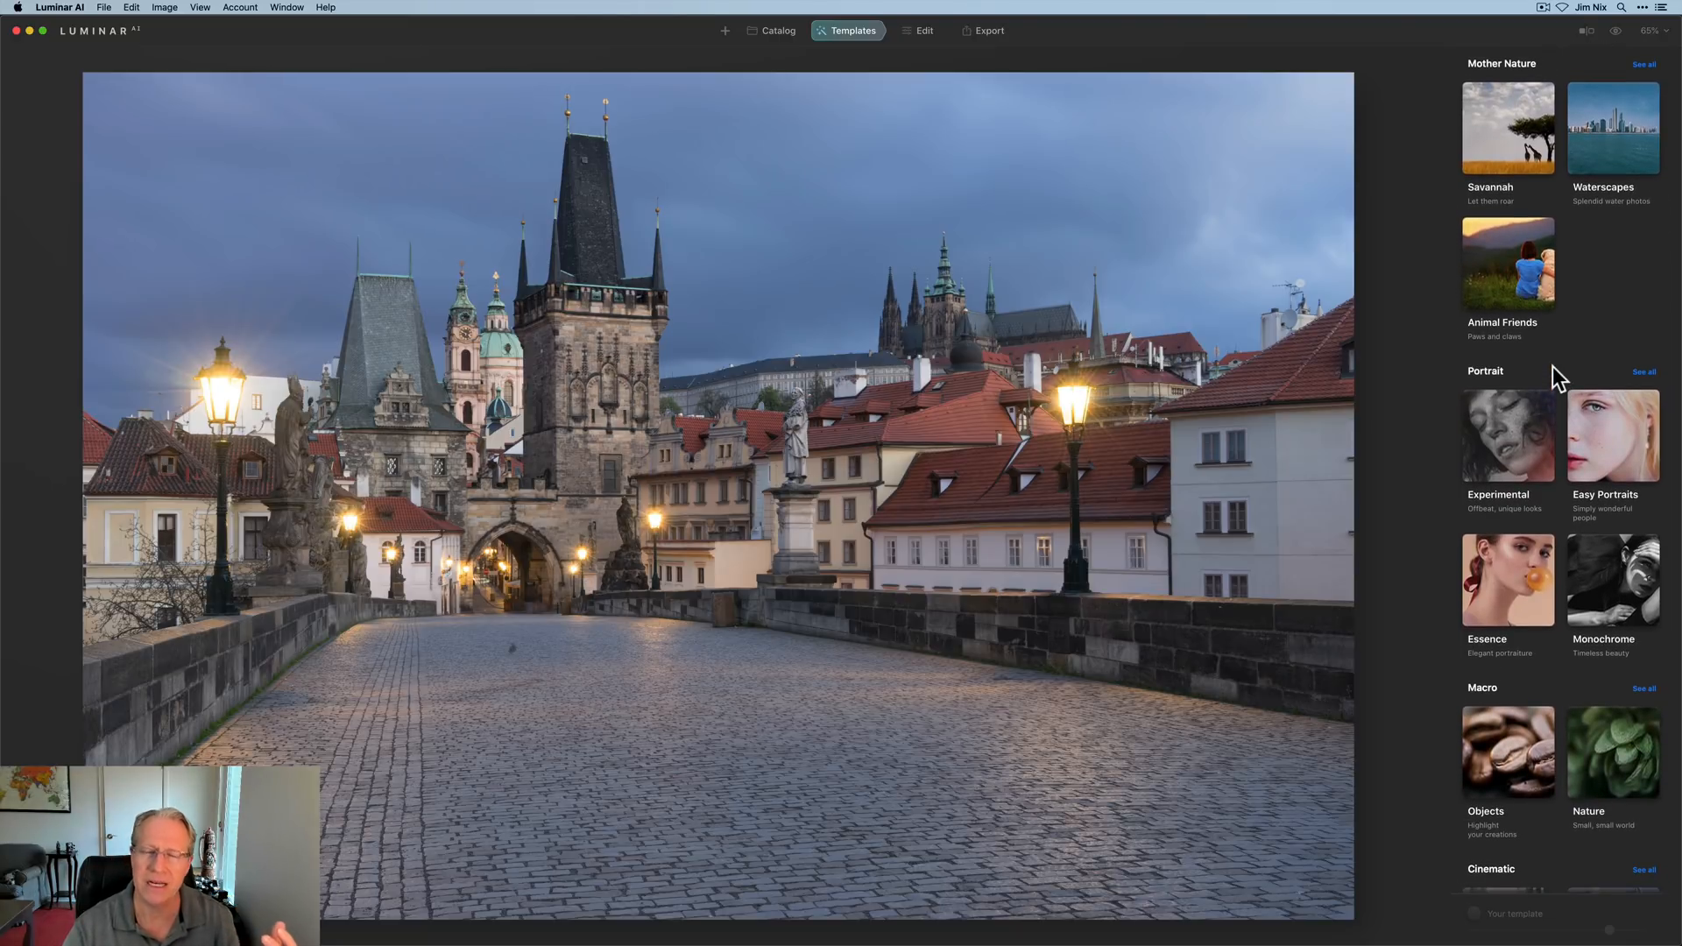
{"action": "scroll", "scroll_direction": "down", "scroll_amount": 3}
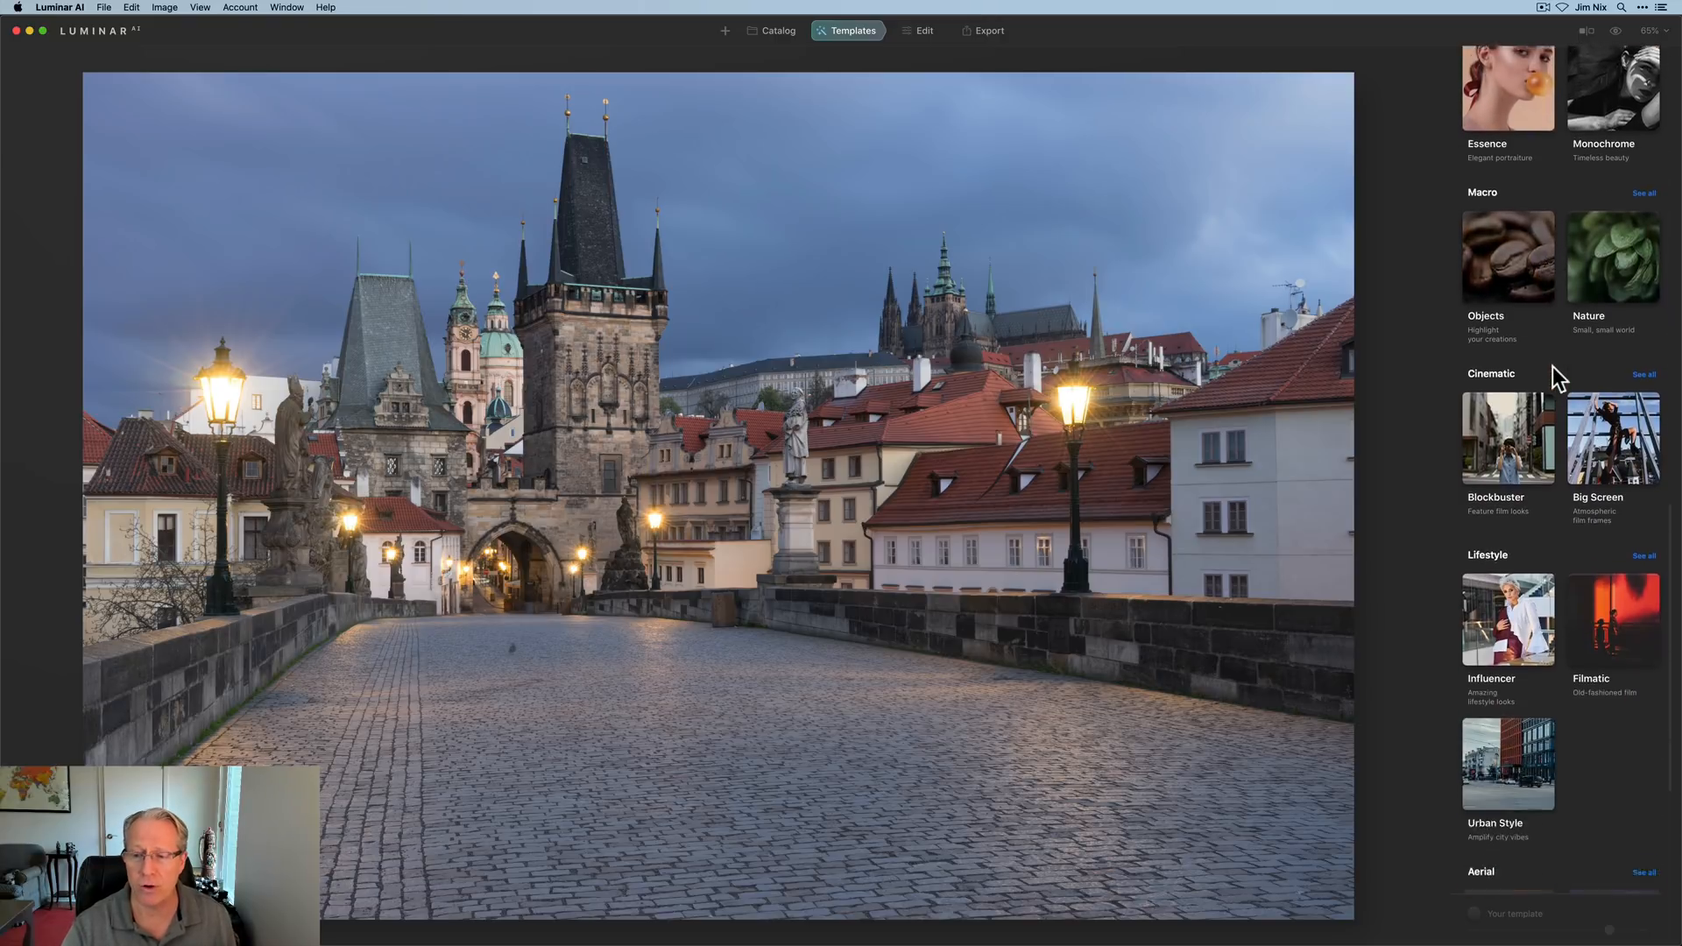
{"action": "scroll", "scroll_direction": "down", "scroll_amount": 3}
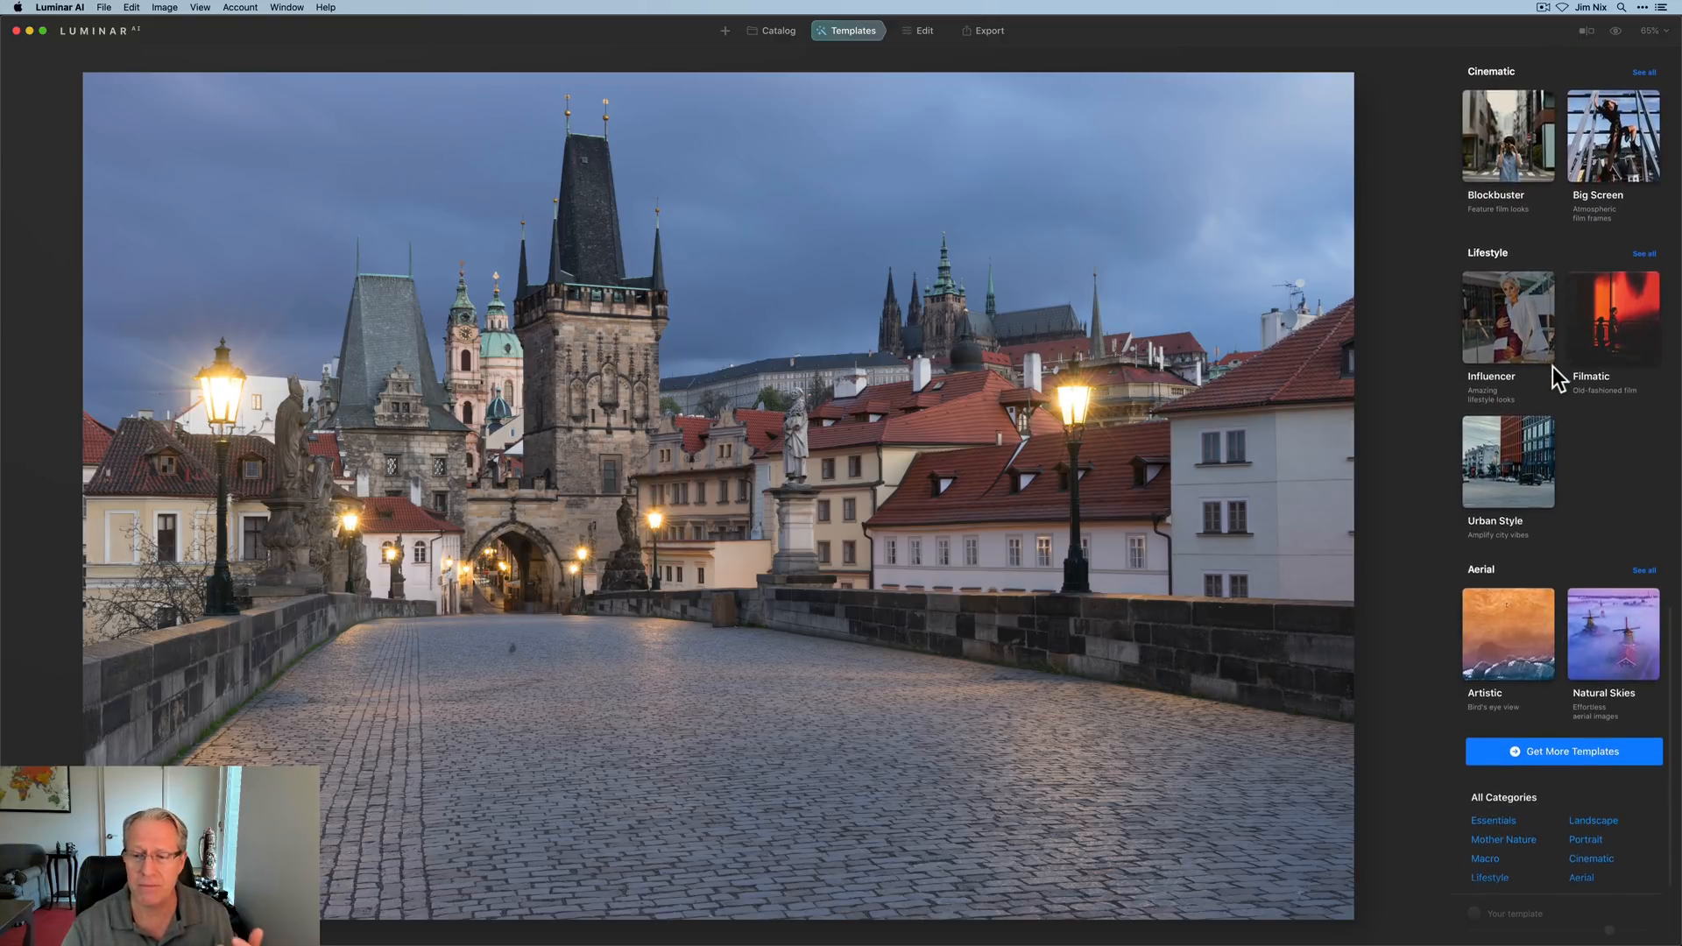
{"action": "scroll", "scroll_direction": "up", "scroll_amount": 3}
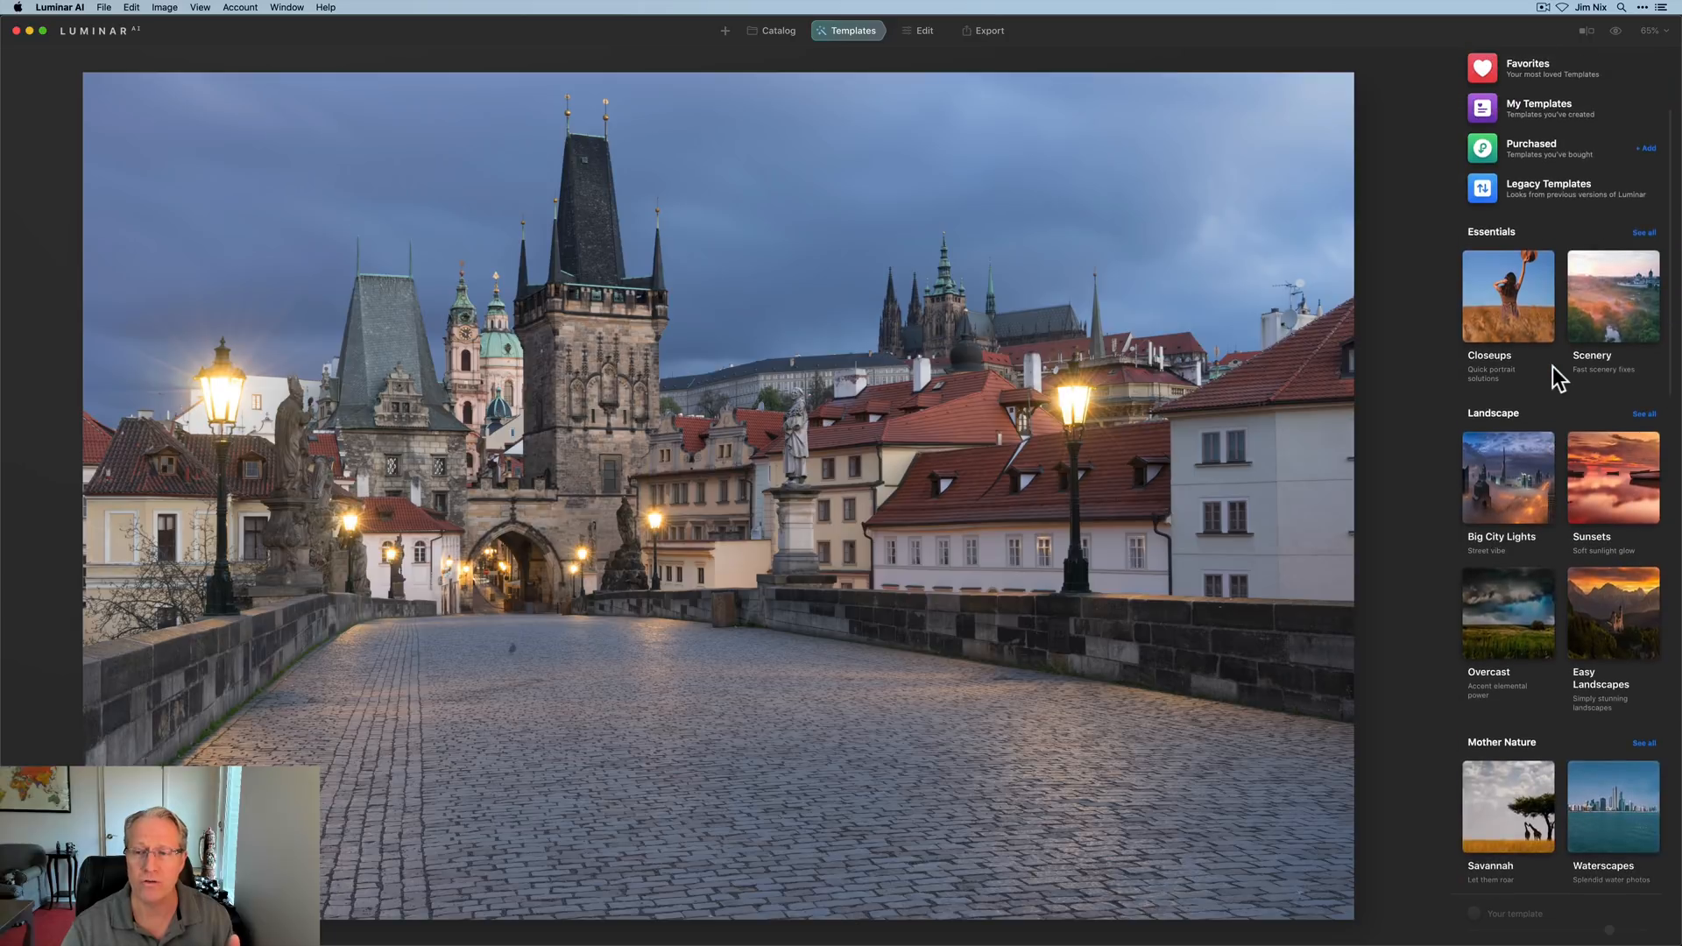
Return to the Catalog's Demo files folder and choose Image > Show Histogram.
{"action": "left_click", "coordinate": [775, 30]}
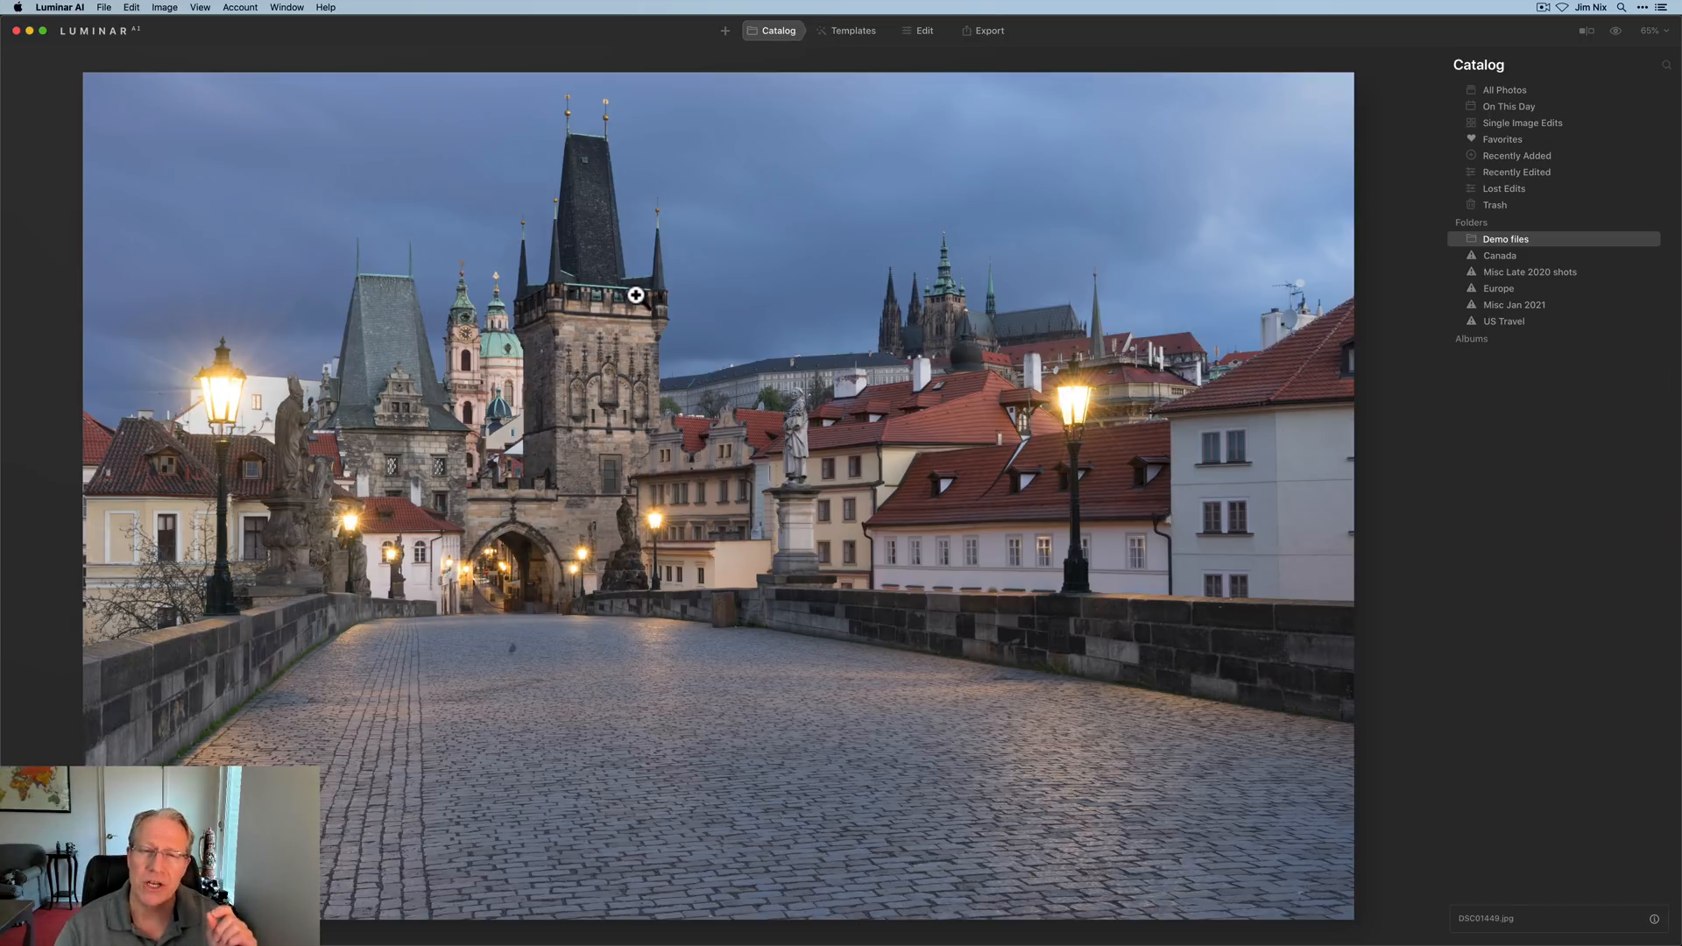
{"action": "mouse_move", "coordinate": [495, 116]}
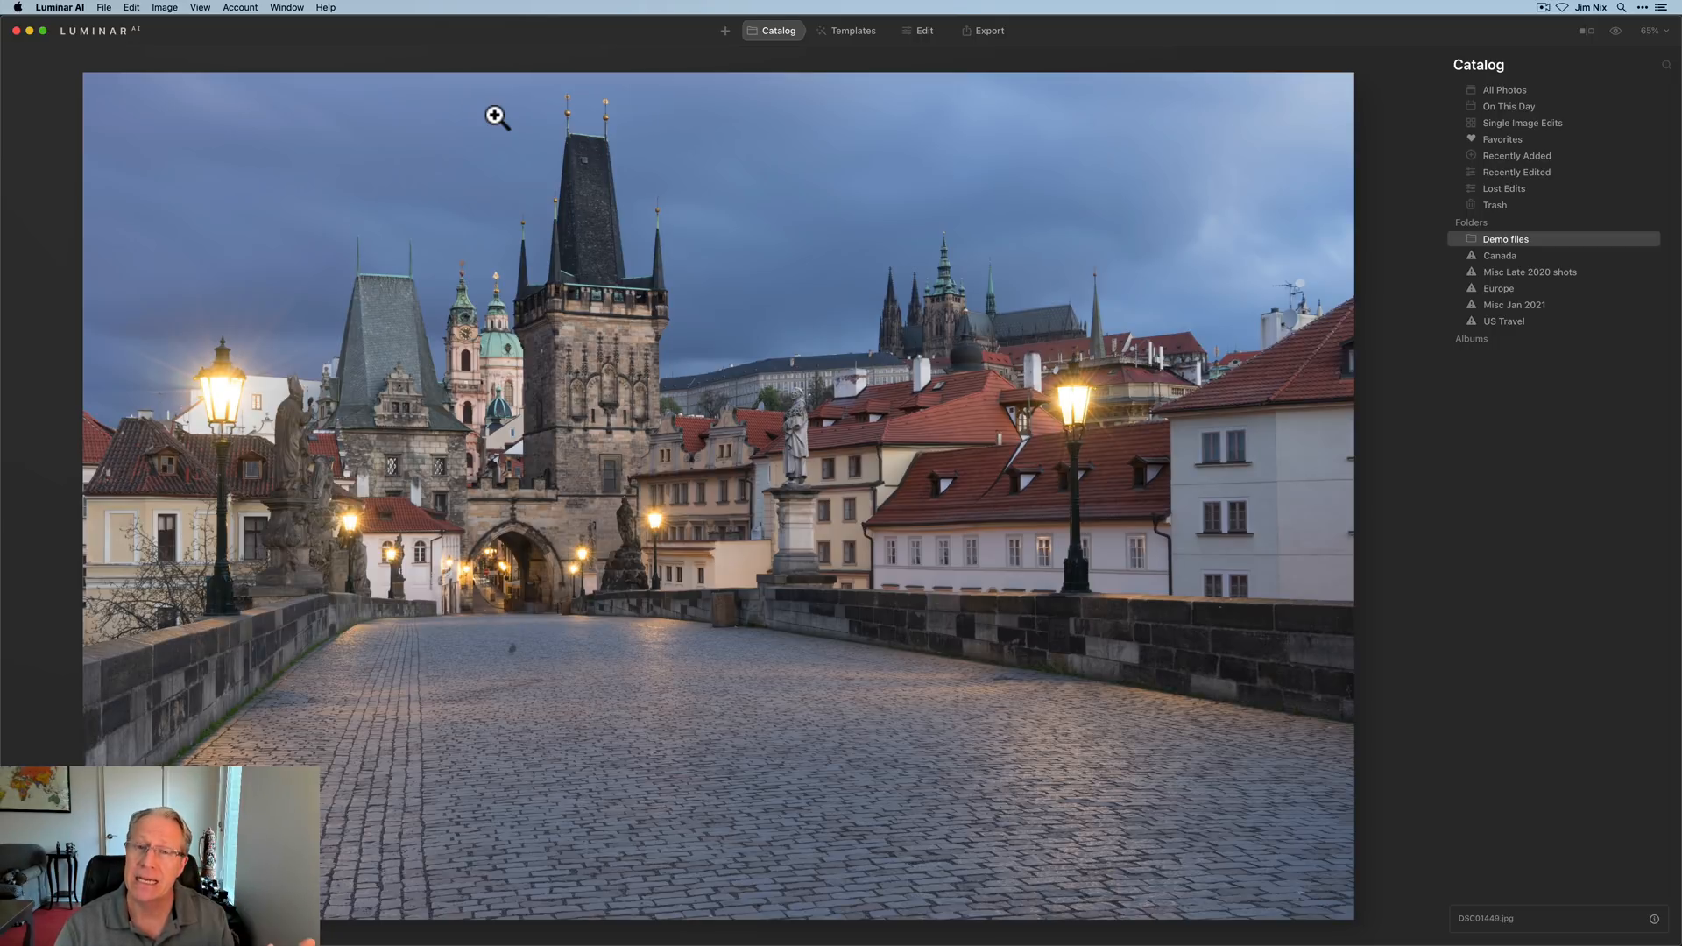
{"action": "left_click", "coordinate": [200, 8]}
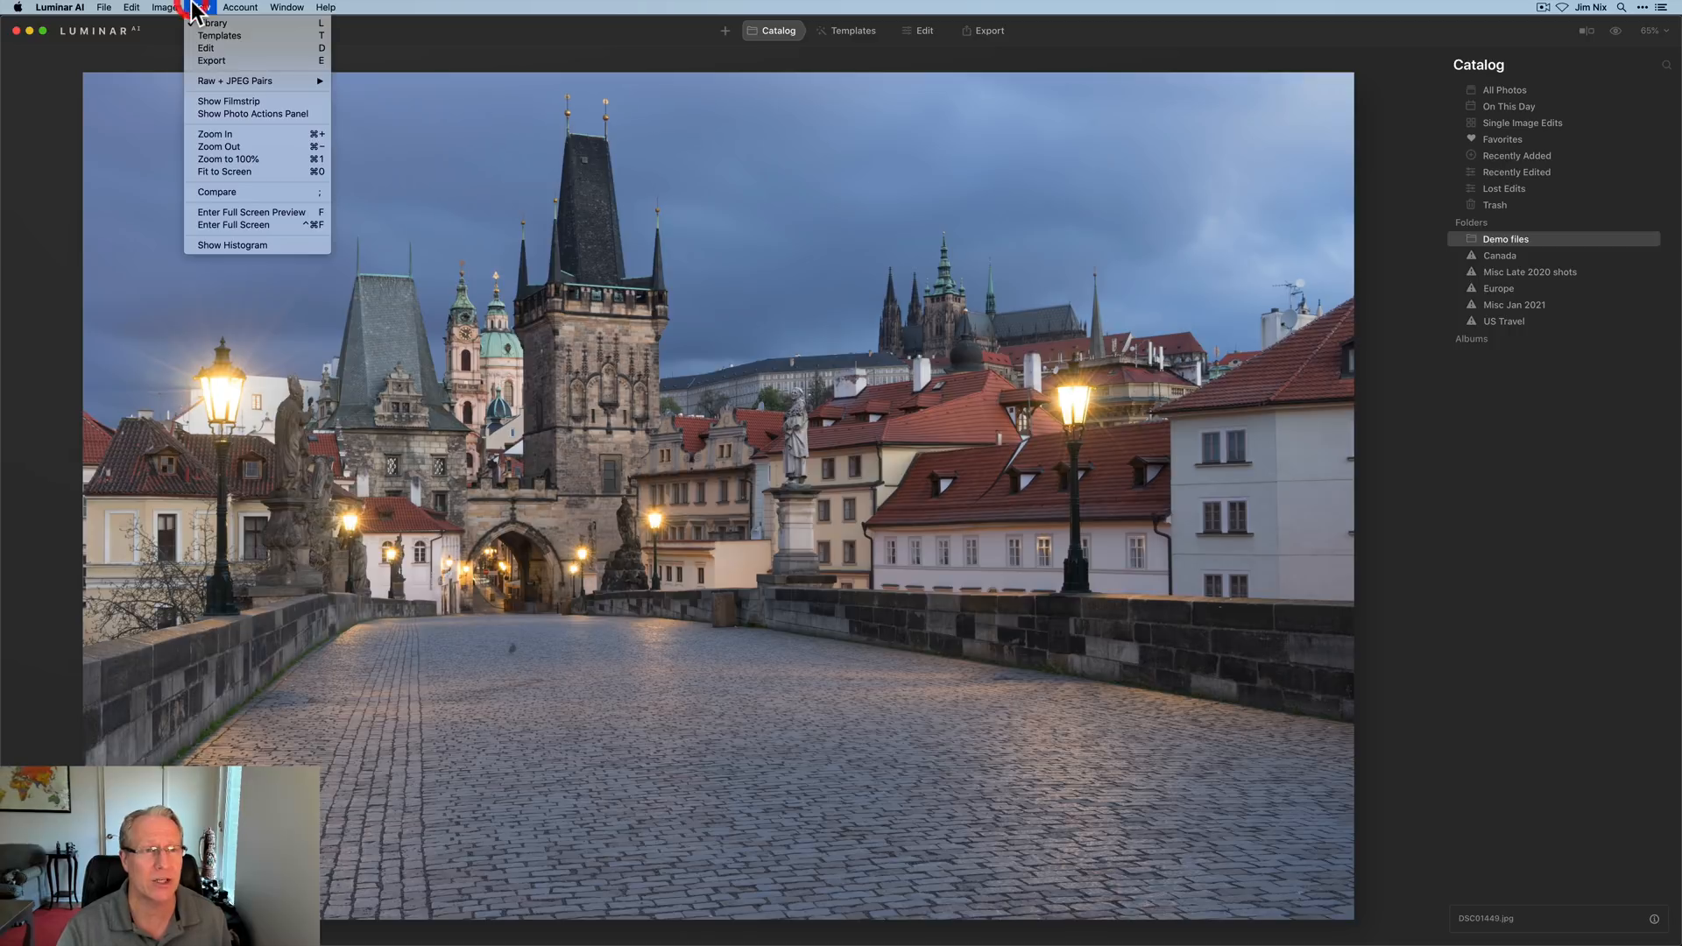
{"action": "mouse_move", "coordinate": [225, 245]}
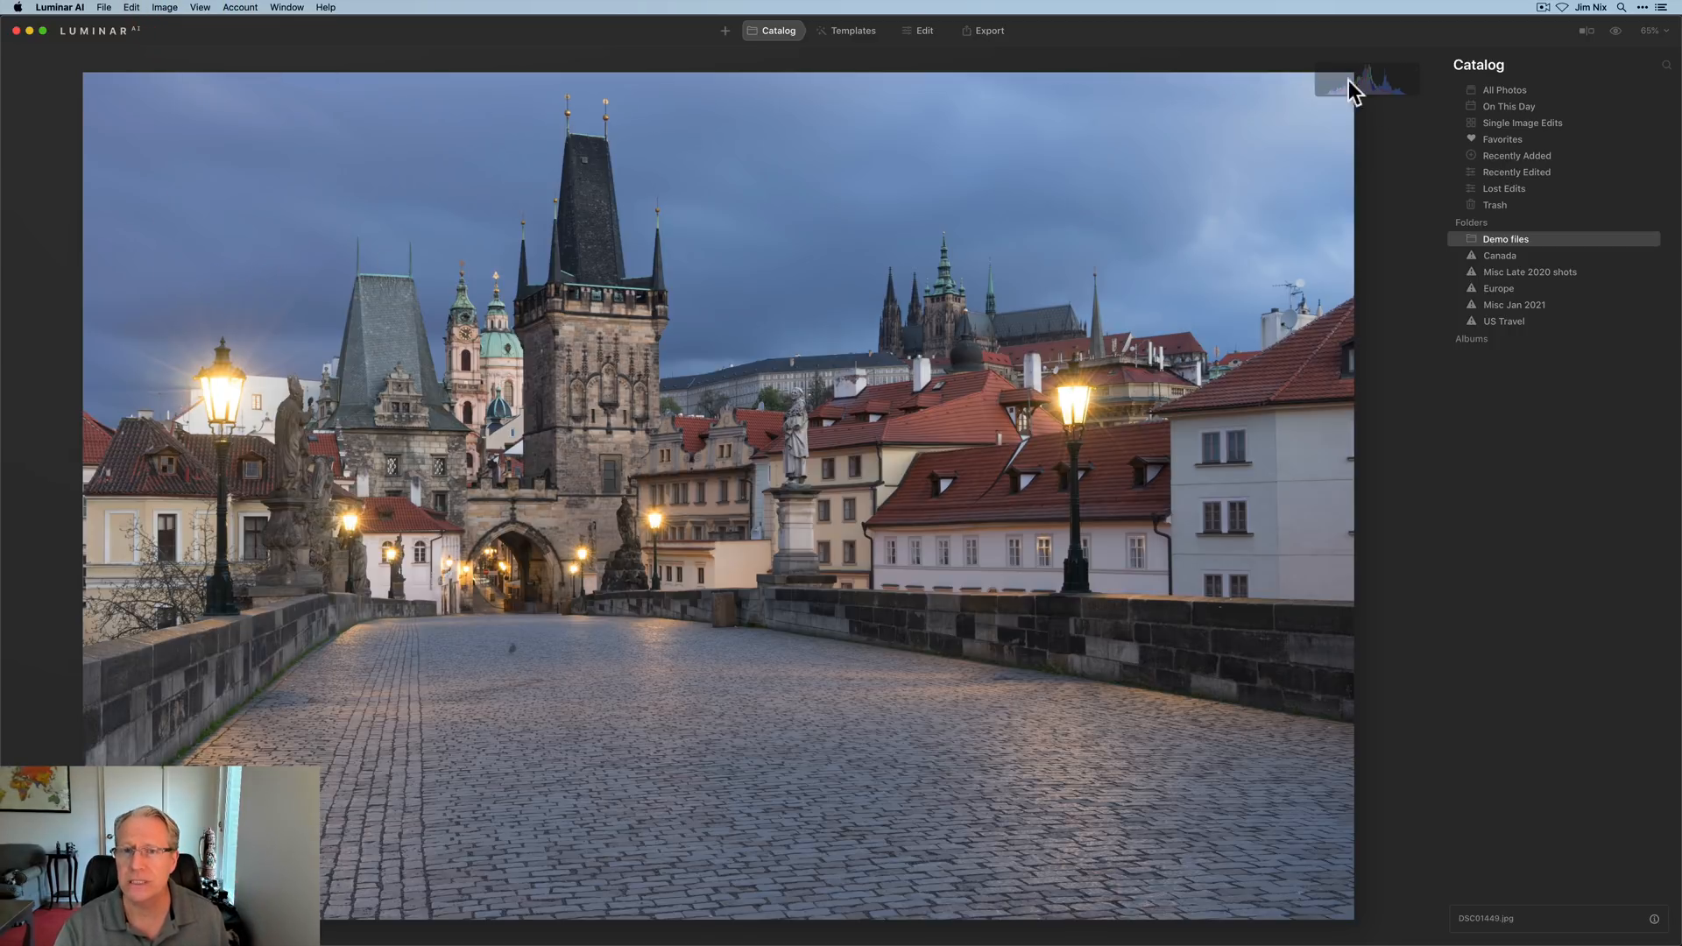
{"action": "mouse_move", "coordinate": [1279, 612]}
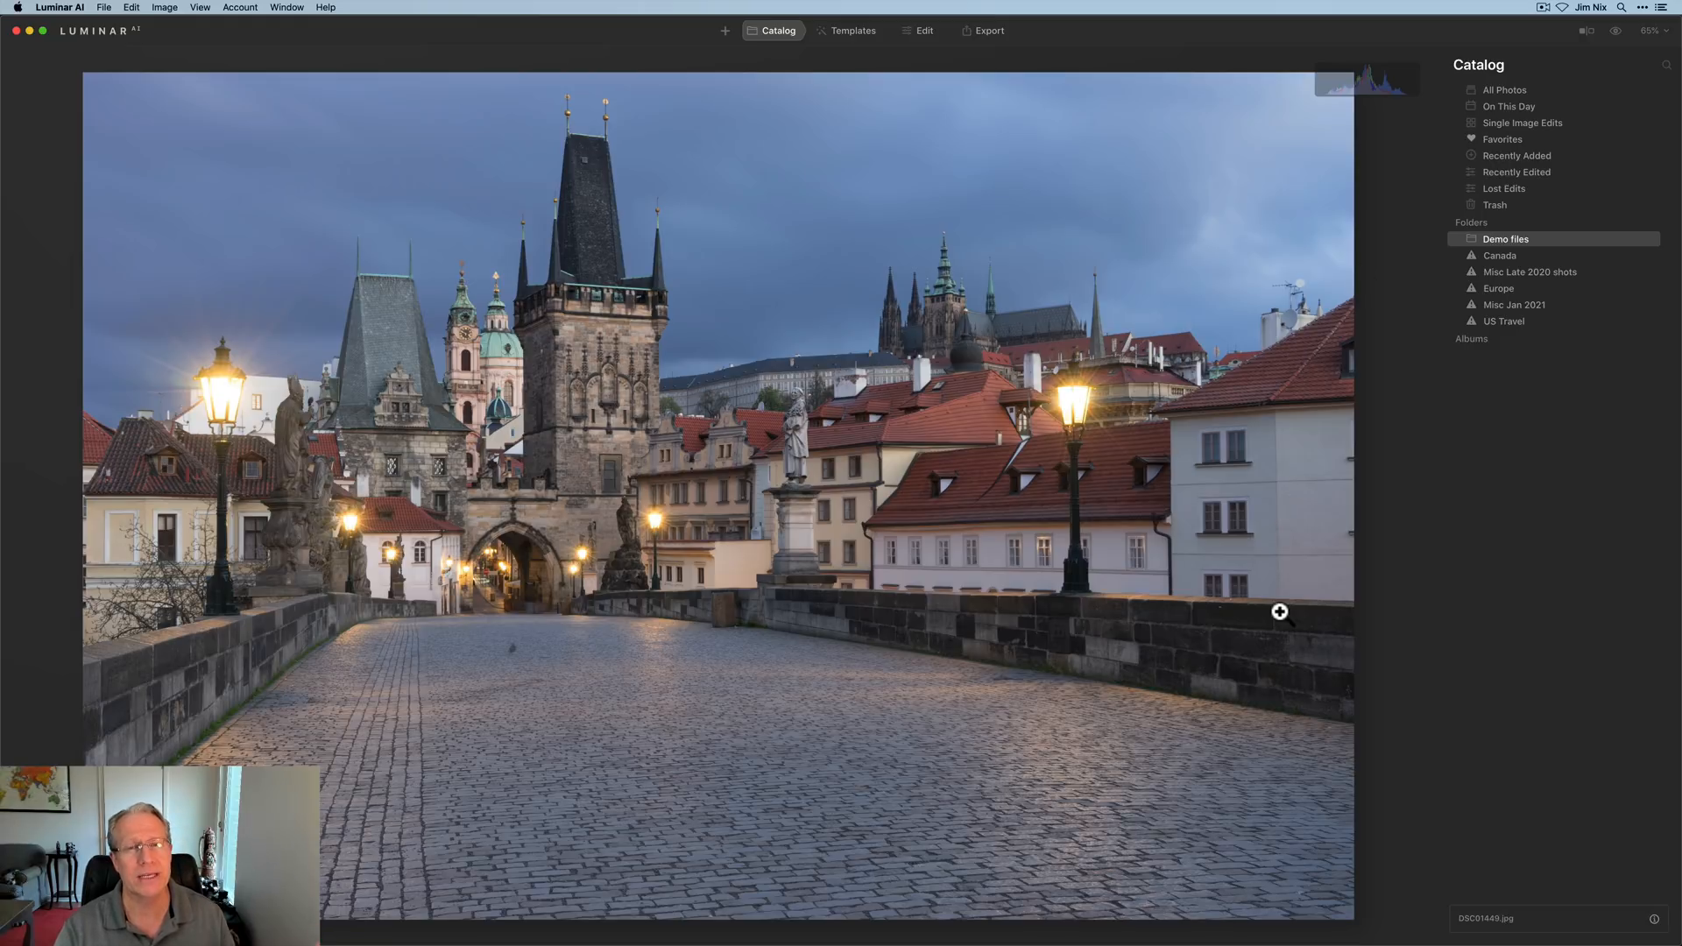
{"action": "mouse_move", "coordinate": [1406, 477]}
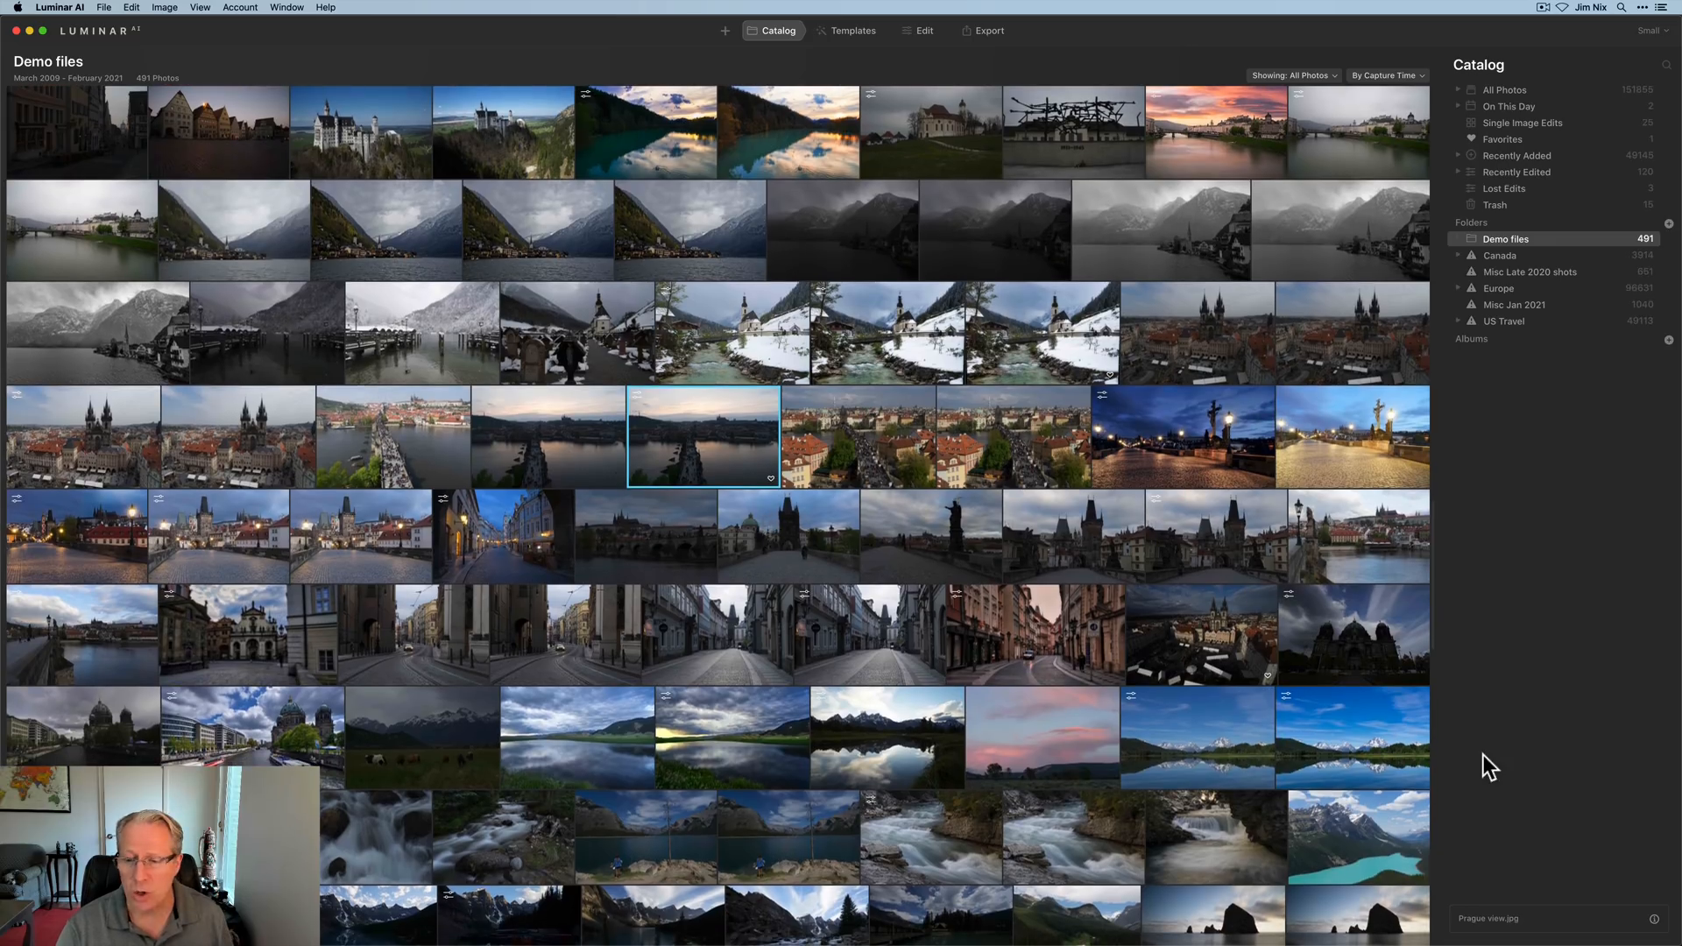
{"action": "mouse_move", "coordinate": [1657, 925]}
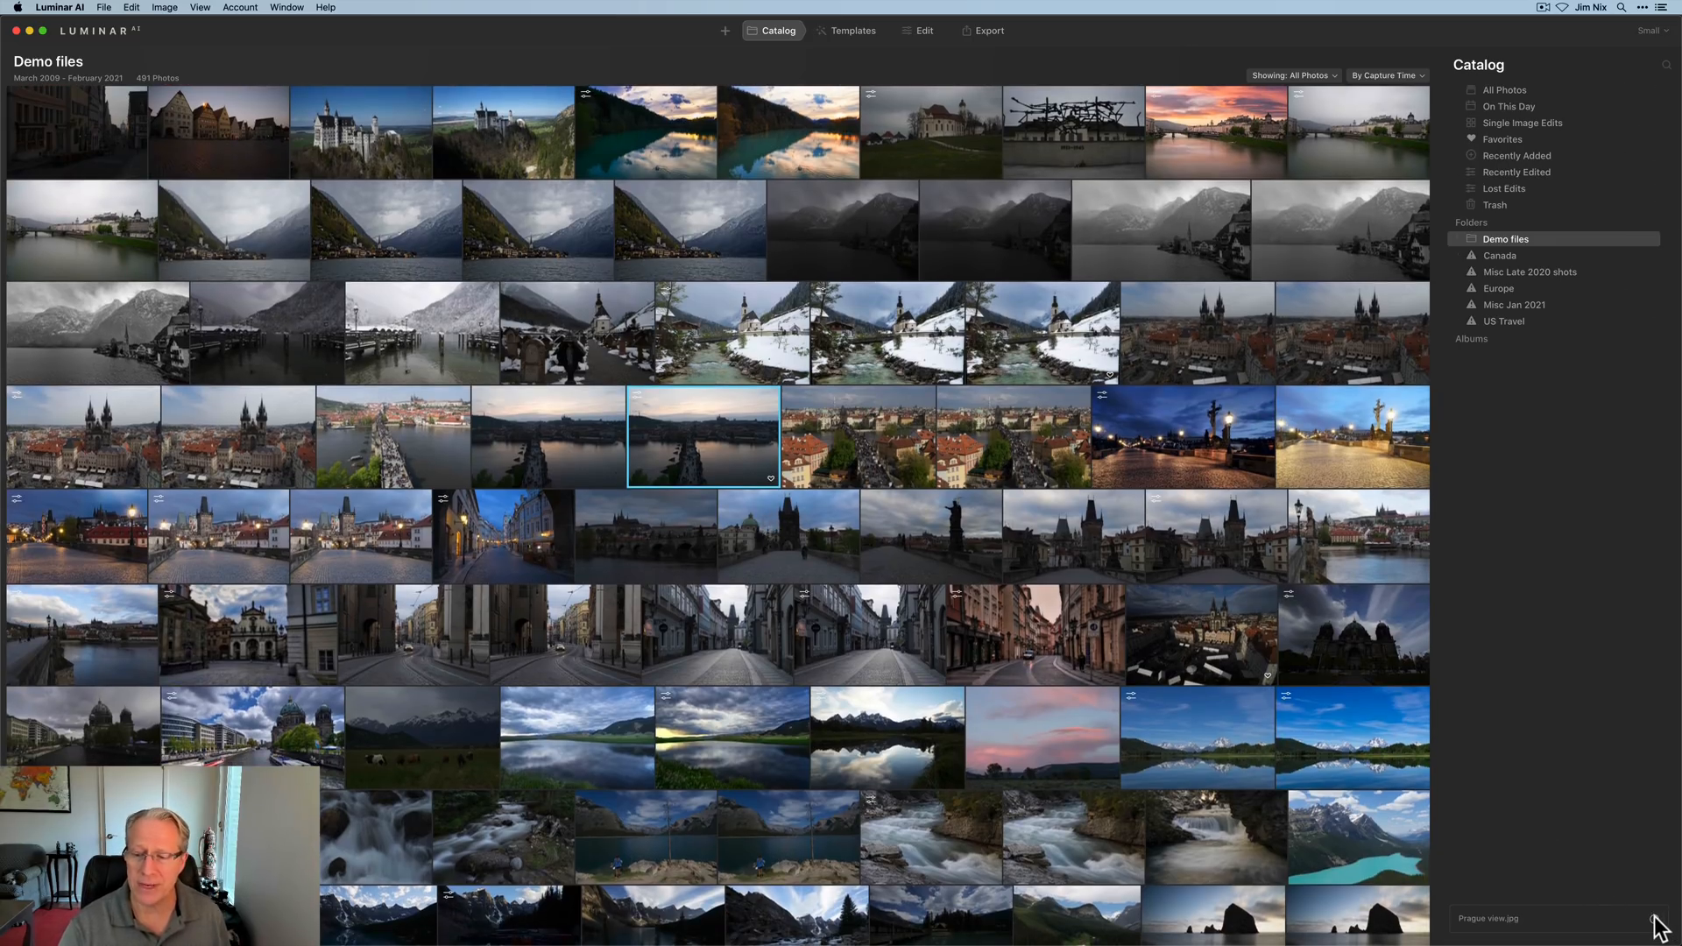
Show the info panel and view capture details for the rooftops, Charles Bridge and tower photos.
{"action": "left_click", "coordinate": [1666, 829]}
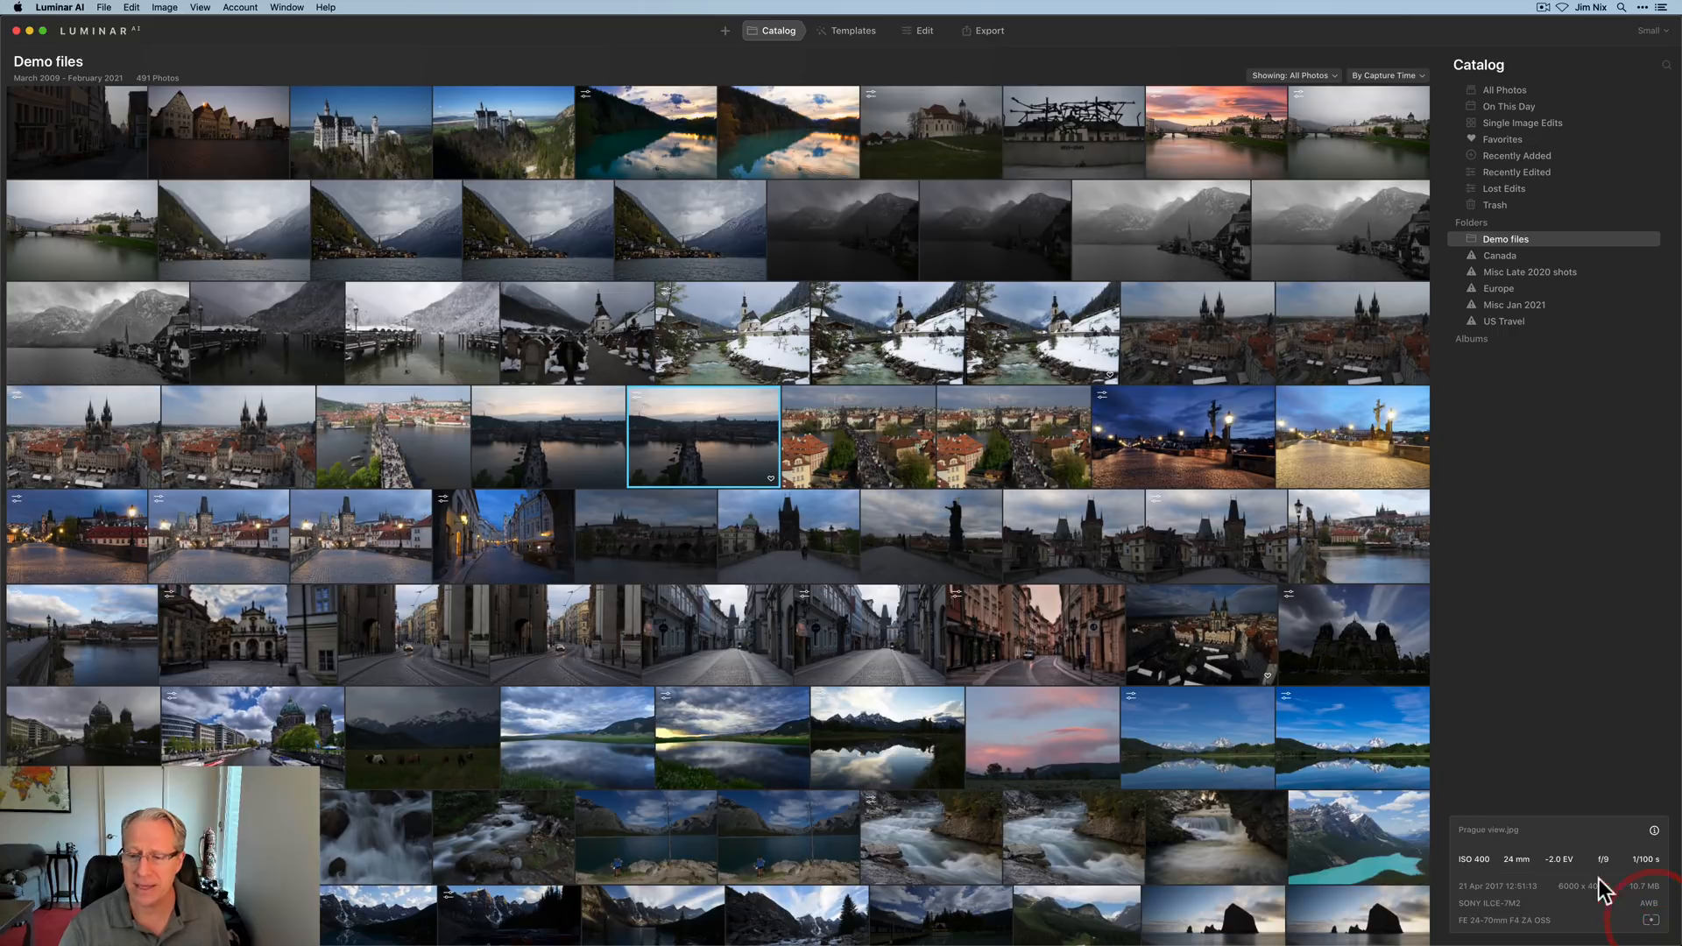
{"action": "left_click", "coordinate": [857, 435]}
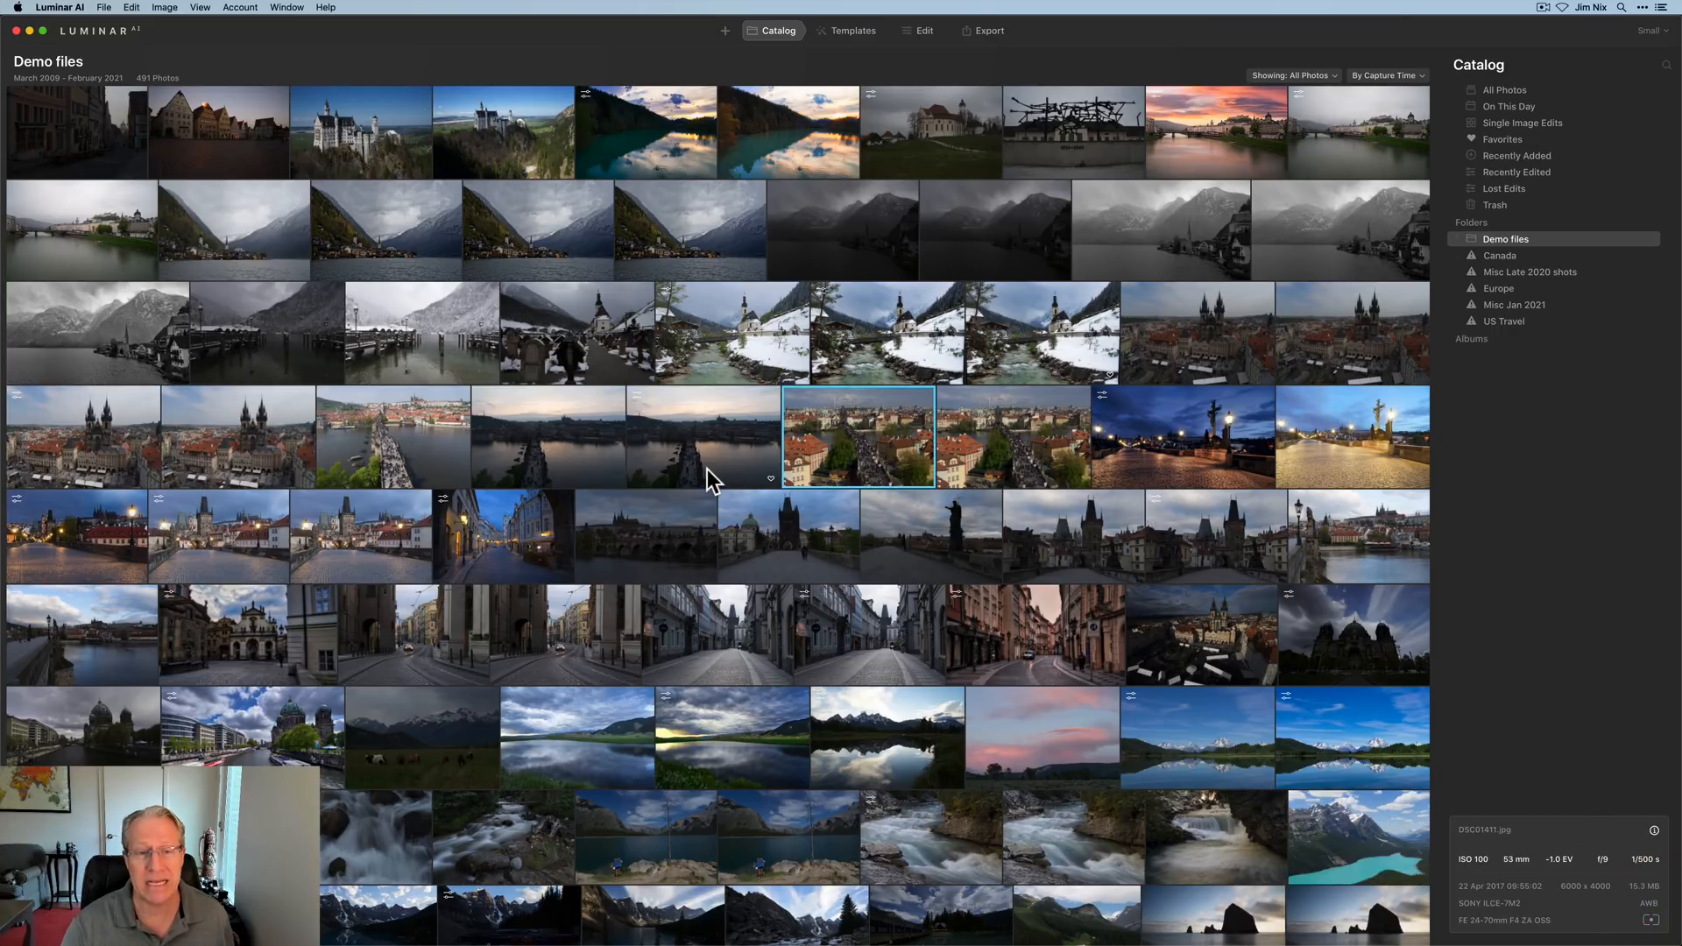
{"action": "left_click", "coordinate": [218, 535]}
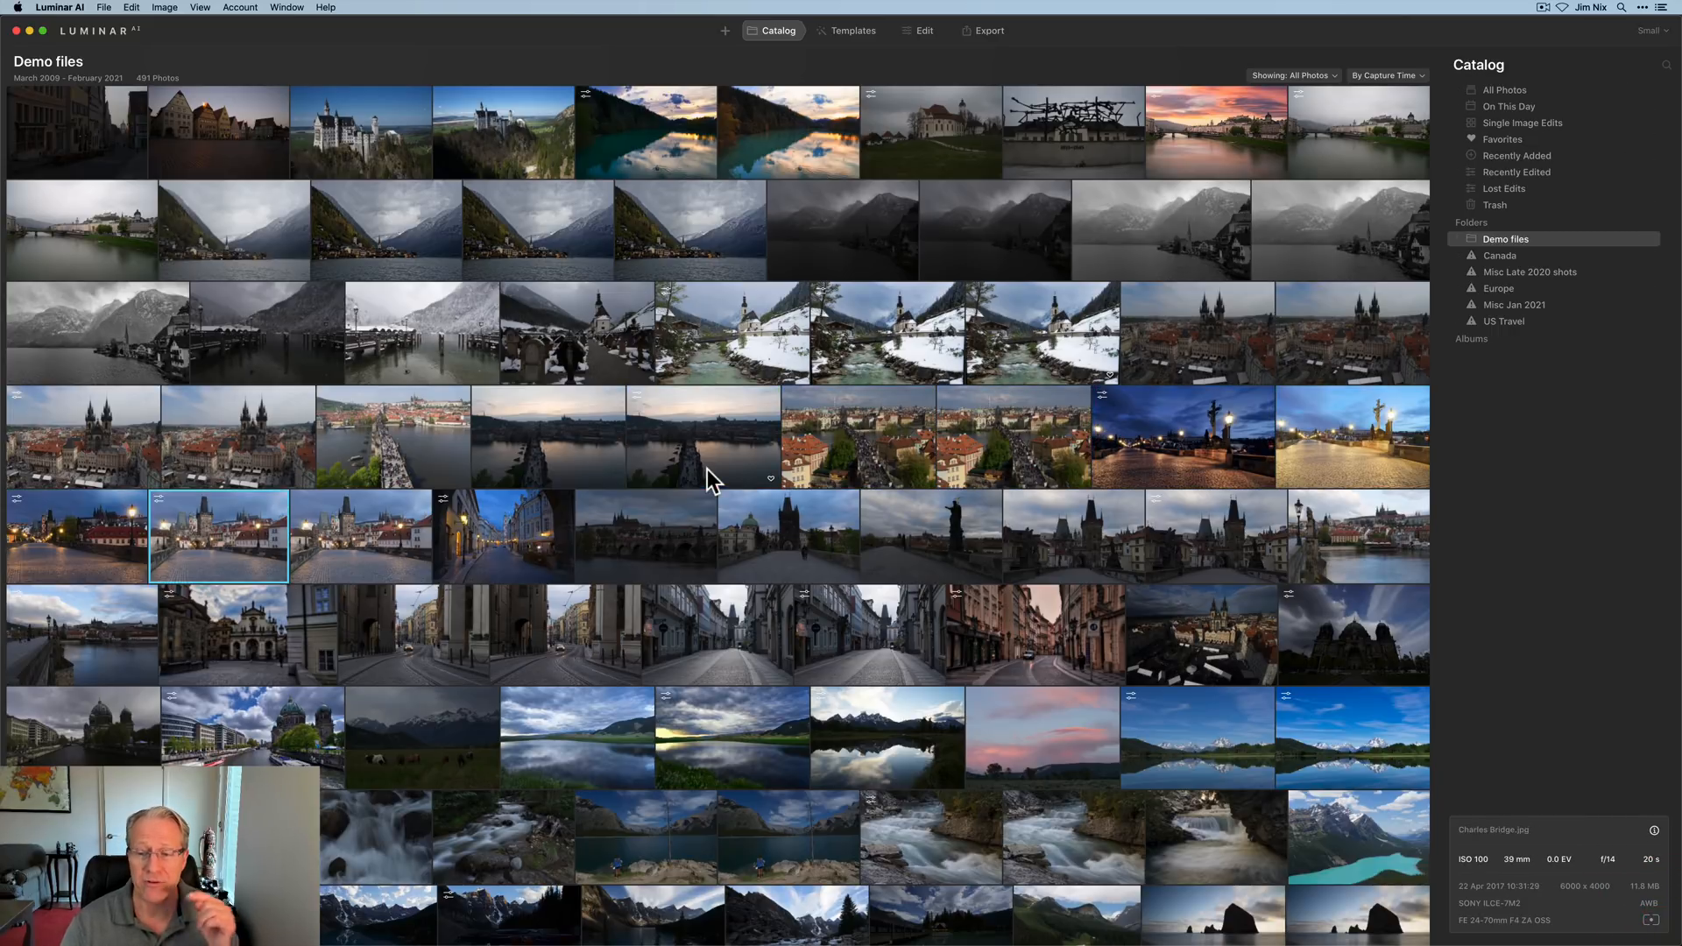
{"action": "left_click", "coordinate": [1215, 534]}
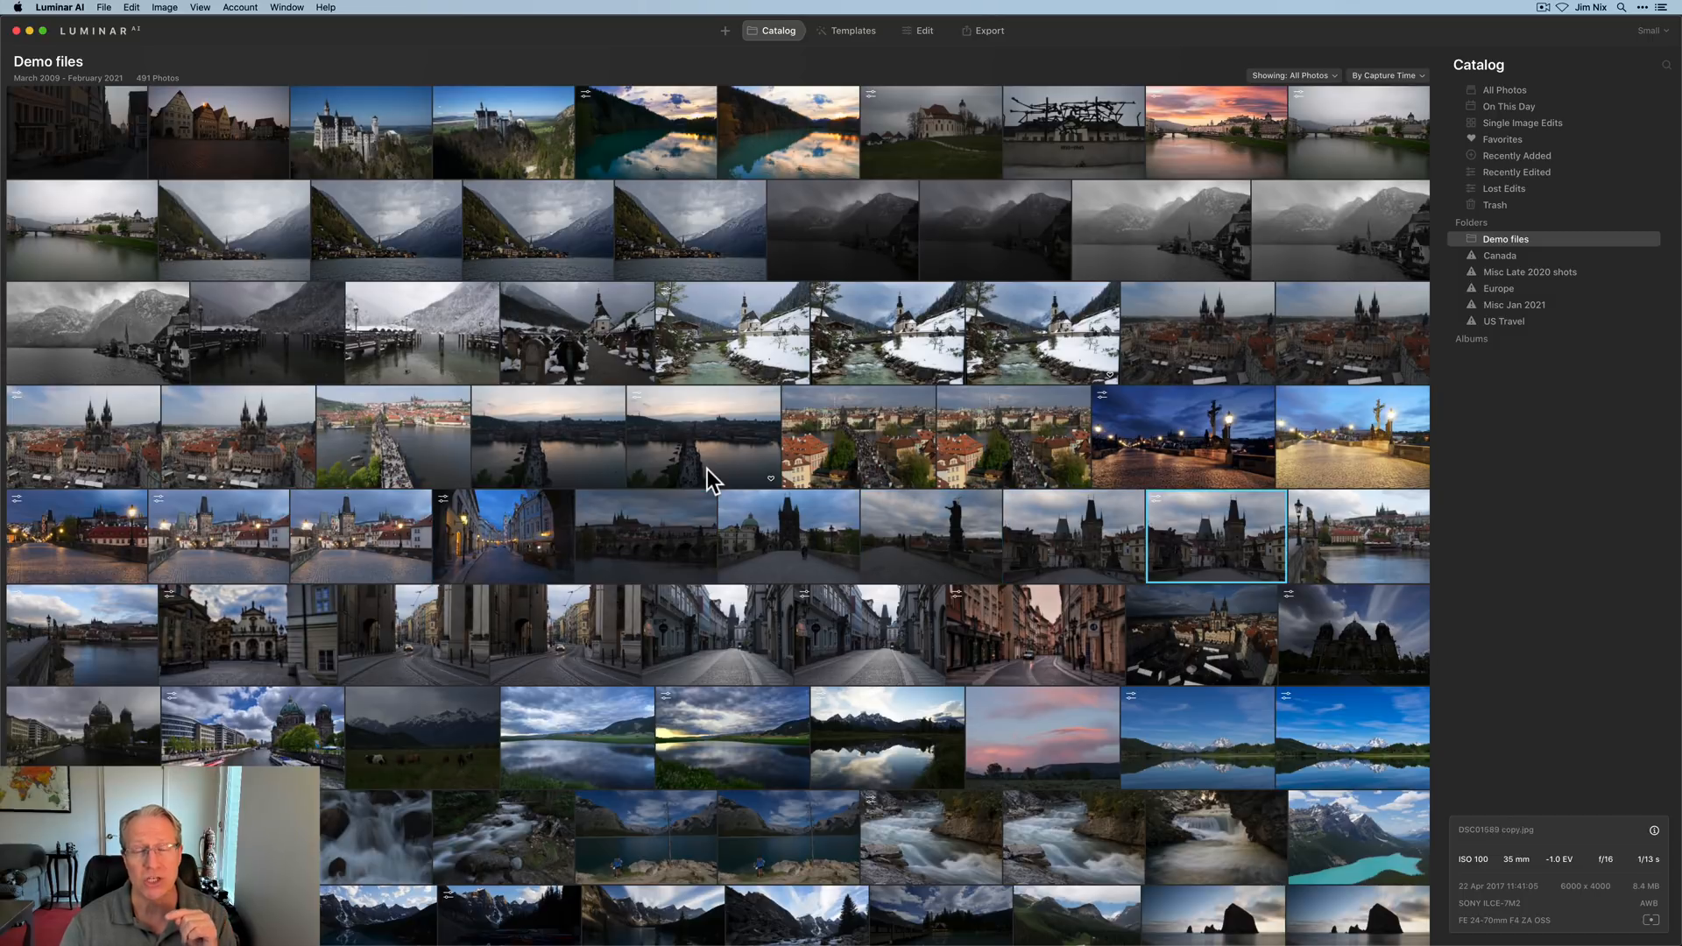
{"action": "left_click", "coordinate": [1353, 535]}
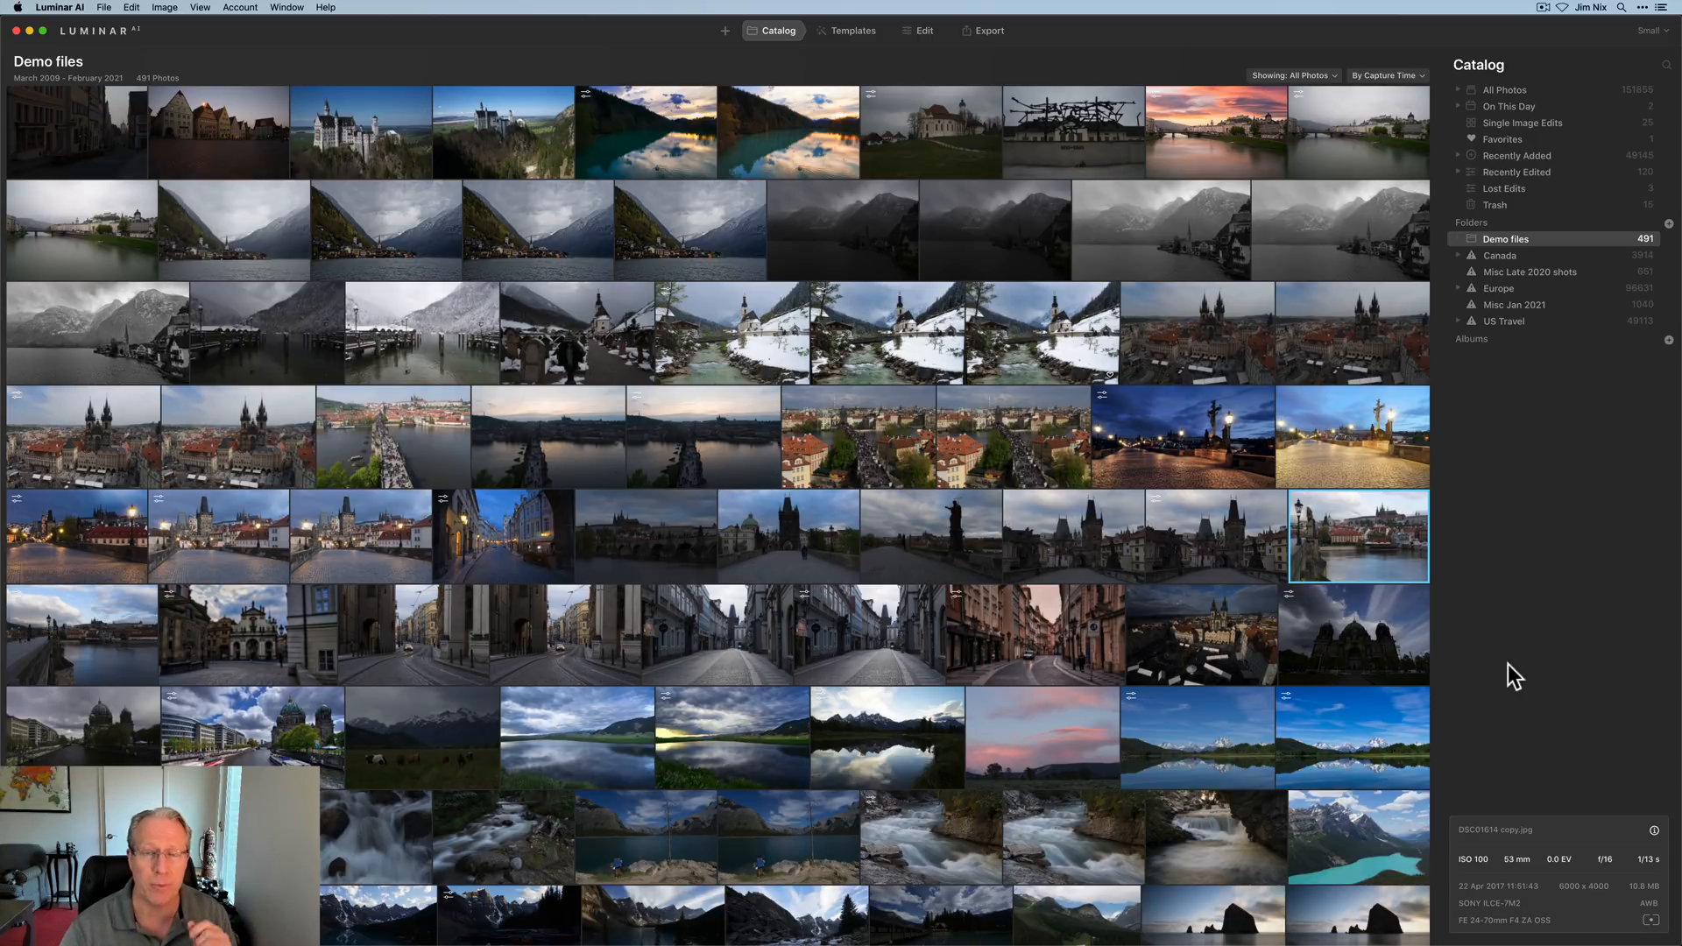
Open the sunset river photo and add a new Texture masking layer.
{"action": "left_click", "coordinate": [923, 30]}
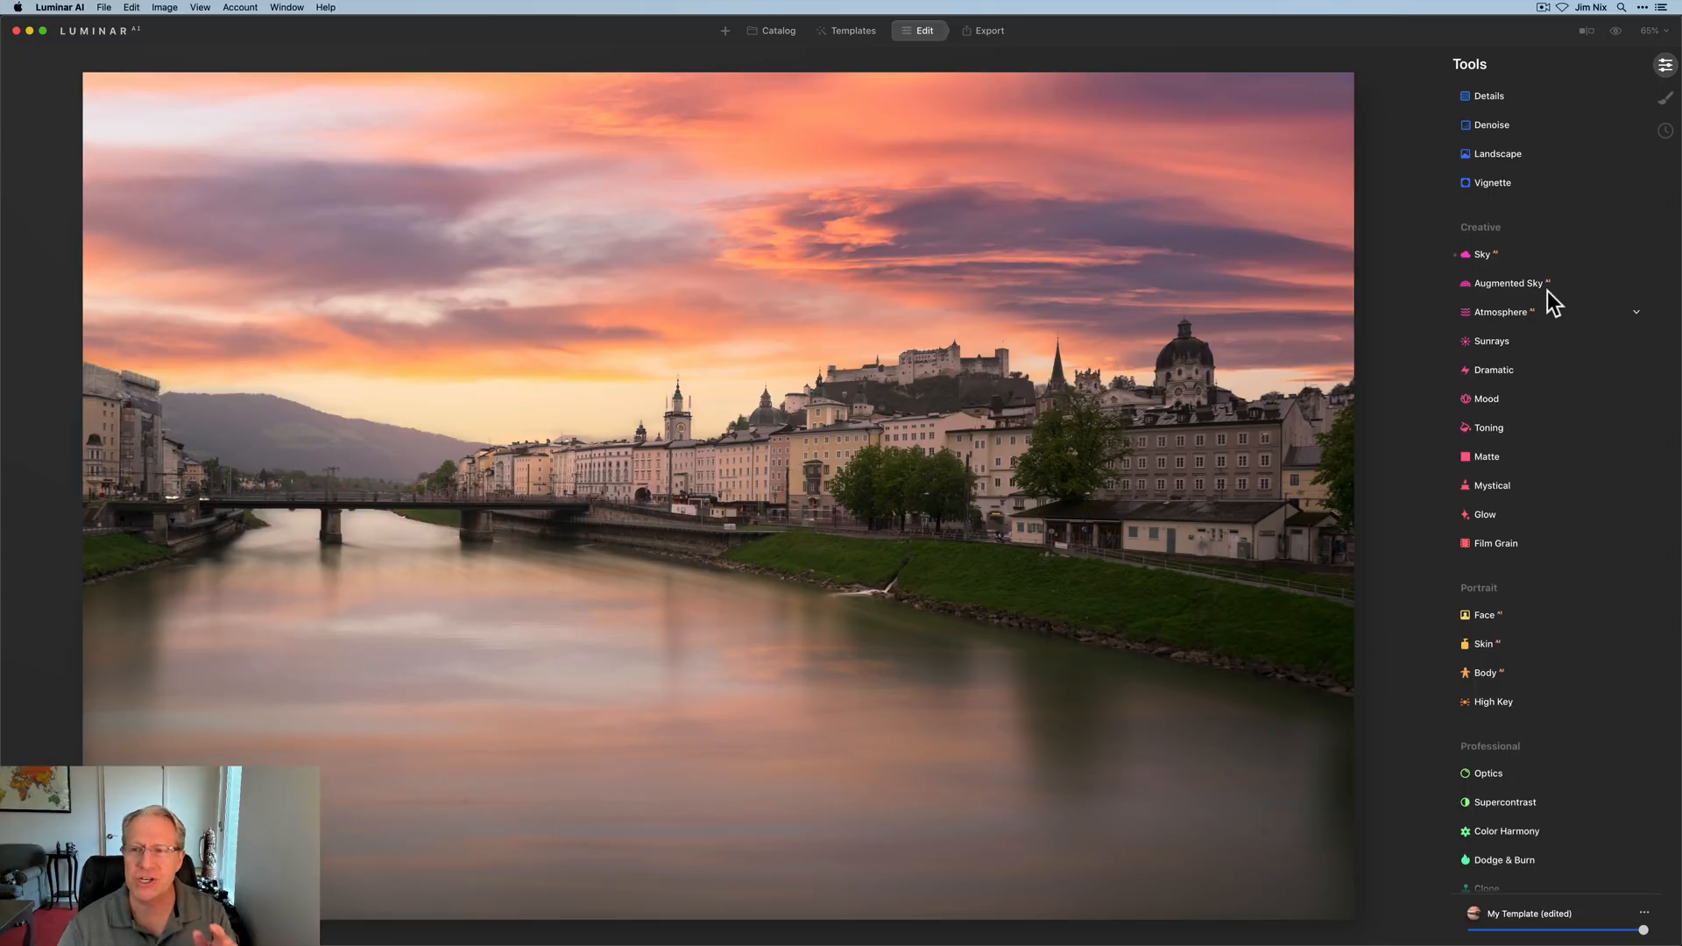
{"action": "mouse_move", "coordinate": [1666, 102]}
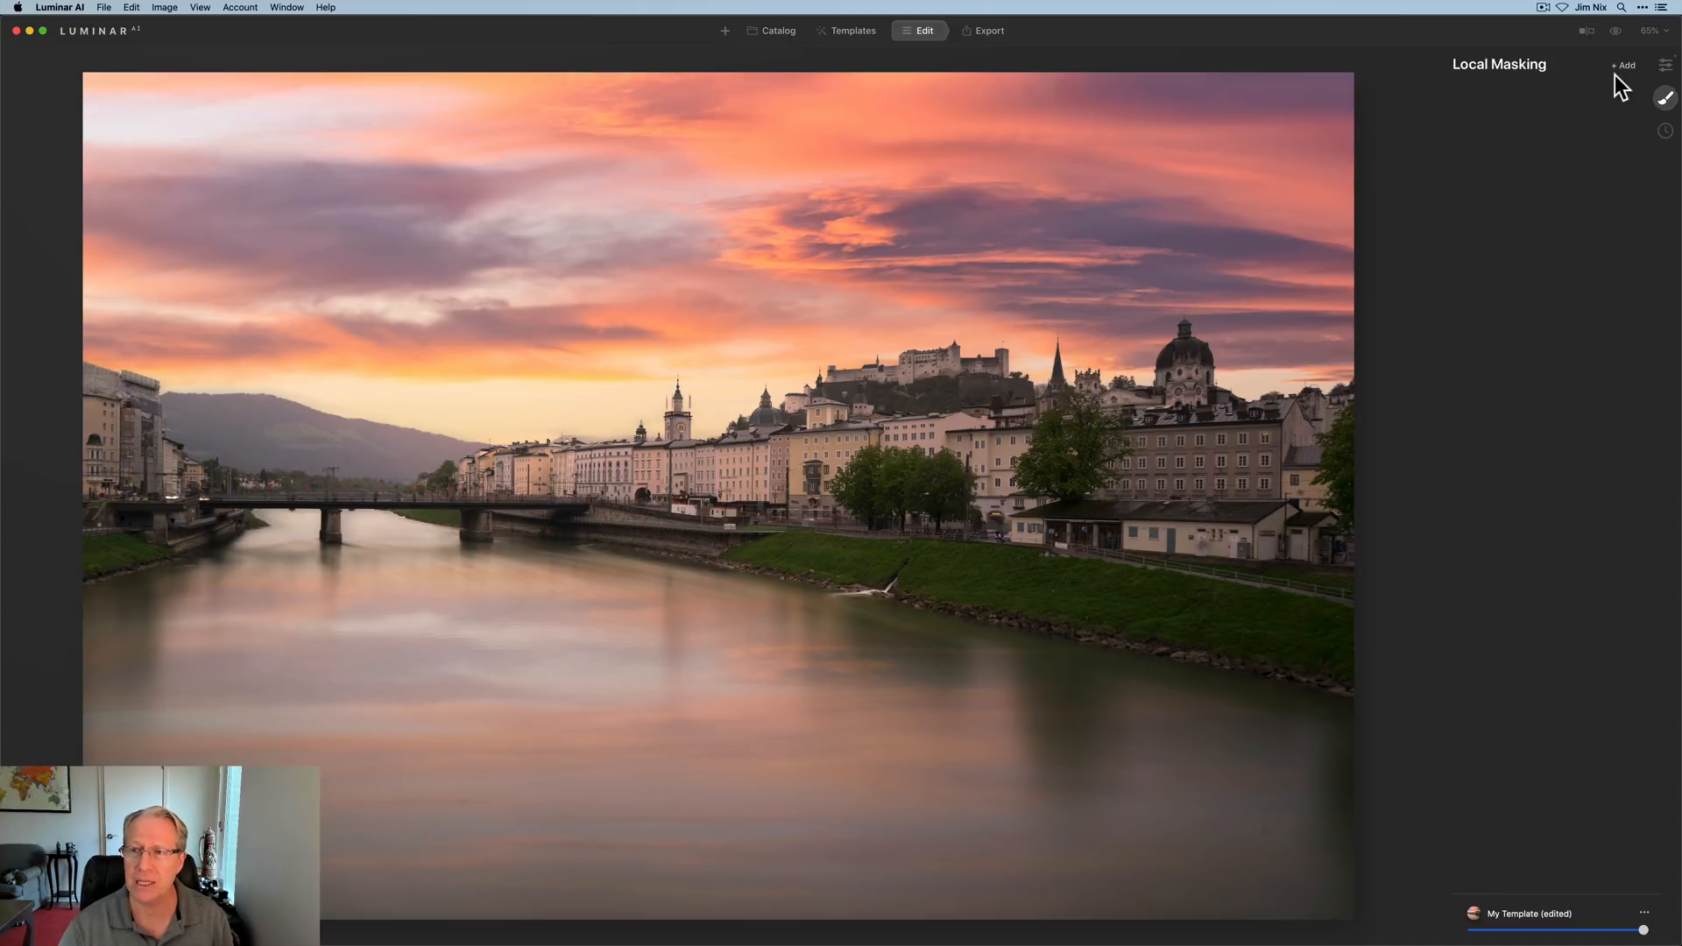
{"action": "left_click", "coordinate": [1624, 66]}
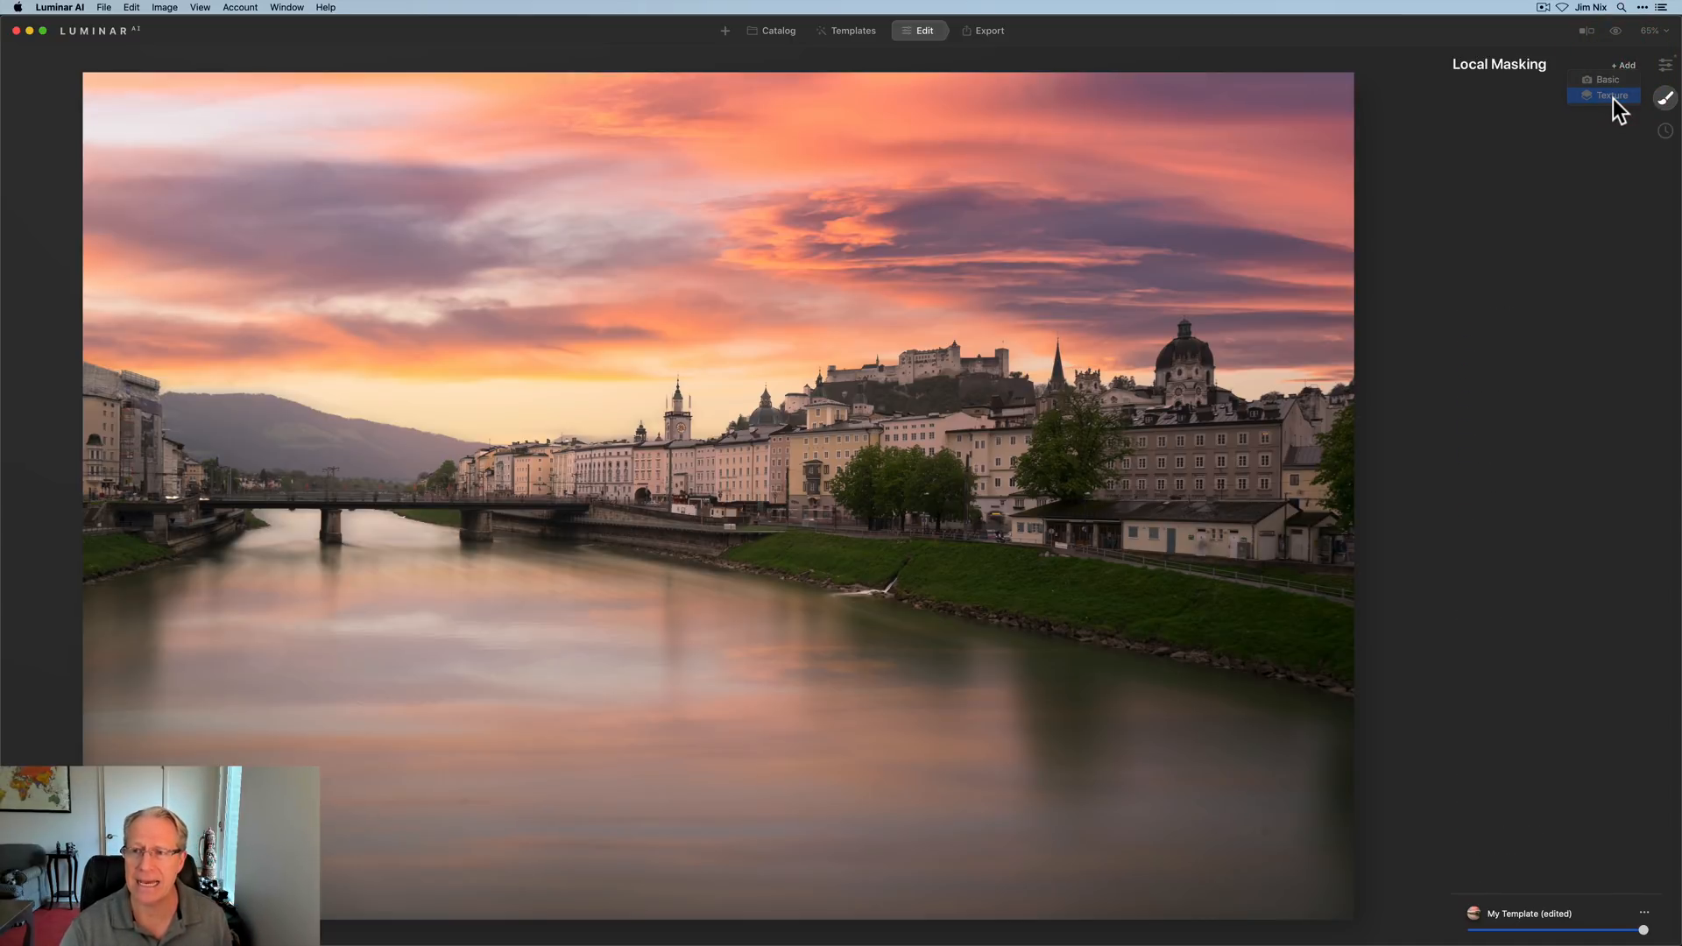
{"action": "left_click", "coordinate": [1610, 96]}
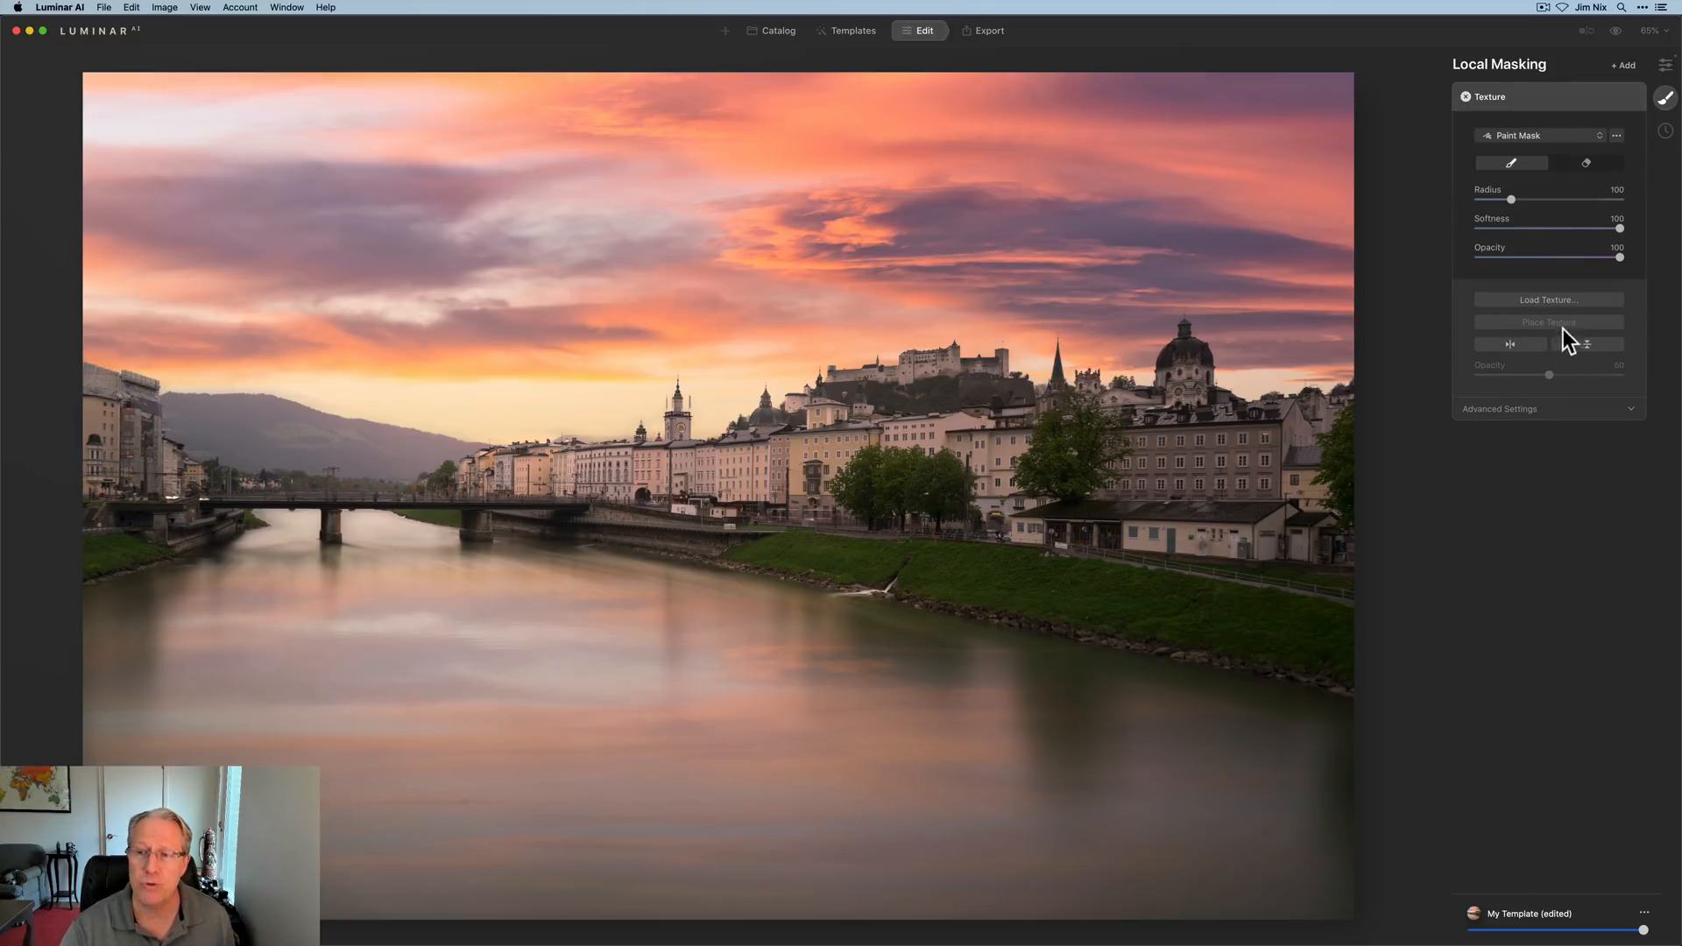
{"action": "mouse_move", "coordinate": [1548, 301]}
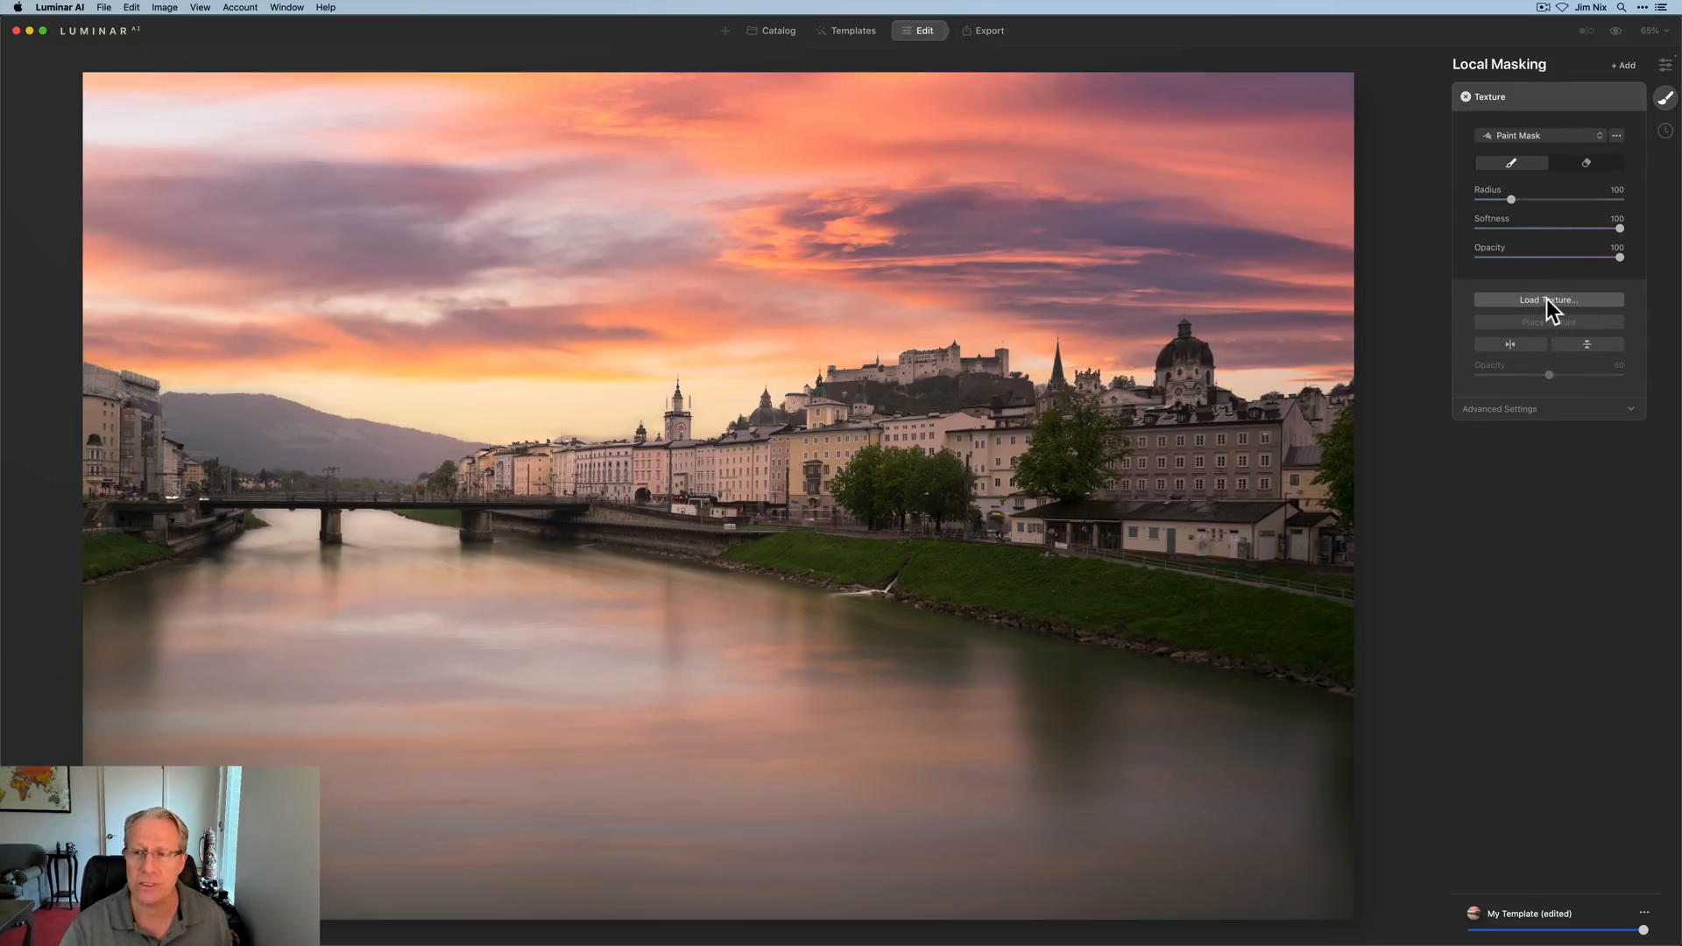
Load Edges_2_White.png from the paper texture kit as the frame texture.
{"action": "left_click", "coordinate": [1548, 300]}
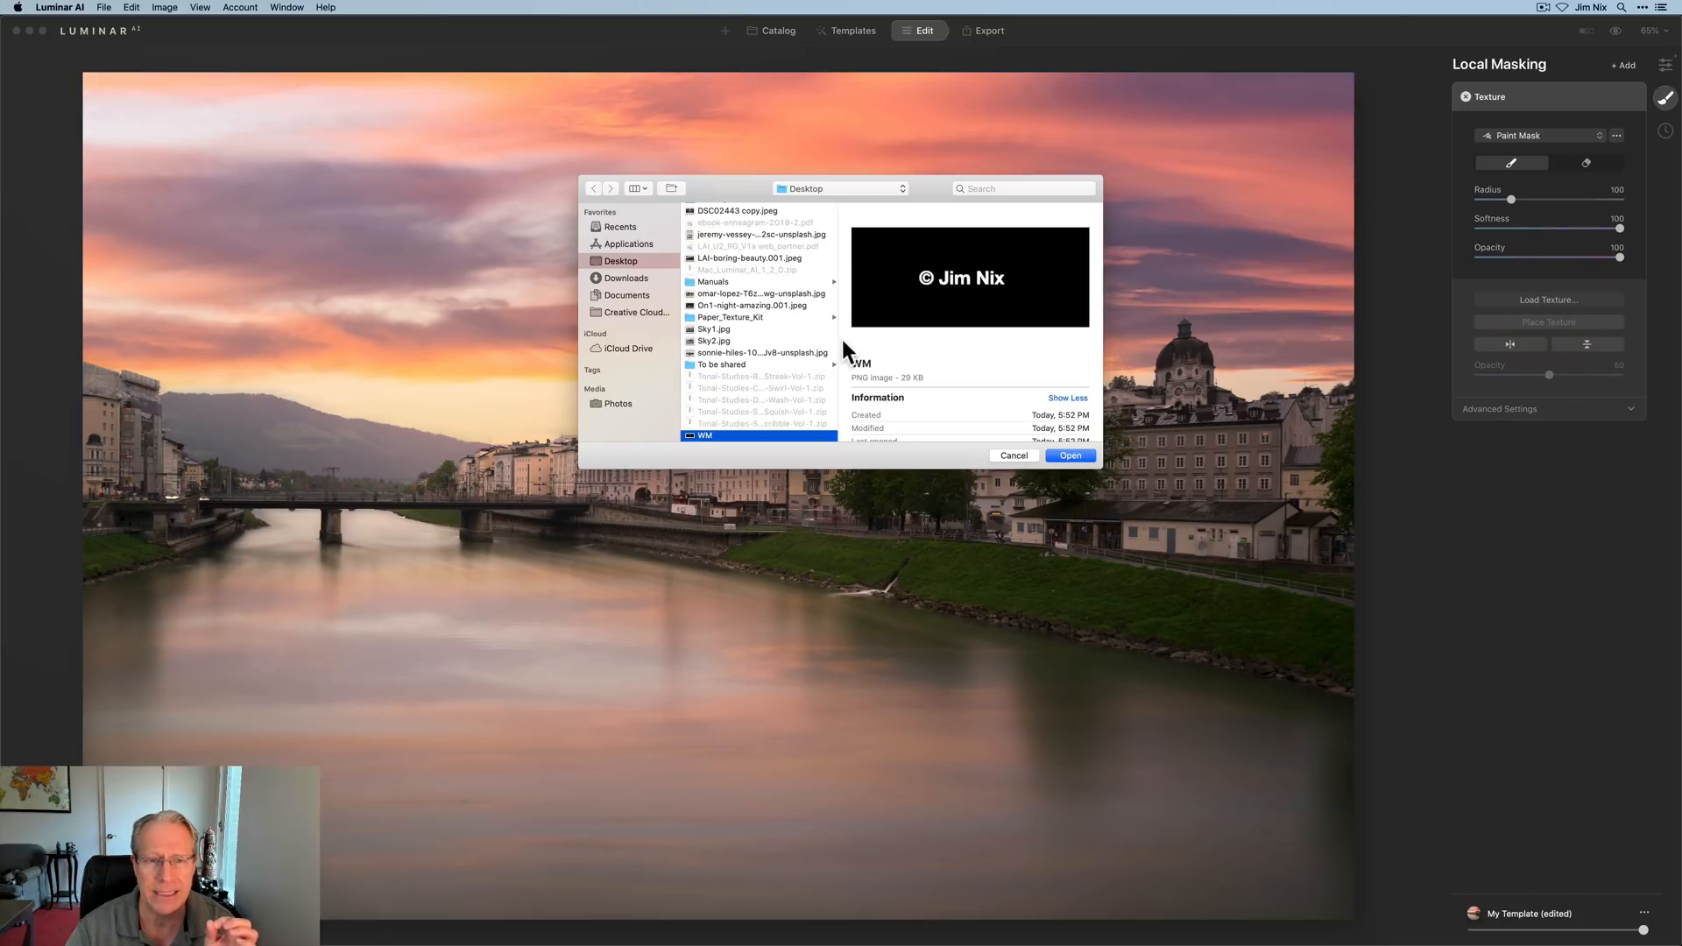
{"action": "left_click", "coordinate": [825, 220]}
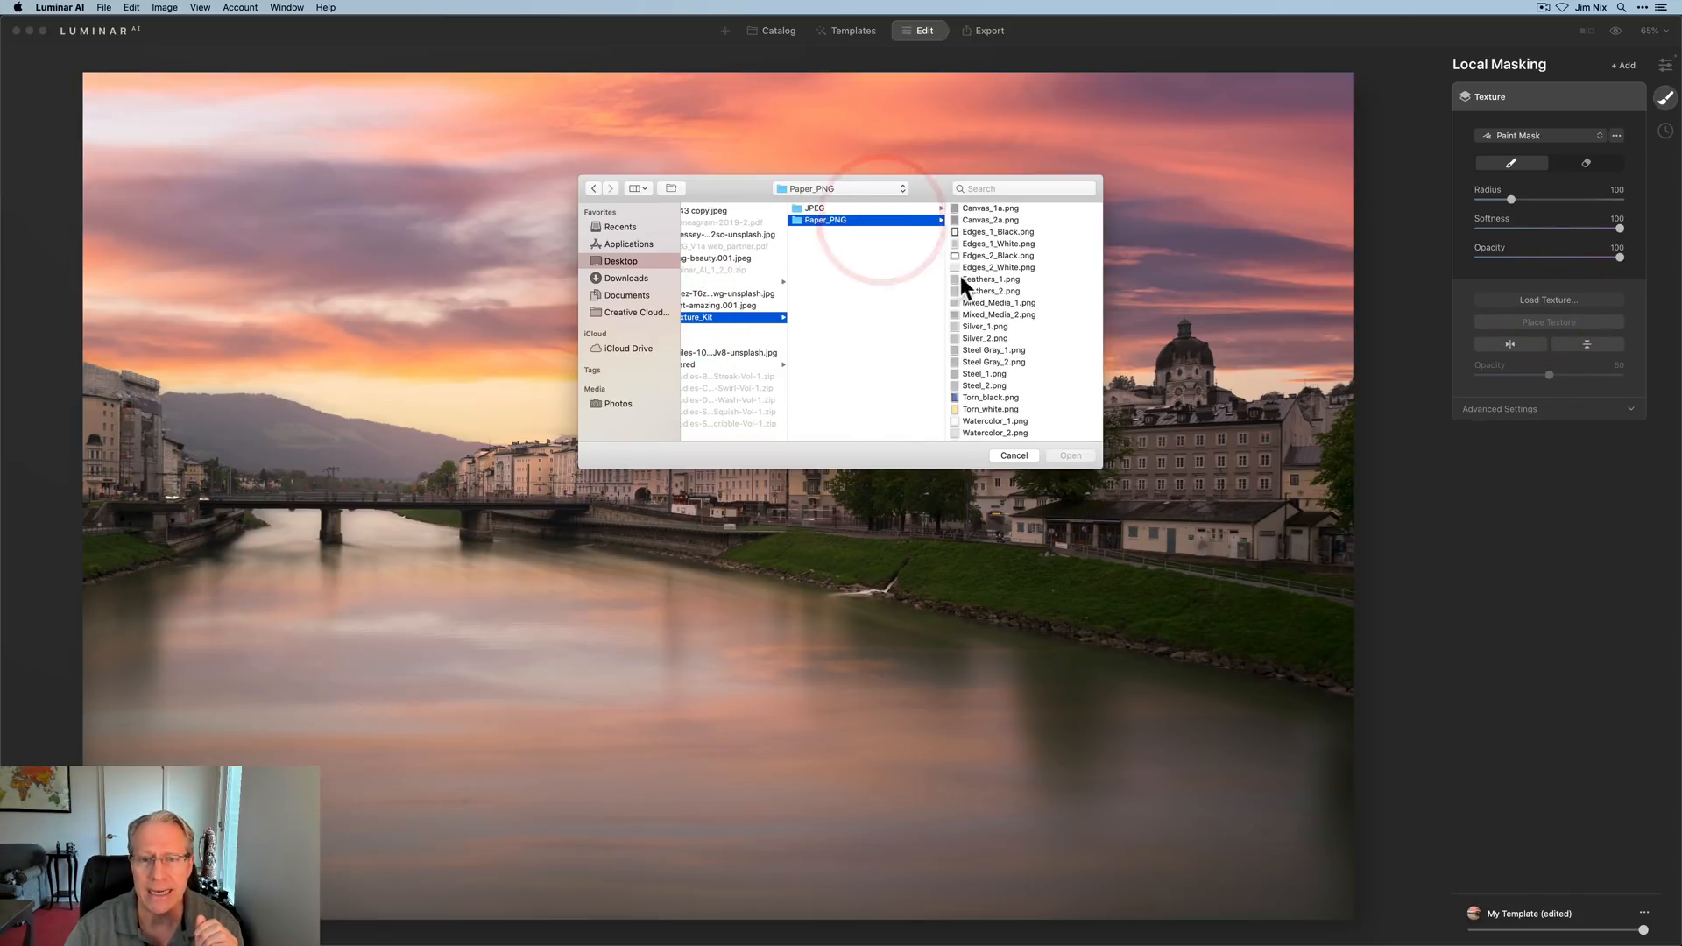
{"action": "left_click", "coordinate": [998, 267]}
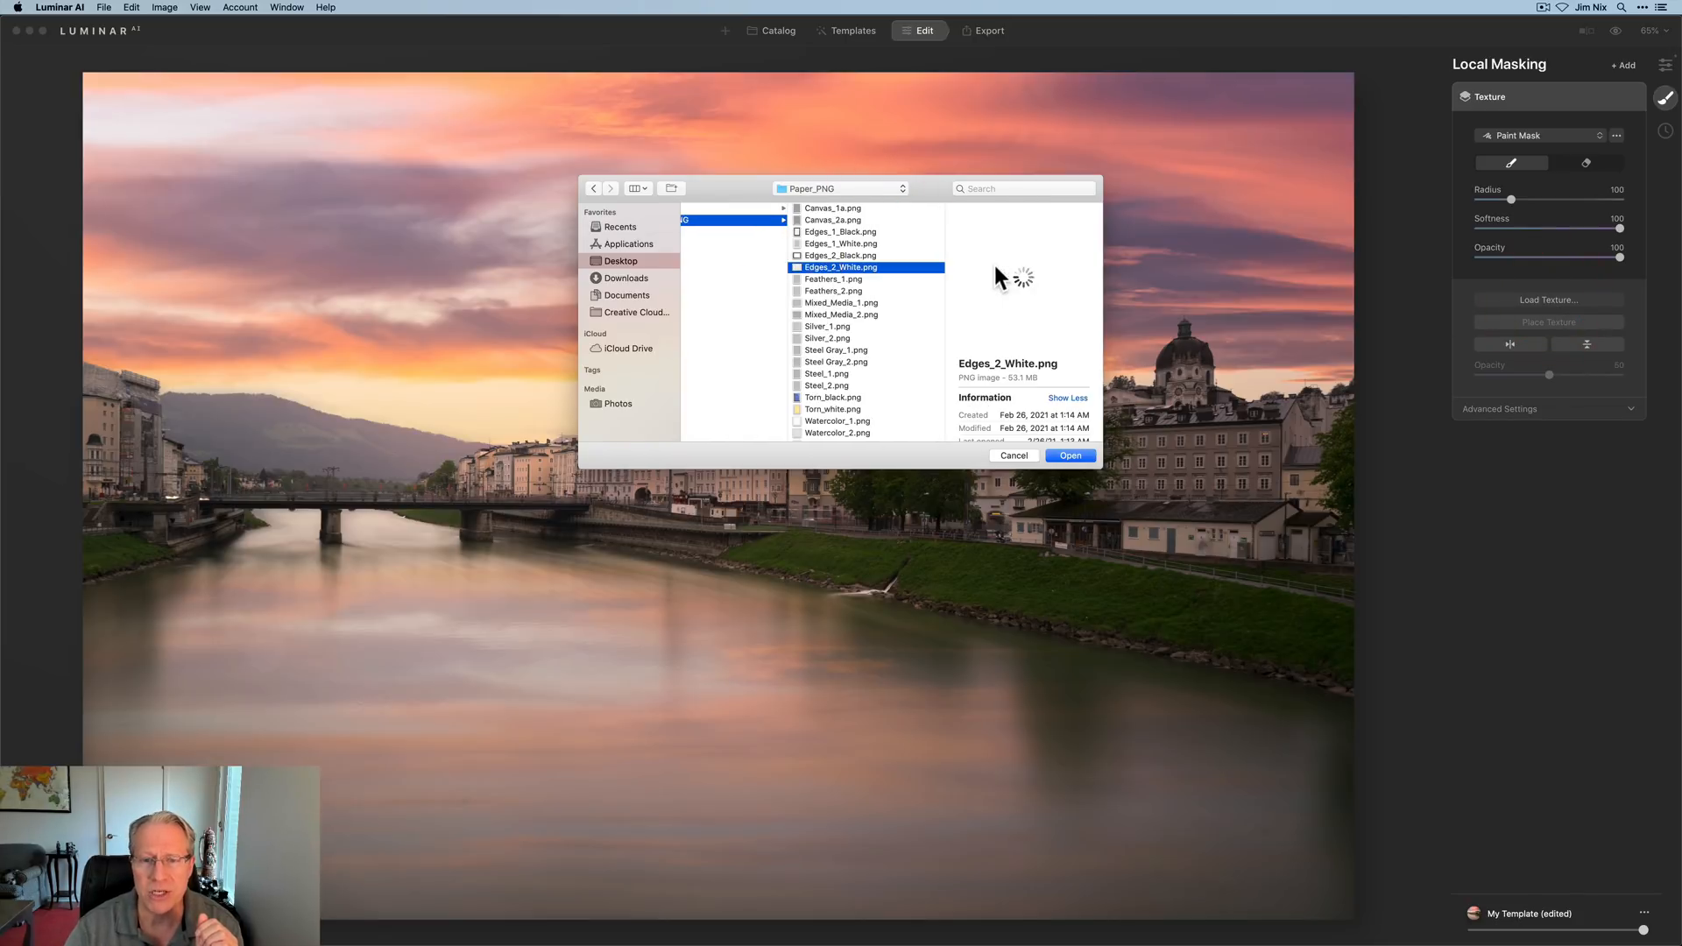
{"action": "left_click", "coordinate": [1069, 455]}
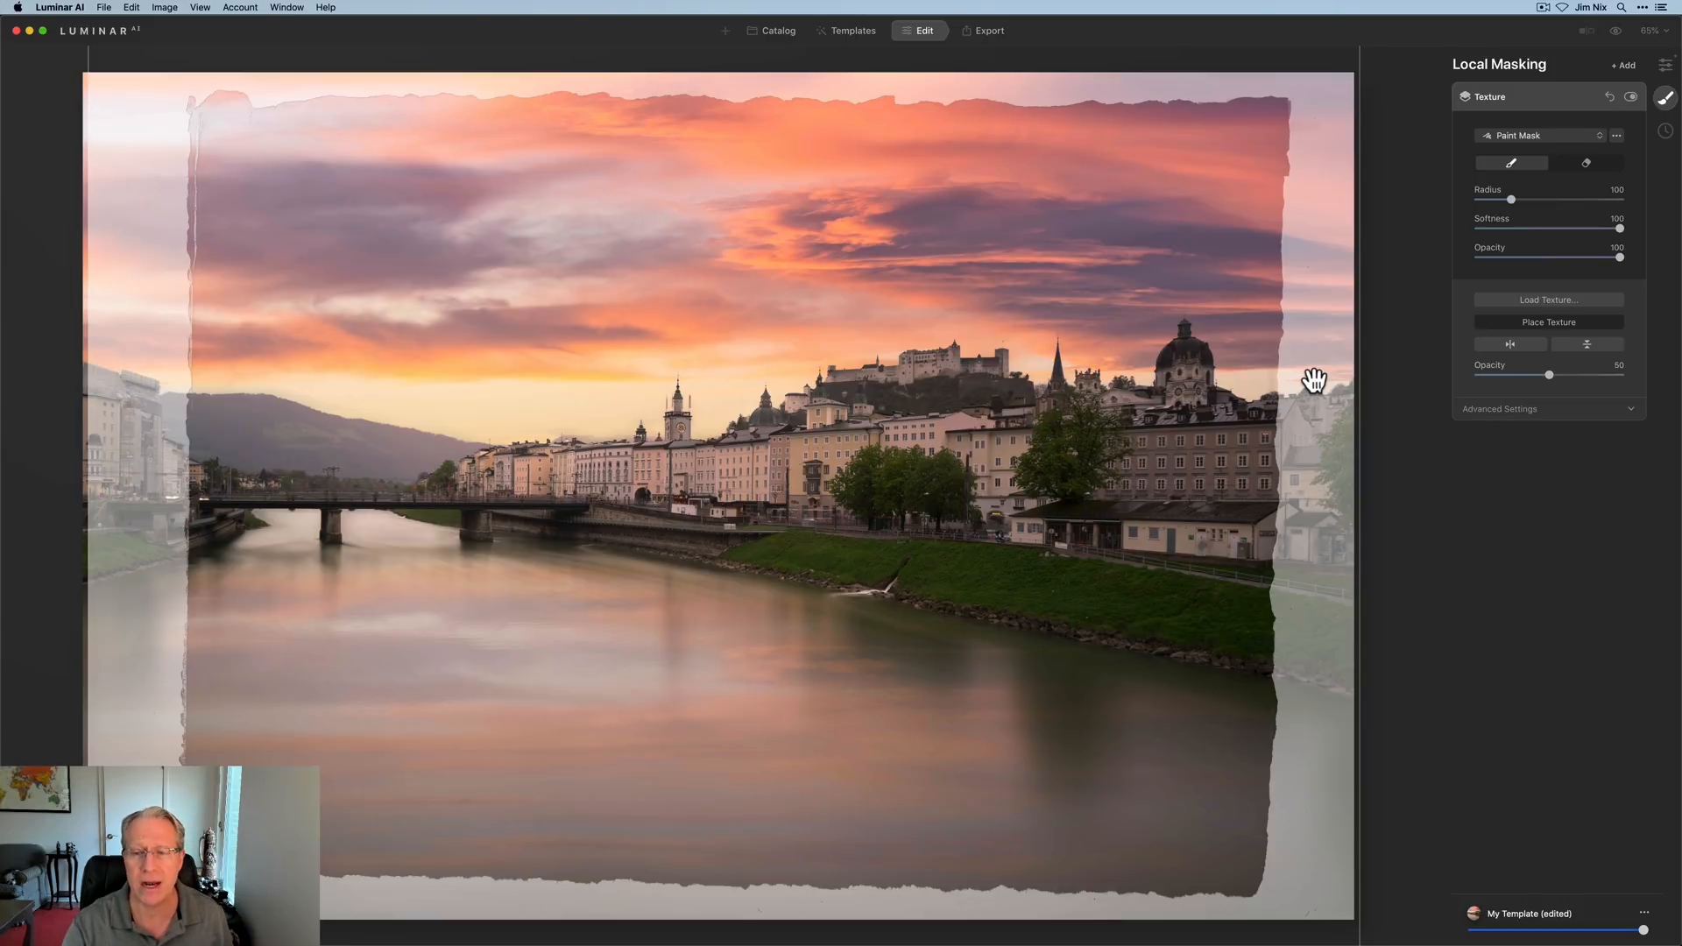
{"action": "mouse_move", "coordinate": [1361, 480]}
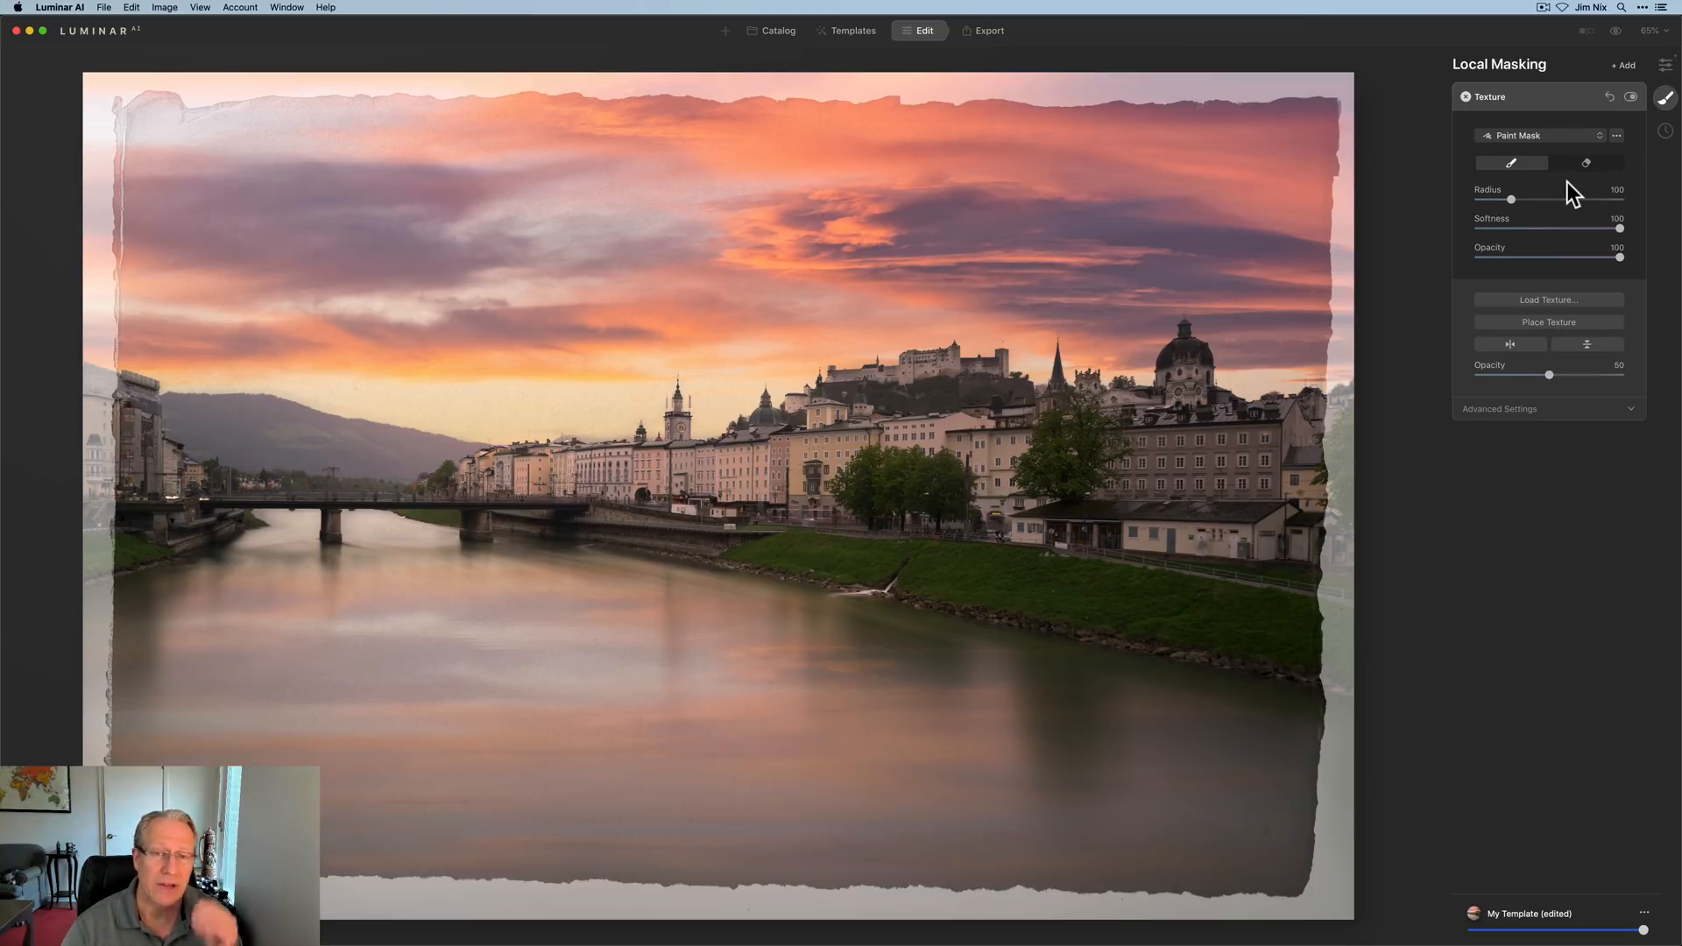
Add a second texture layer with the Desktop WM watermark, blended Lighten, and toggle to compare.
{"action": "left_click", "coordinate": [1622, 64]}
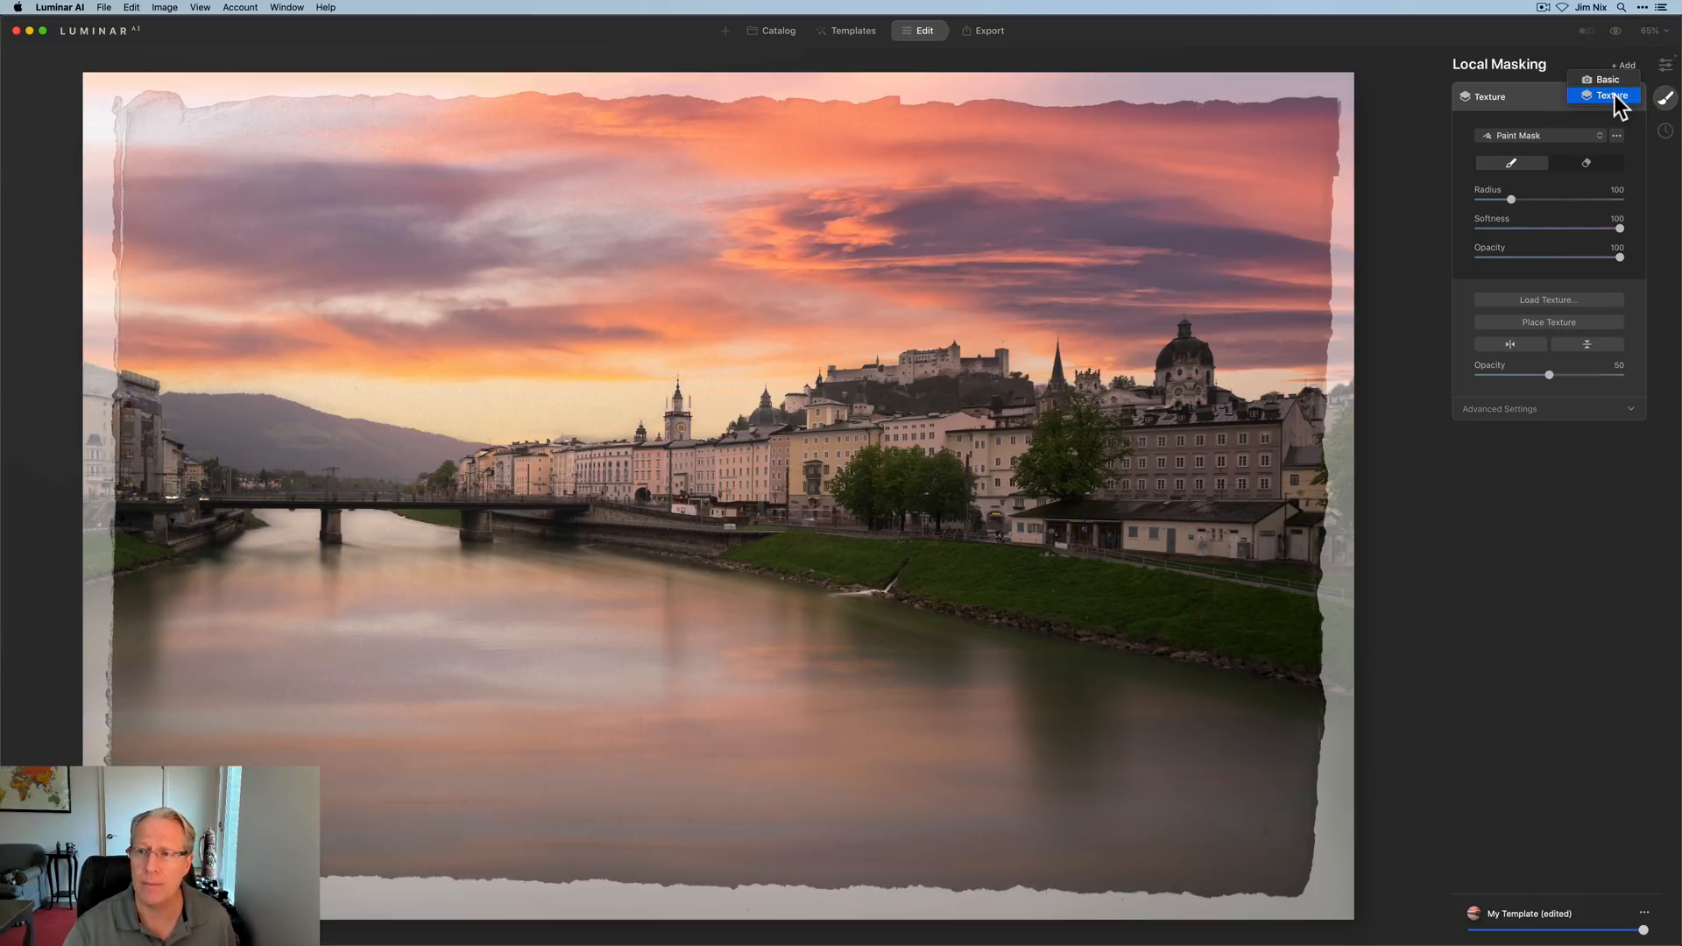
{"action": "left_click", "coordinate": [1608, 94]}
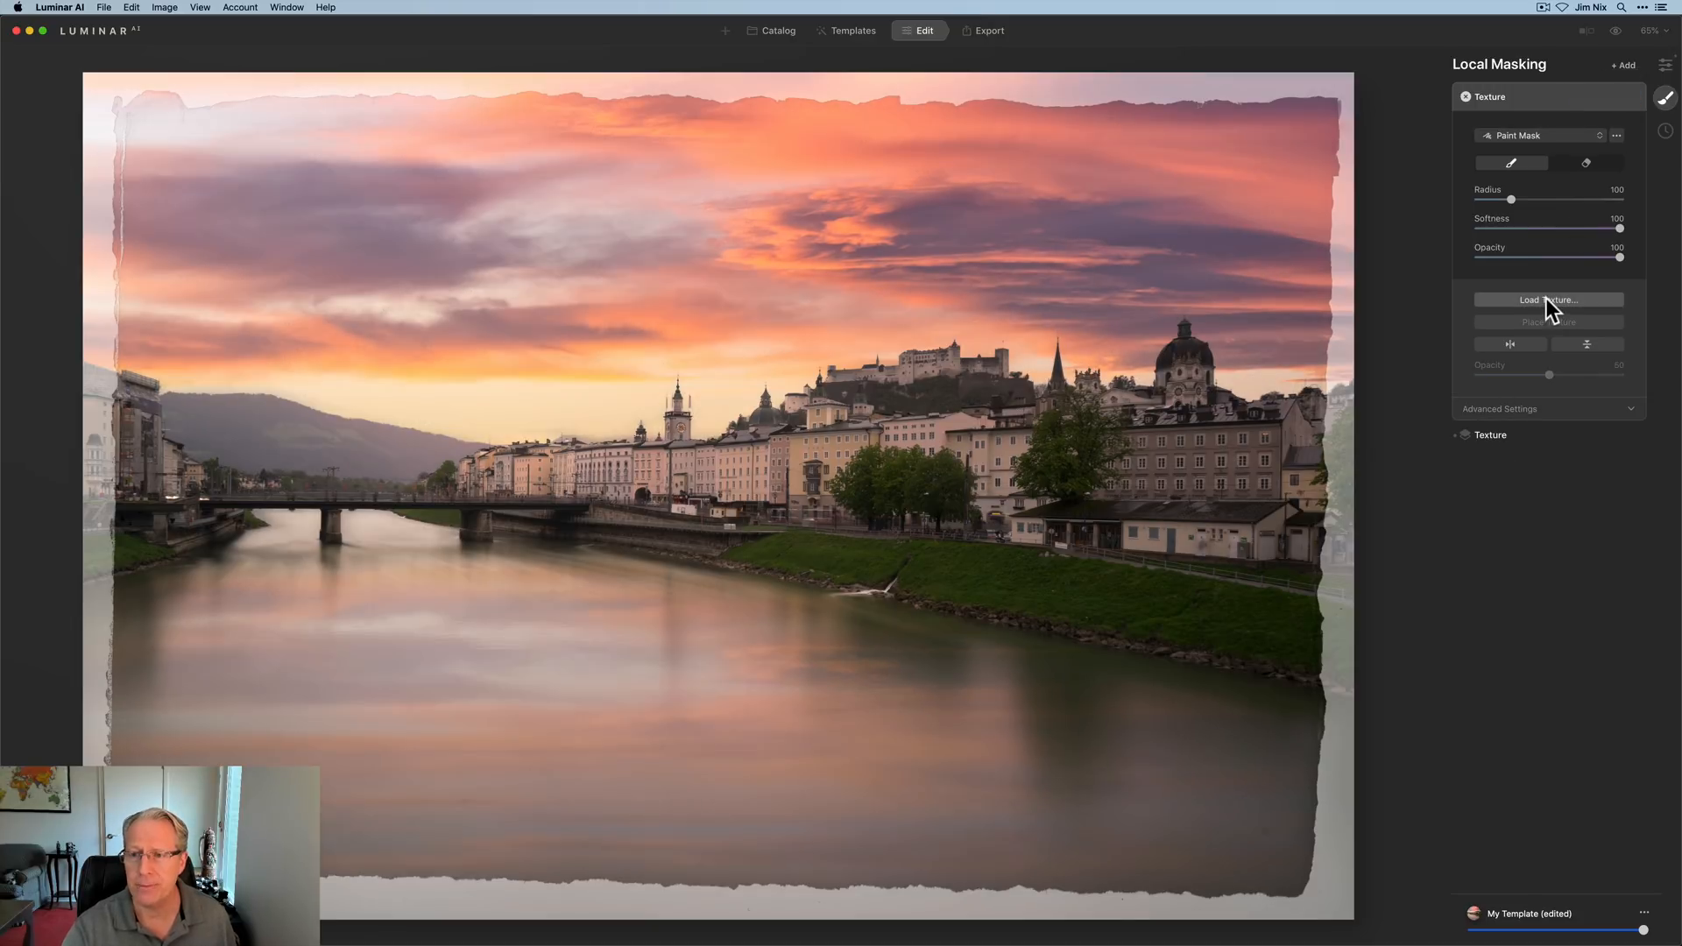
{"action": "left_click", "coordinate": [1549, 300]}
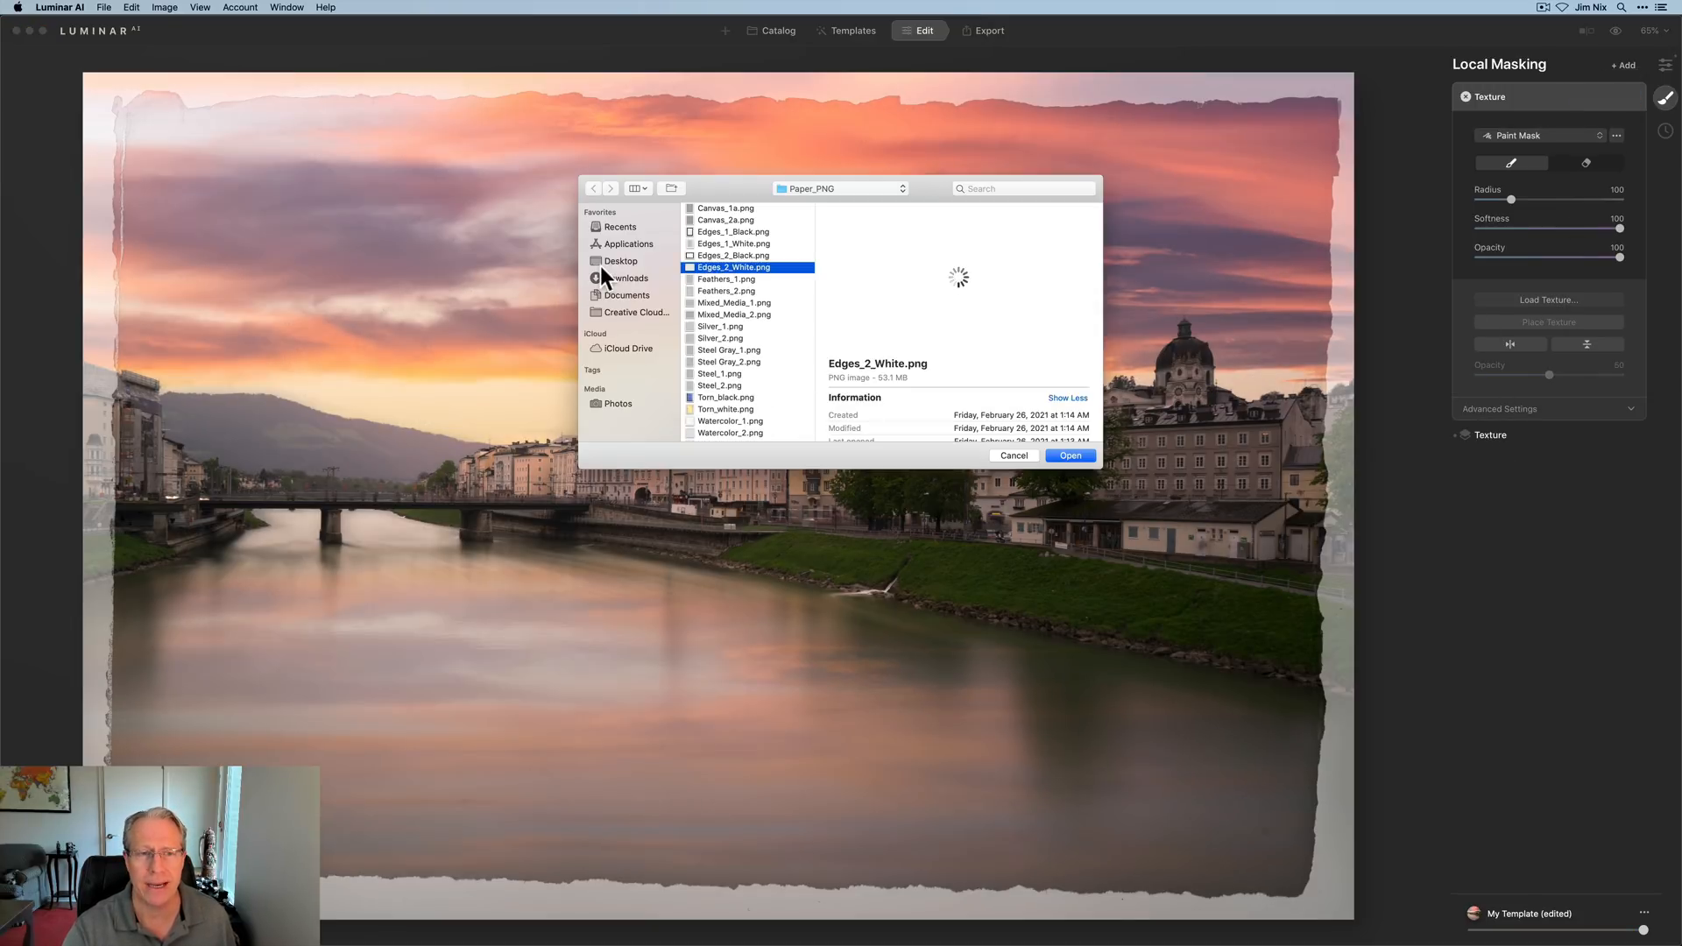
{"action": "left_click", "coordinate": [620, 261]}
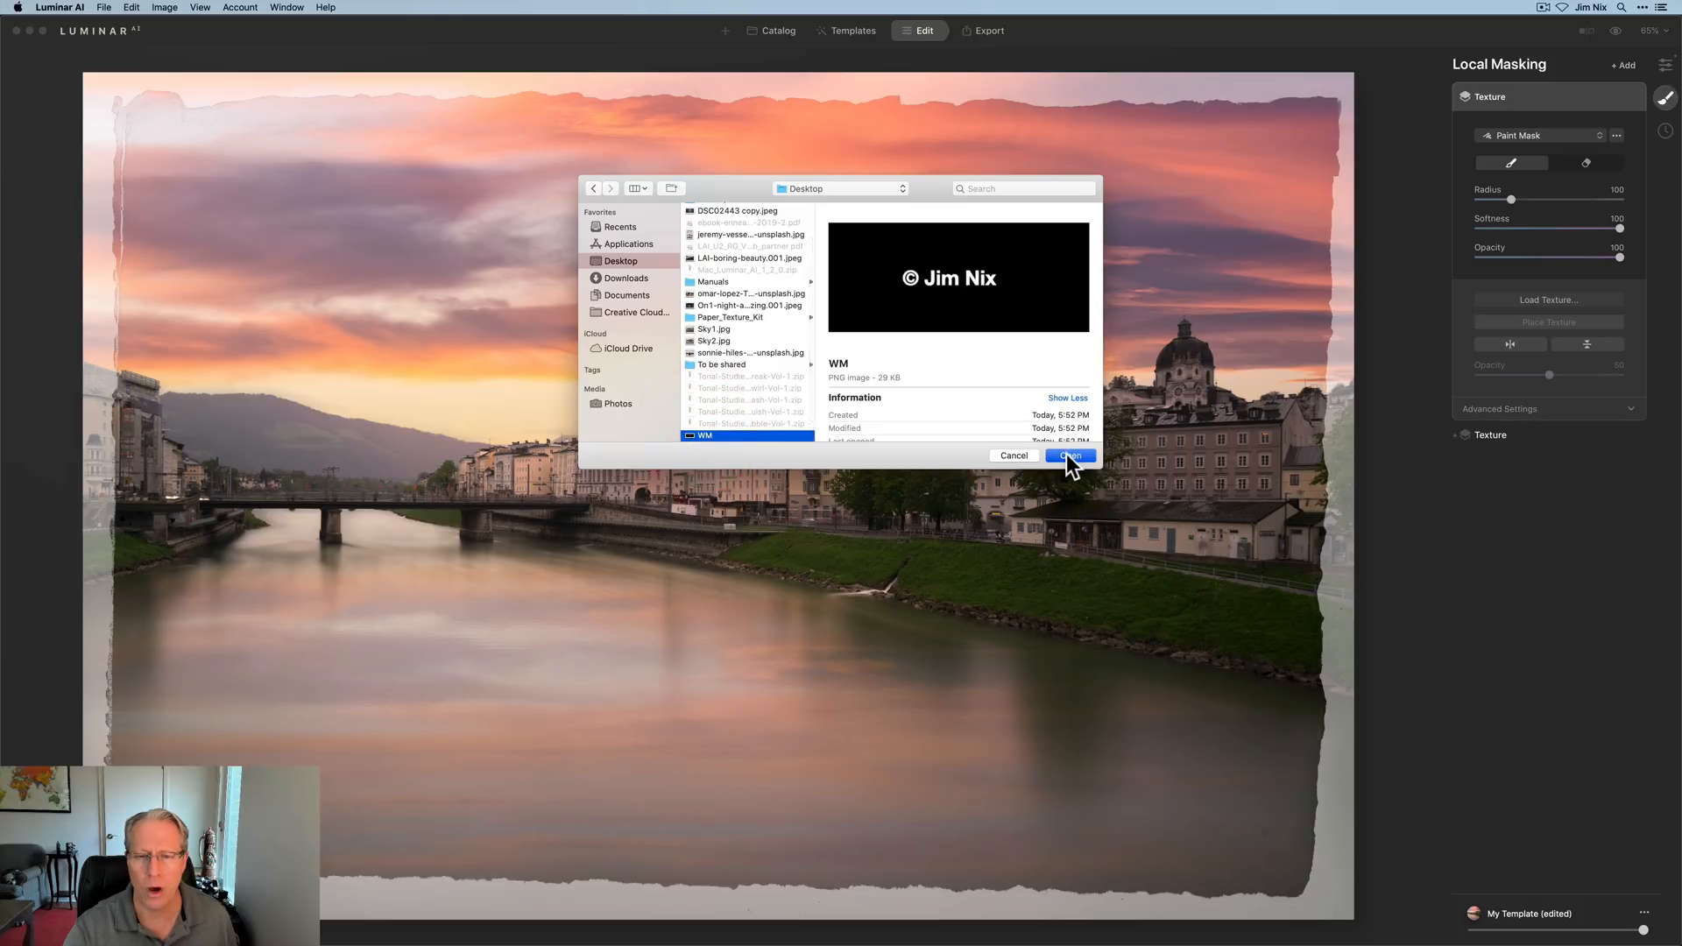
{"action": "left_click", "coordinate": [1069, 455]}
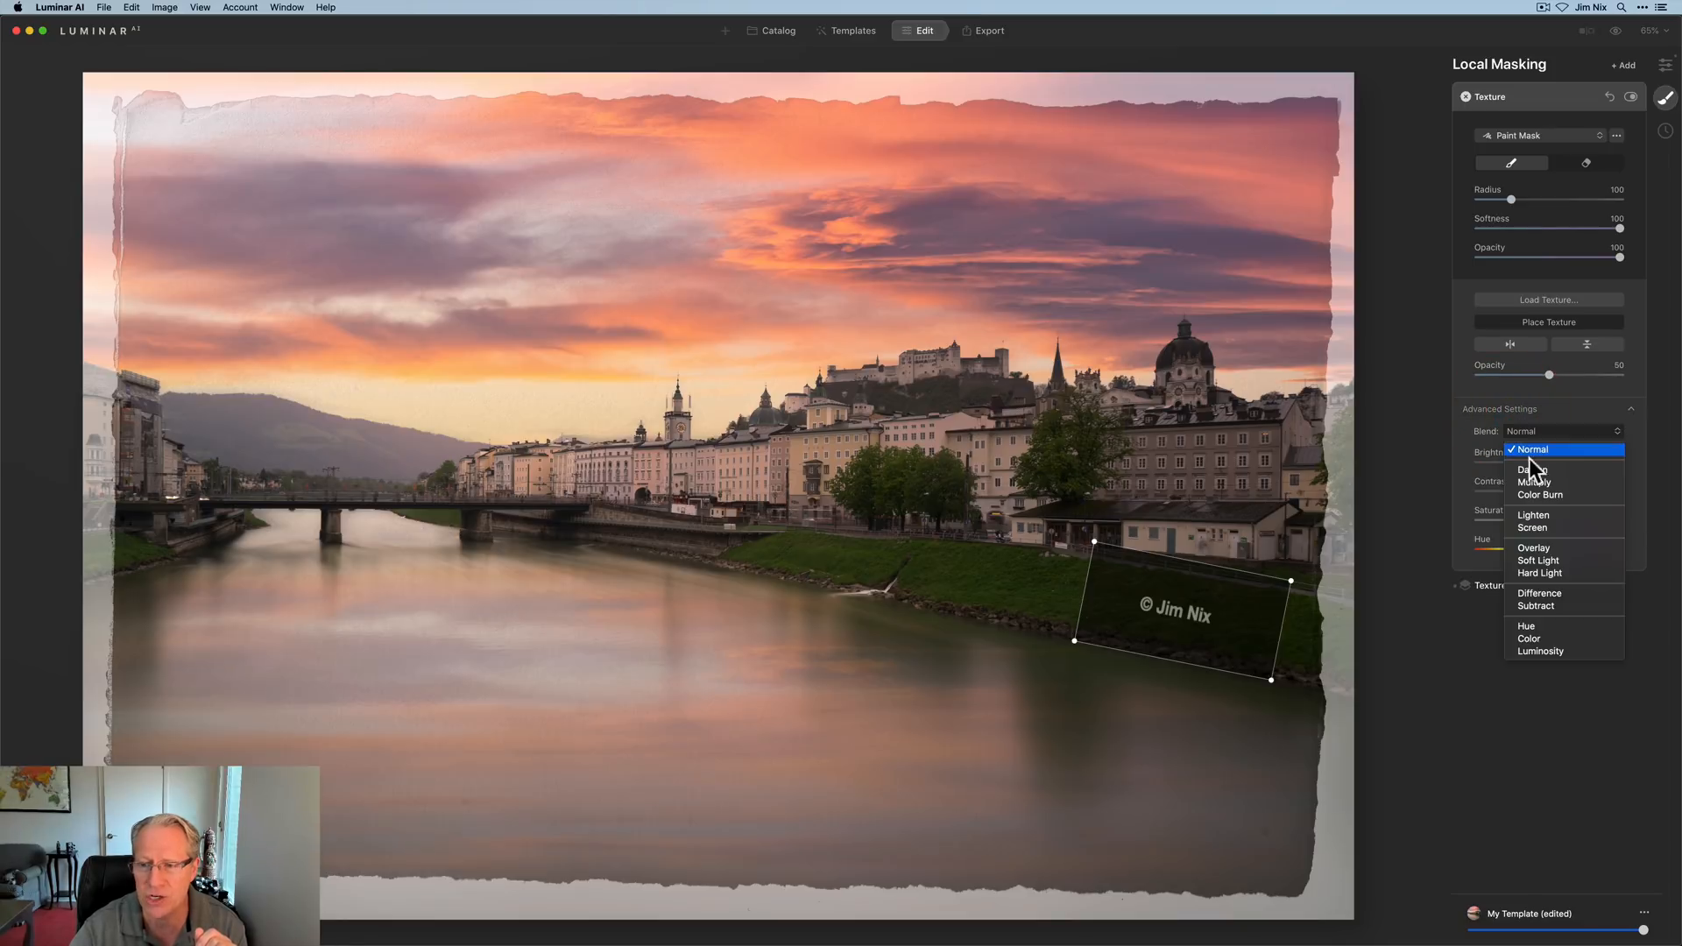
{"action": "left_click", "coordinate": [1533, 515]}
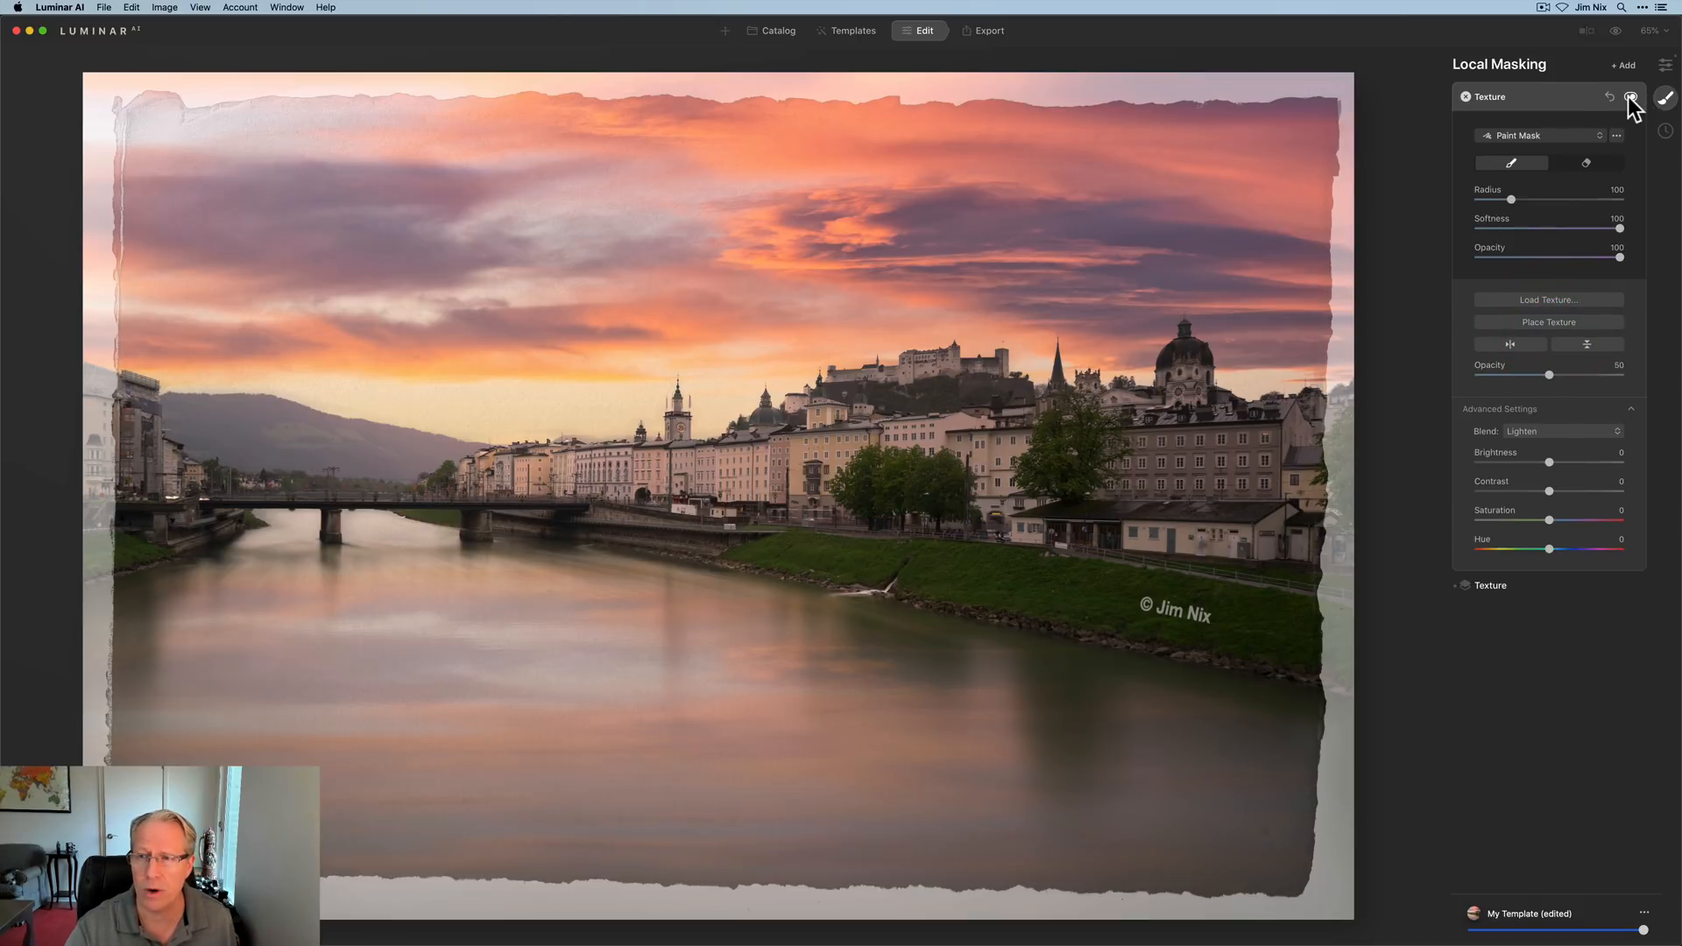
{"action": "left_click", "coordinate": [1630, 97]}
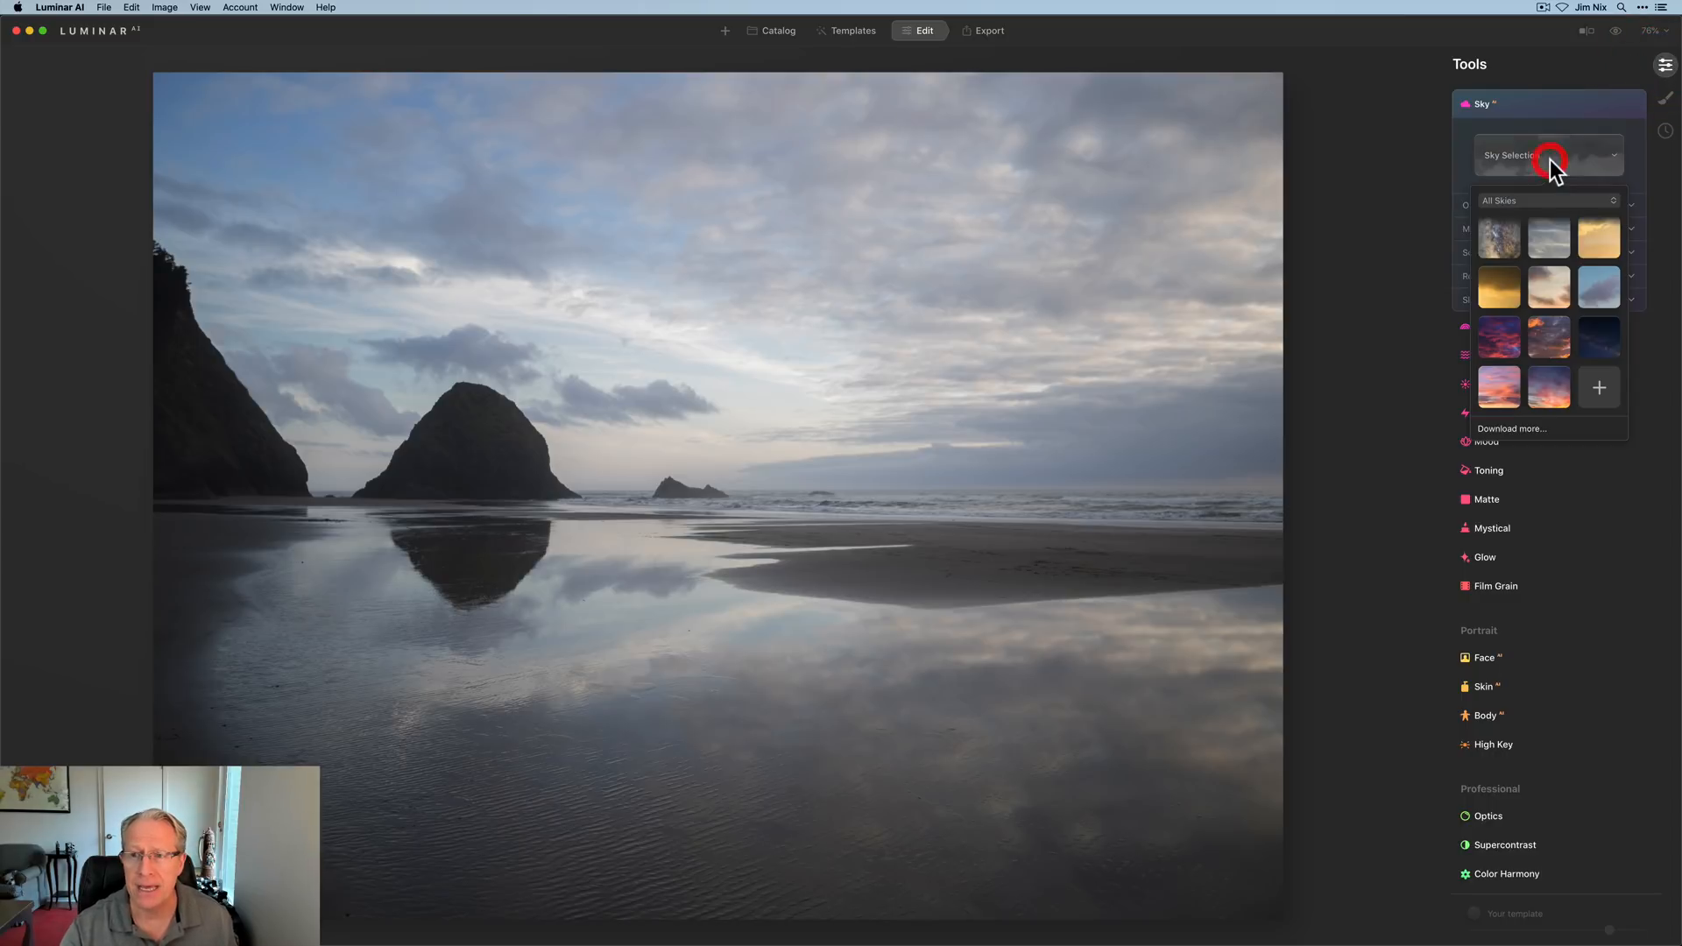
Apply the Suess-Desert-Sunset-44 sky to the beach photo, then hide and restore it to compare.
{"action": "left_click", "coordinate": [1499, 387]}
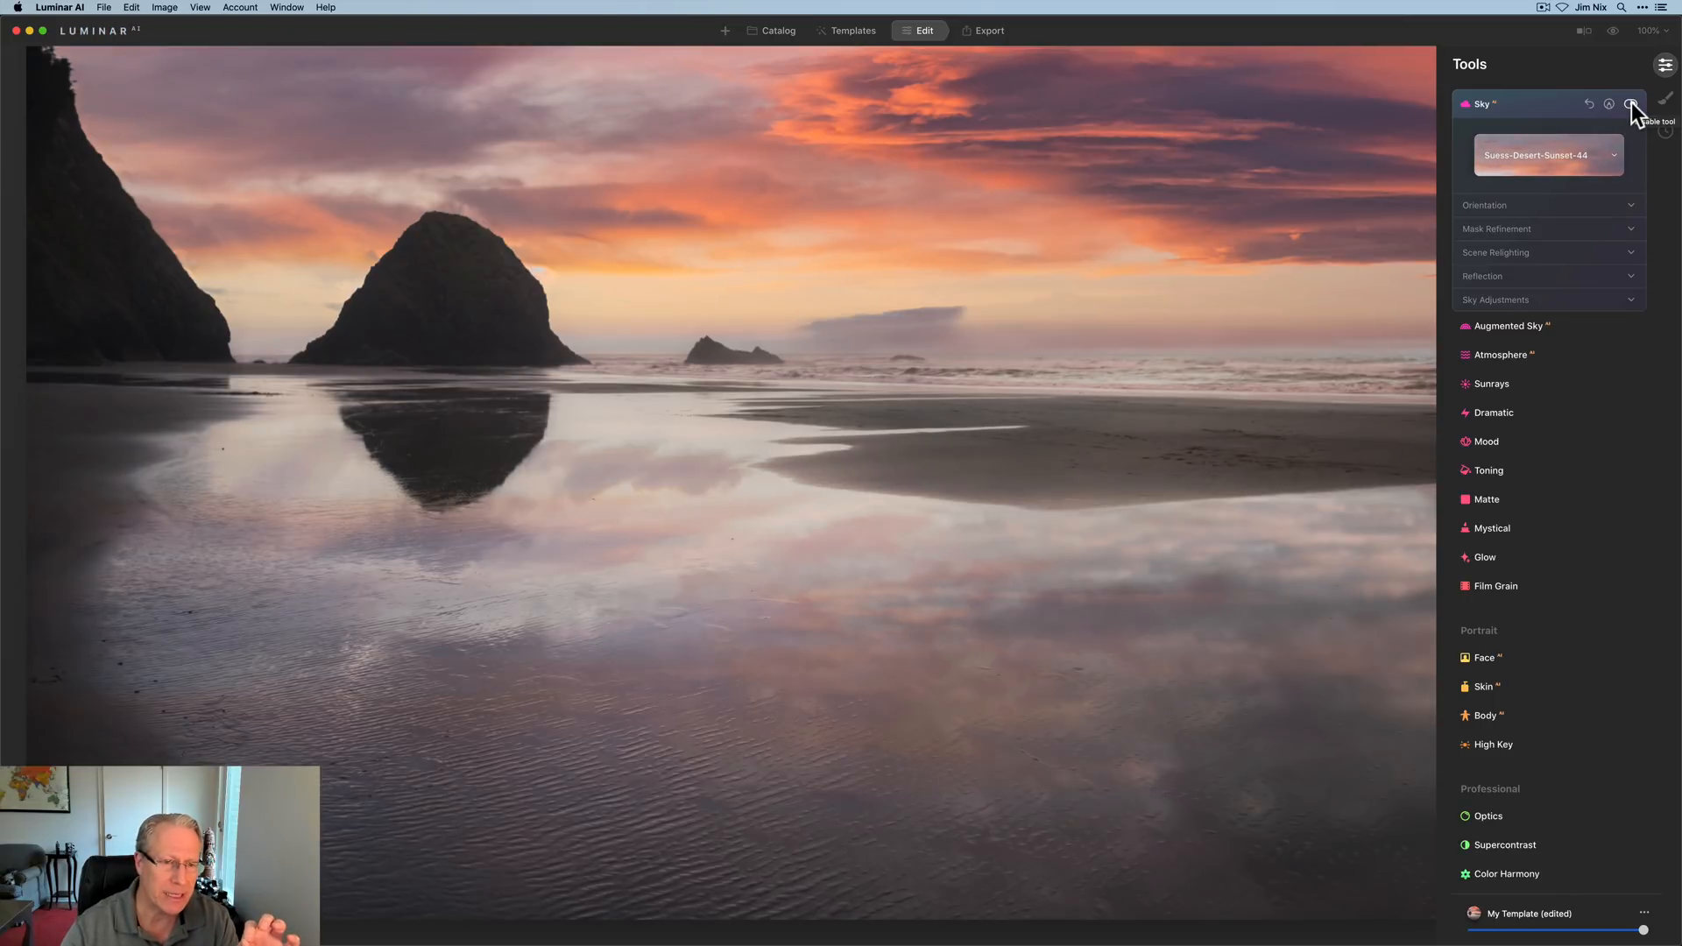
{"action": "left_click", "coordinate": [1630, 105]}
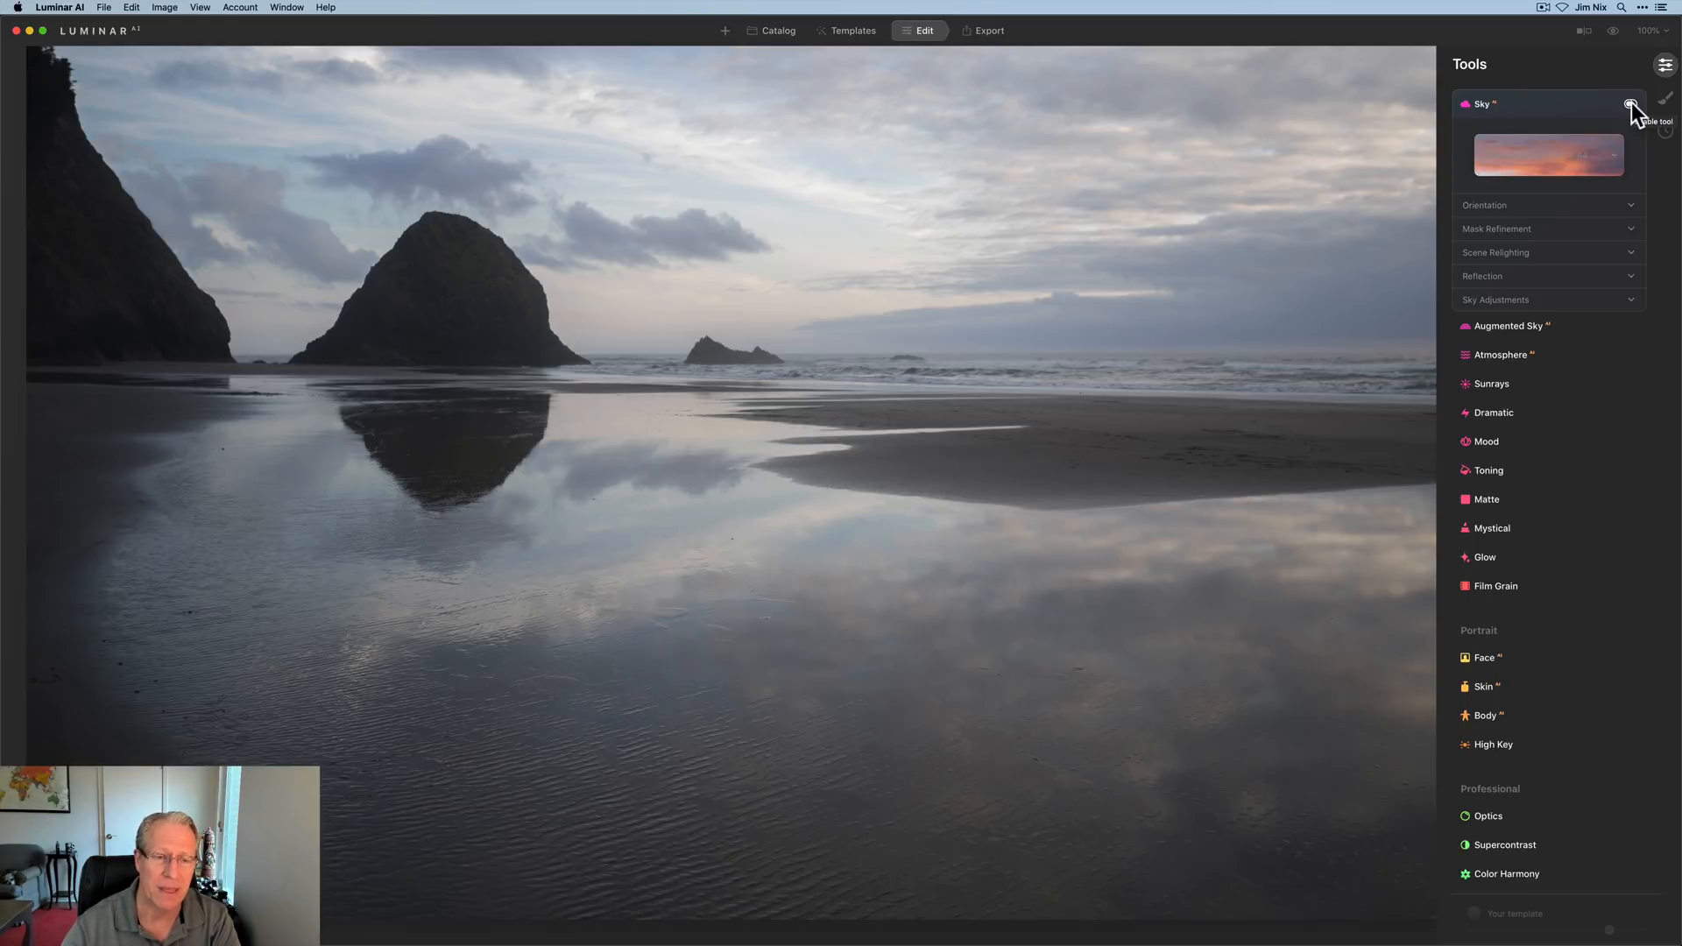
{"action": "left_click", "coordinate": [1631, 104]}
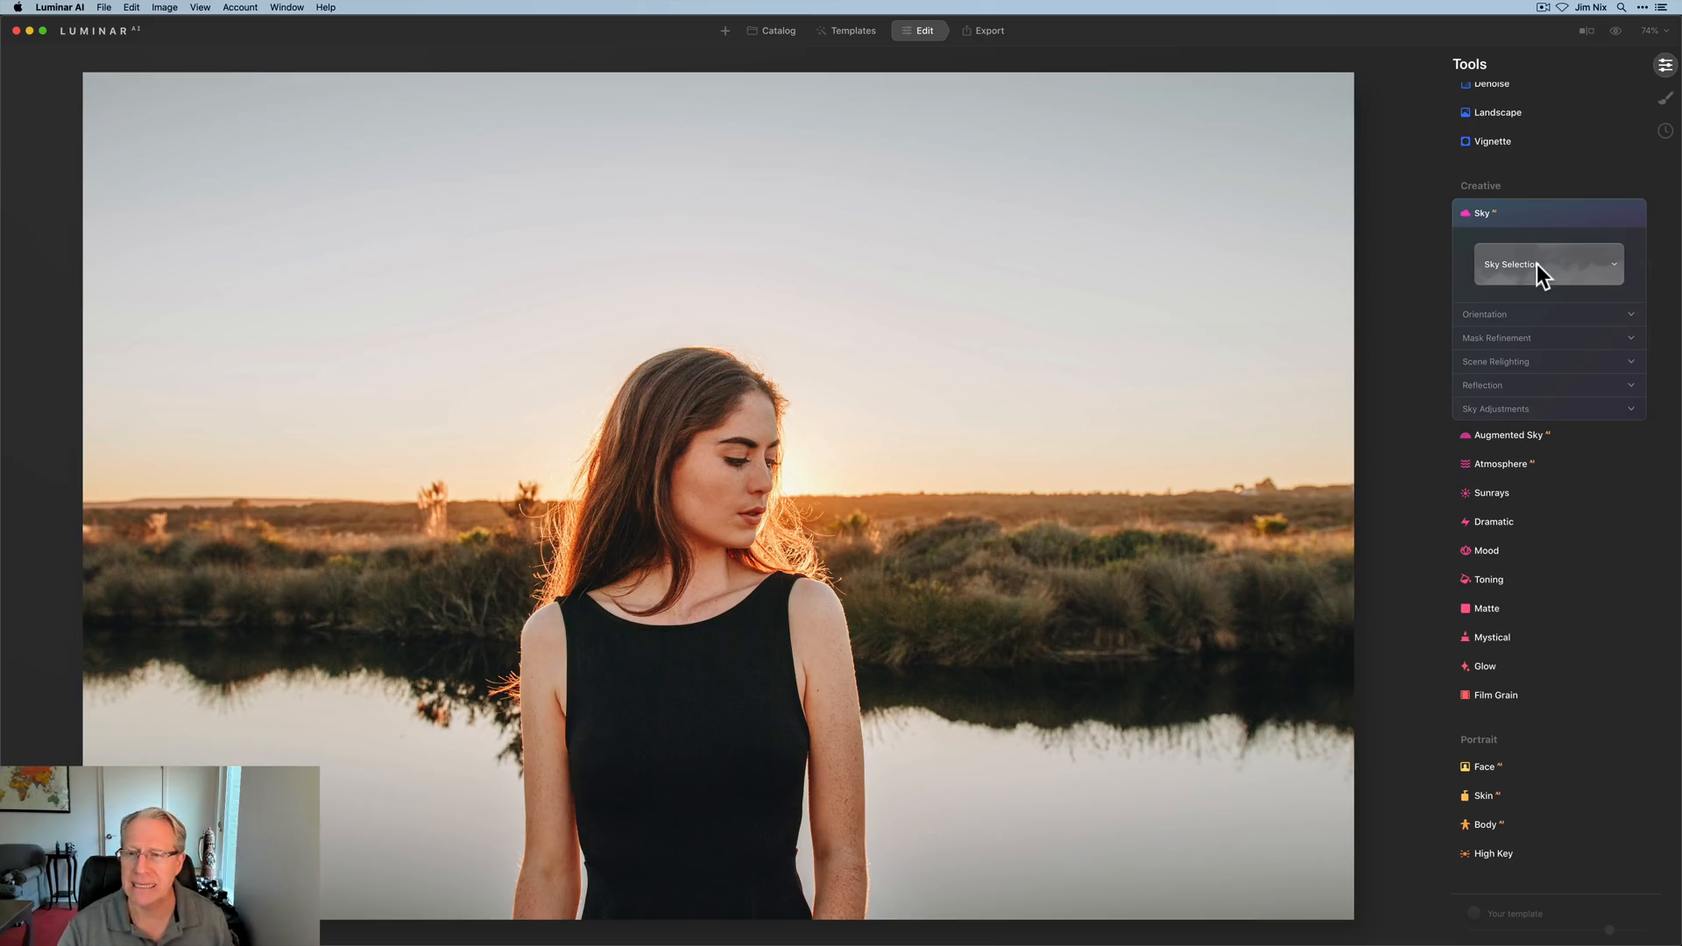
Apply Suess-Desert-Sunset-44 with a stronger water reflection and compare it against the original.
{"action": "left_click", "coordinate": [1546, 263]}
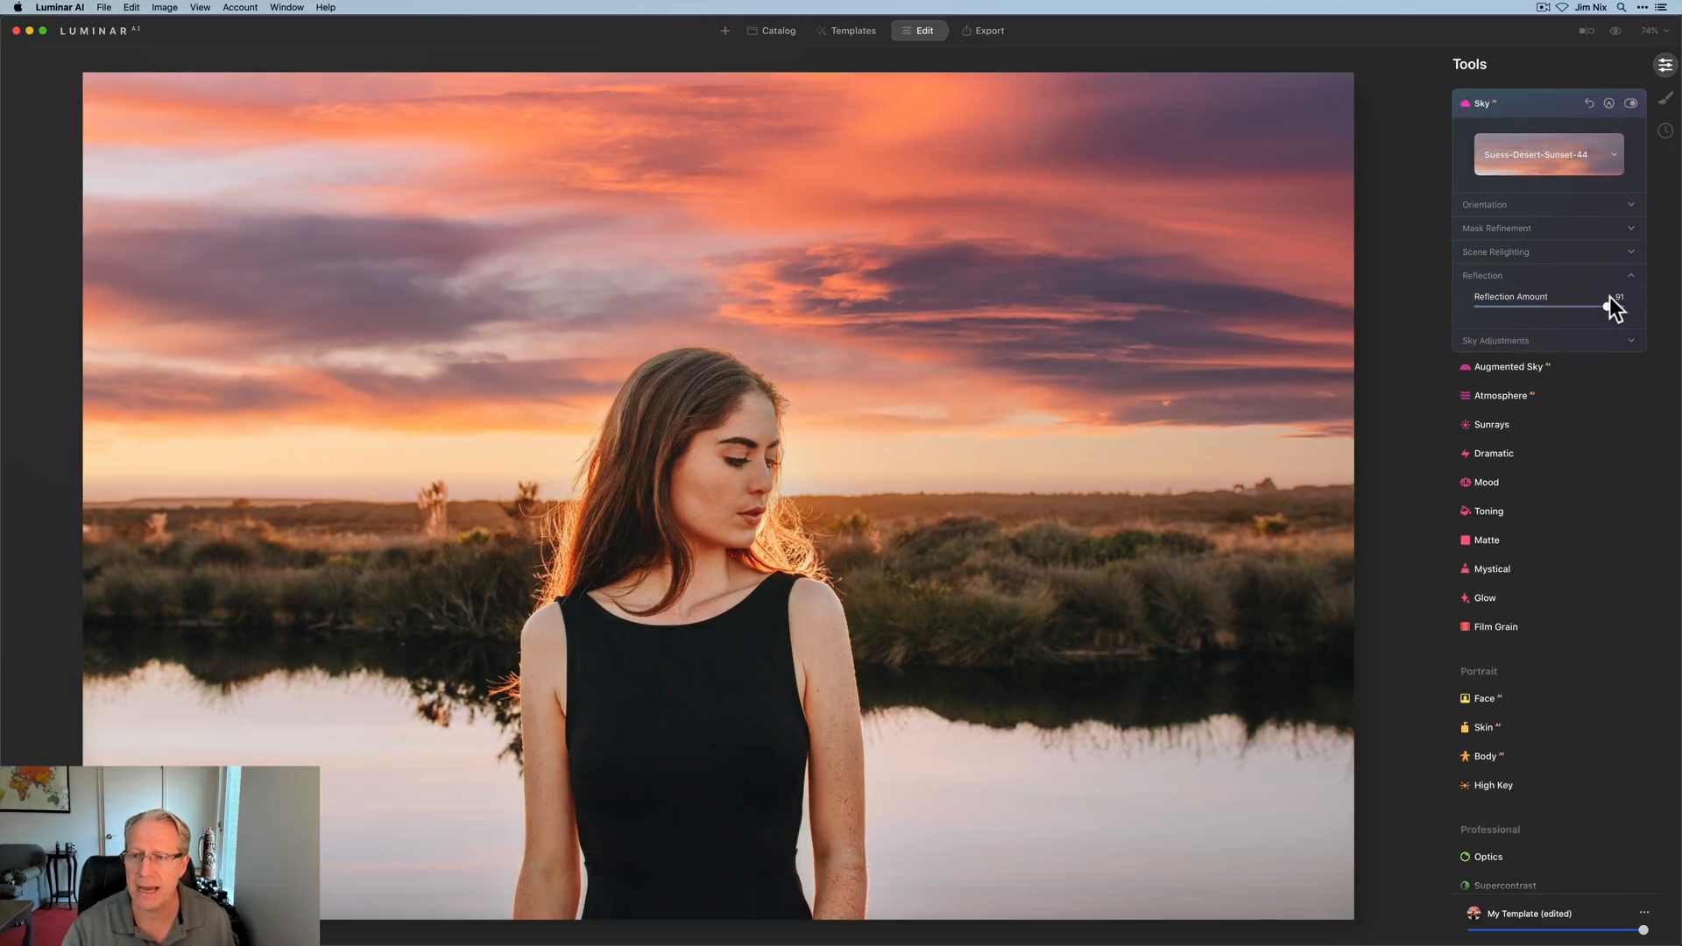
{"action": "left_click", "coordinate": [1496, 251]}
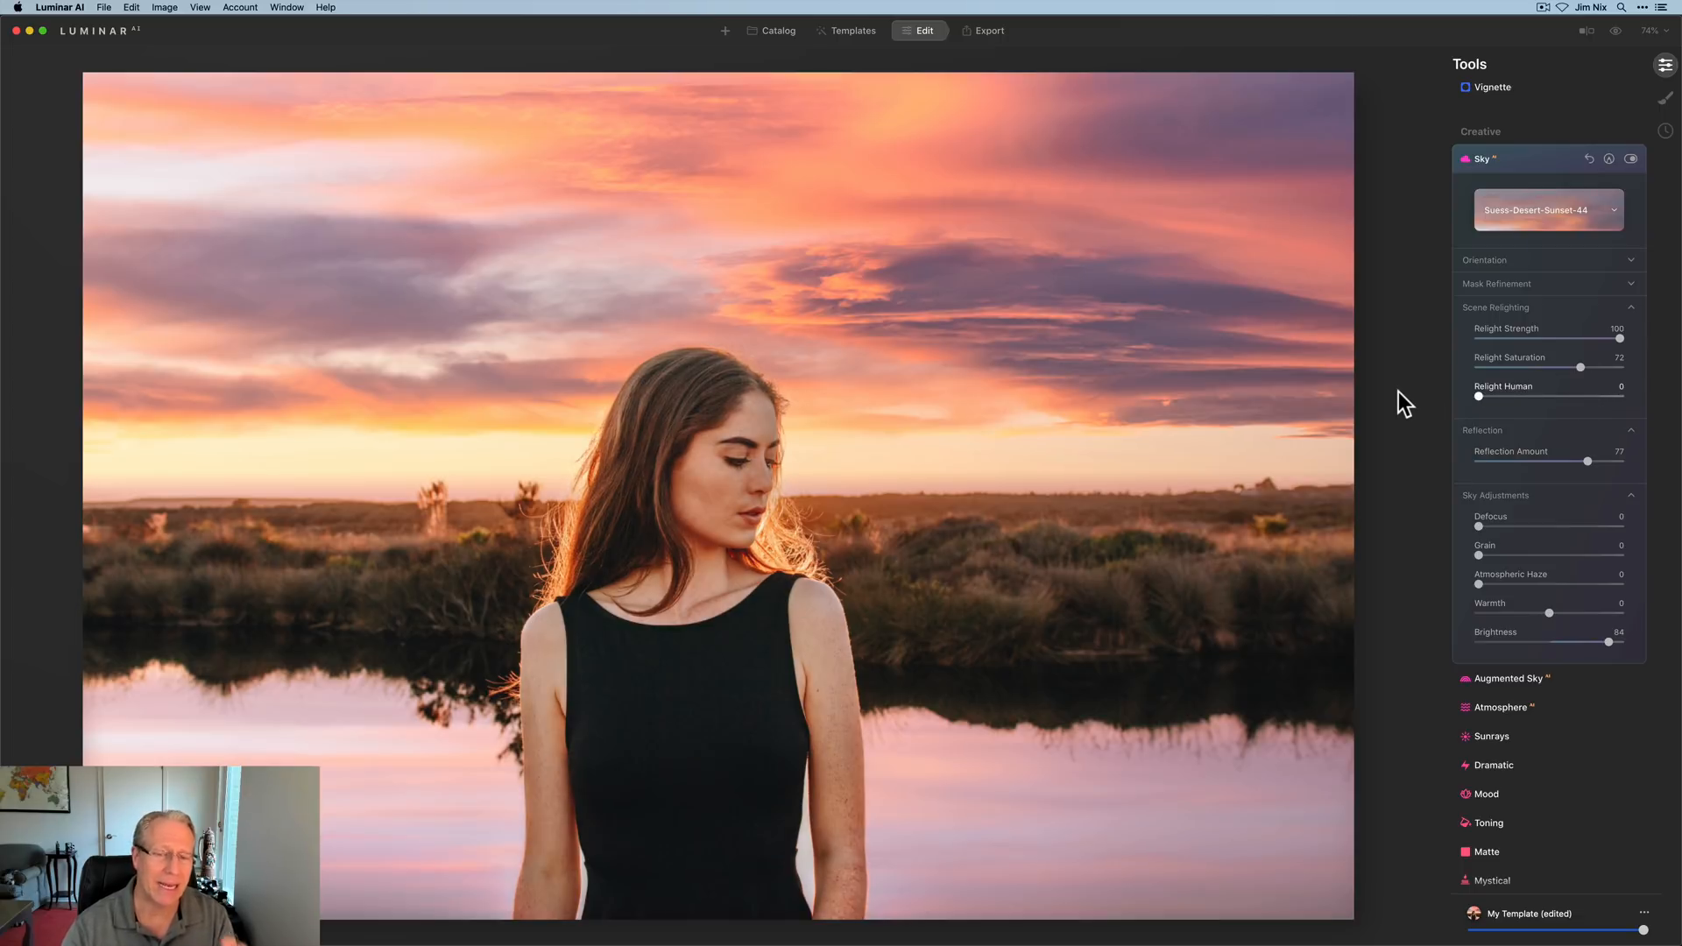
{"action": "mouse_move", "coordinate": [1606, 150]}
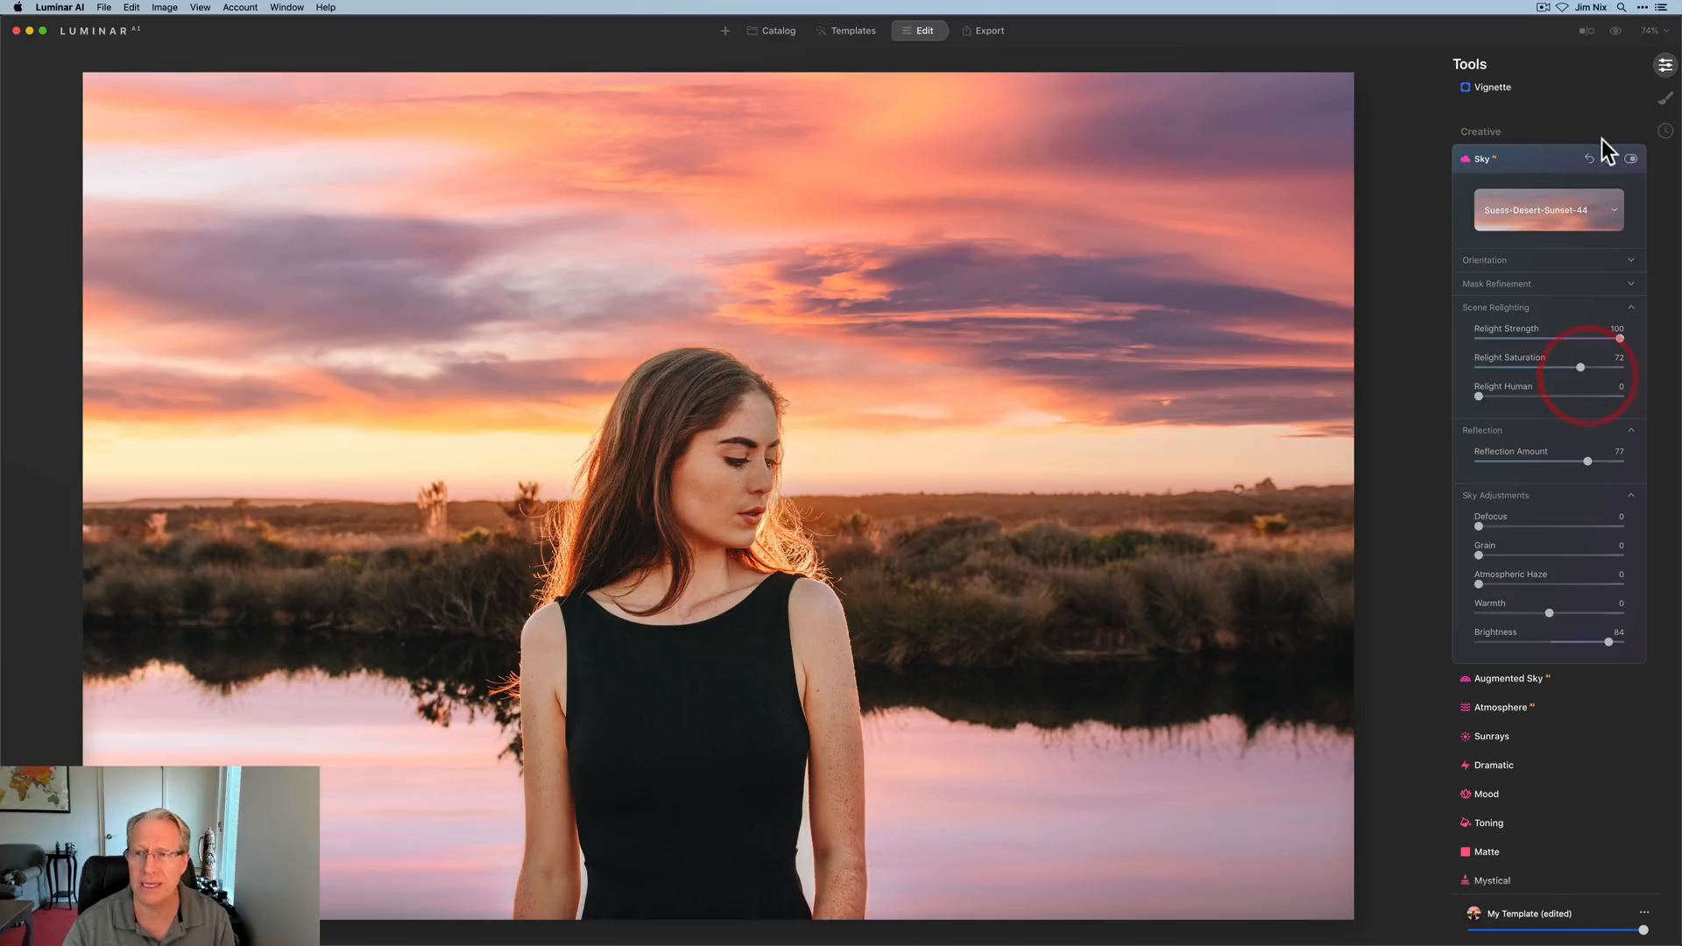
{"action": "left_click", "coordinate": [1631, 159]}
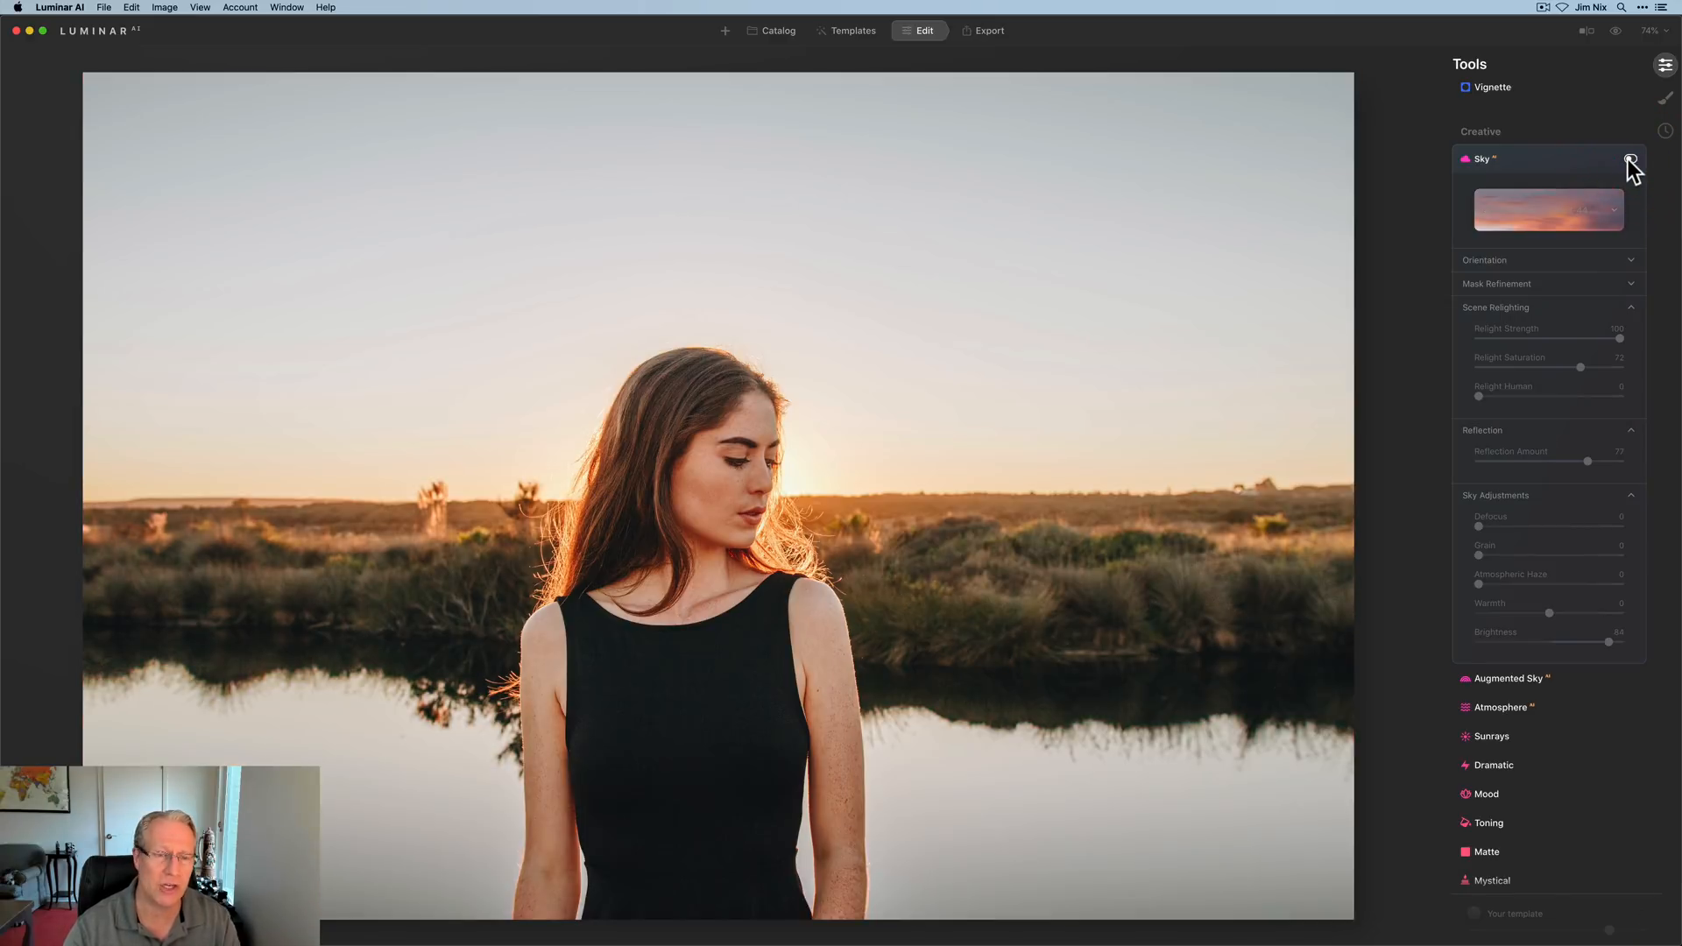
{"action": "left_click", "coordinate": [1630, 158]}
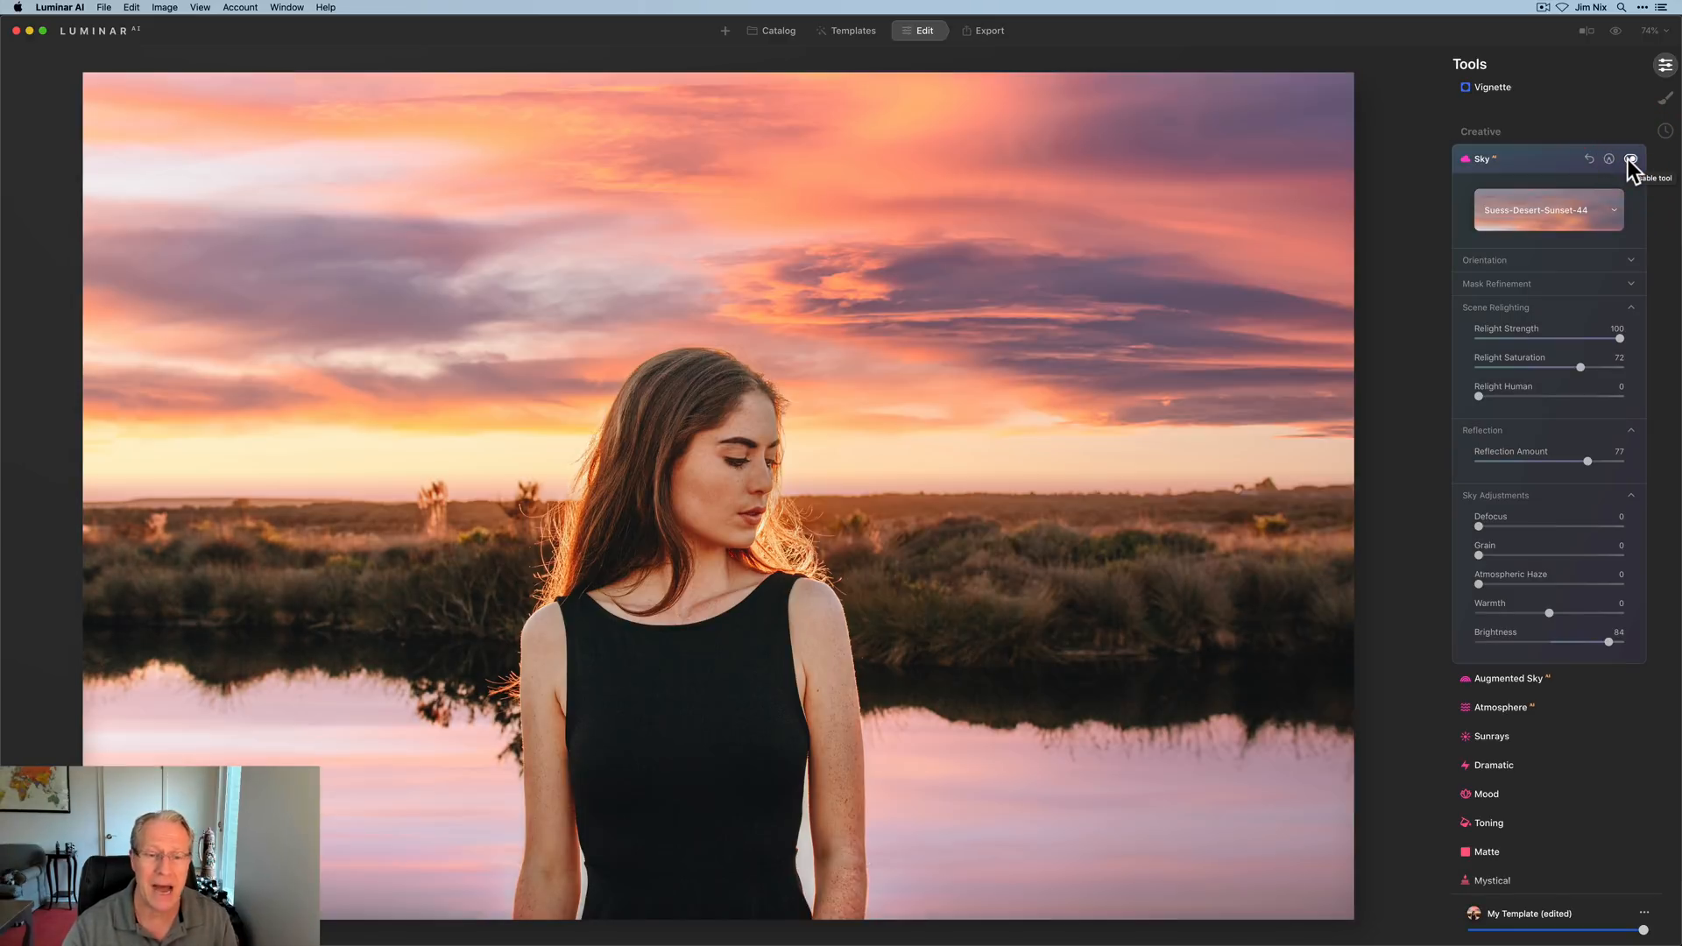
{"action": "mouse_move", "coordinate": [1491, 399]}
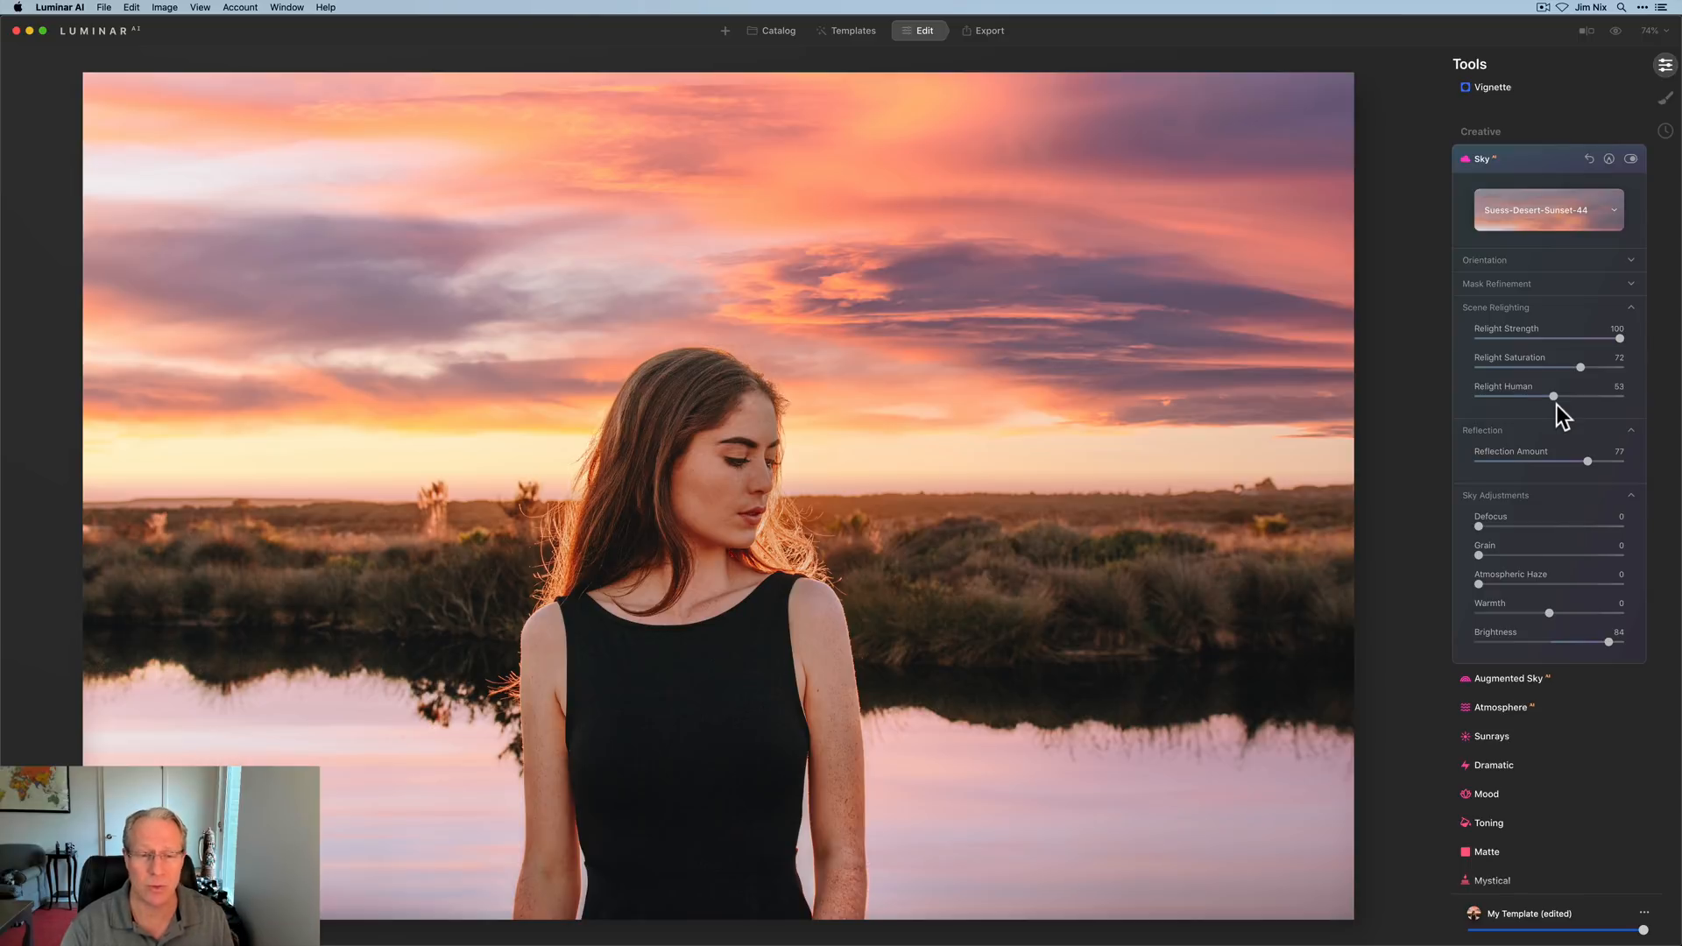
{"action": "mouse_move", "coordinate": [1533, 11]}
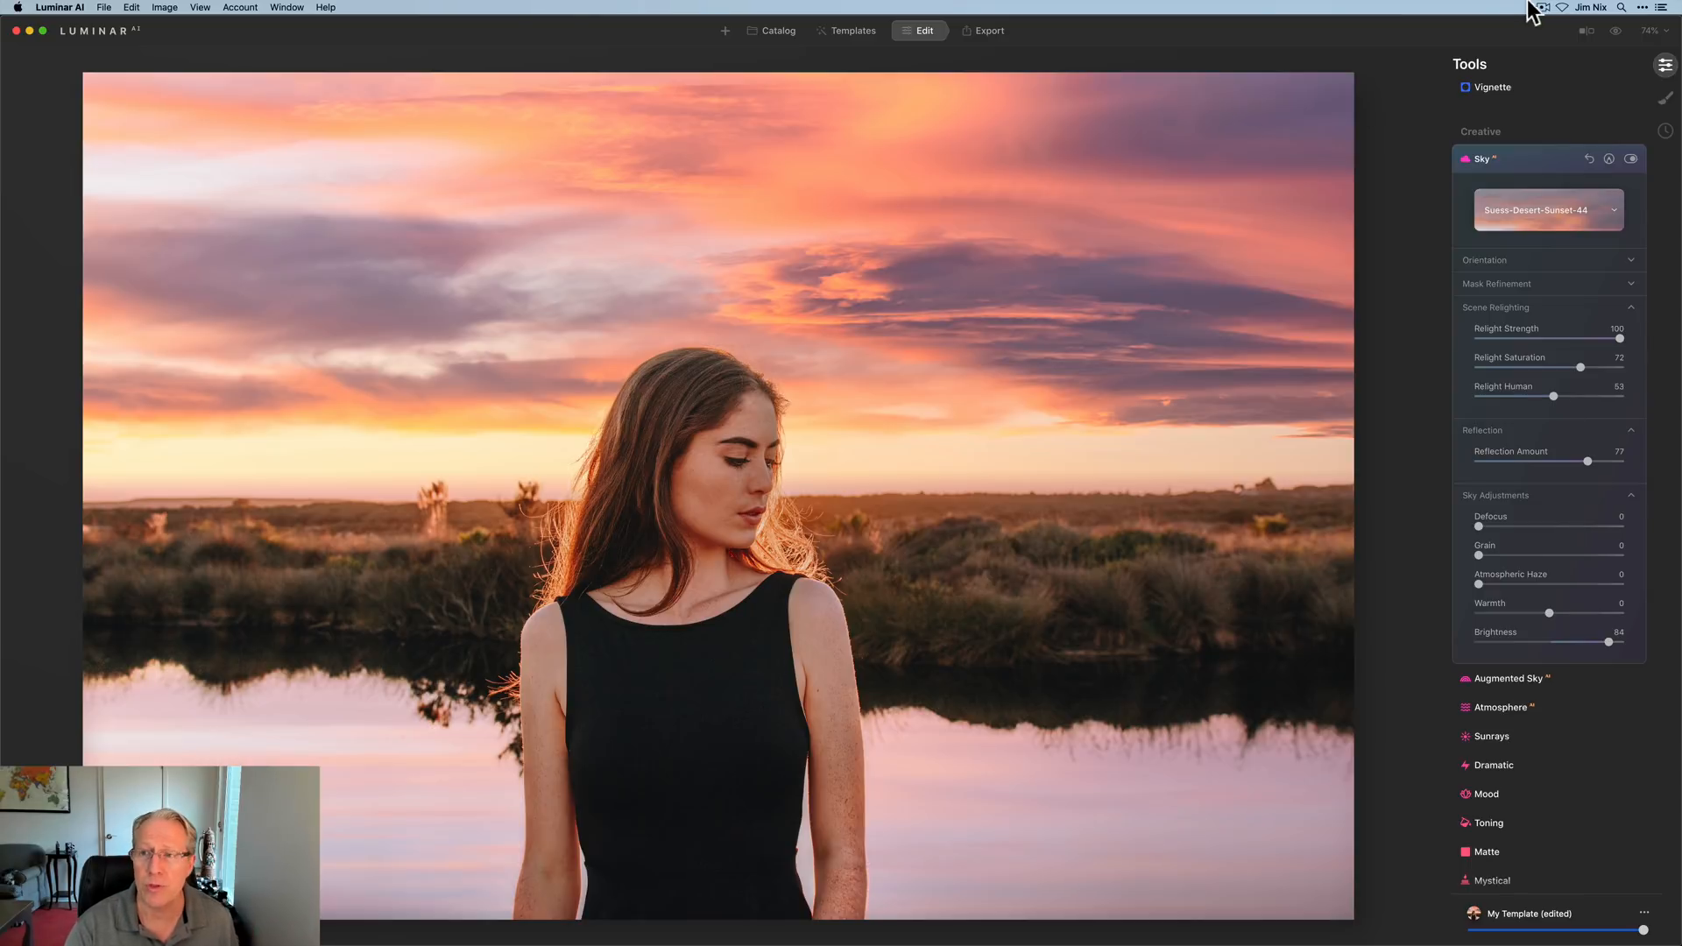
Zoom to 200% and toggle the sky effect to inspect the relit face.
{"action": "left_click", "coordinate": [1650, 30]}
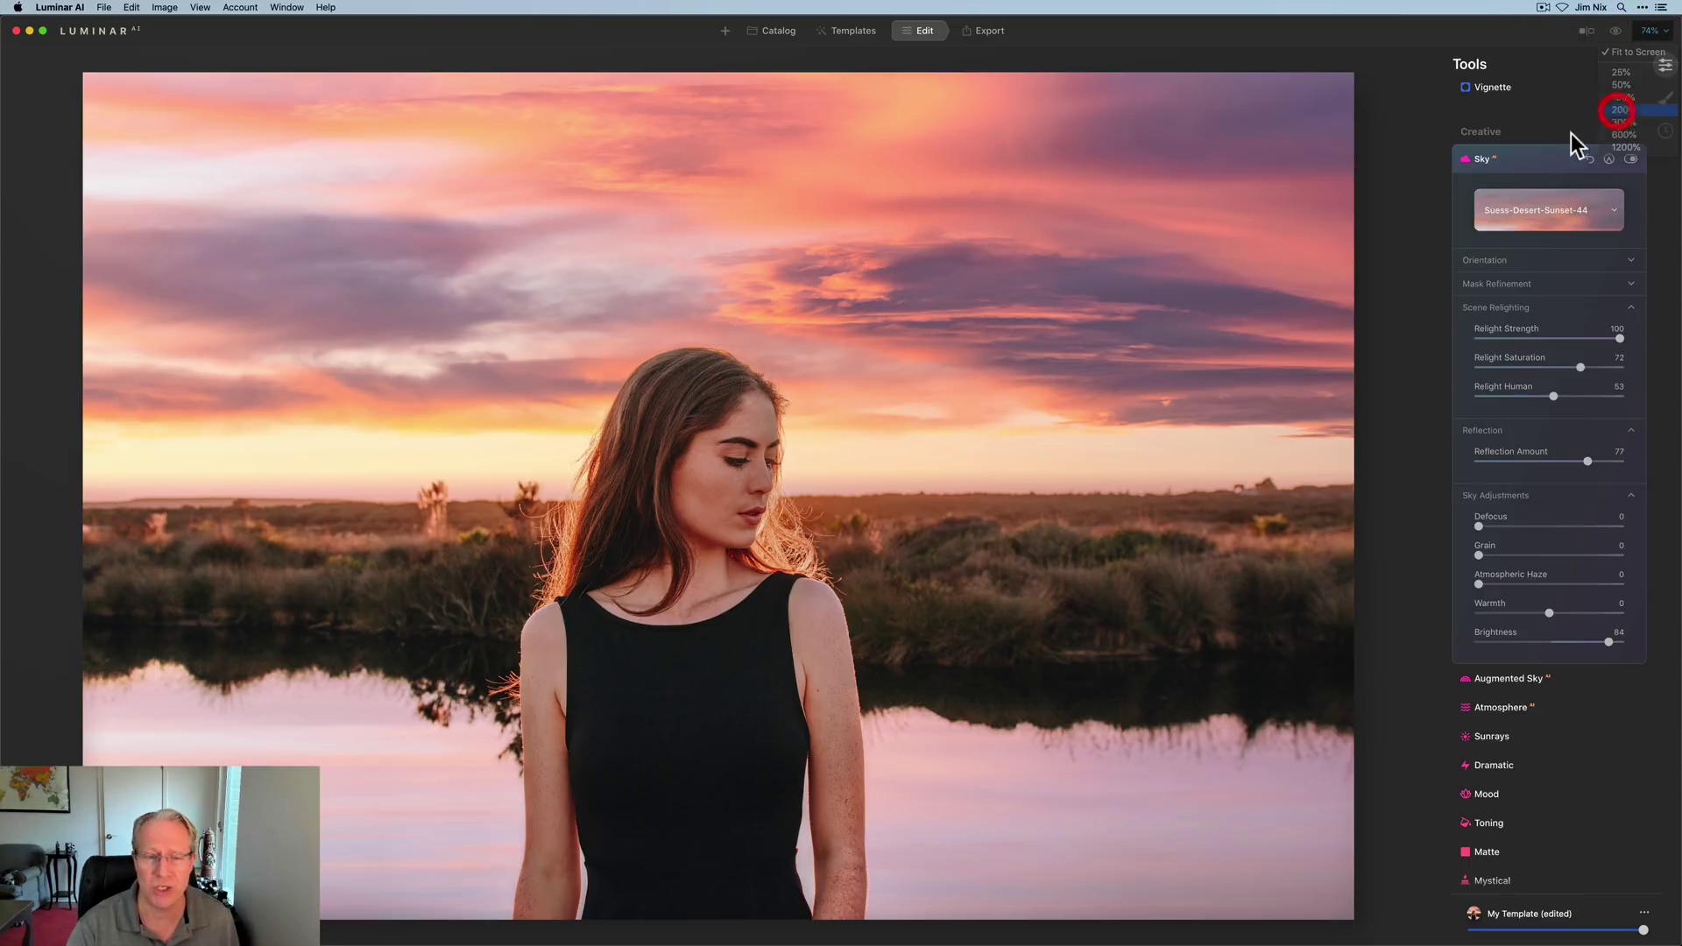
{"action": "left_click", "coordinate": [1621, 110]}
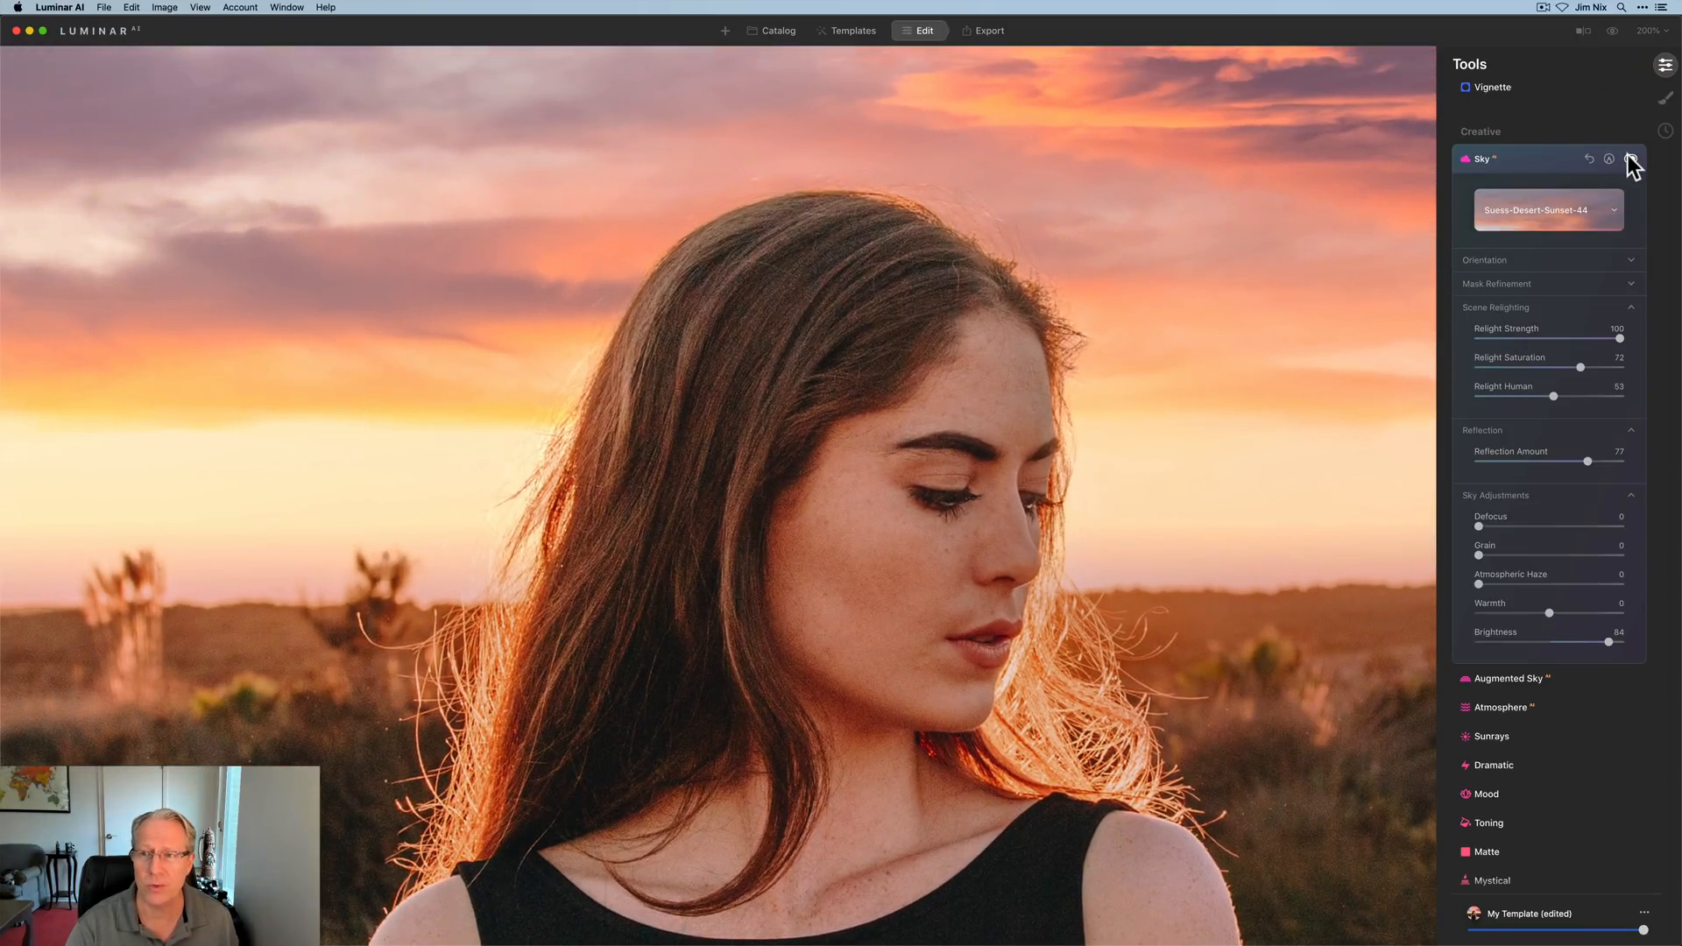
{"action": "left_click", "coordinate": [1630, 158]}
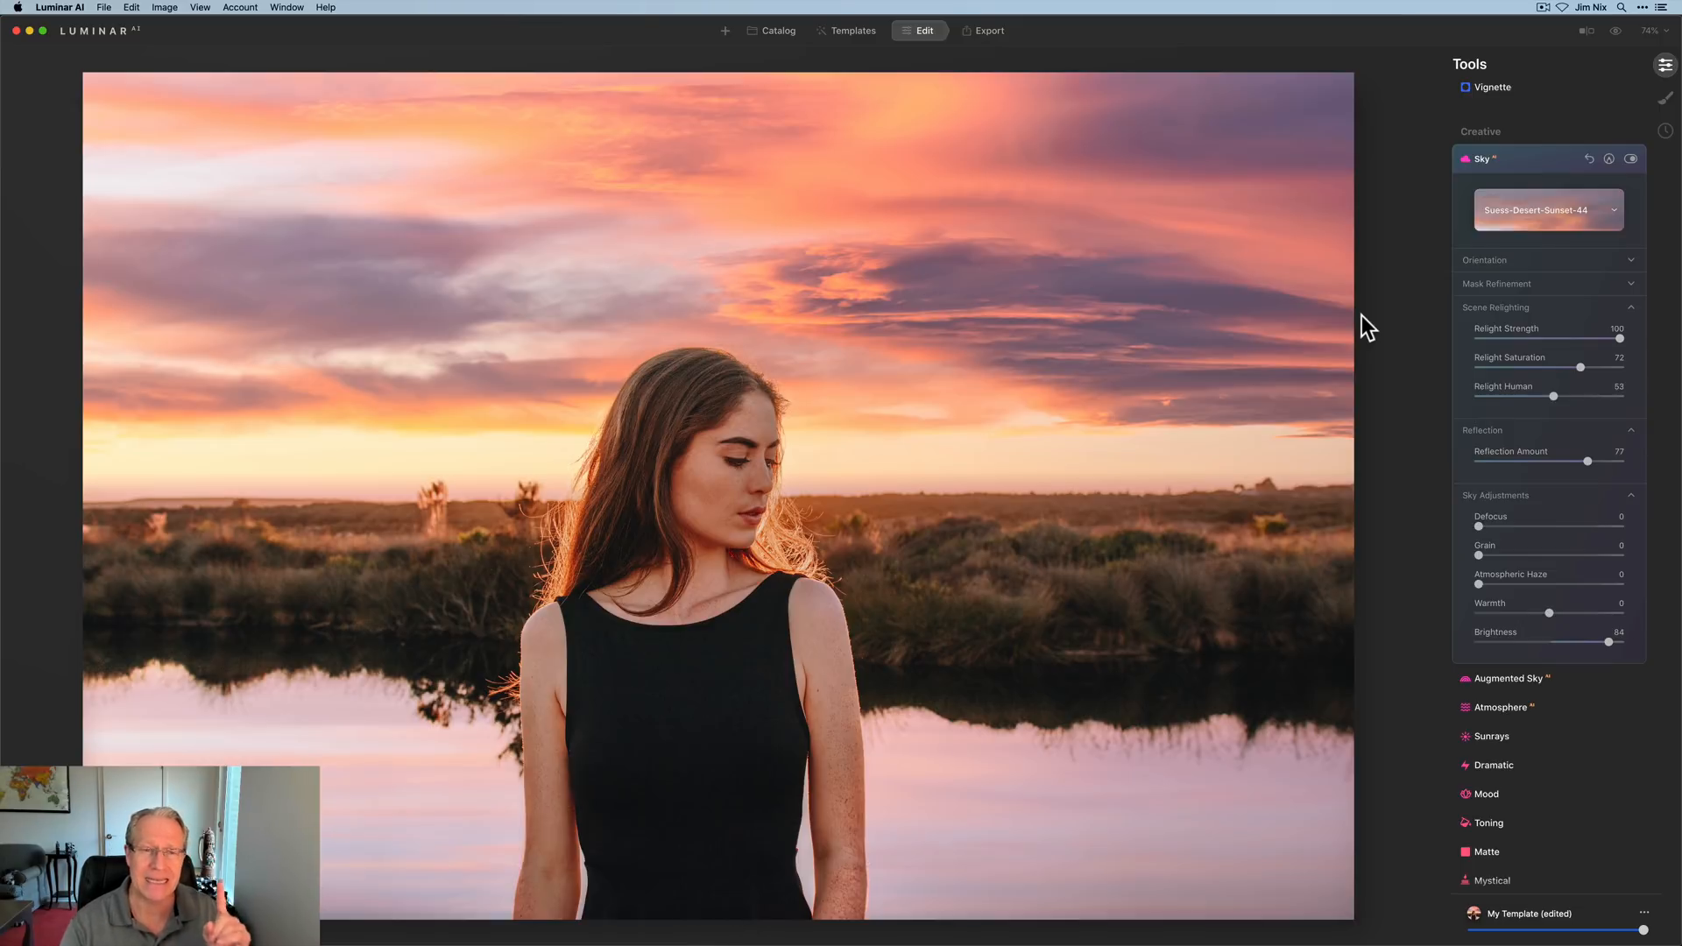
Choose Check for Updates from the Luminar AI menu.
{"action": "left_click", "coordinate": [59, 8]}
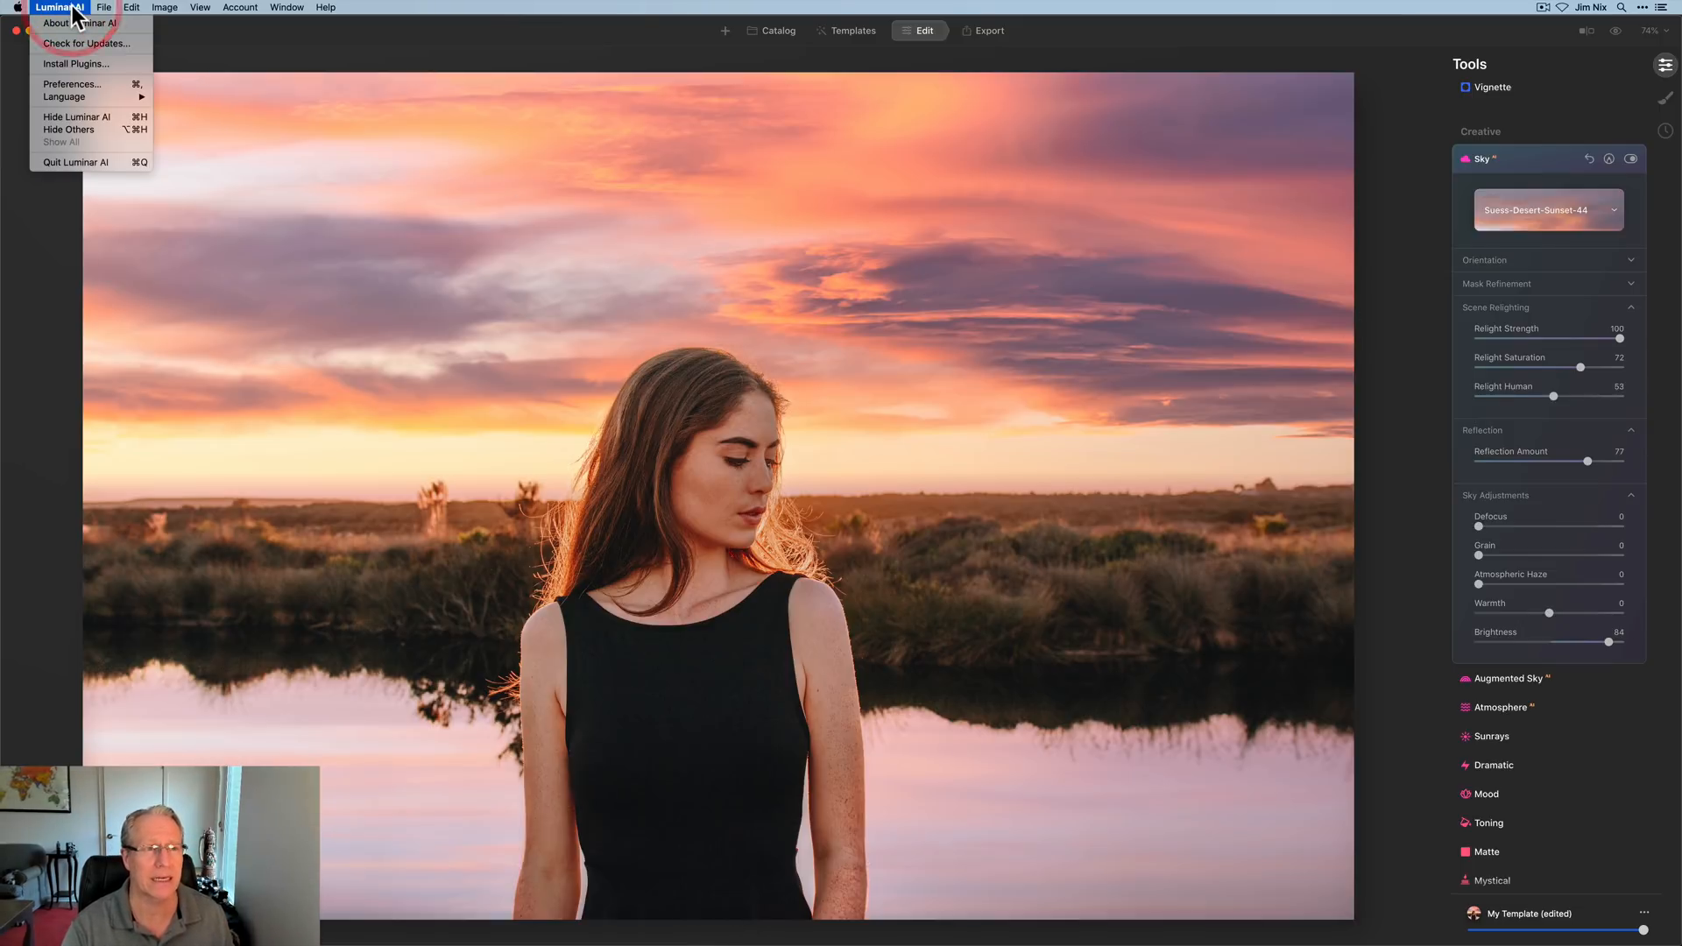
{"action": "mouse_move", "coordinate": [86, 43]}
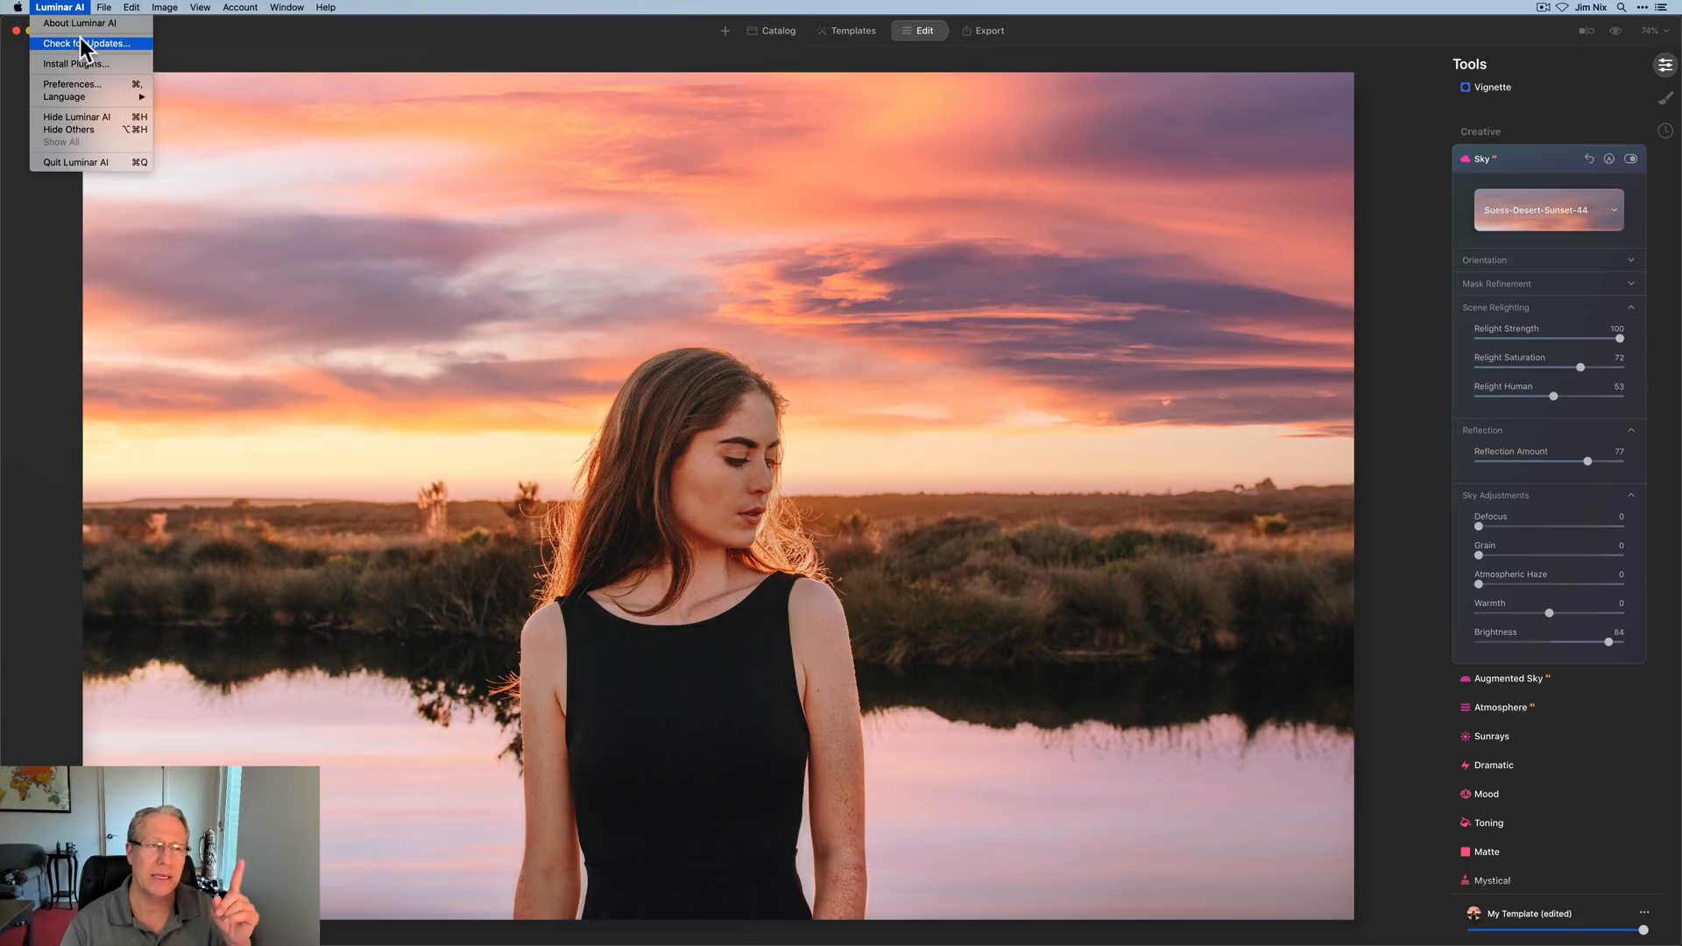